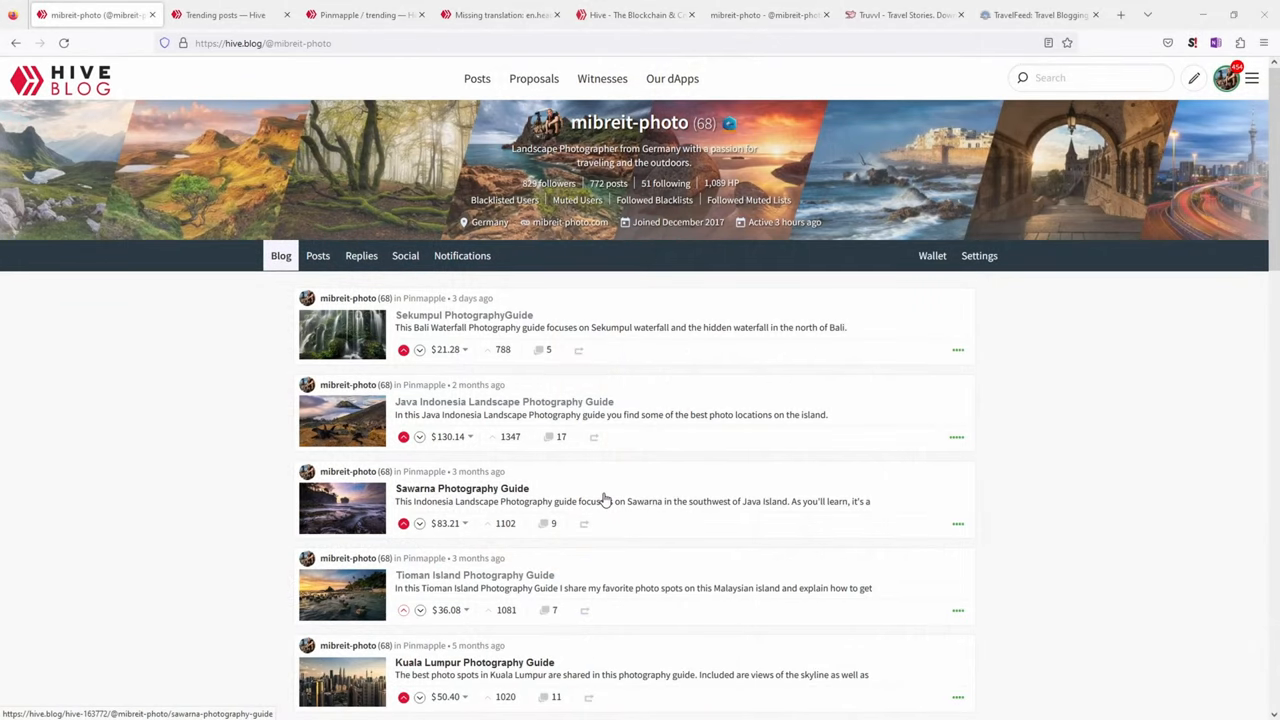
{"action": "mouse_move", "coordinate": [432, 93]}
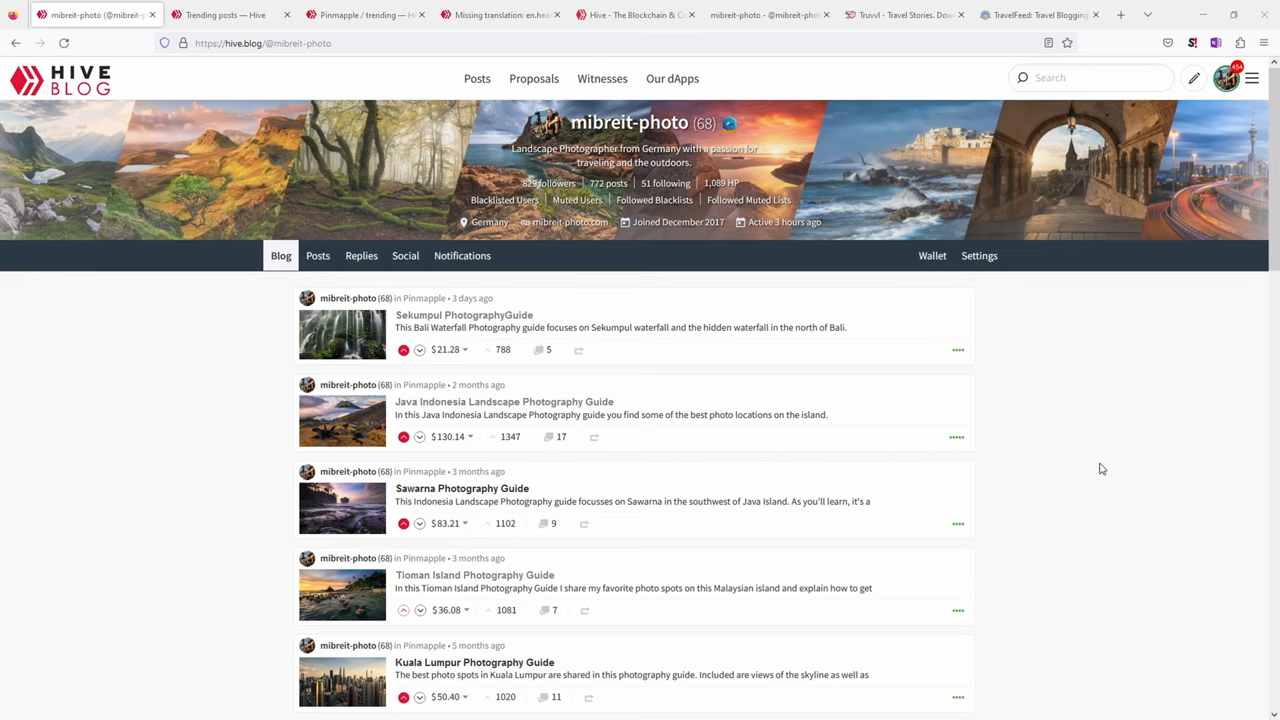
Scroll the mibreit-photo blog feed down to the Vikos Gorge Photography Guide post.
{"action": "scroll", "scroll_direction": "down", "scroll_amount": 3}
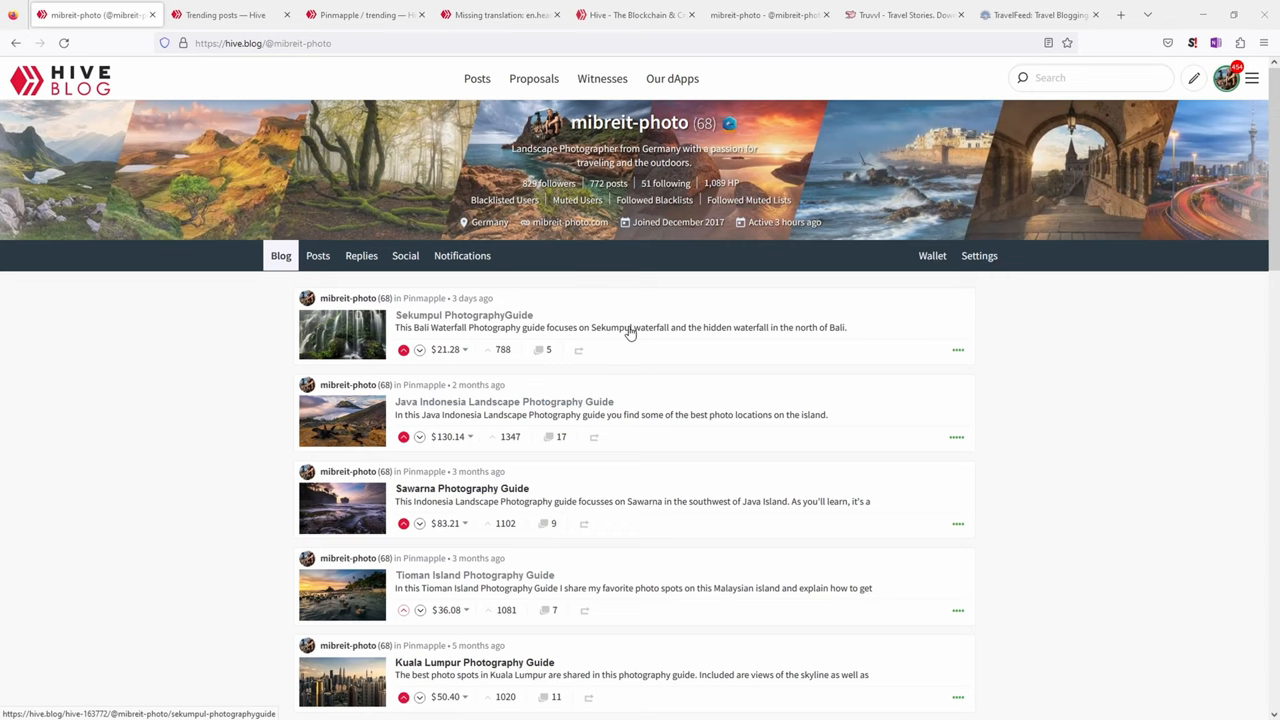
{"action": "mouse_move", "coordinate": [348, 298]}
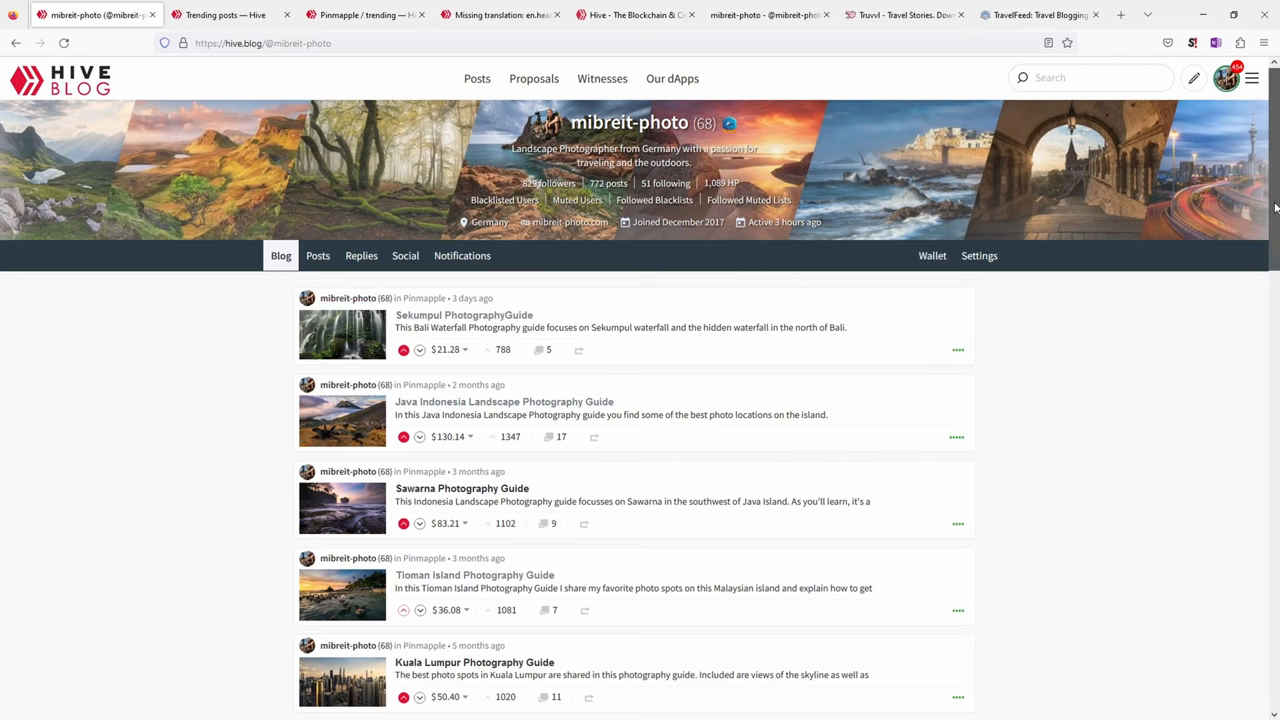
{"action": "scroll", "scroll_direction": "down", "scroll_amount": 3}
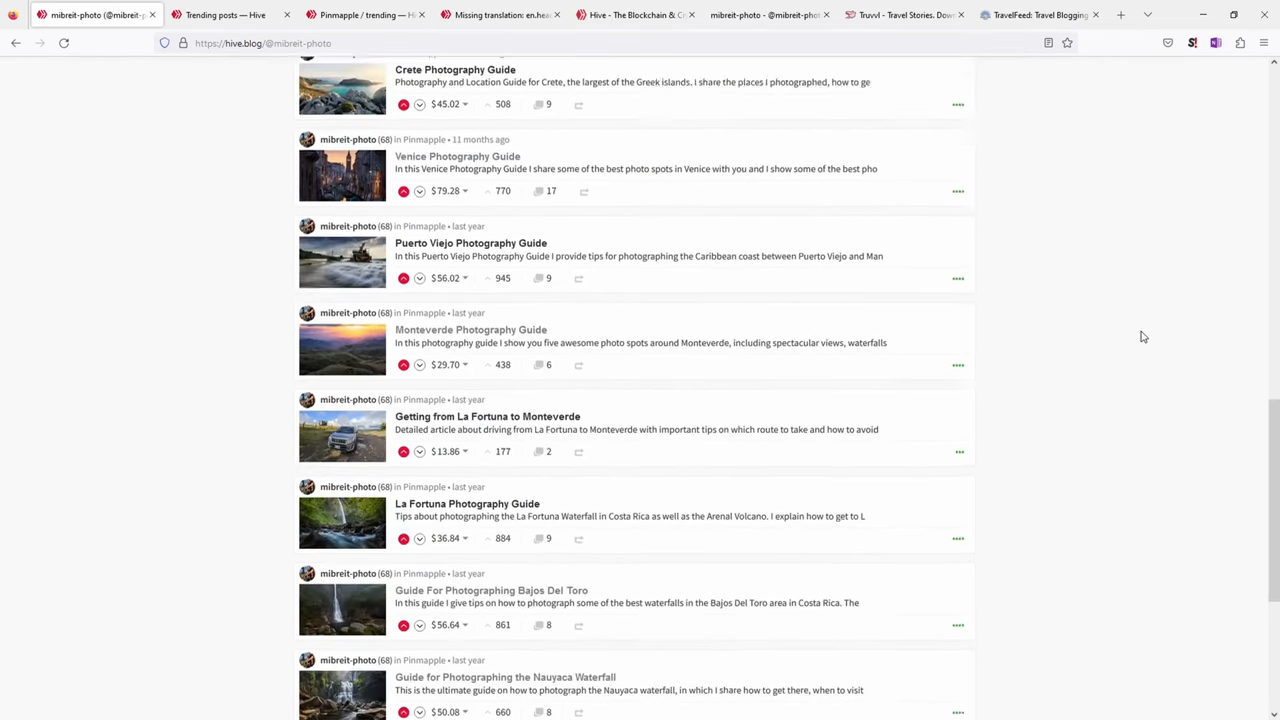
{"action": "scroll", "scroll_direction": "down", "scroll_amount": 3}
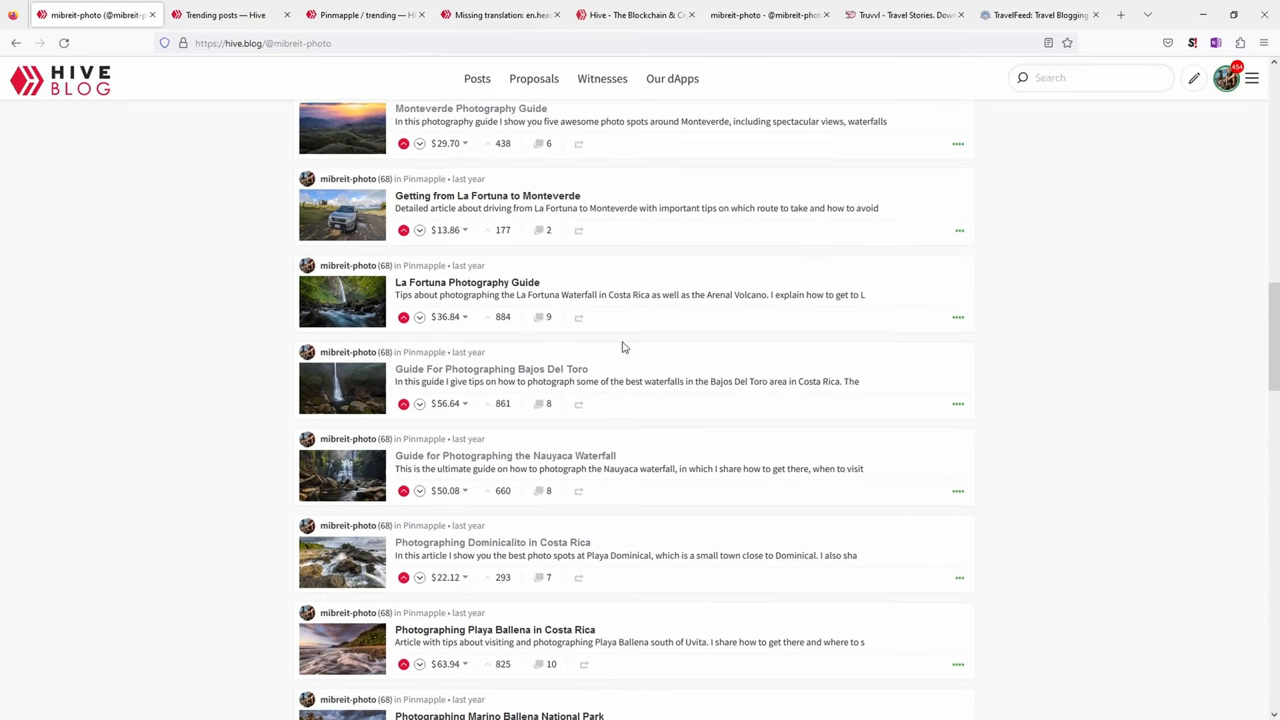
{"action": "scroll", "scroll_direction": "up", "scroll_amount": 3}
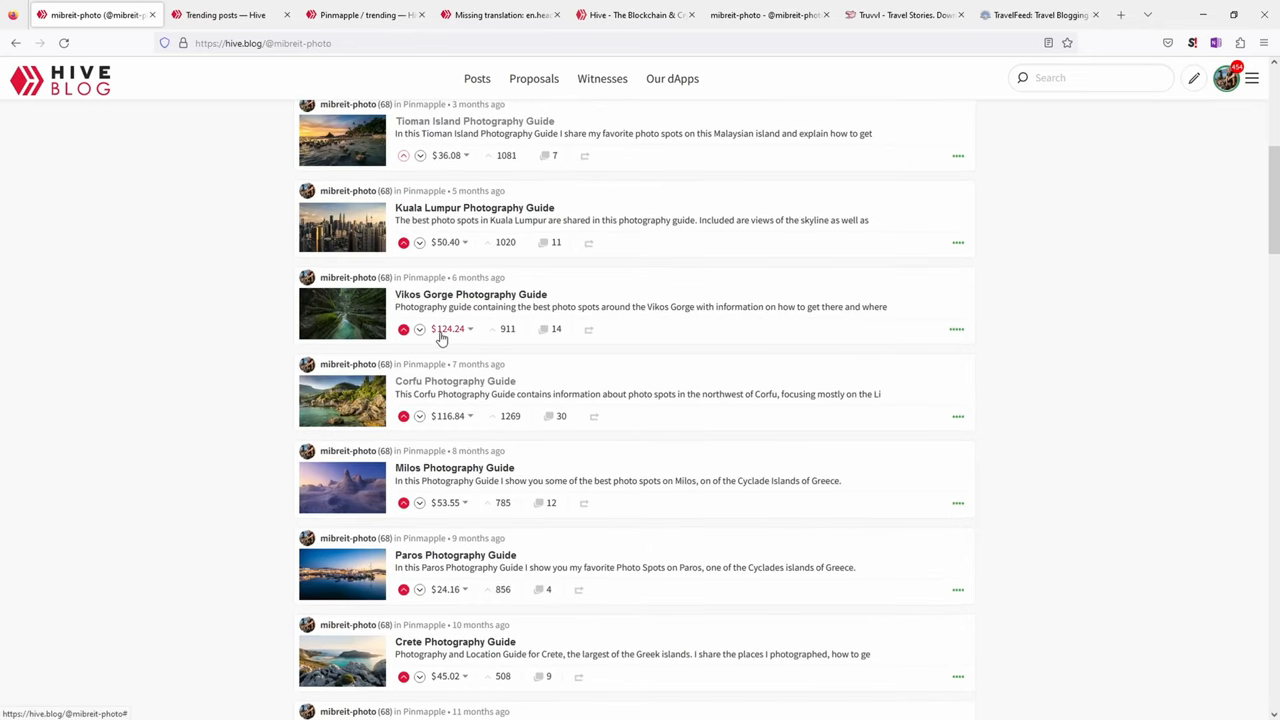
{"action": "mouse_move", "coordinate": [418, 307]}
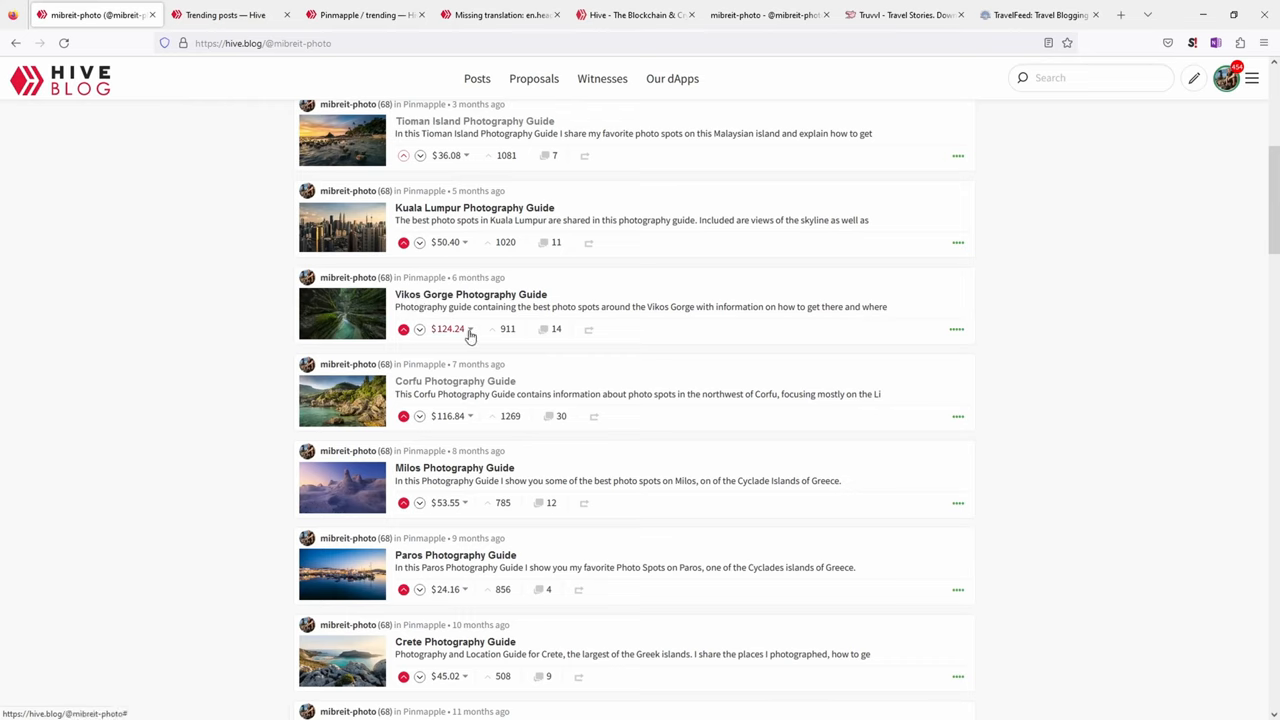
{"action": "mouse_move", "coordinate": [448, 329]}
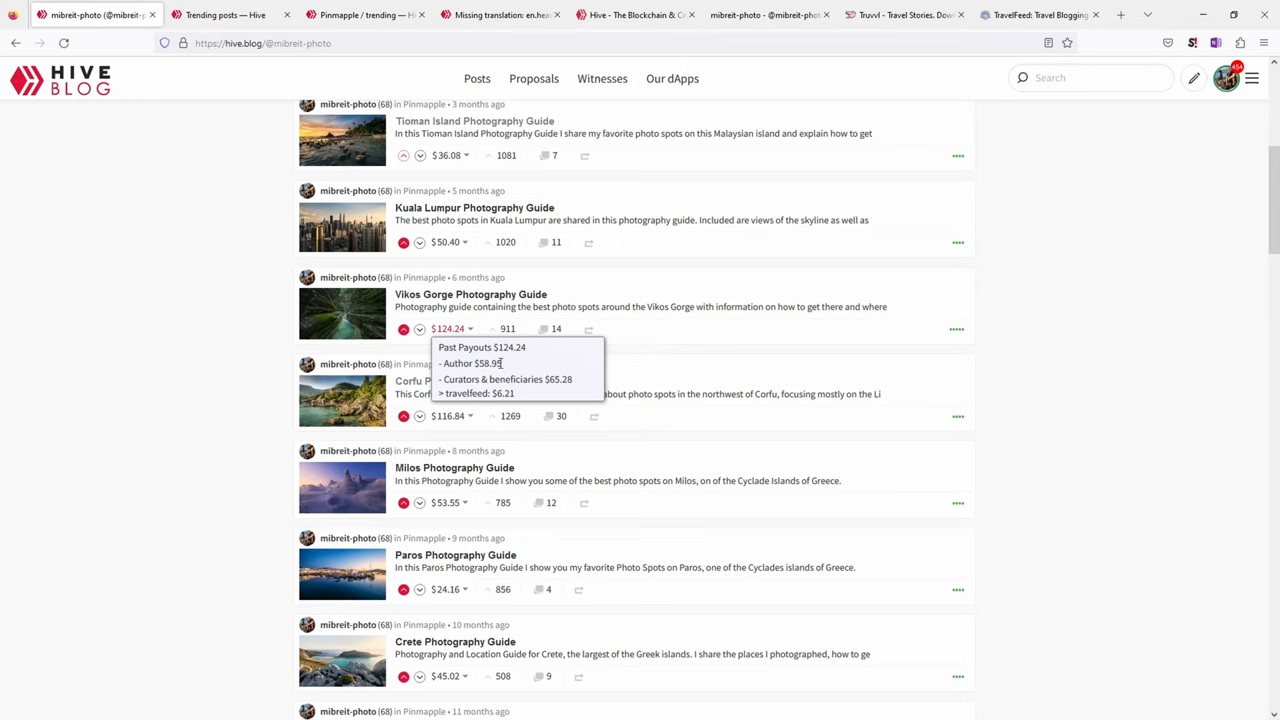
{"action": "mouse_move", "coordinate": [447, 378]}
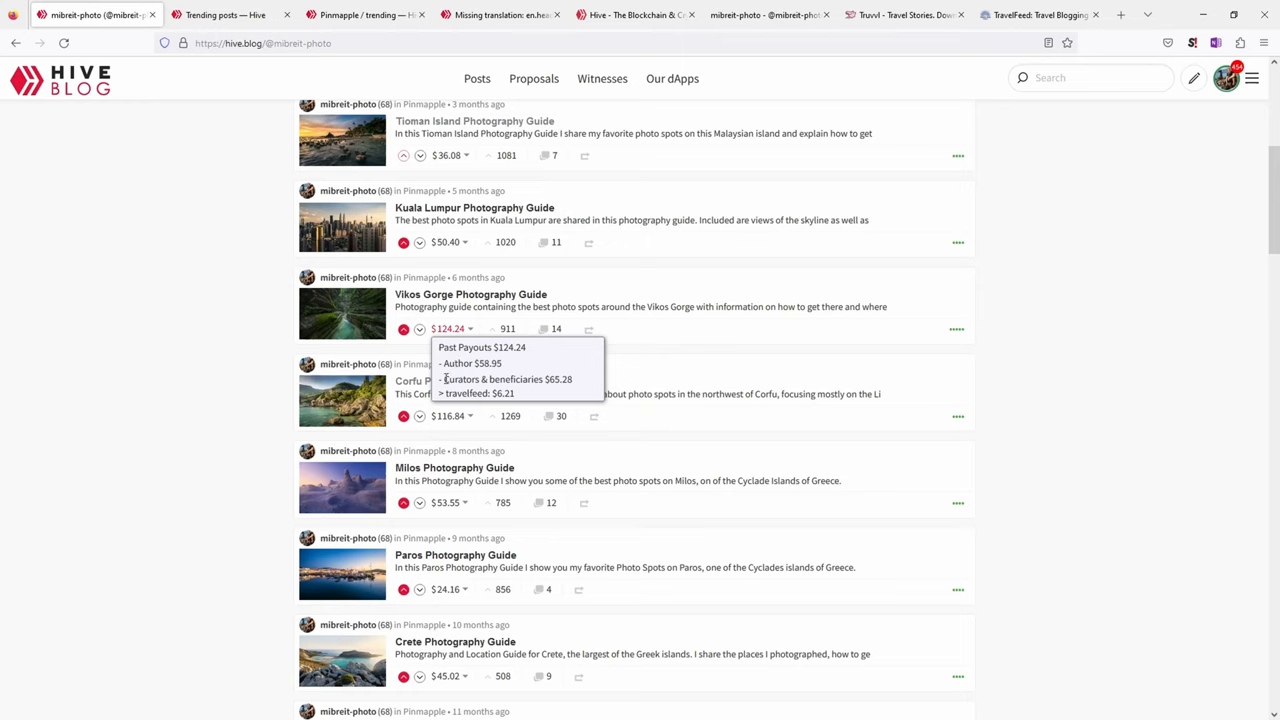
{"action": "mouse_move", "coordinate": [513, 380]}
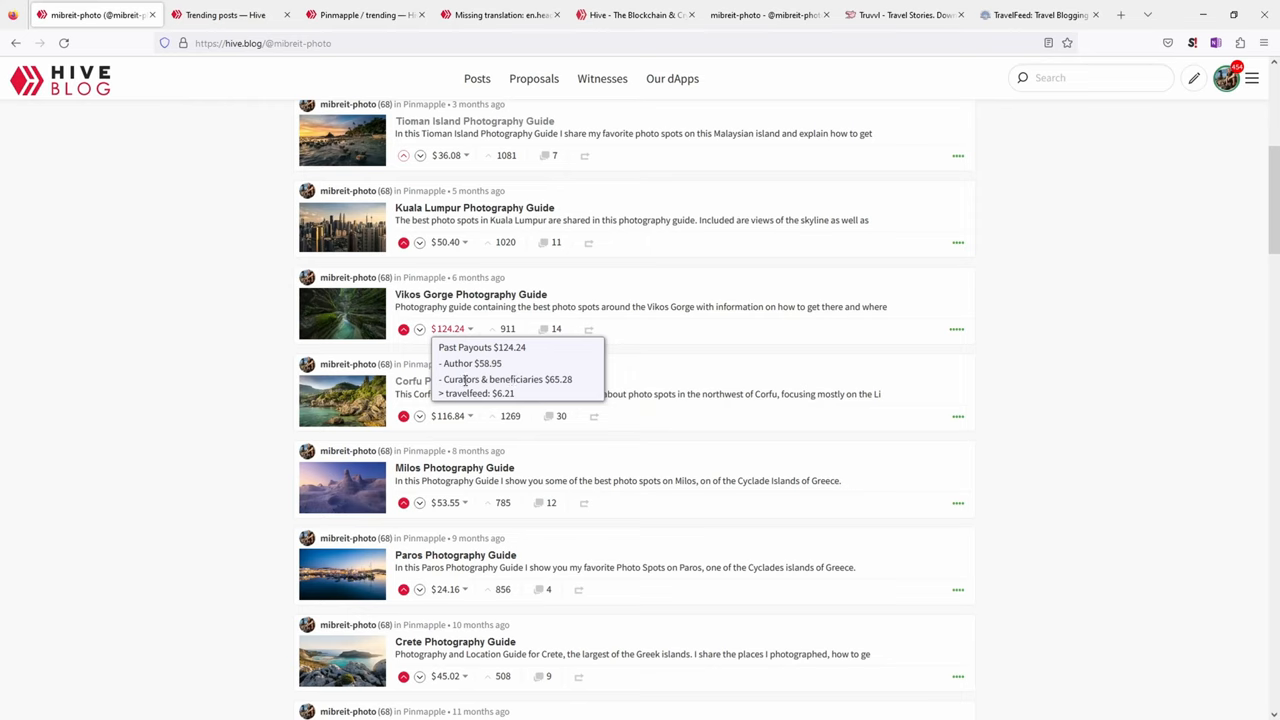
{"action": "mouse_move", "coordinate": [463, 393]}
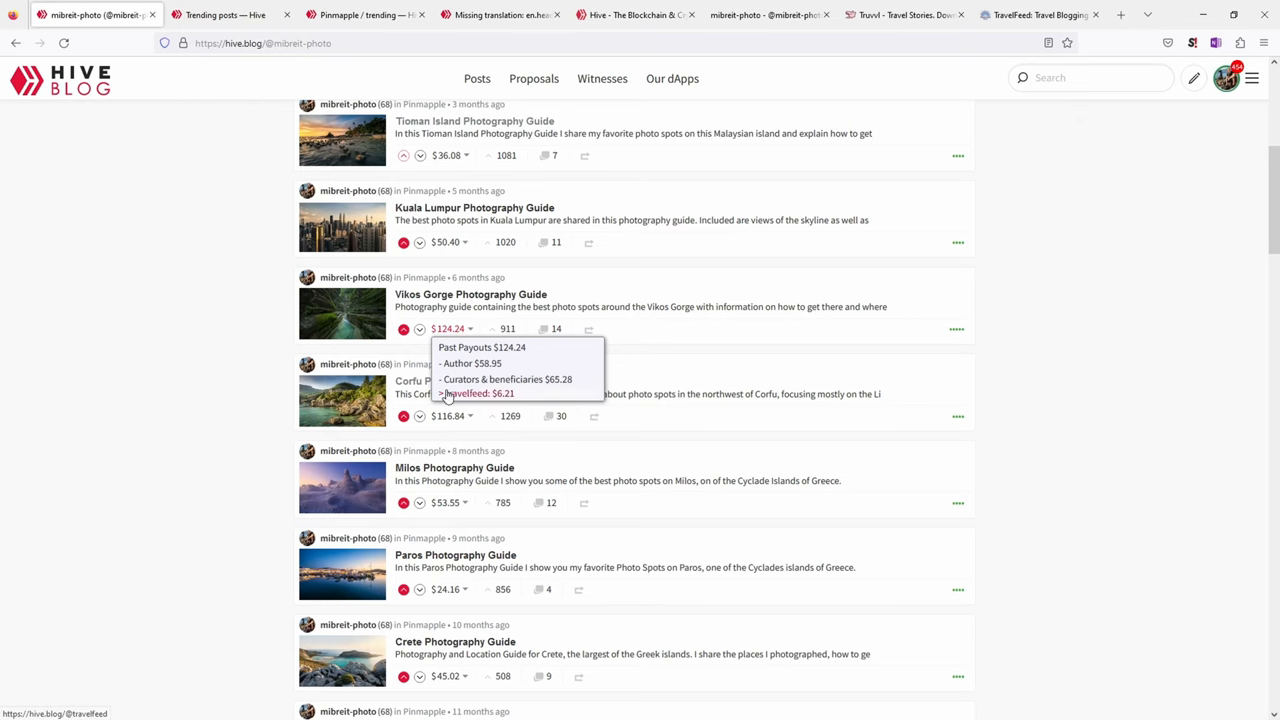
Scroll the profile while checking the Vikos Gorge post's $124.24 payout and travelfeed share.
{"action": "scroll", "scroll_direction": "down", "scroll_amount": 3}
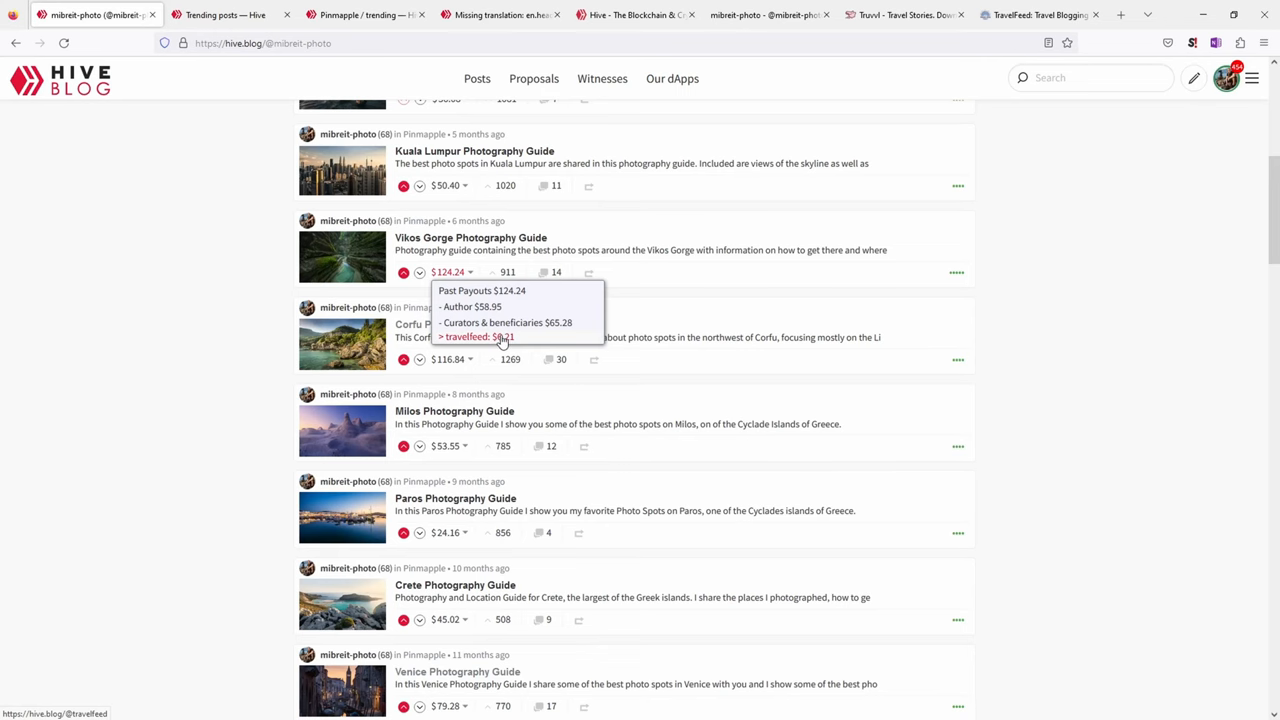
{"action": "scroll", "scroll_direction": "down", "scroll_amount": 3}
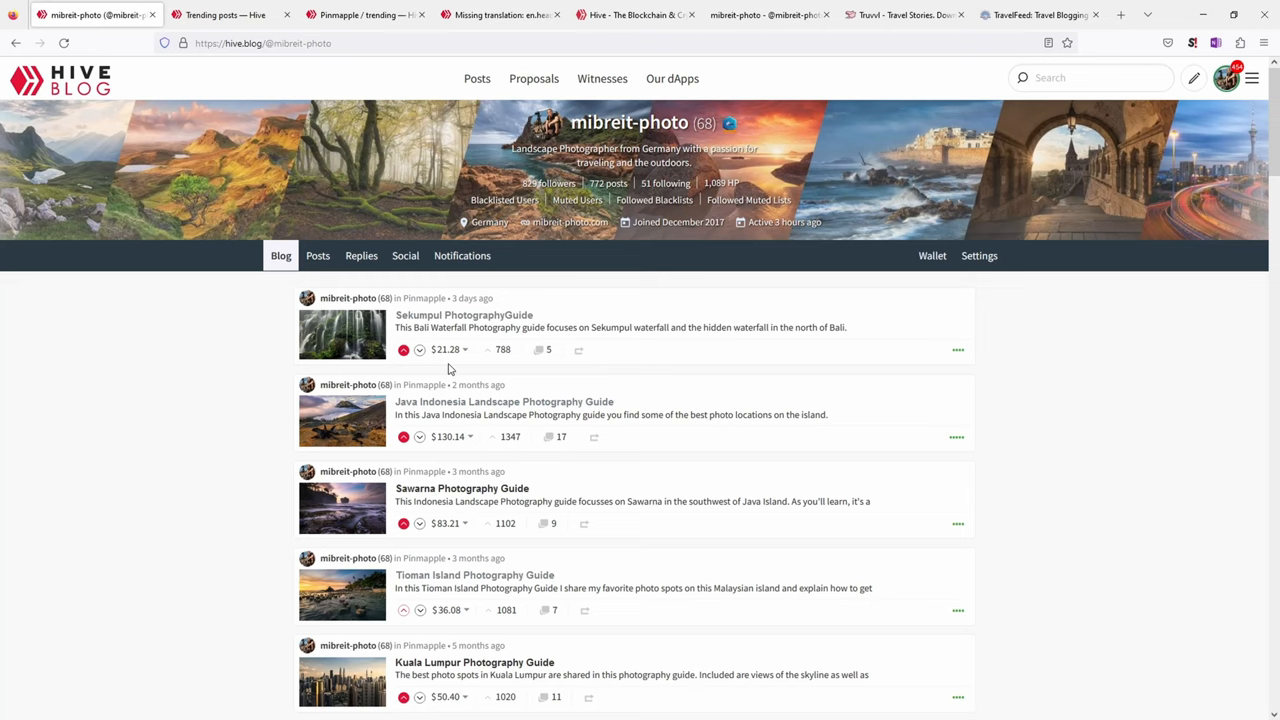
{"action": "mouse_move", "coordinate": [432, 367]}
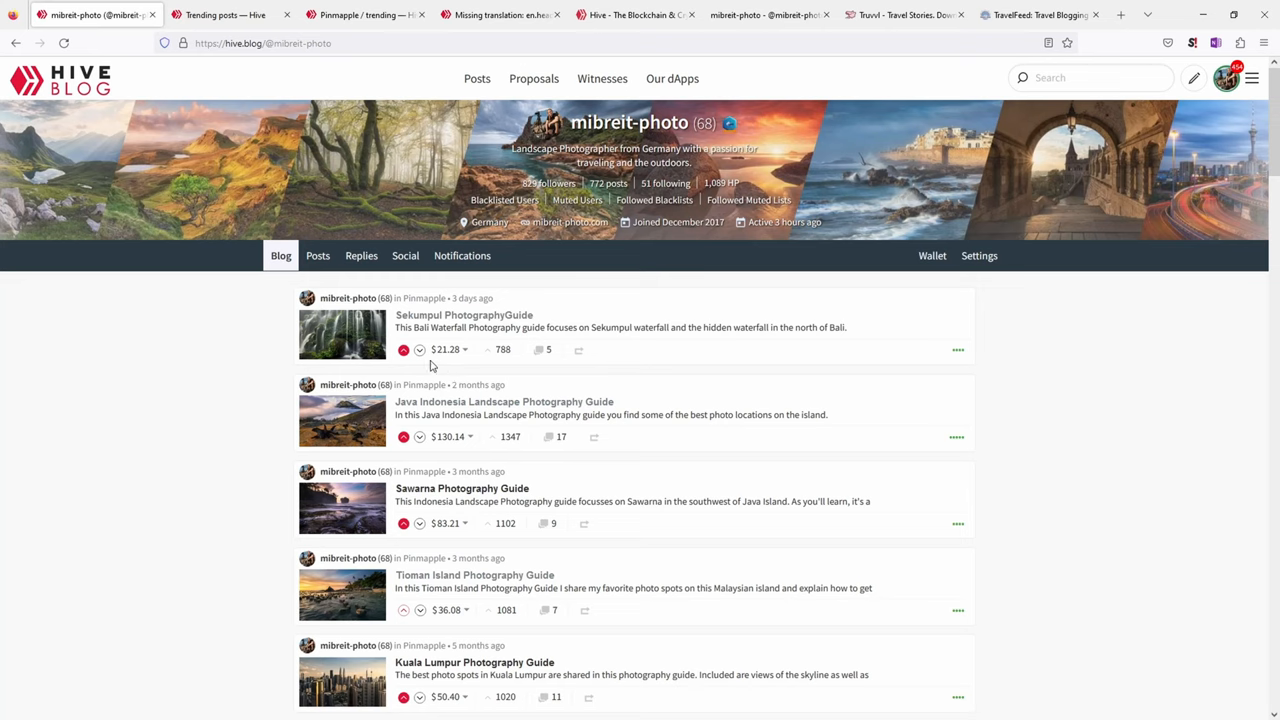
{"action": "mouse_move", "coordinate": [470, 368]}
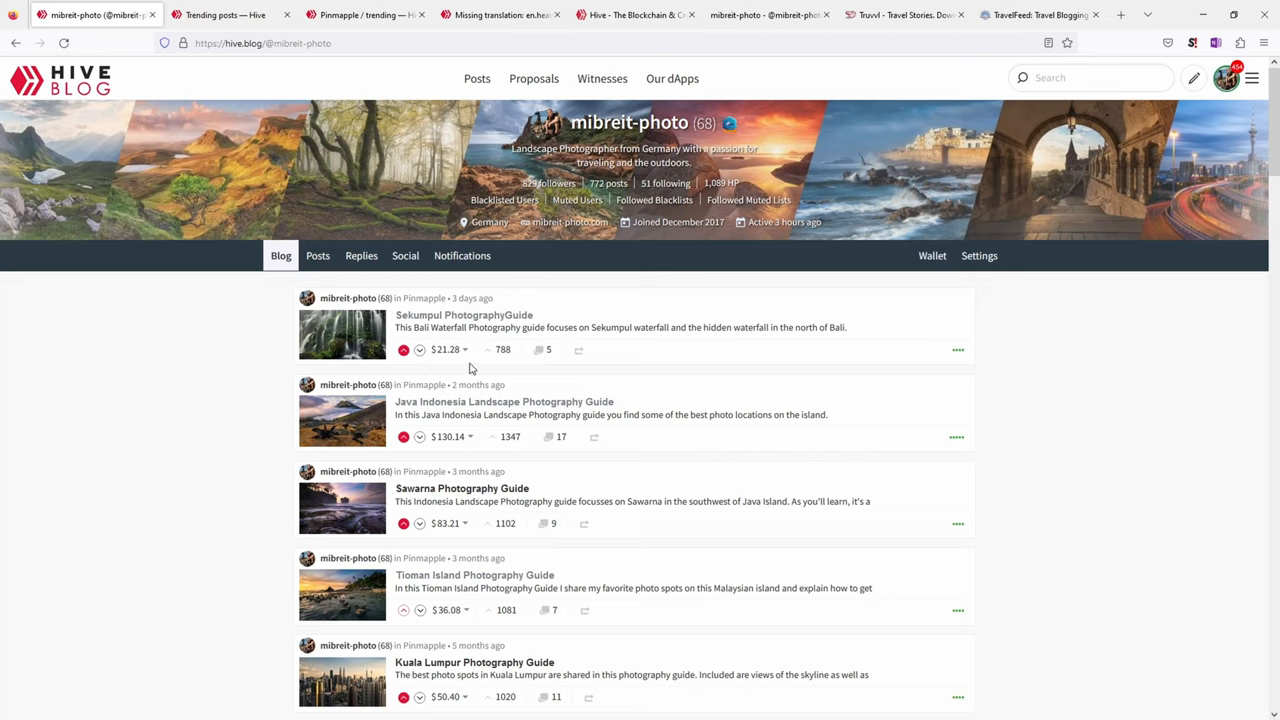
{"action": "mouse_move", "coordinate": [478, 418]}
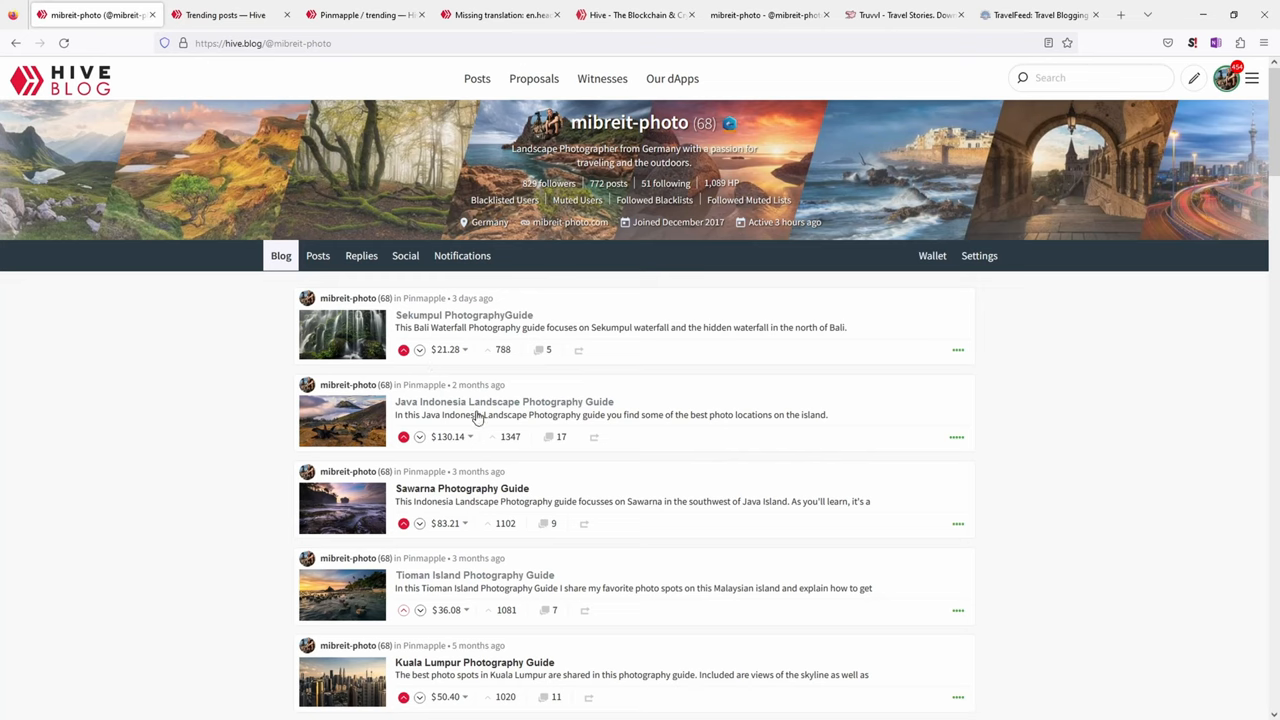
{"action": "mouse_move", "coordinate": [483, 442]}
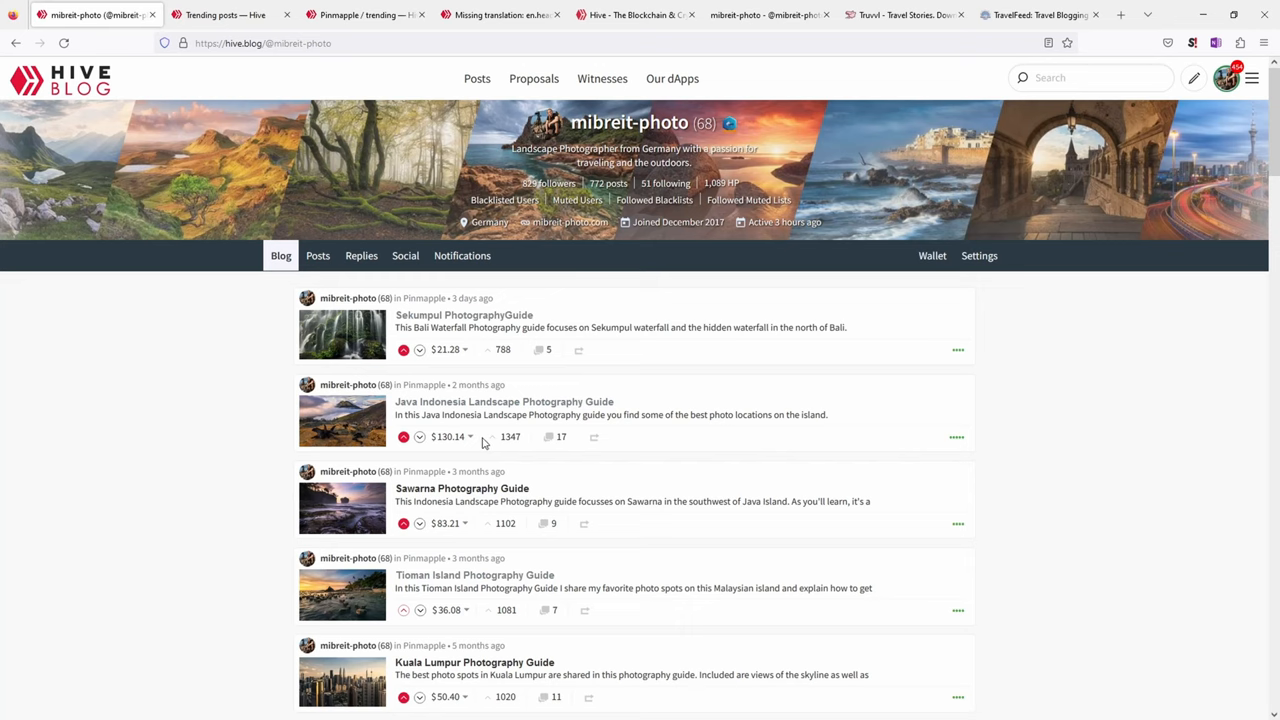
{"action": "mouse_move", "coordinate": [488, 443]}
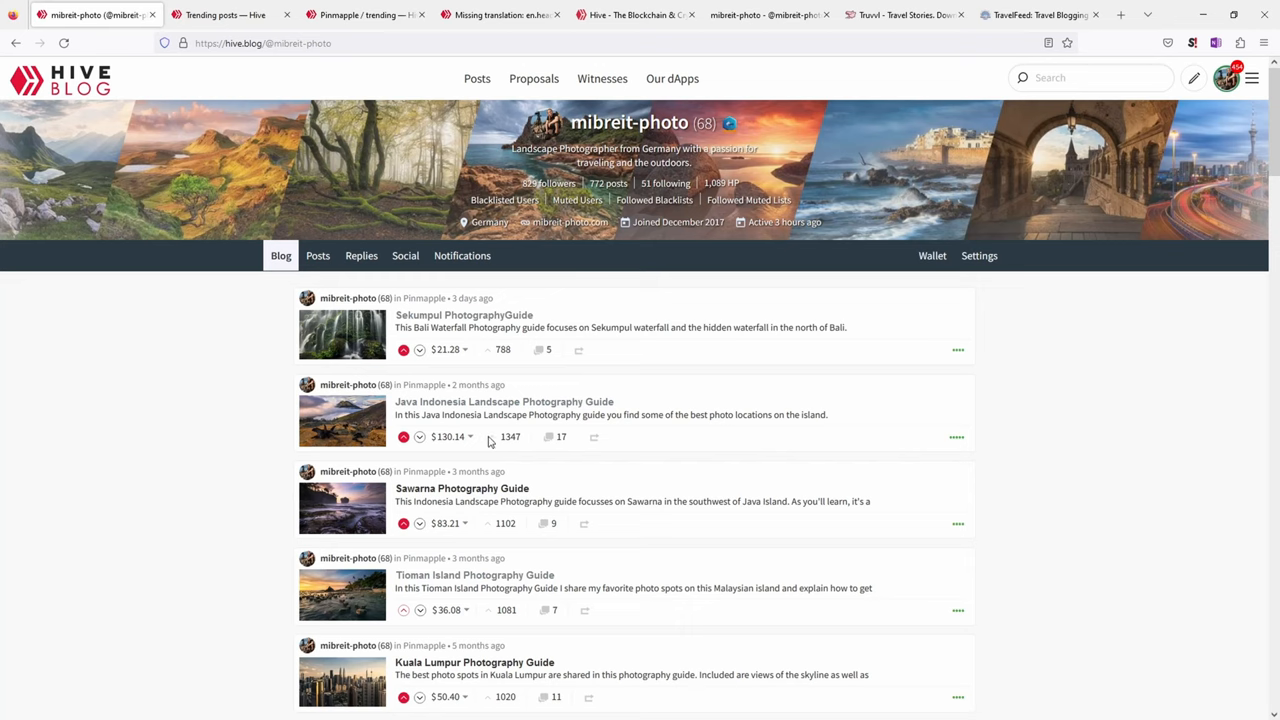
{"action": "mouse_move", "coordinate": [438, 450]}
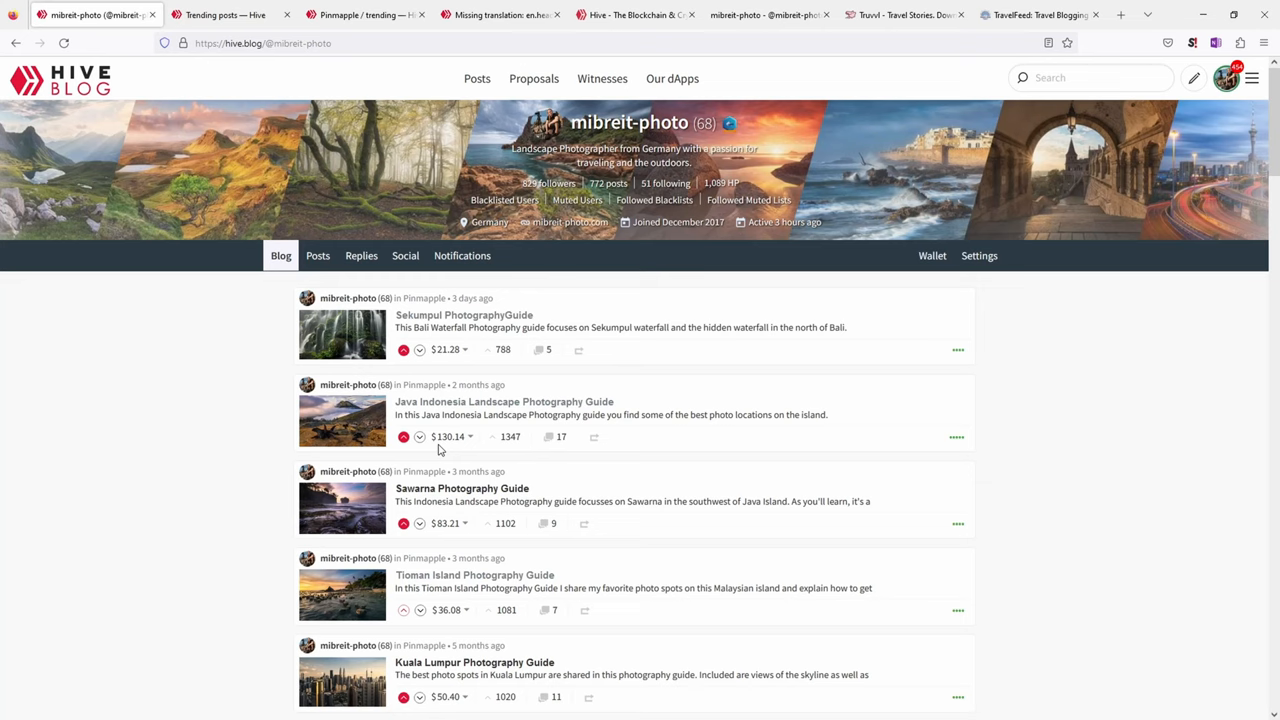
{"action": "mouse_move", "coordinate": [478, 433]}
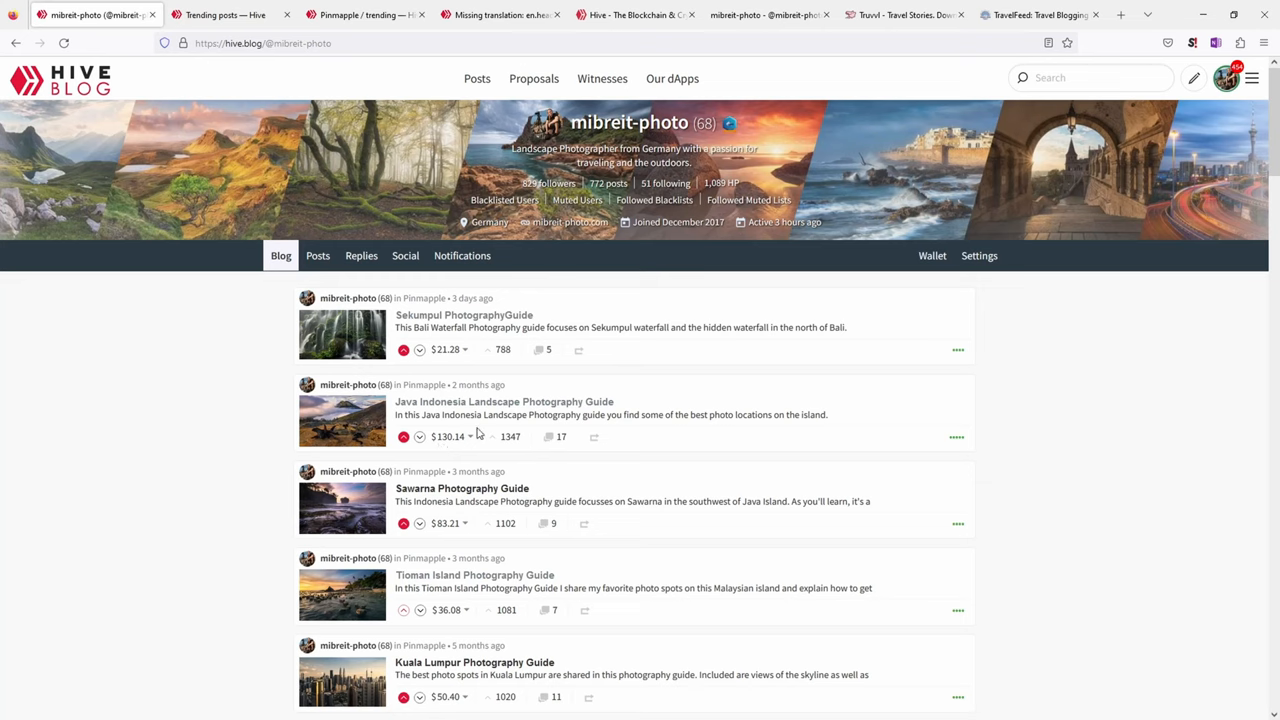
{"action": "mouse_move", "coordinate": [483, 390]}
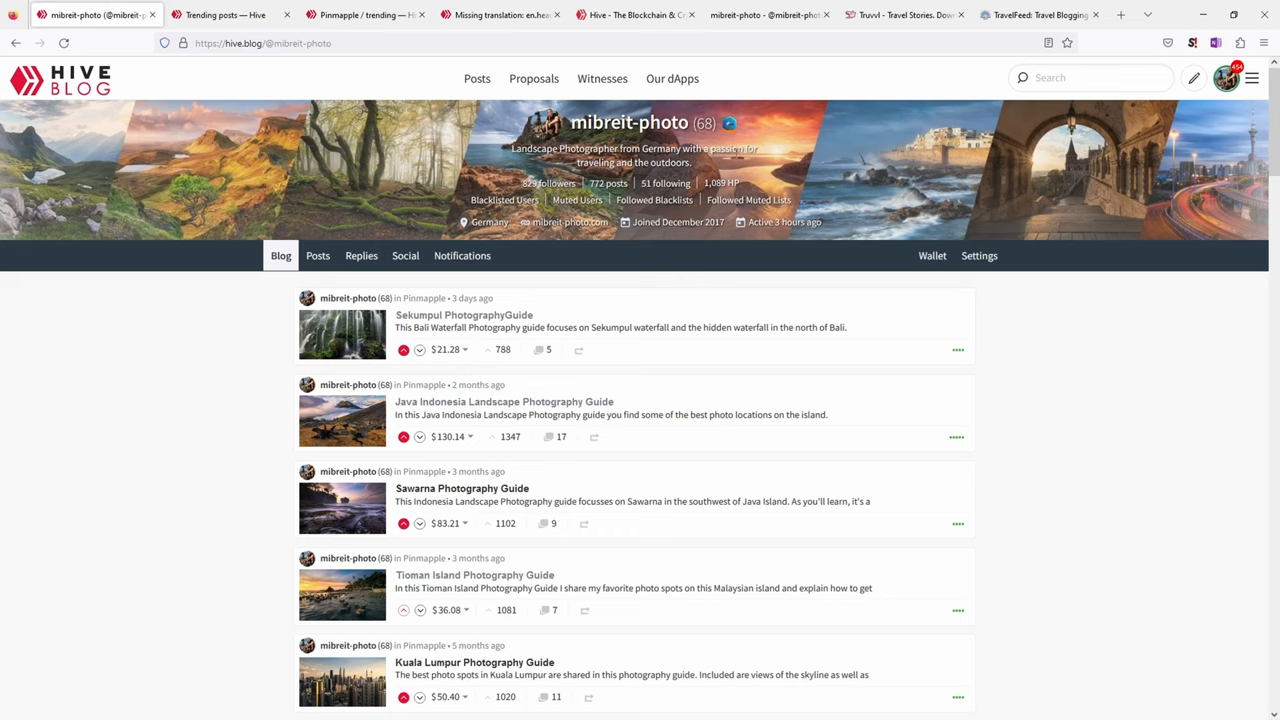
{"action": "mouse_move", "coordinate": [725, 143]}
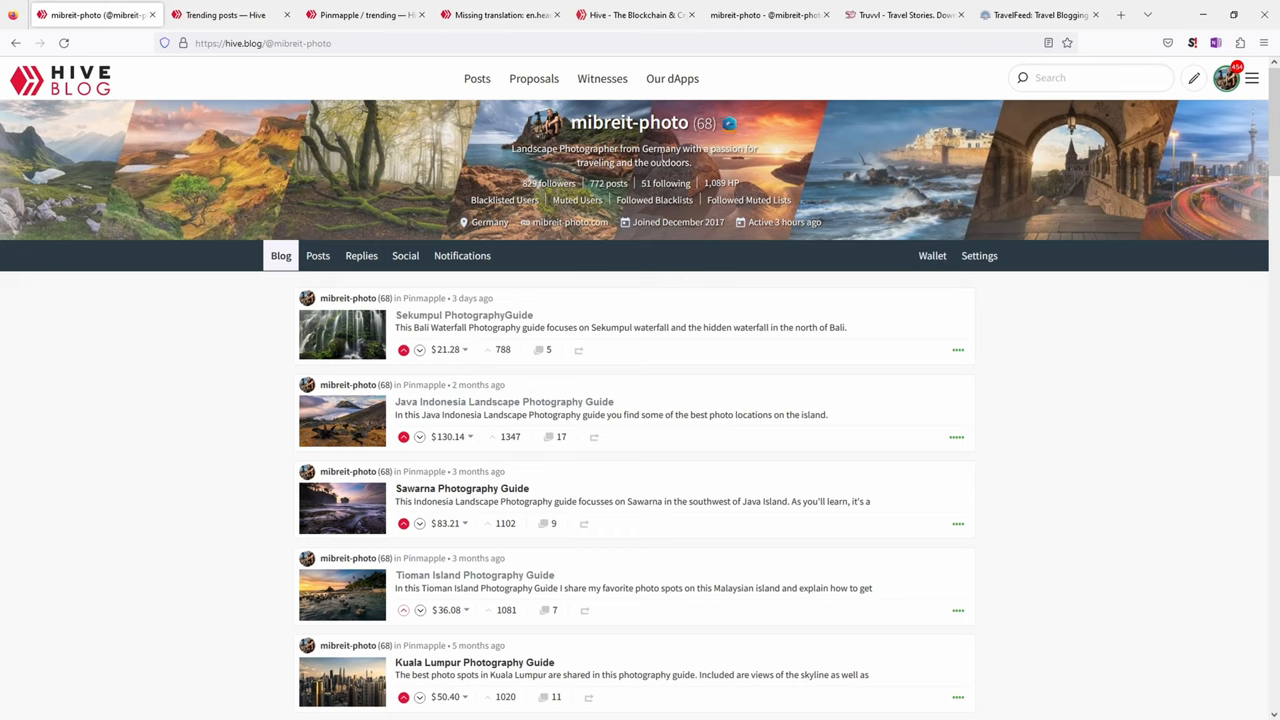
{"action": "mouse_move", "coordinate": [635, 414]}
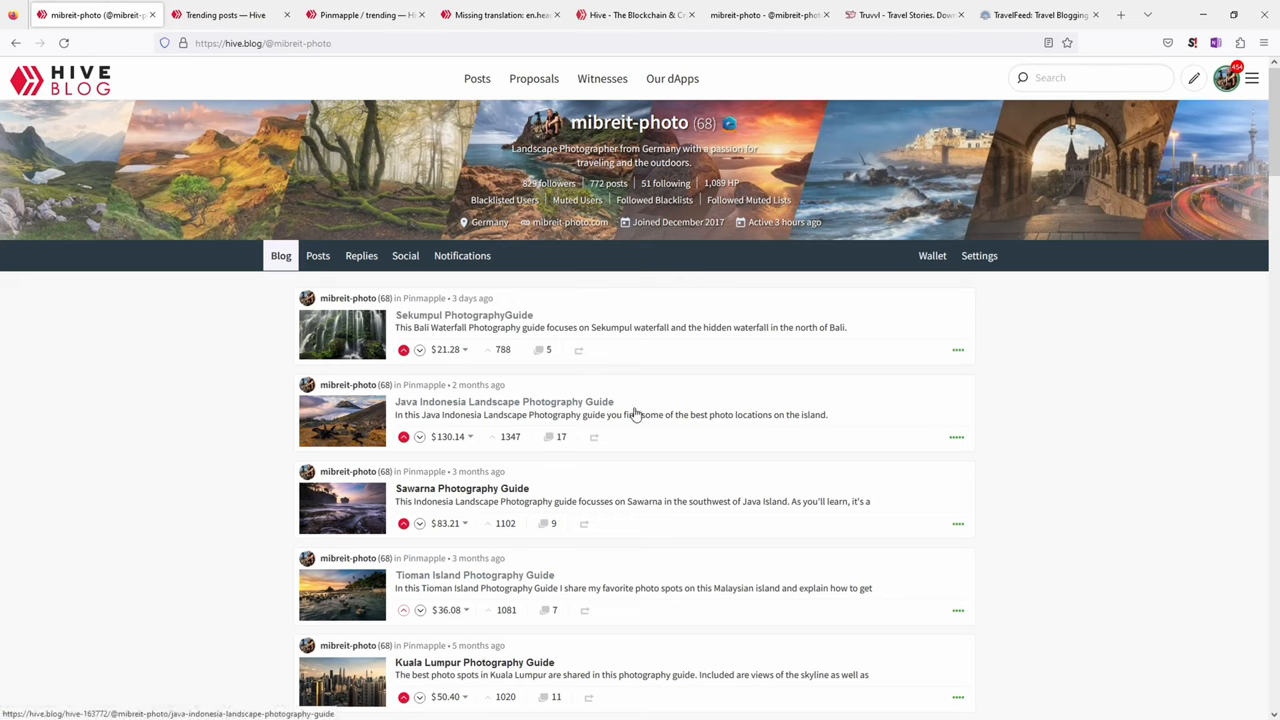
{"action": "mouse_move", "coordinate": [635, 414]}
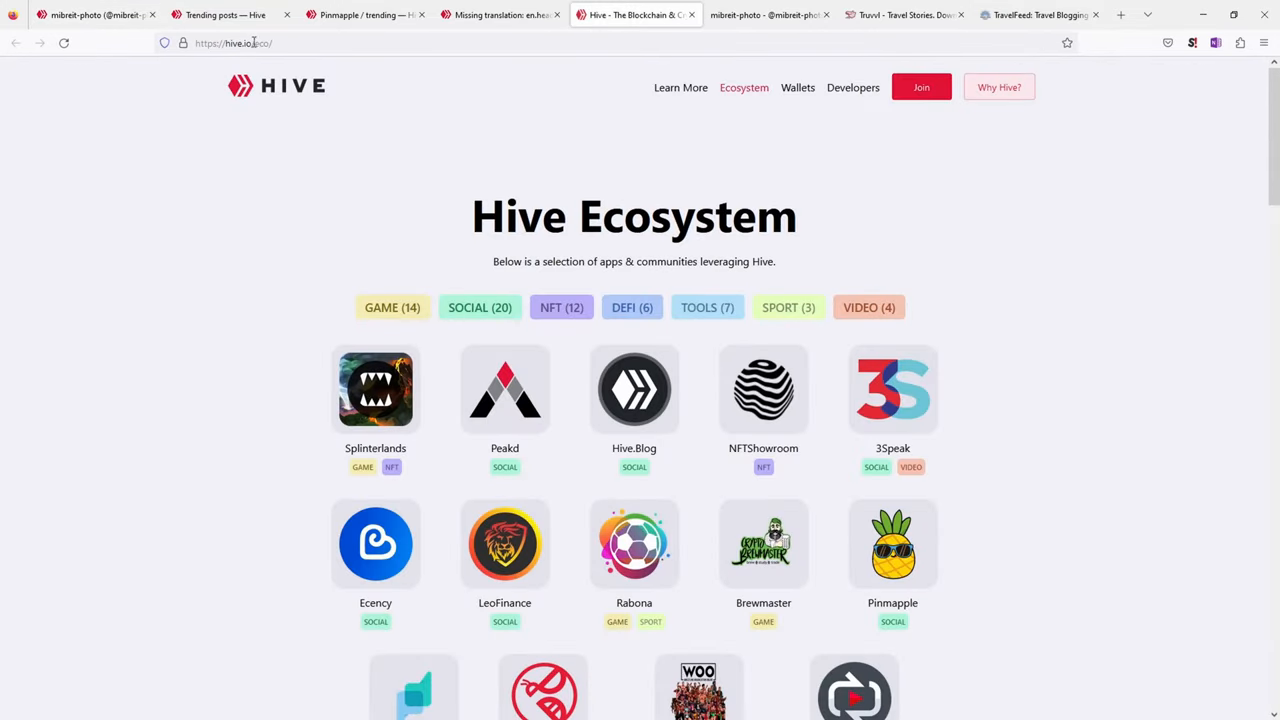
Scroll through the hive.io/eco app tiles like TravelFeed, truvvl and Exxp, then back up.
{"action": "scroll", "scroll_direction": "down", "scroll_amount": 3}
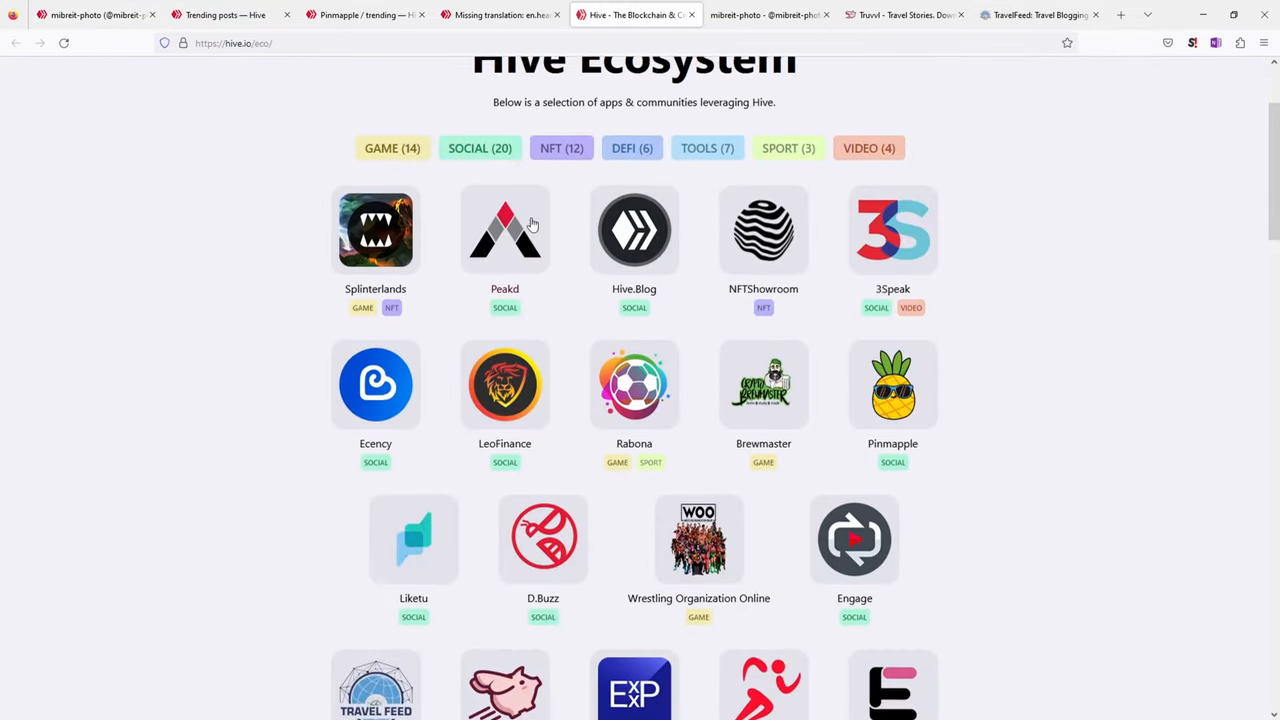
{"action": "scroll", "scroll_direction": "down", "scroll_amount": 3}
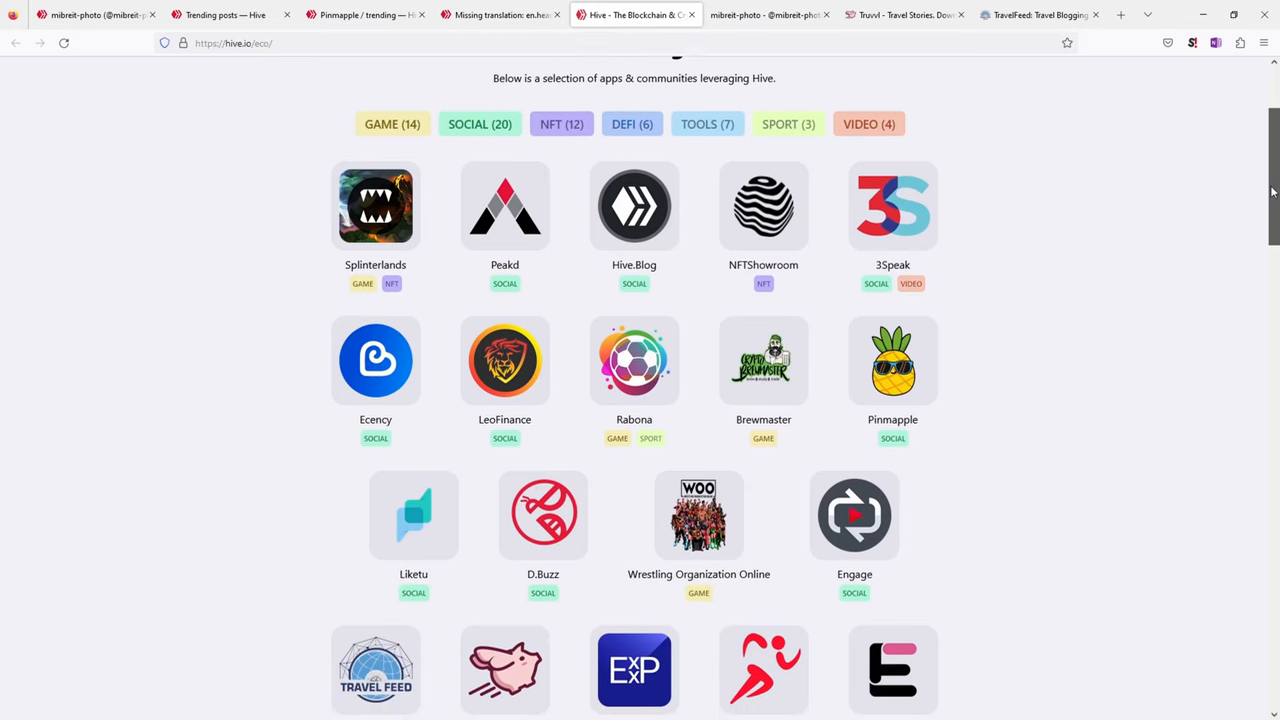
{"action": "scroll", "scroll_direction": "down", "scroll_amount": 3}
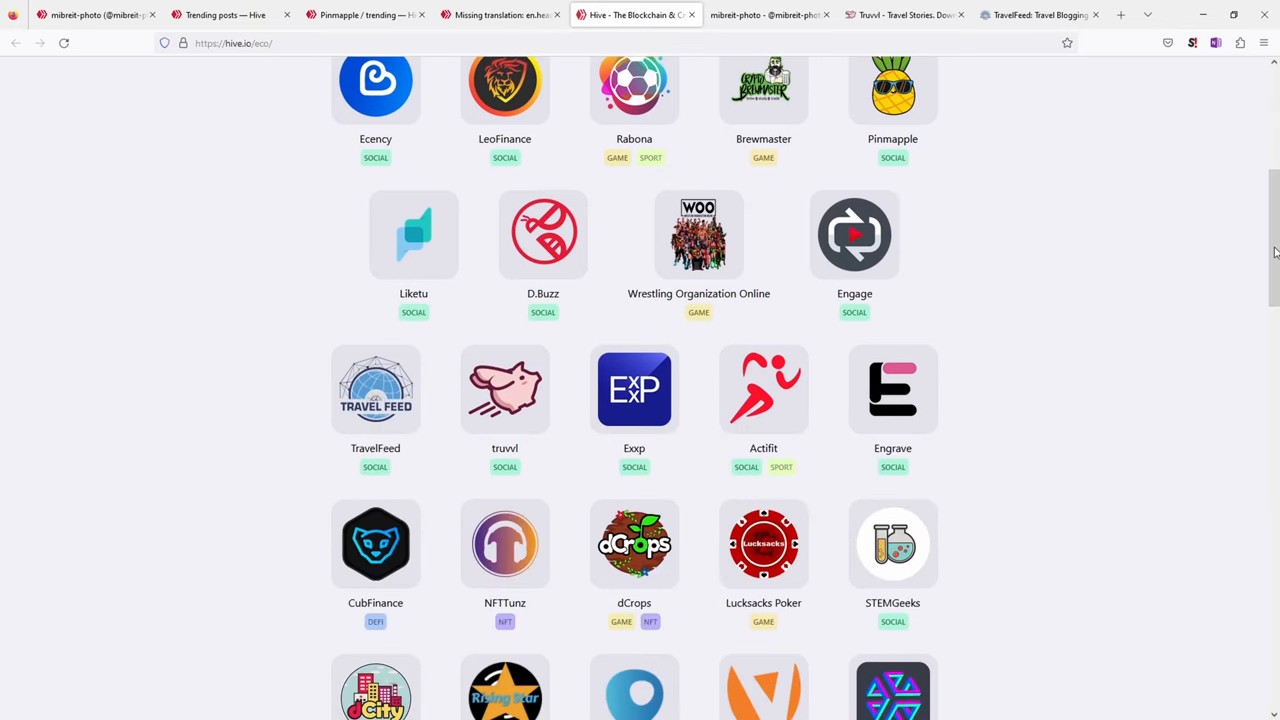
{"action": "scroll", "scroll_direction": "down", "scroll_amount": 3}
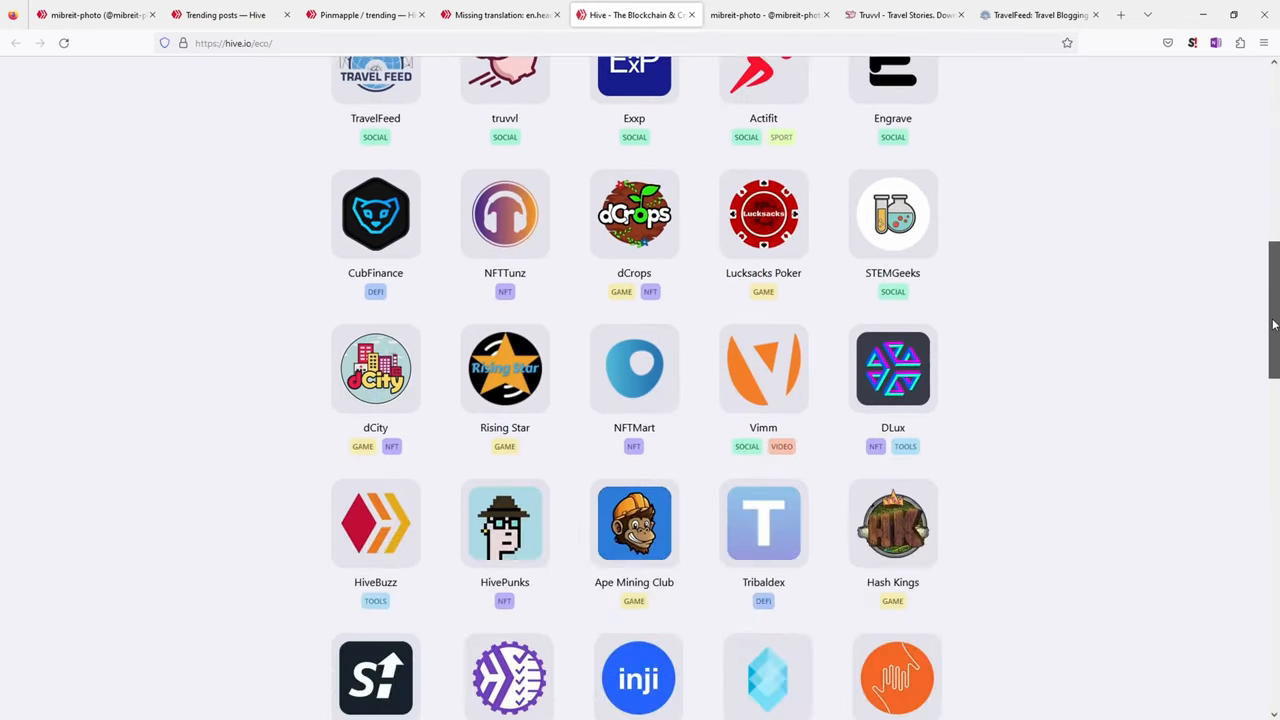
{"action": "scroll", "scroll_direction": "up", "scroll_amount": 3}
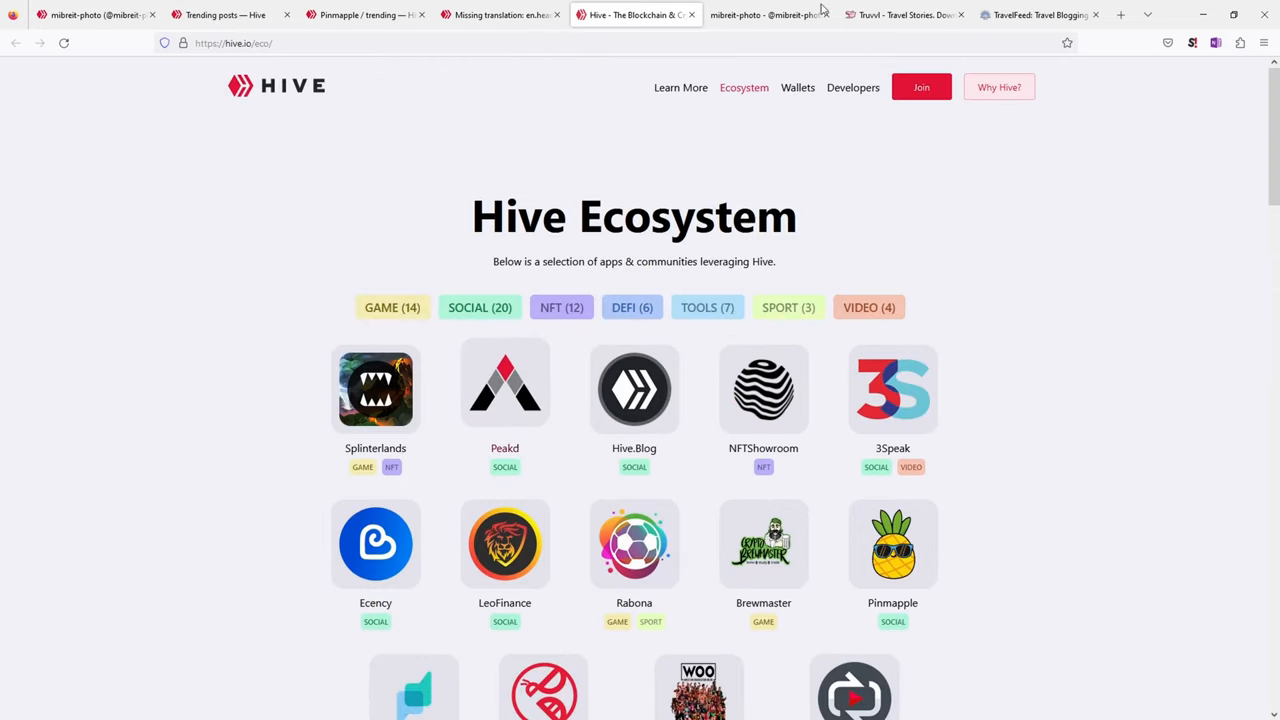
Look over the mibreit-photo profile on PeakD, then switch to its TravelFeed profile page.
{"action": "left_click", "coordinate": [770, 14]}
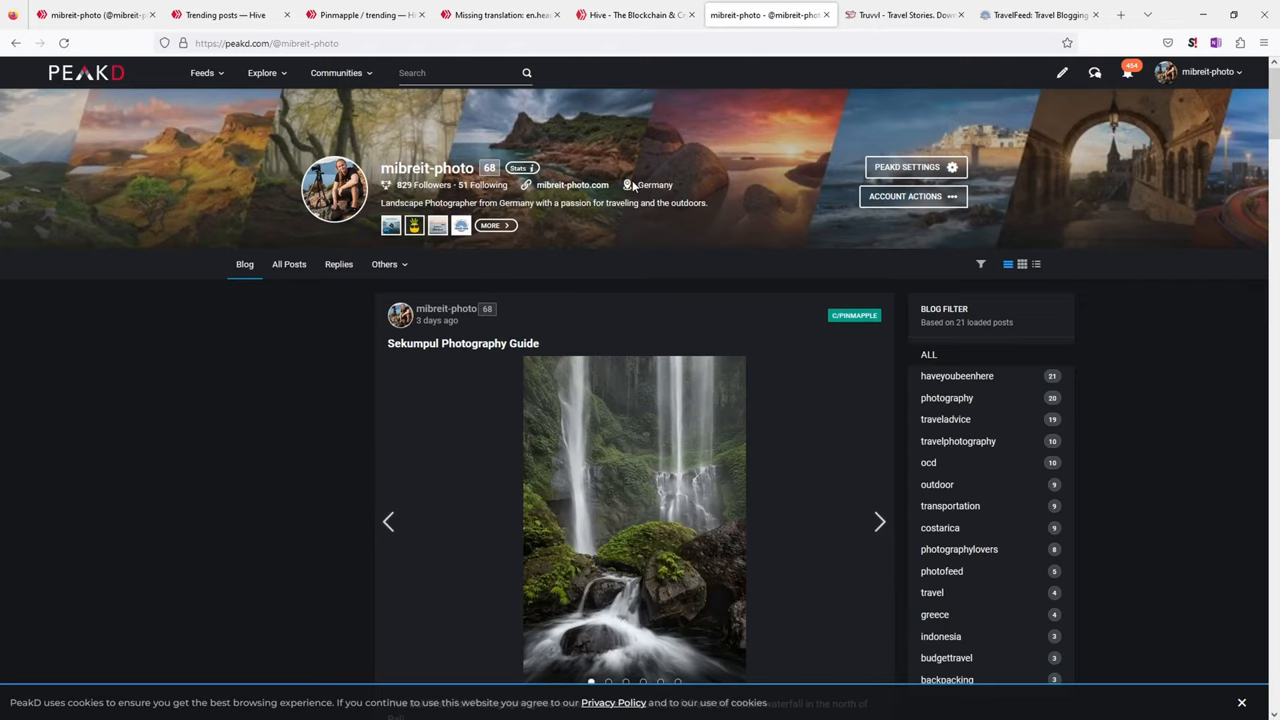
{"action": "scroll", "scroll_direction": "down", "scroll_amount": 3}
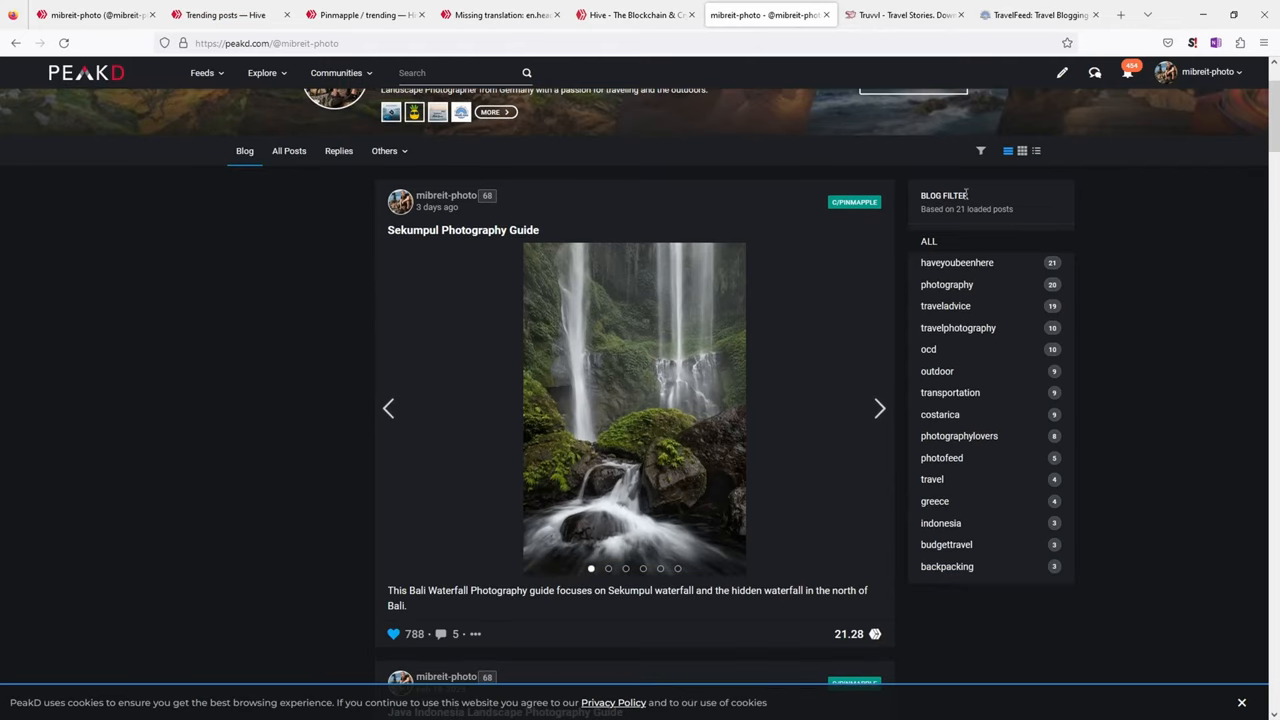
{"action": "scroll", "scroll_direction": "down", "scroll_amount": 3}
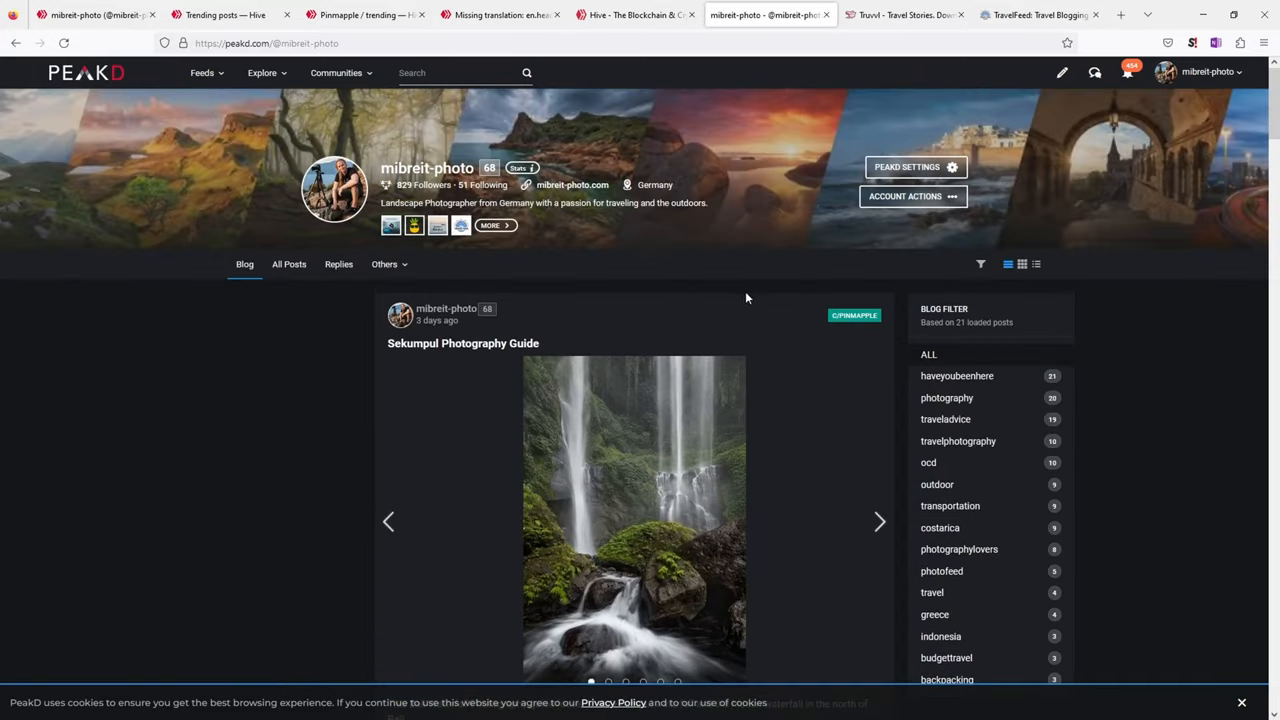
{"action": "mouse_move", "coordinate": [657, 296]}
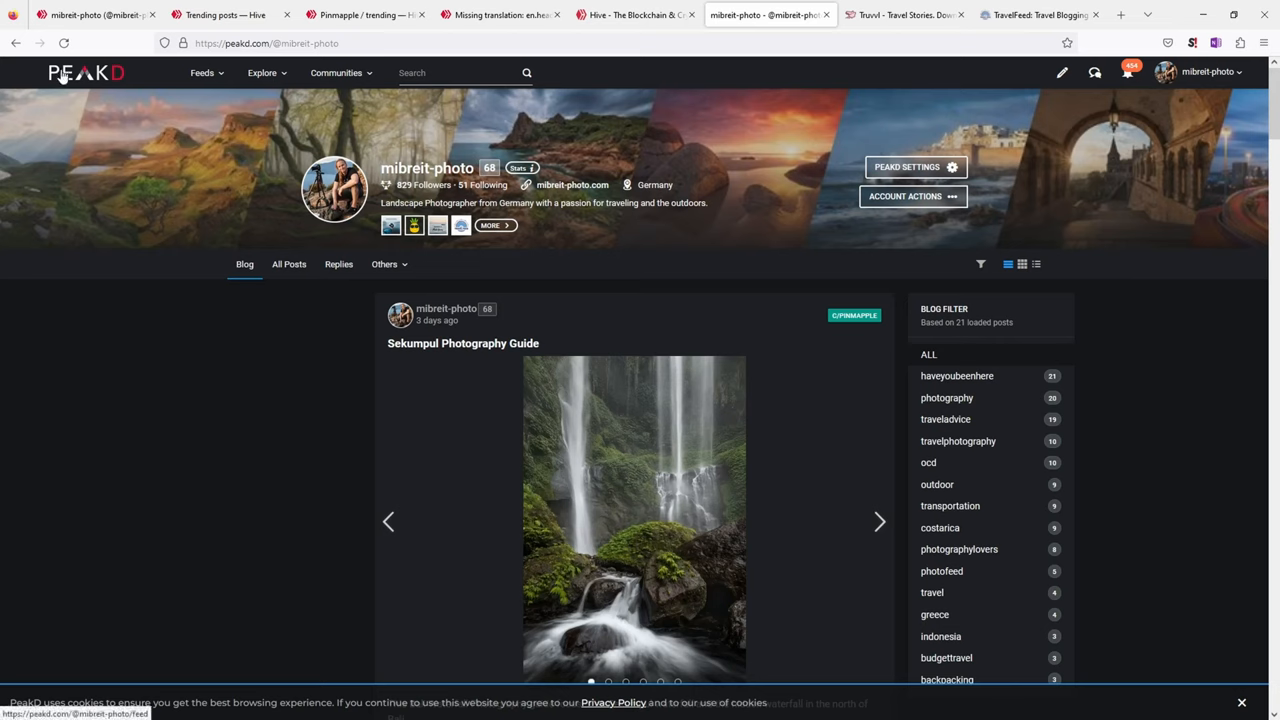
{"action": "mouse_move", "coordinate": [280, 200]}
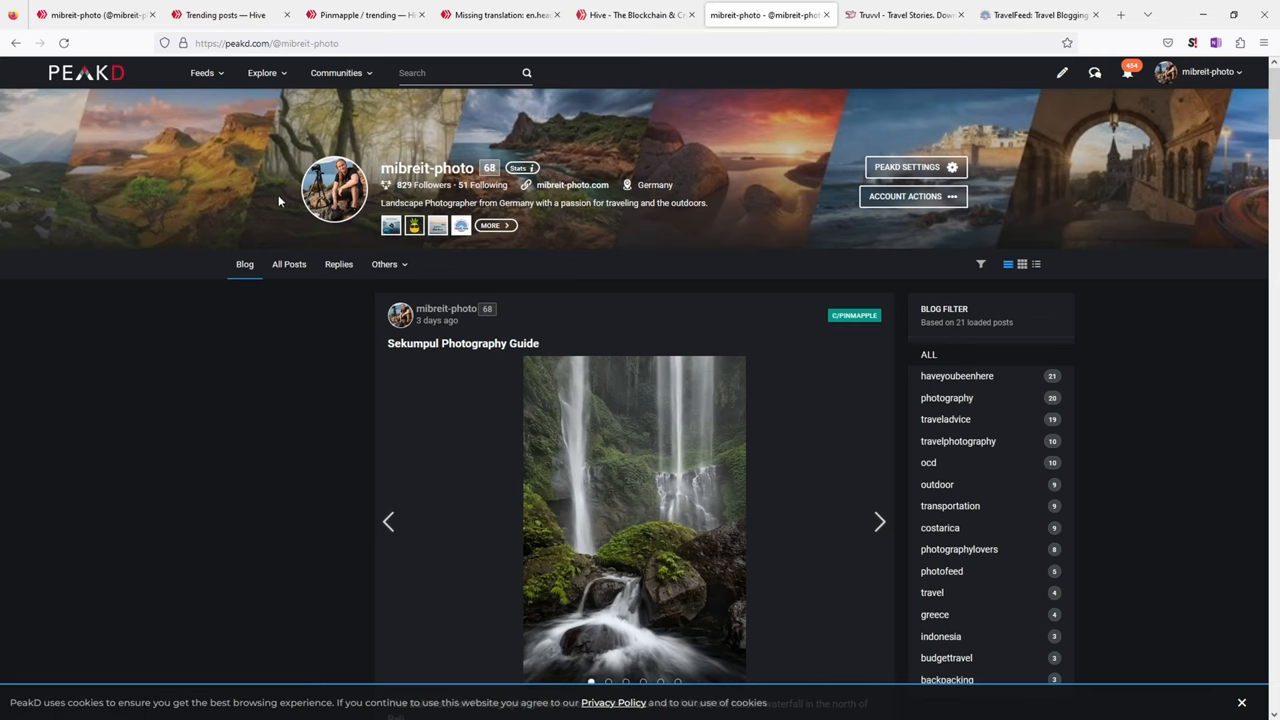
{"action": "left_click", "coordinate": [1040, 14]}
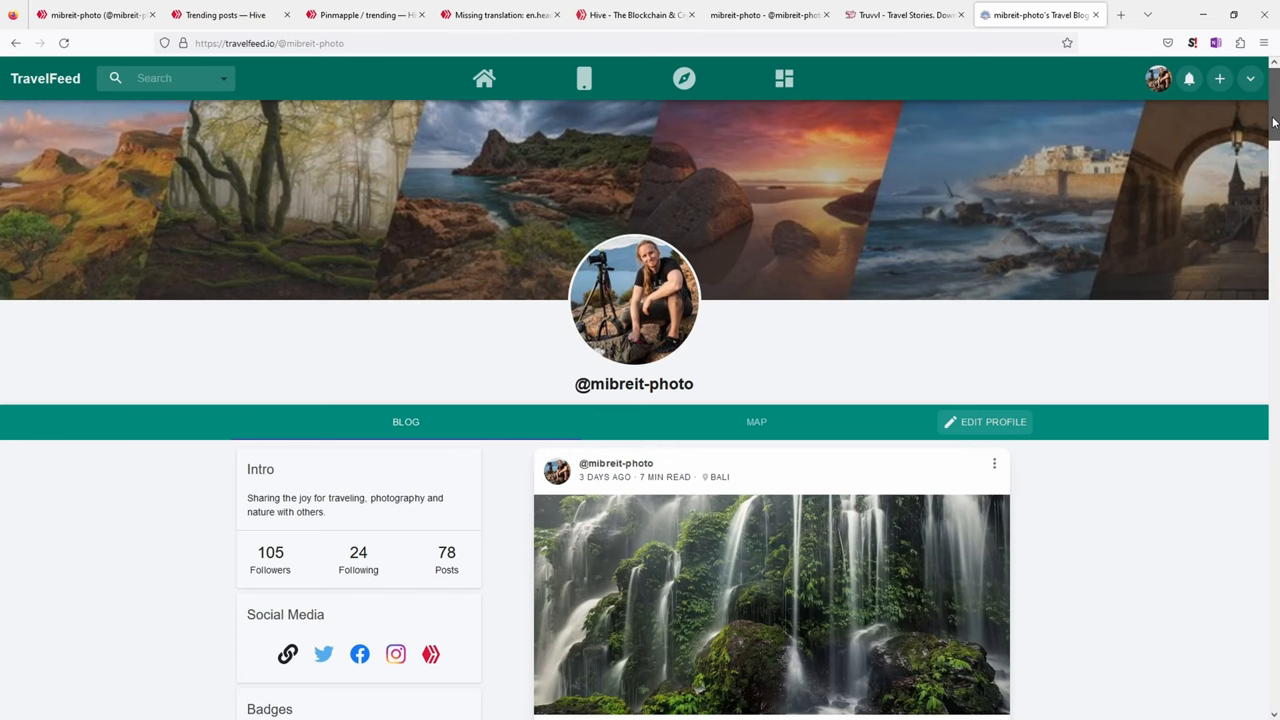
{"action": "scroll", "scroll_direction": "down", "scroll_amount": 3}
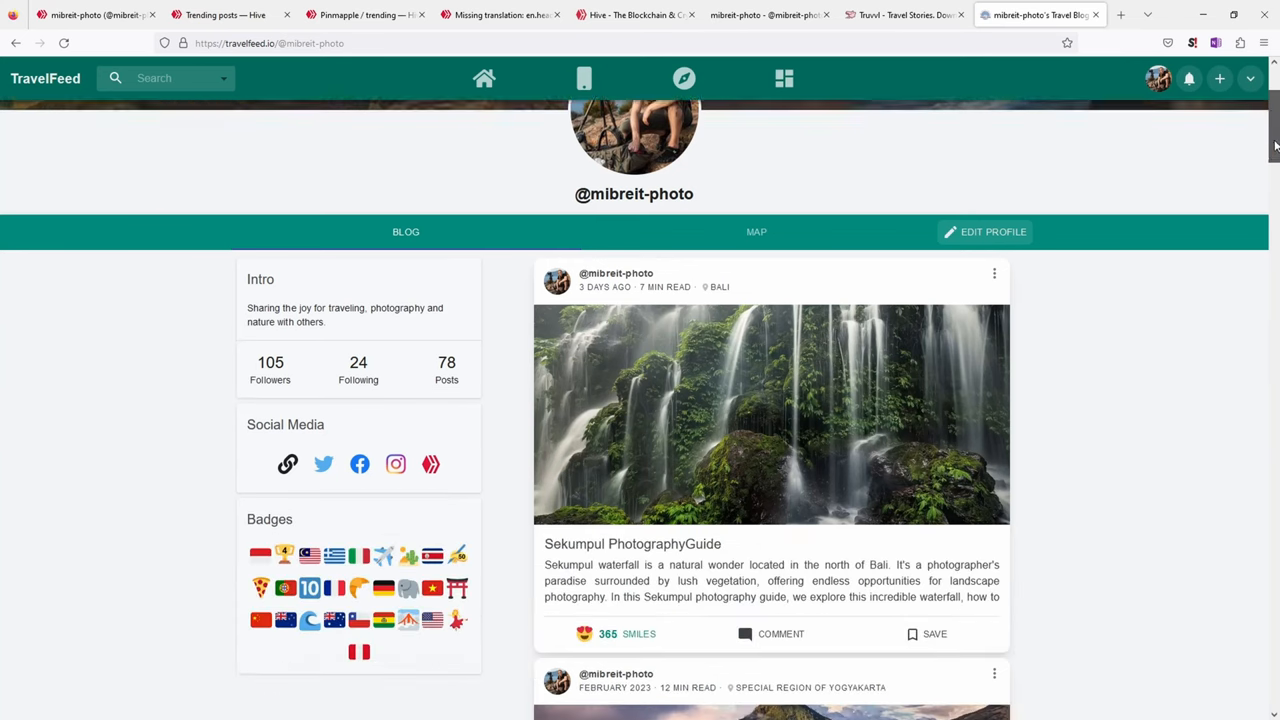
{"action": "scroll", "scroll_direction": "down", "scroll_amount": 3}
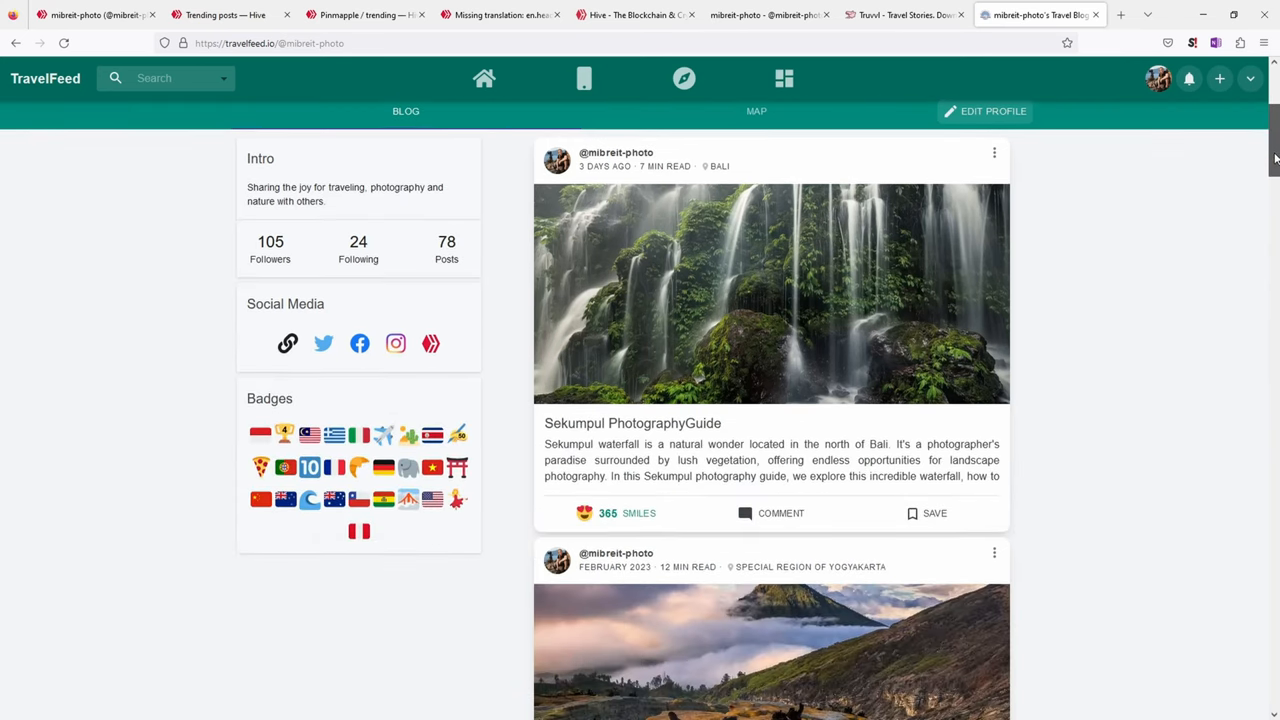
{"action": "scroll", "scroll_direction": "down", "scroll_amount": 3}
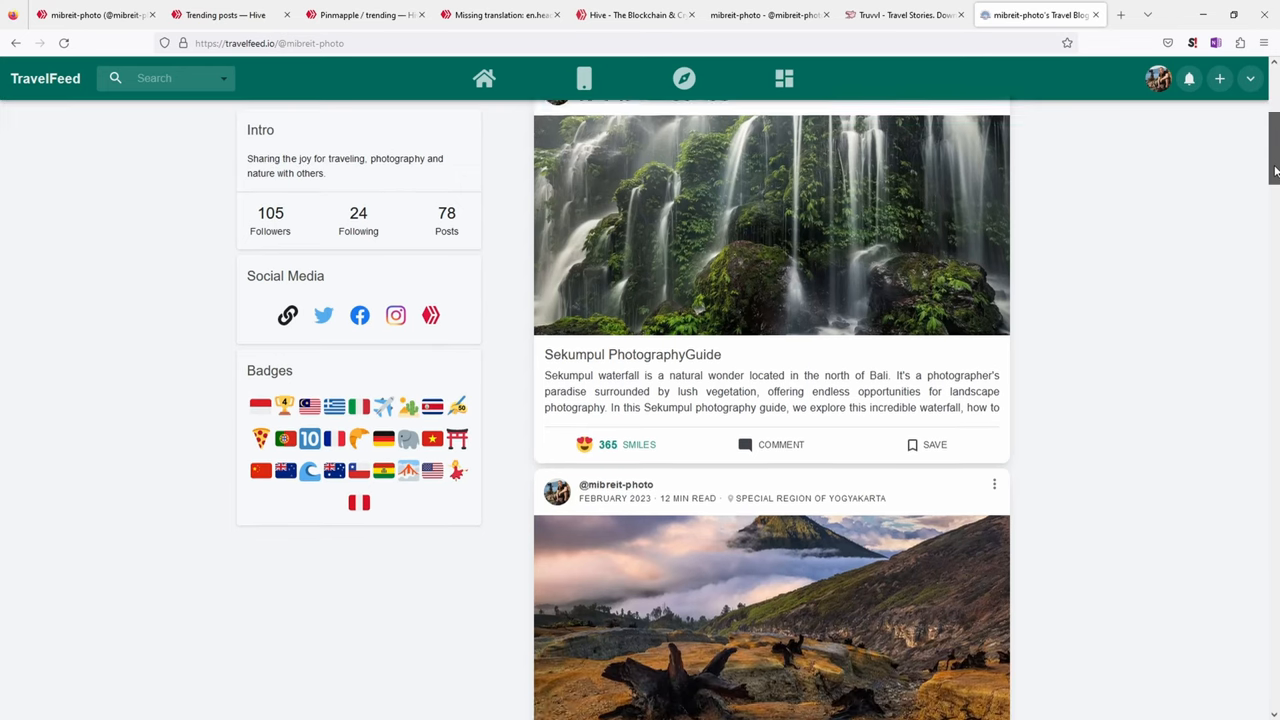
{"action": "scroll", "scroll_direction": "down", "scroll_amount": 3}
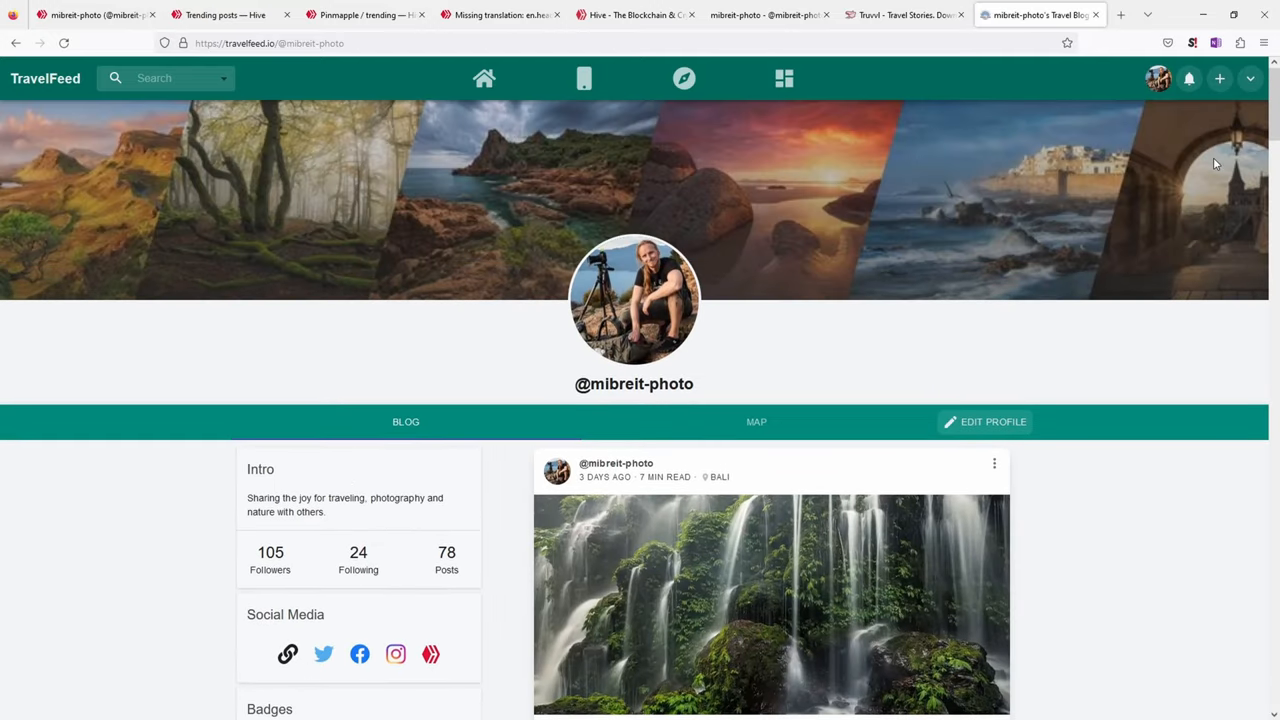
{"action": "mouse_move", "coordinate": [1124, 138]}
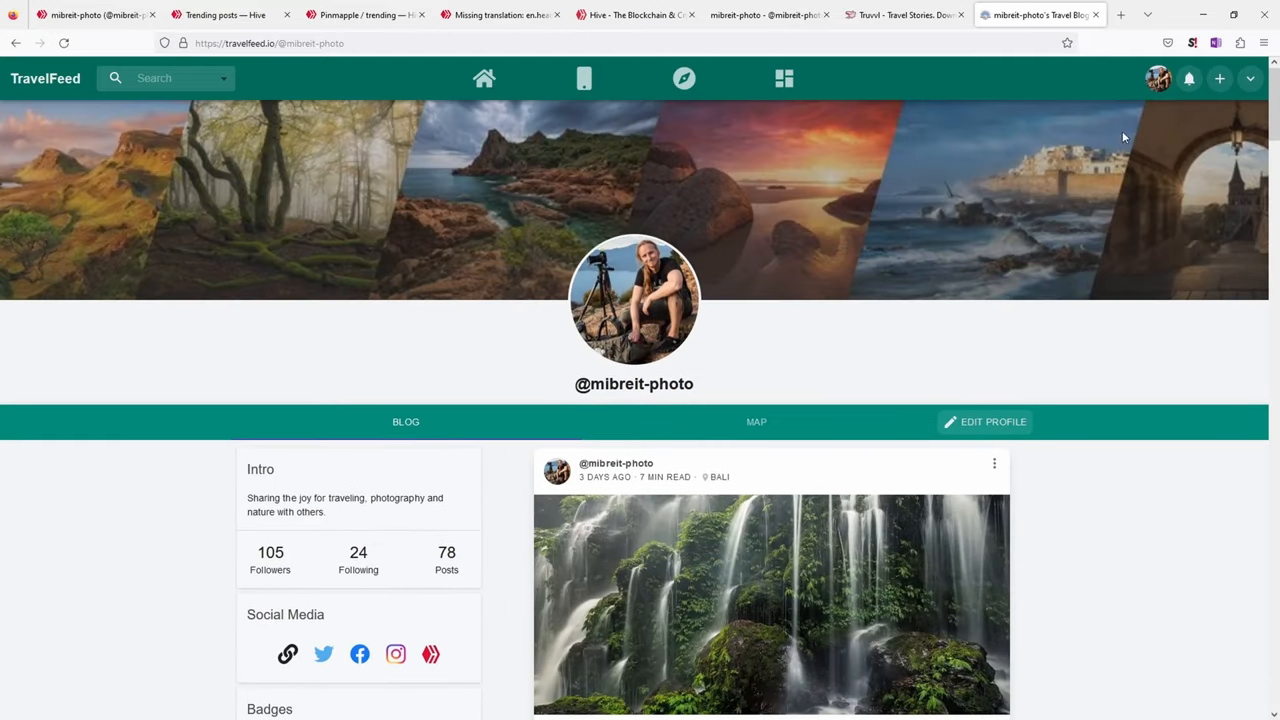
Browse Truvvl's travel-stories landing page with its Google Play and App Store links.
{"action": "left_click", "coordinate": [903, 14]}
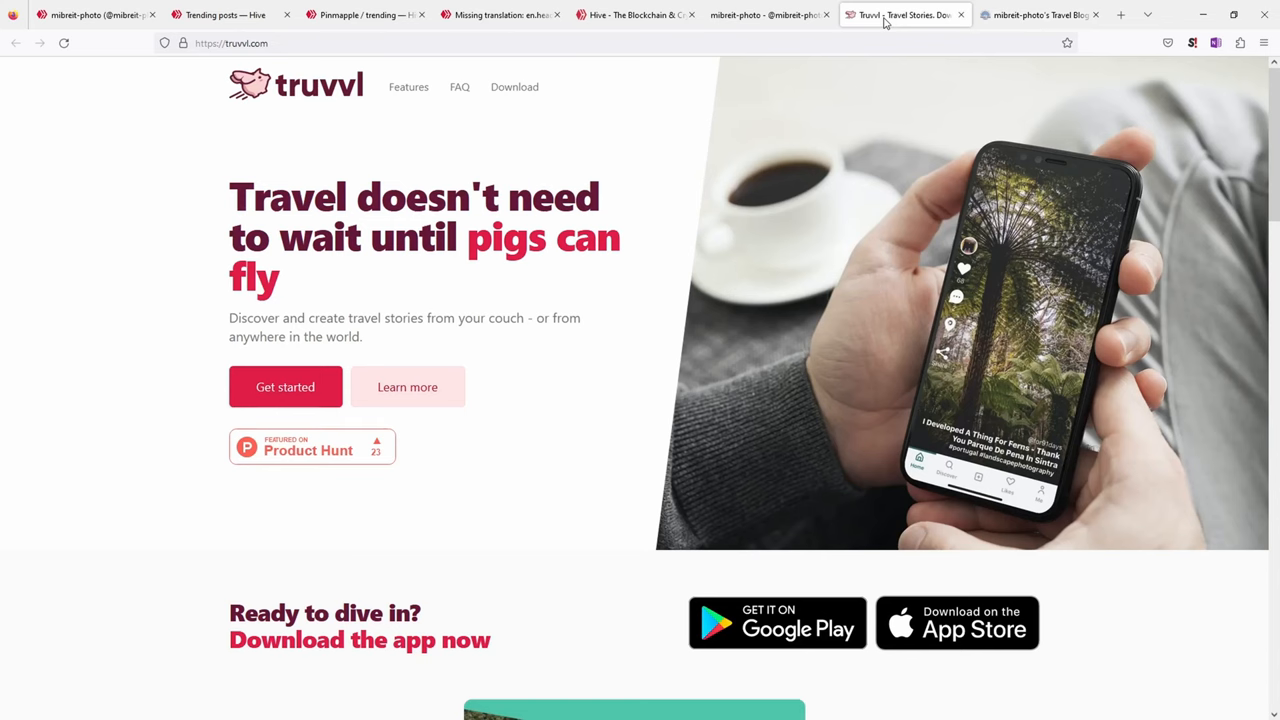
{"action": "mouse_move", "coordinate": [633, 165]}
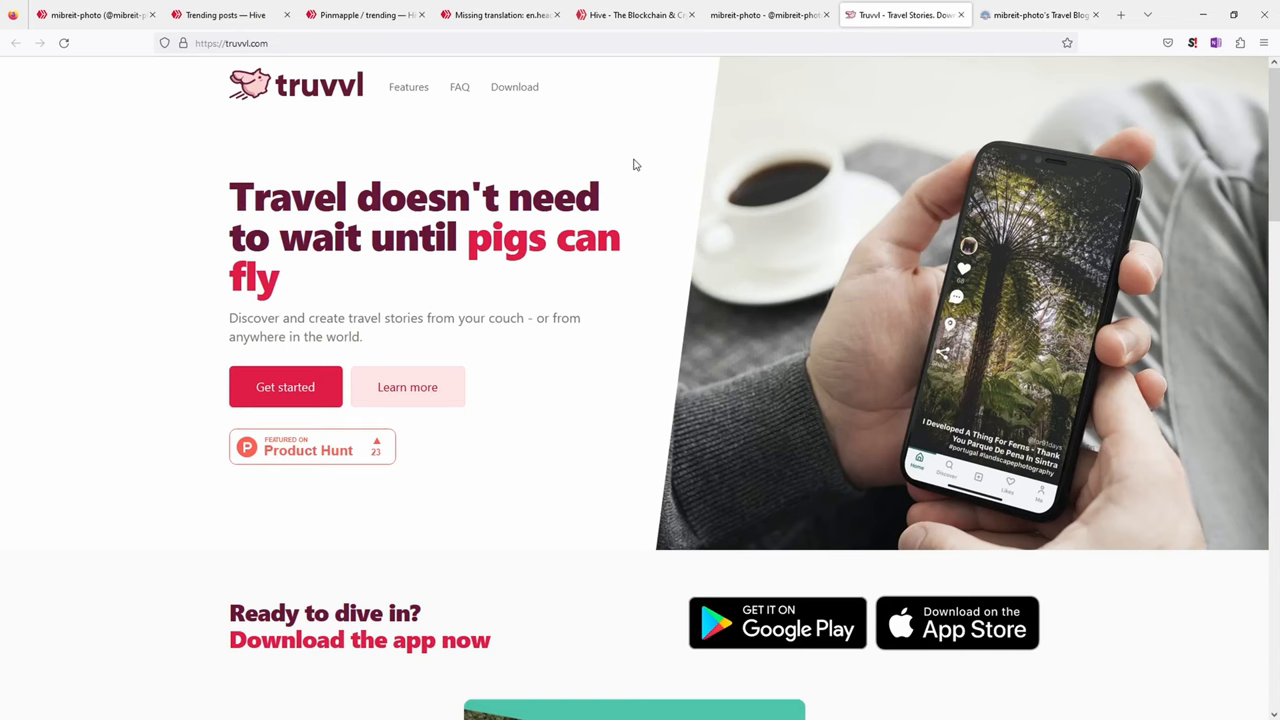
{"action": "scroll", "scroll_direction": "down", "scroll_amount": 3}
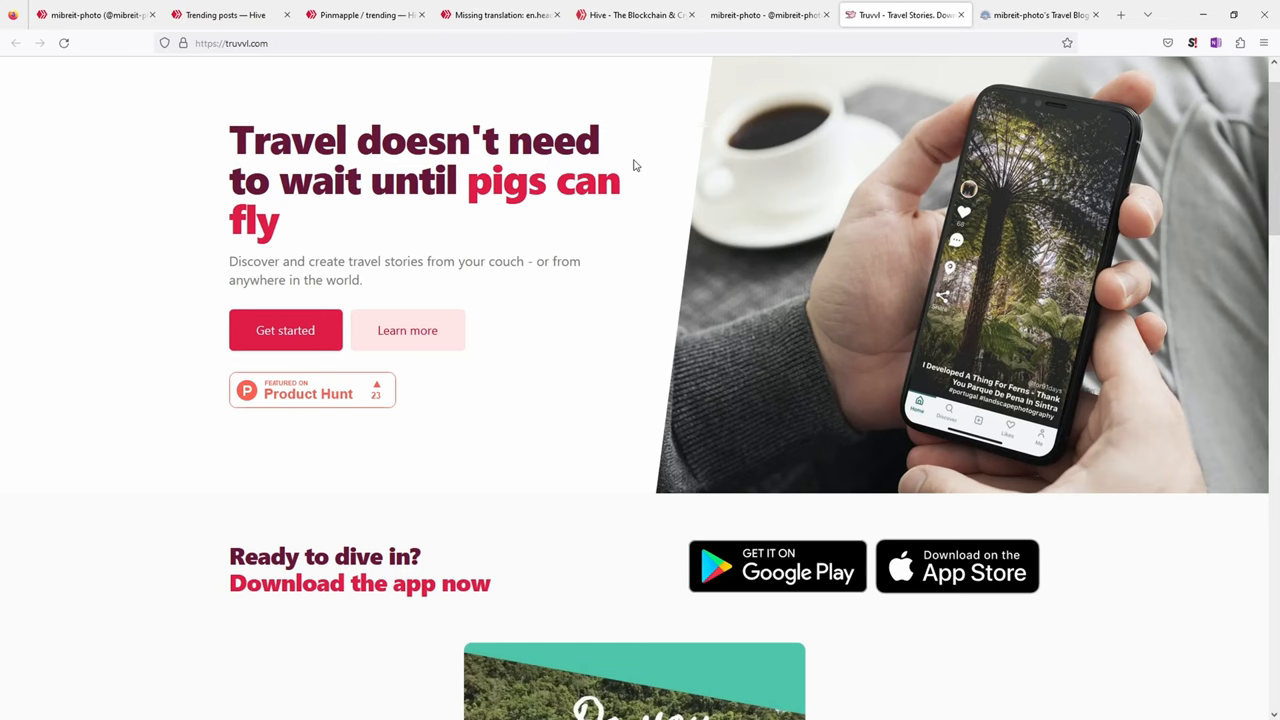
{"action": "scroll", "scroll_direction": "down", "scroll_amount": 3}
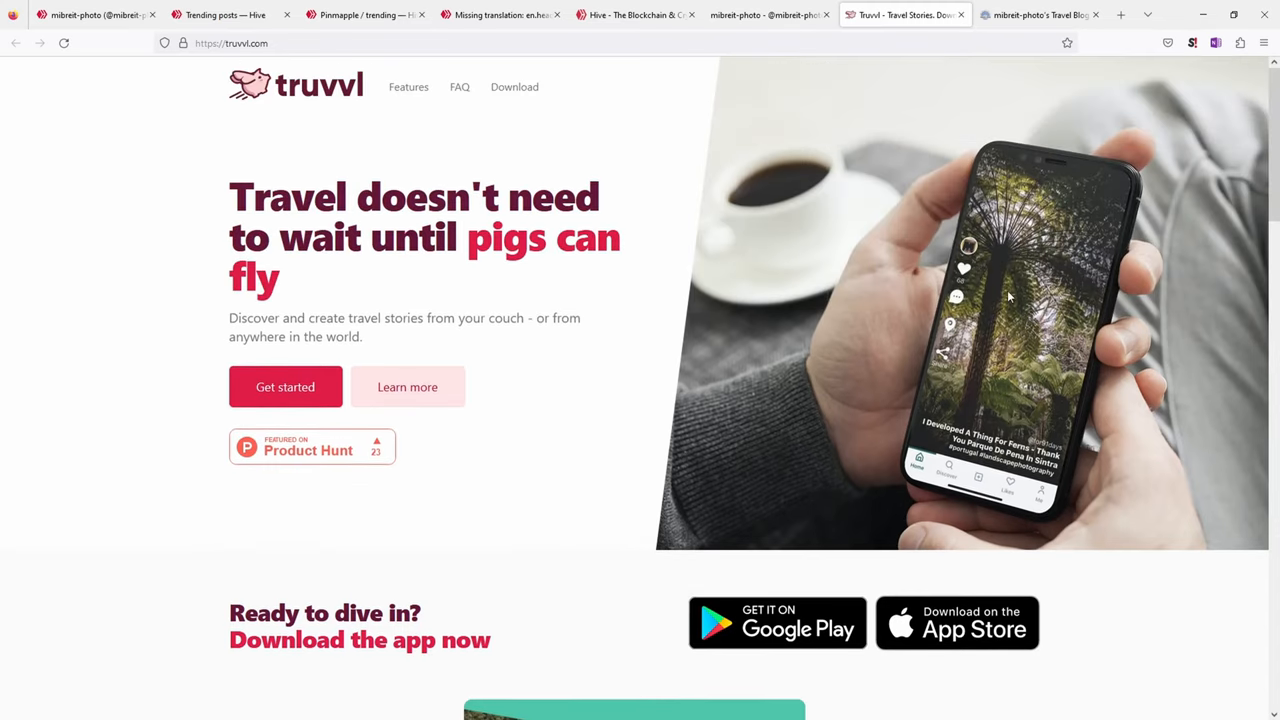
{"action": "mouse_move", "coordinate": [1000, 310]}
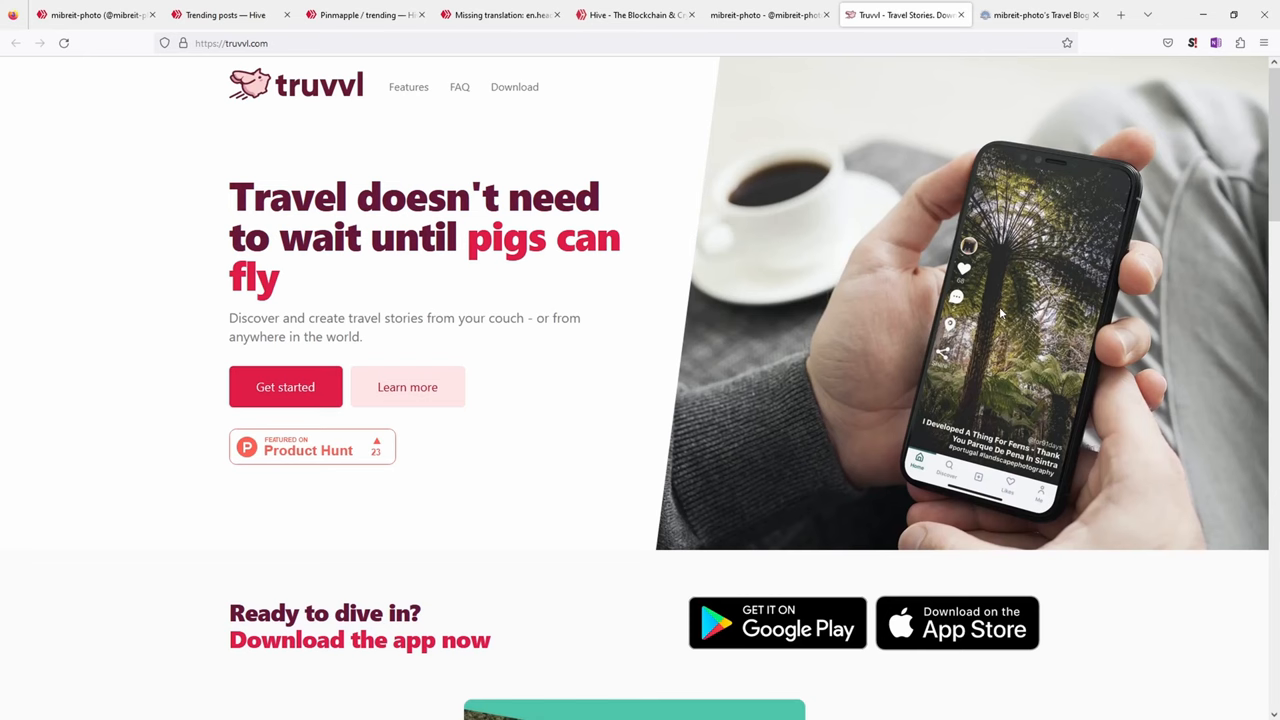
{"action": "scroll", "scroll_direction": "down", "scroll_amount": 3}
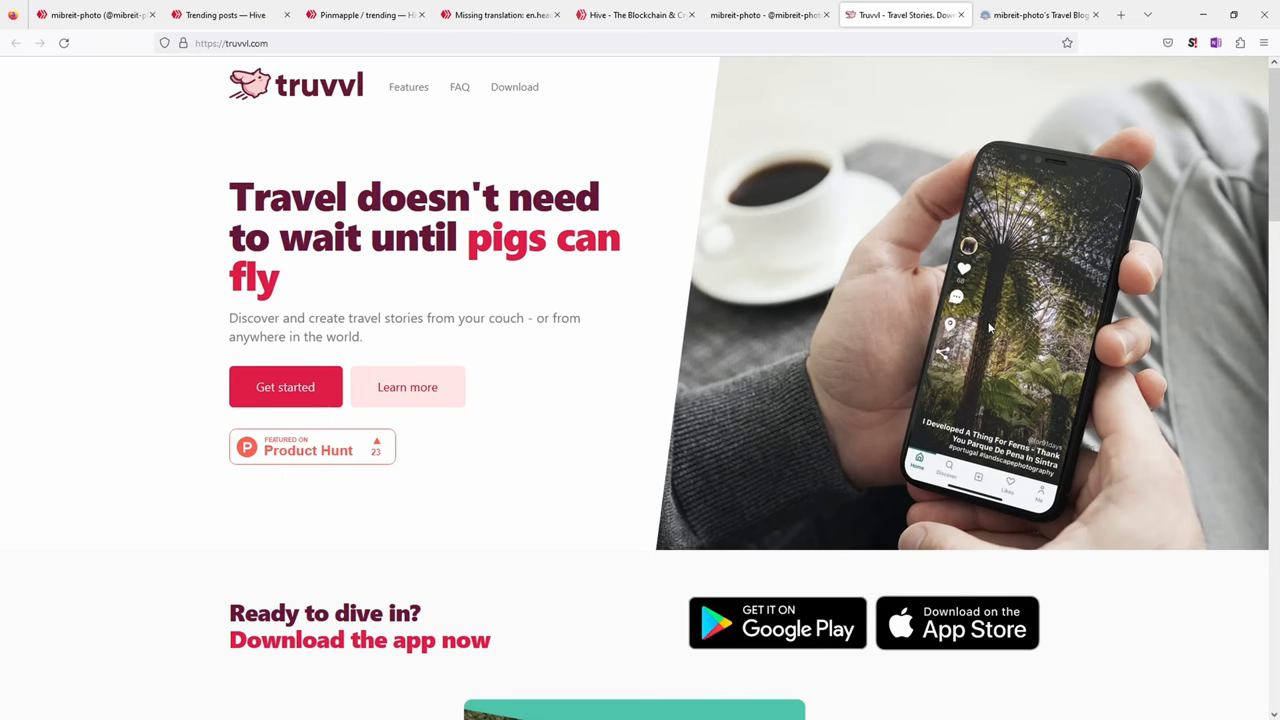
{"action": "mouse_move", "coordinate": [212, 78]}
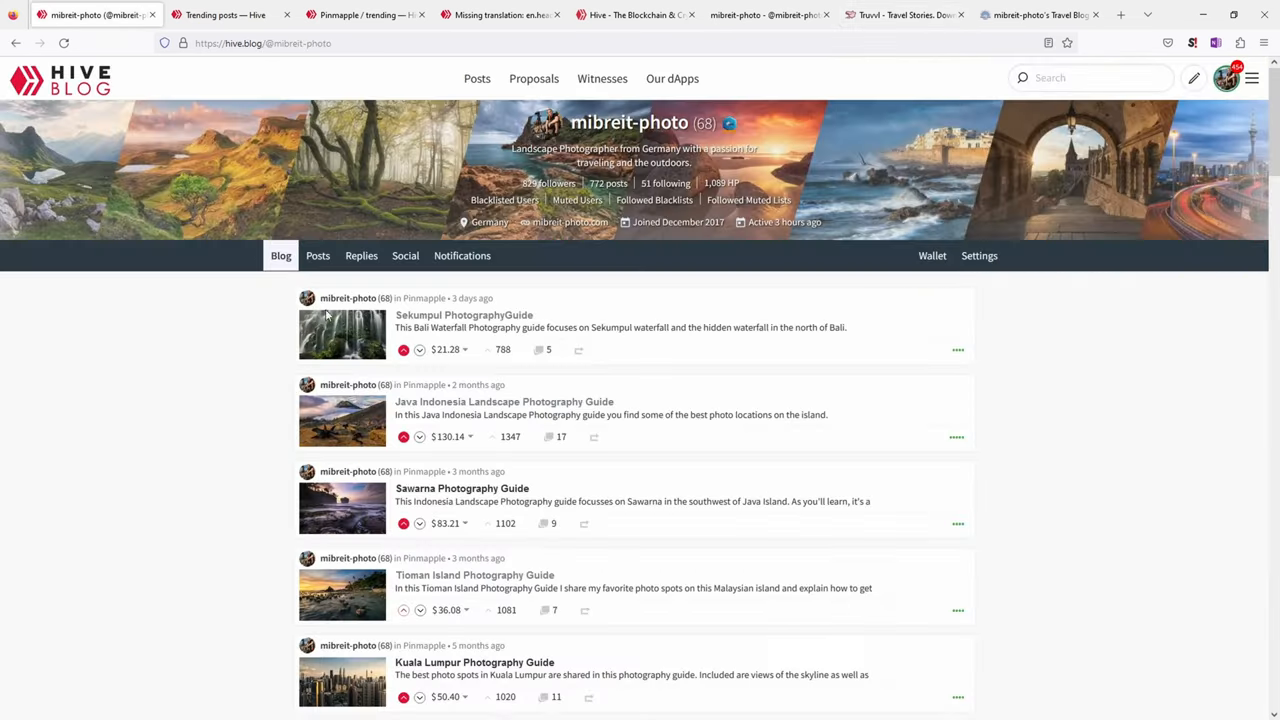
{"action": "mouse_move", "coordinate": [557, 331]}
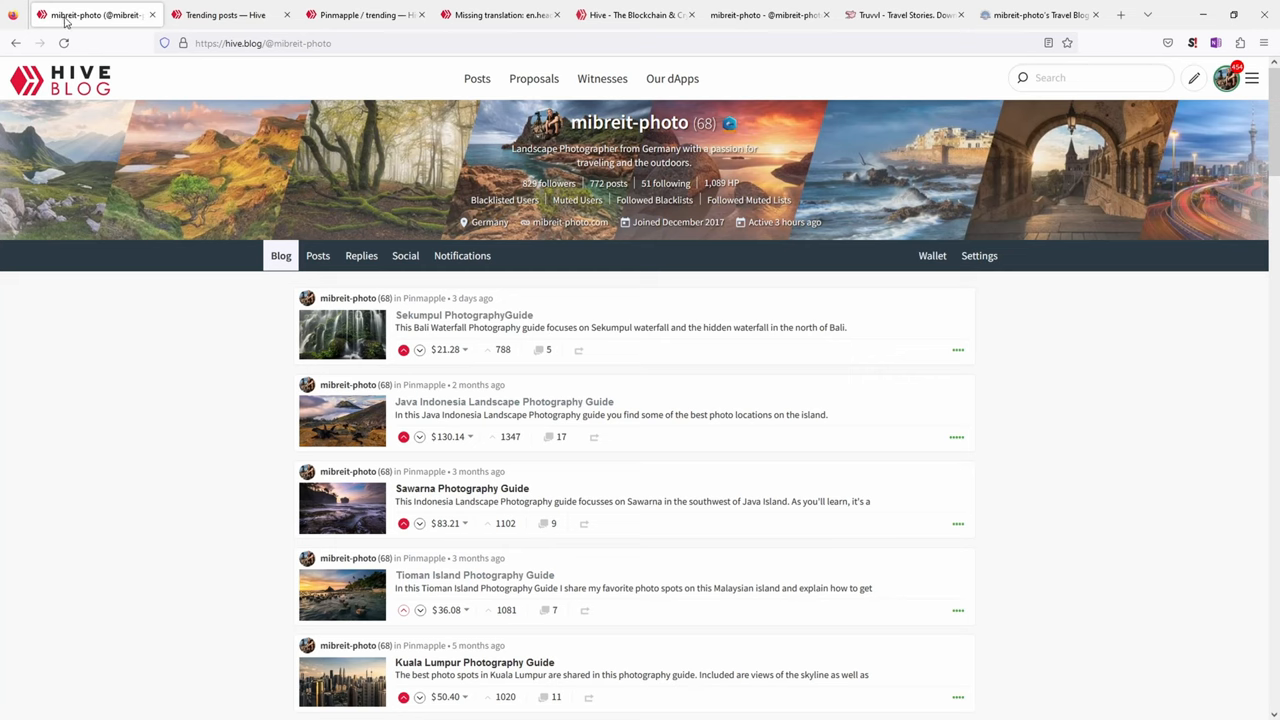
Switch to the 'Trending posts — Hive' feed listing community subscriptions.
{"action": "left_click", "coordinate": [225, 14]}
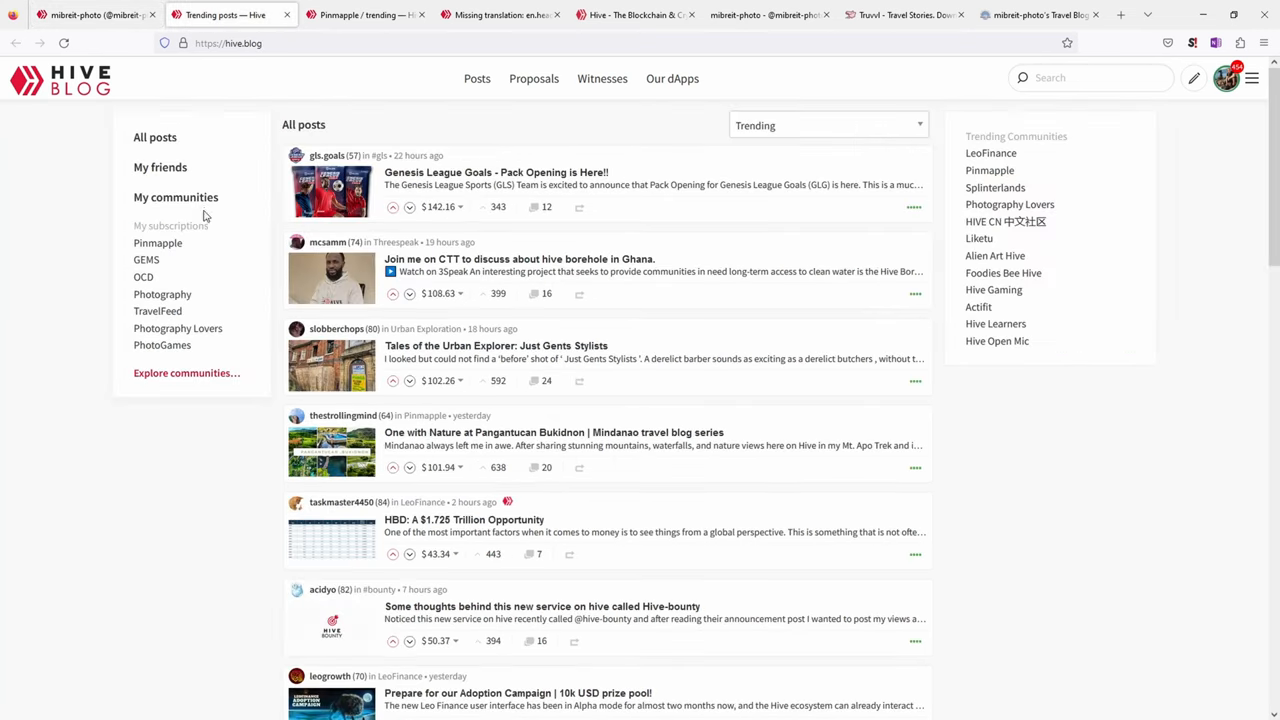
{"action": "mouse_move", "coordinate": [195, 130]}
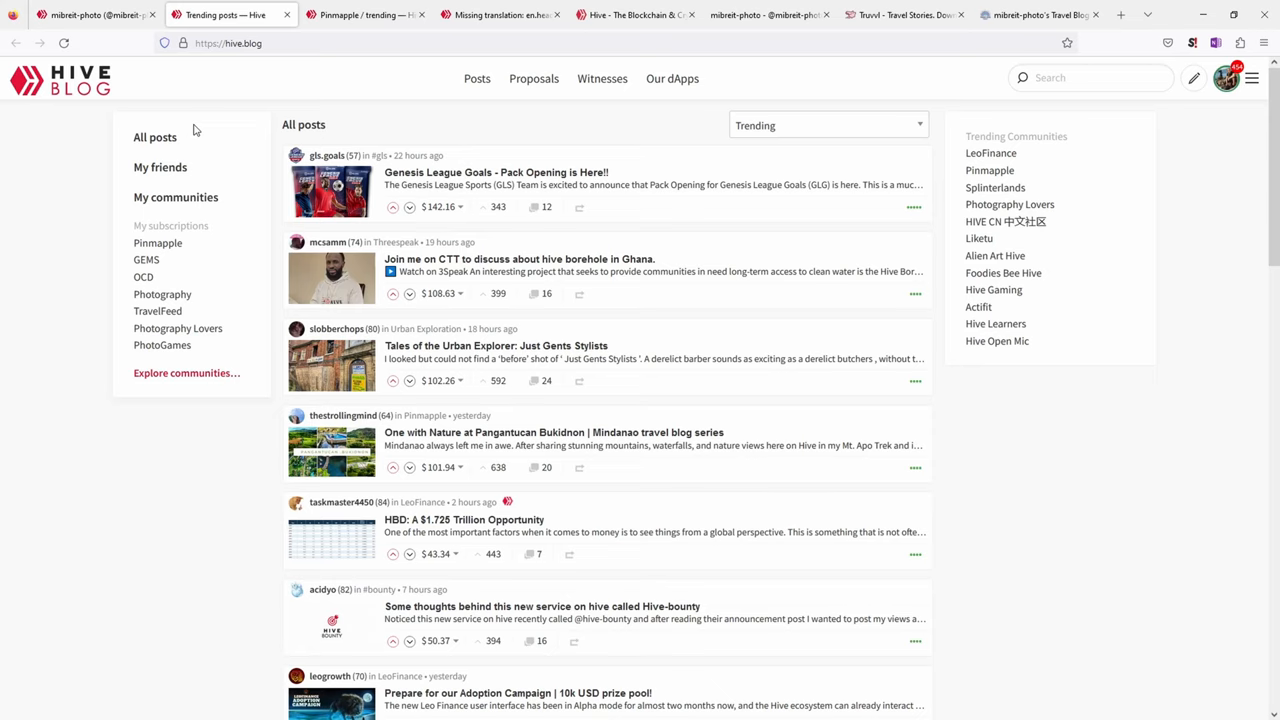
{"action": "mouse_move", "coordinate": [186, 212]}
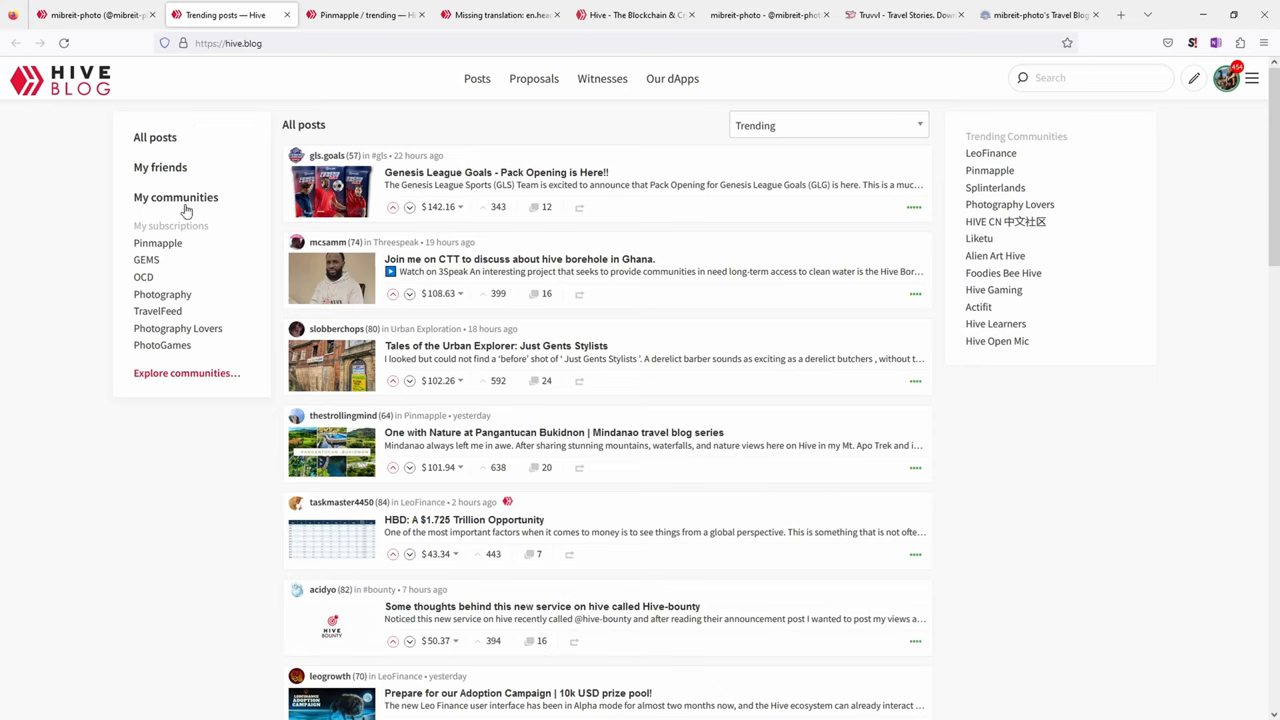
{"action": "mouse_move", "coordinate": [157, 243]}
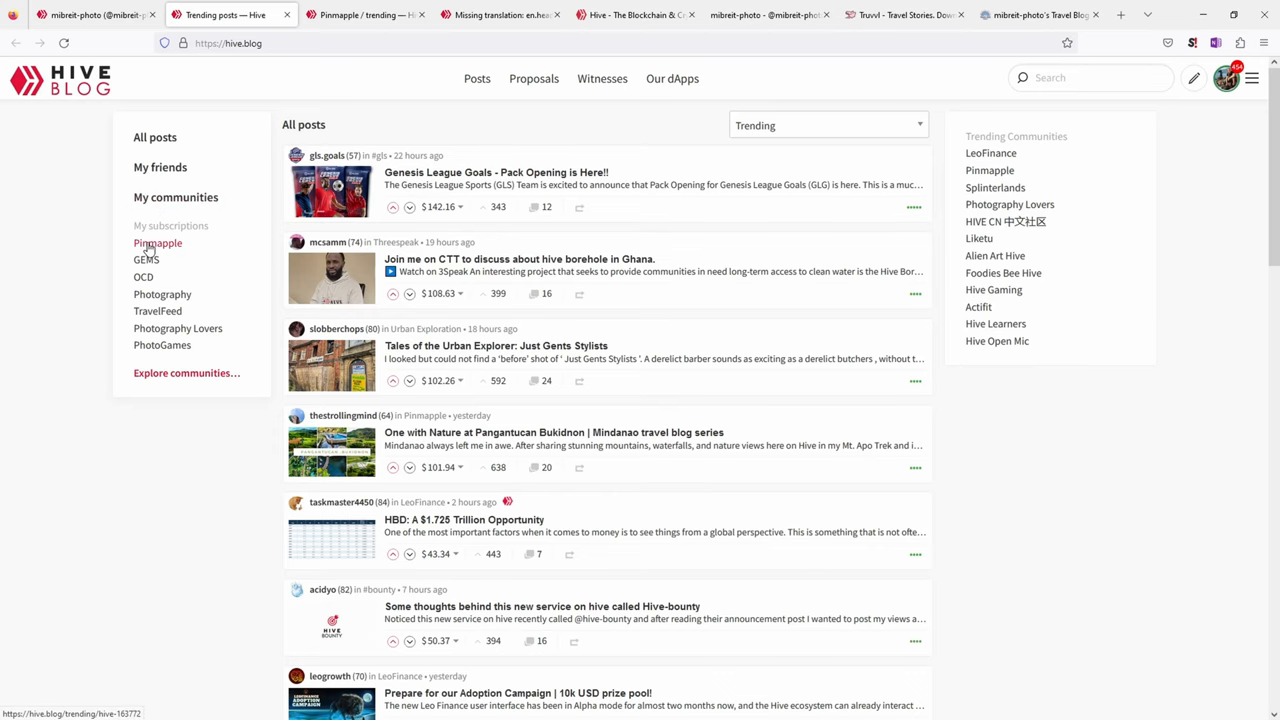
{"action": "mouse_move", "coordinate": [165, 247]}
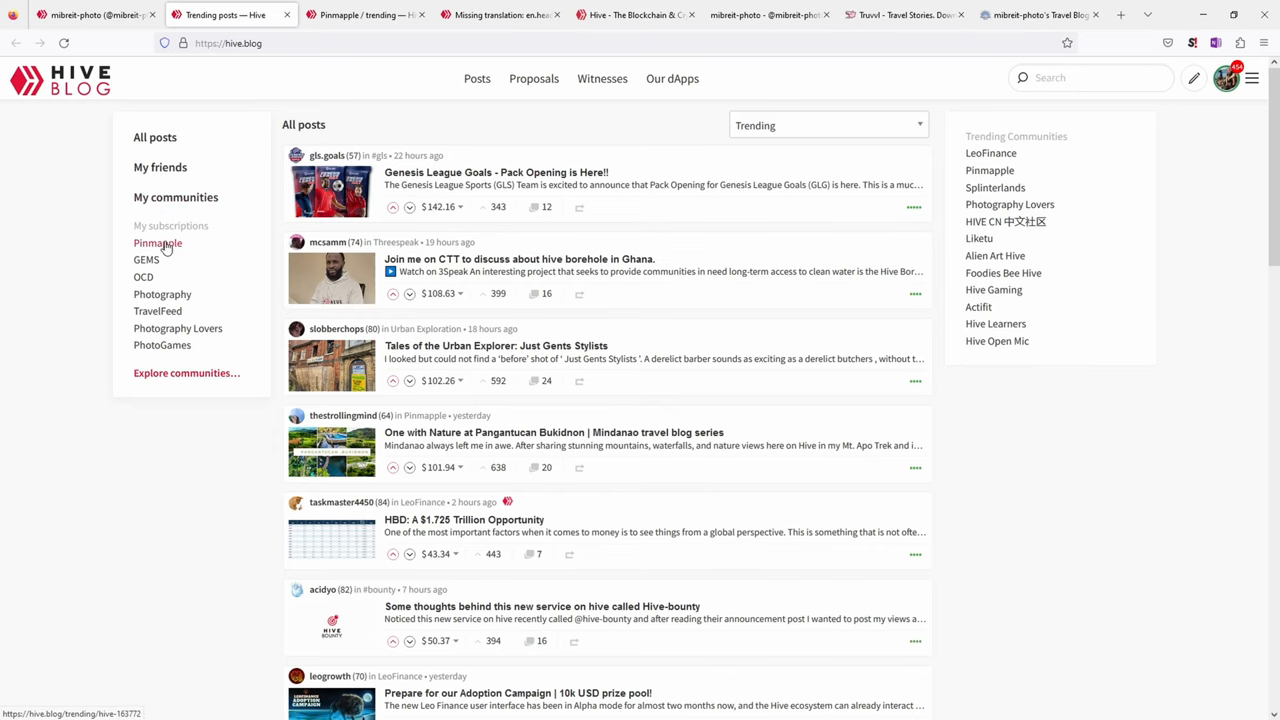
{"action": "mouse_move", "coordinate": [166, 249]}
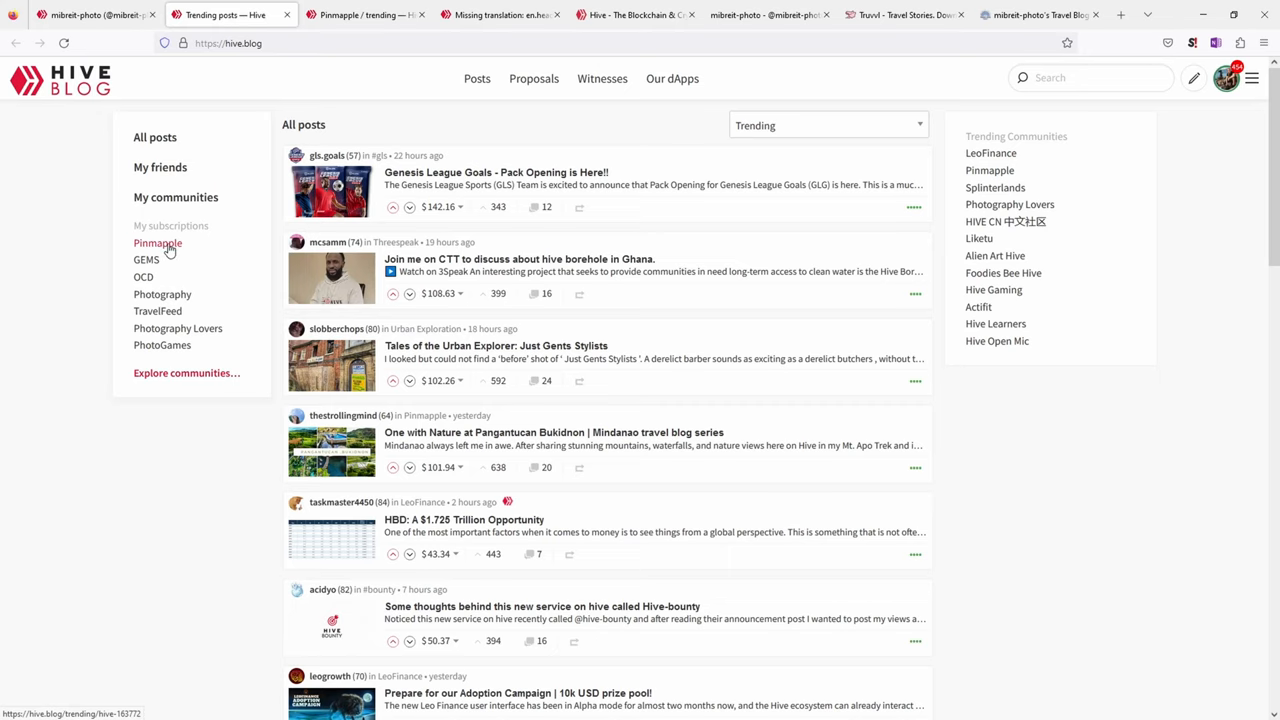
Open the Pinmapple community from My subscriptions in the Hive.blog sidebar.
{"action": "left_click", "coordinate": [157, 243]}
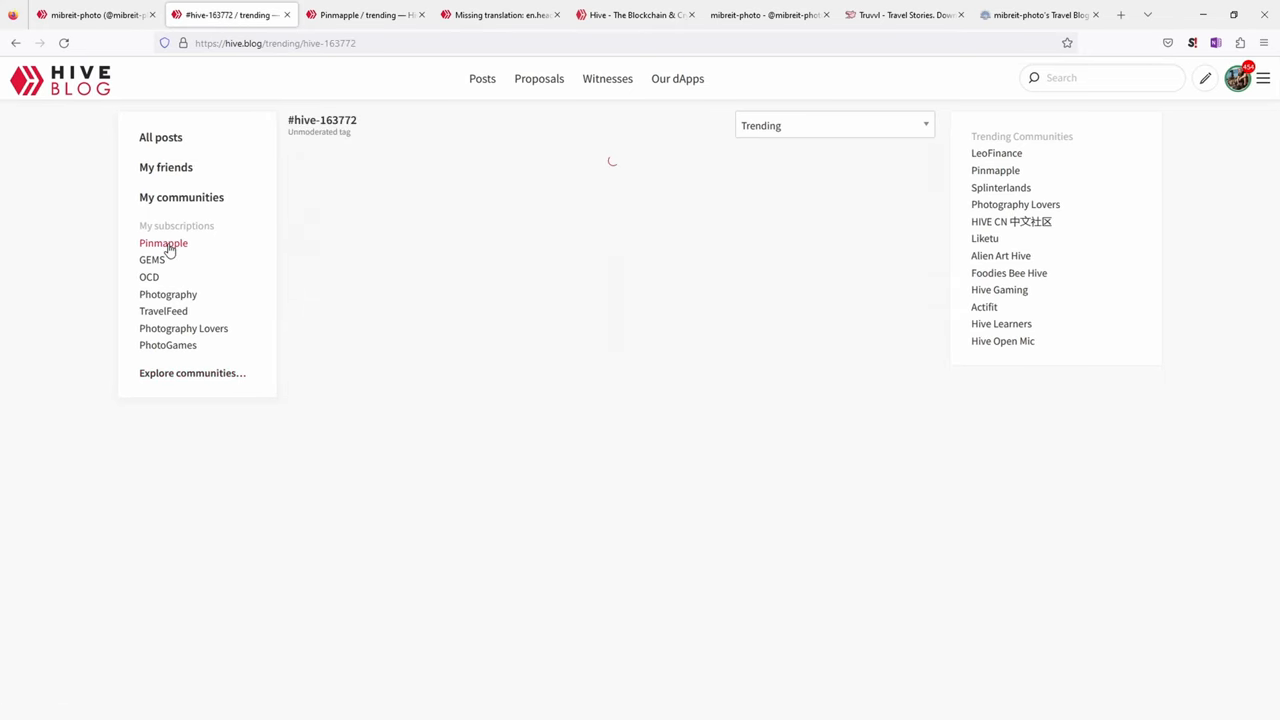
{"action": "left_click", "coordinate": [163, 243]}
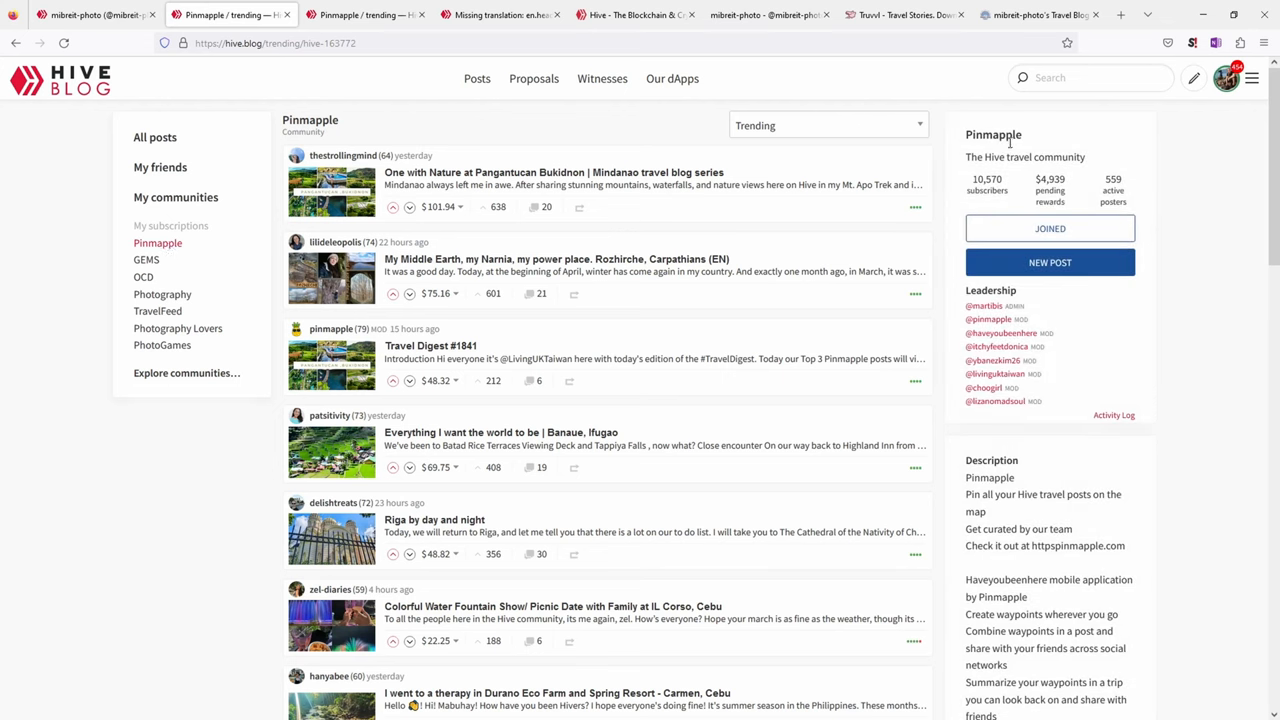
{"action": "mouse_move", "coordinate": [995, 190]}
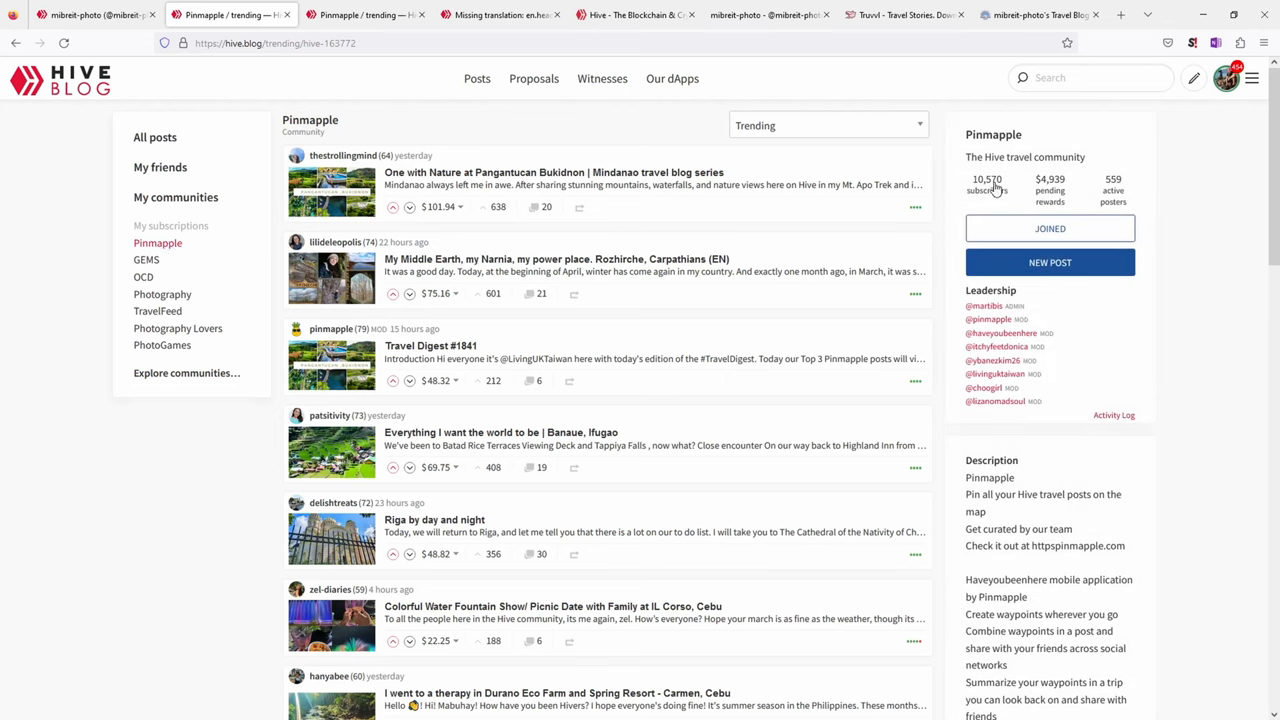
{"action": "mouse_move", "coordinate": [1027, 186]}
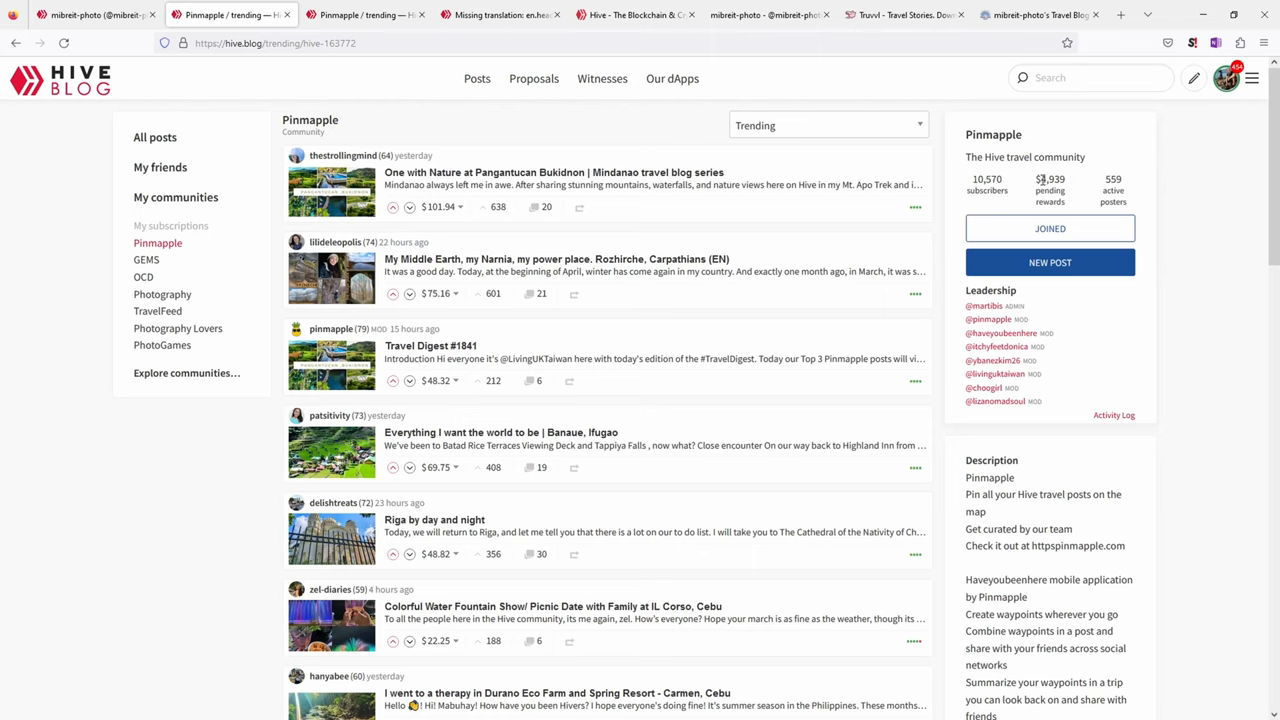
{"action": "mouse_move", "coordinate": [1053, 200]}
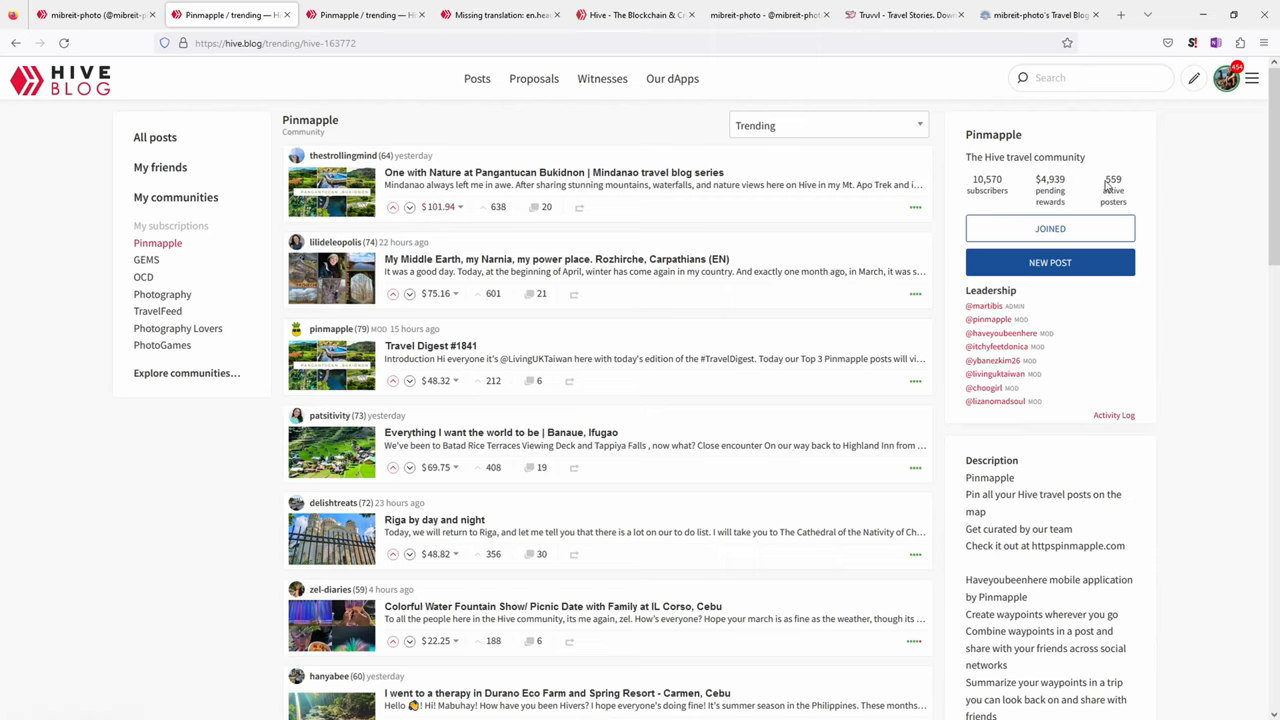
{"action": "mouse_move", "coordinate": [1104, 204]}
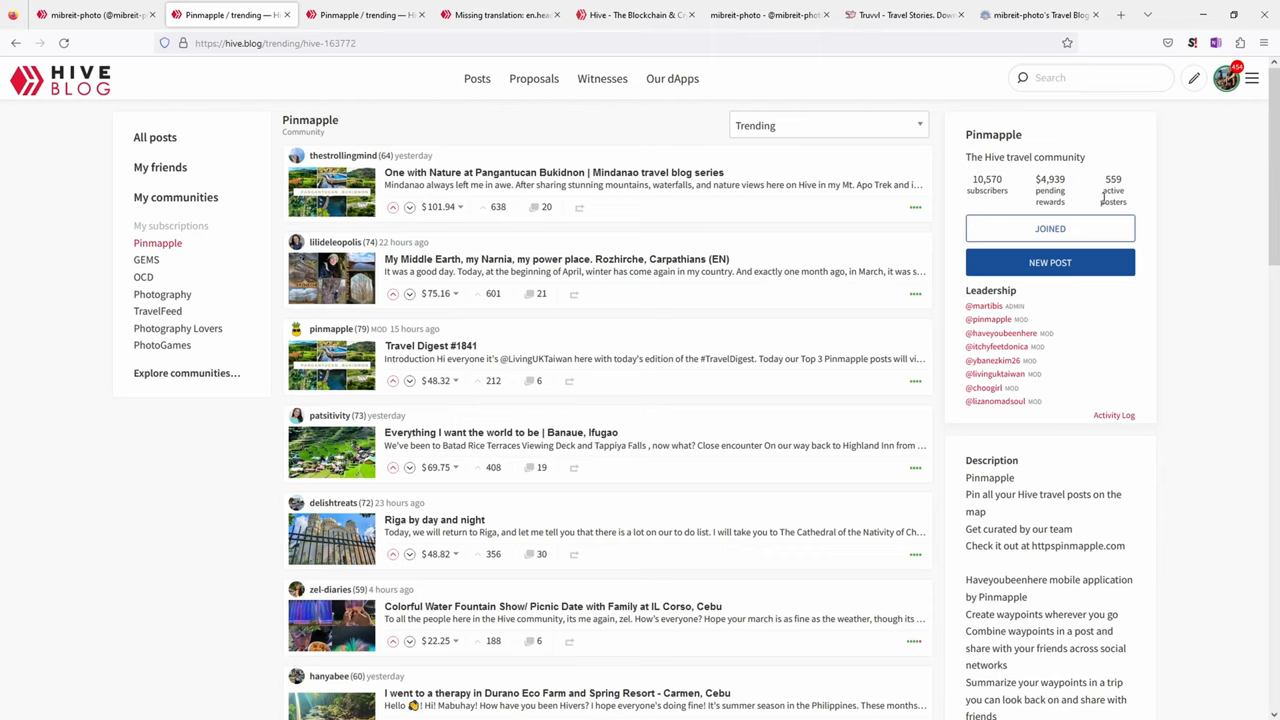
{"action": "mouse_move", "coordinate": [1102, 201]}
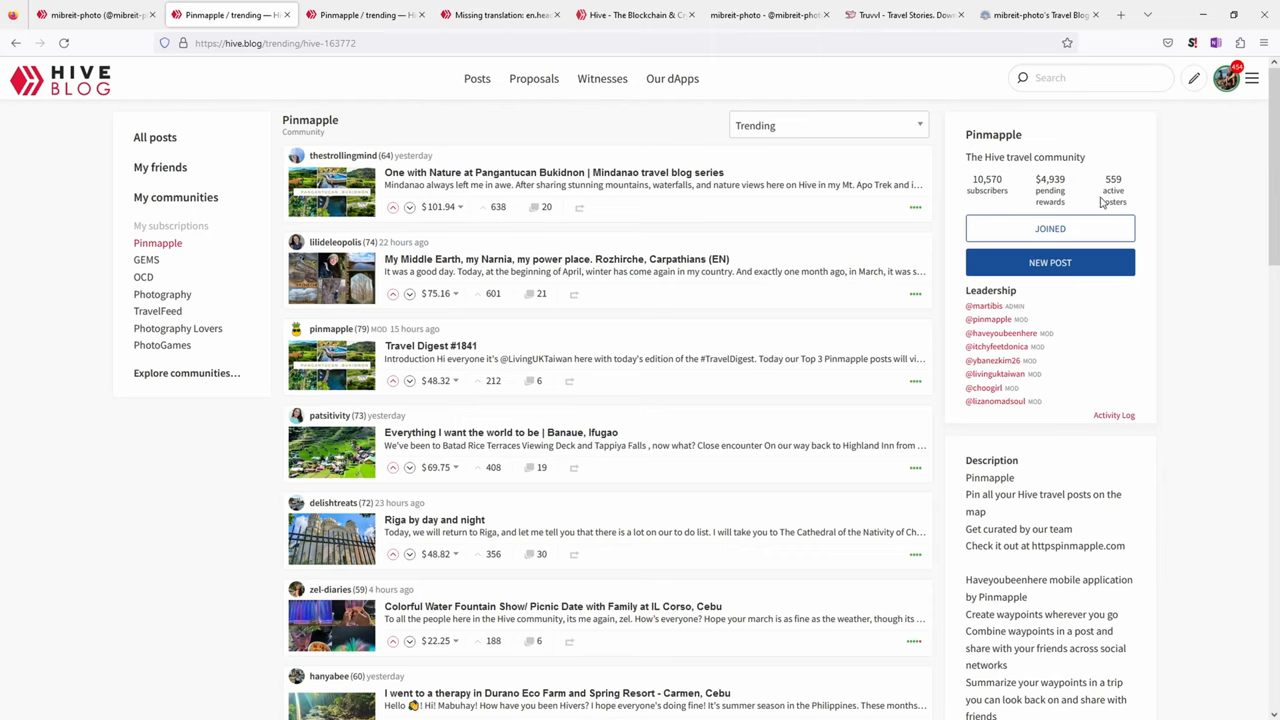
{"action": "mouse_move", "coordinate": [932, 202]}
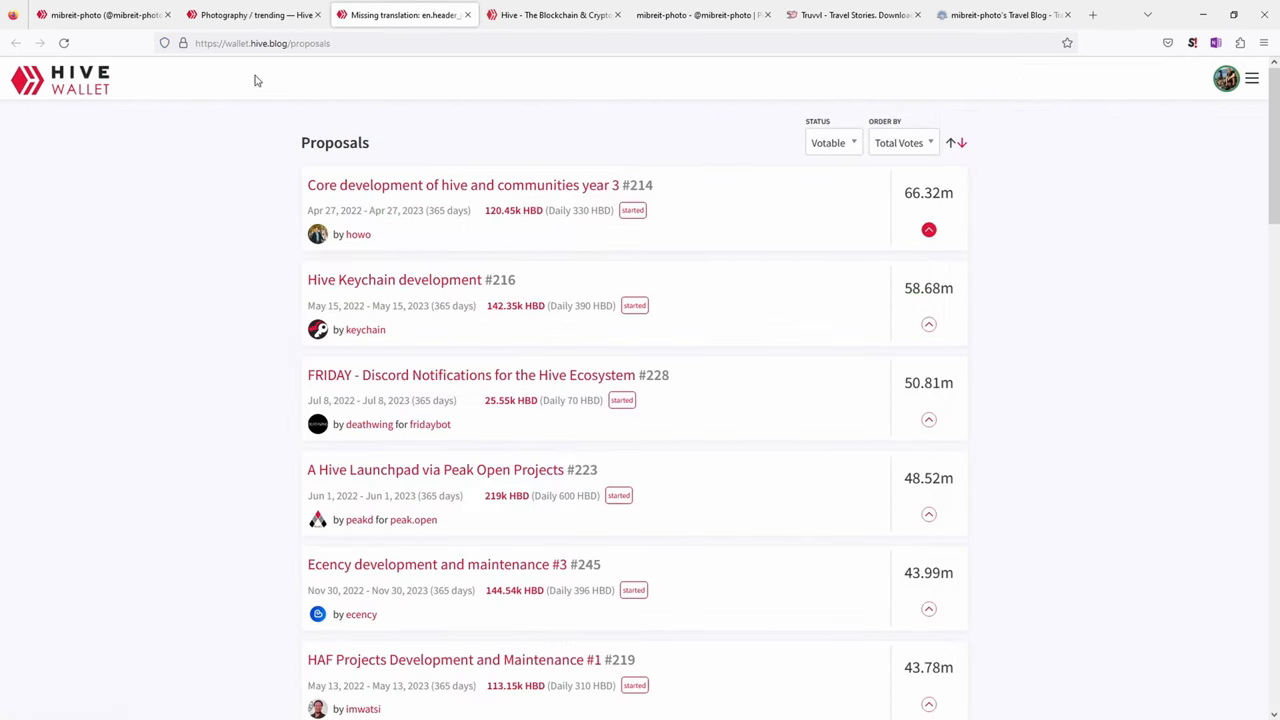
{"action": "left_click", "coordinate": [262, 43]}
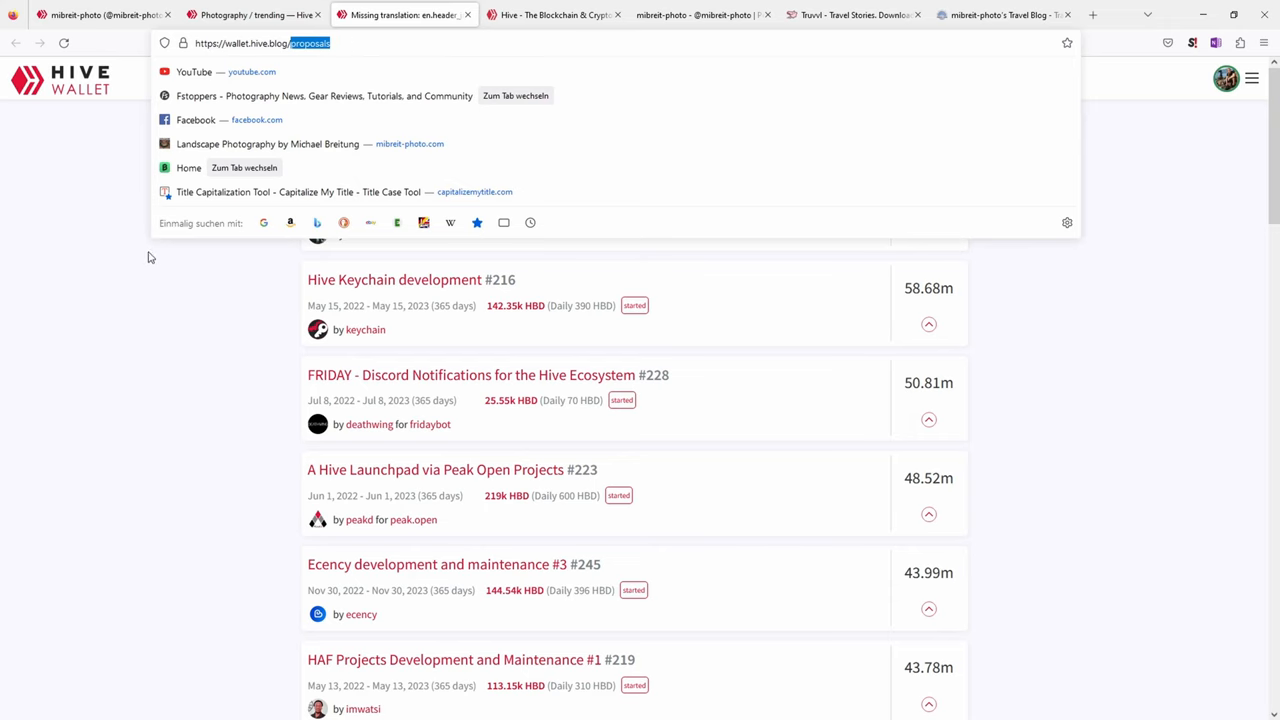
{"action": "key", "text": "Return"}
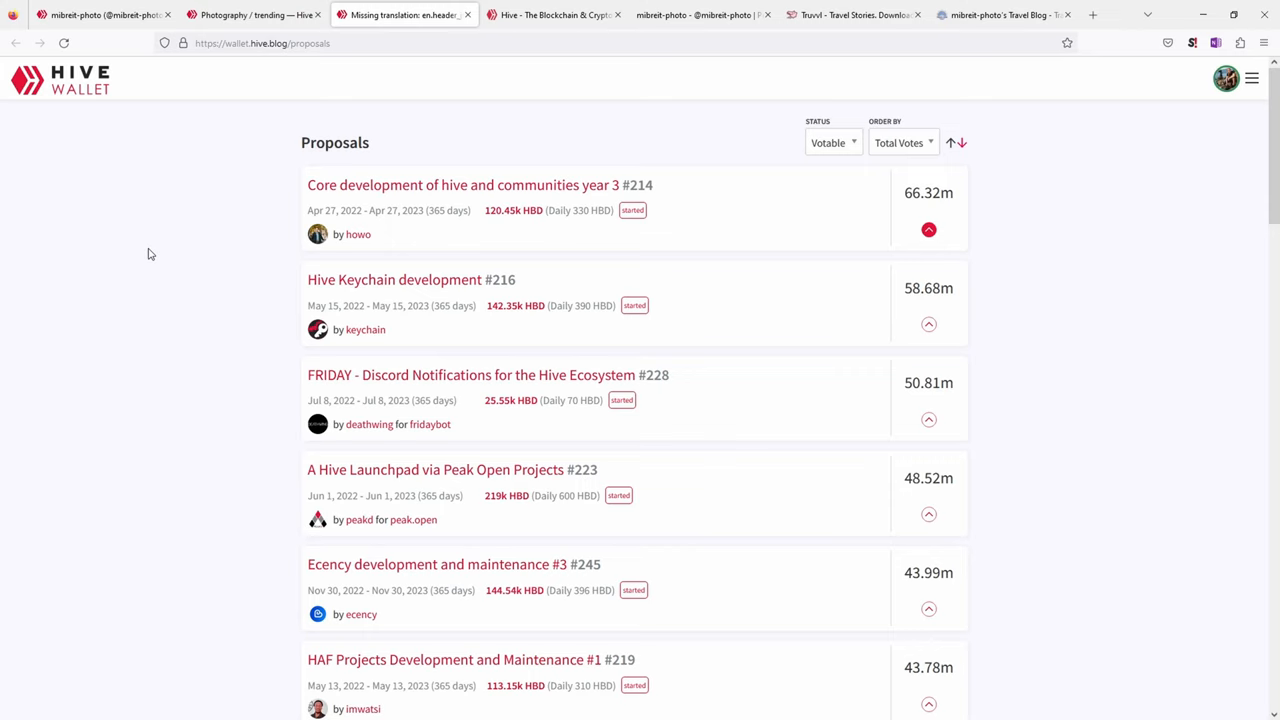
{"action": "mouse_move", "coordinate": [280, 150]}
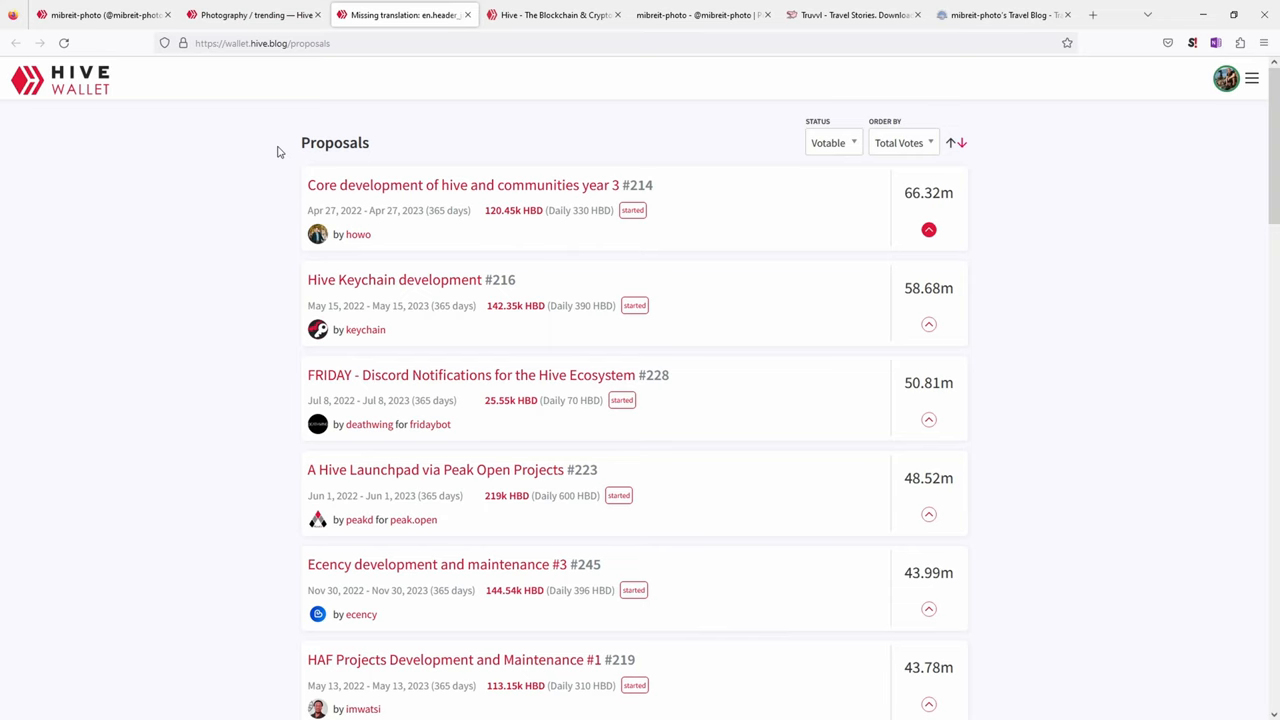
{"action": "scroll", "scroll_direction": "down", "scroll_amount": 3}
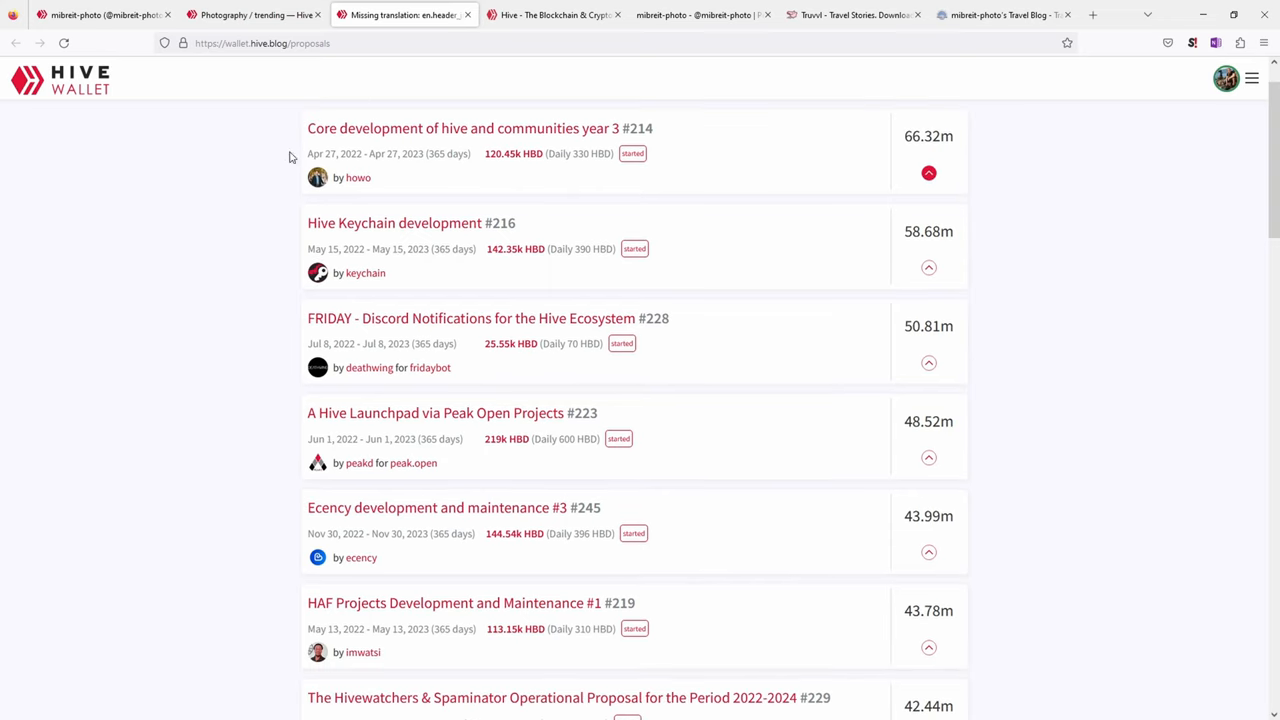
{"action": "scroll", "scroll_direction": "down", "scroll_amount": 3}
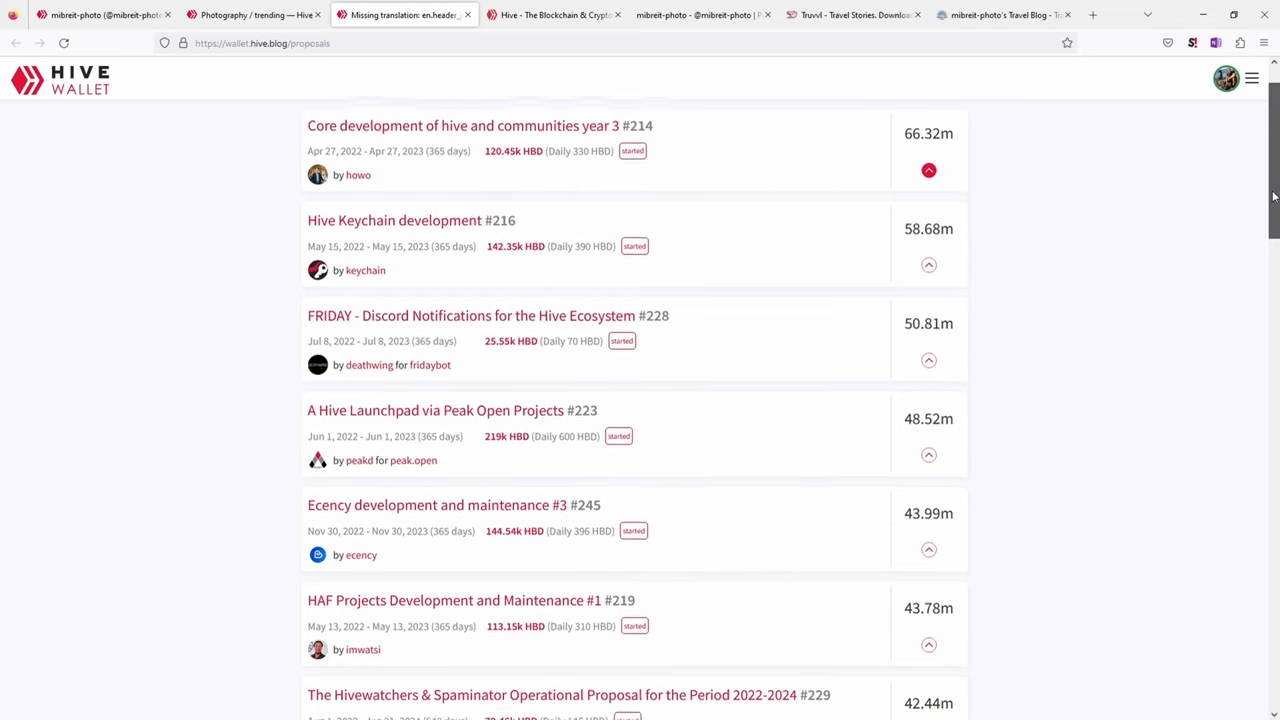
{"action": "scroll", "scroll_direction": "up", "scroll_amount": 3}
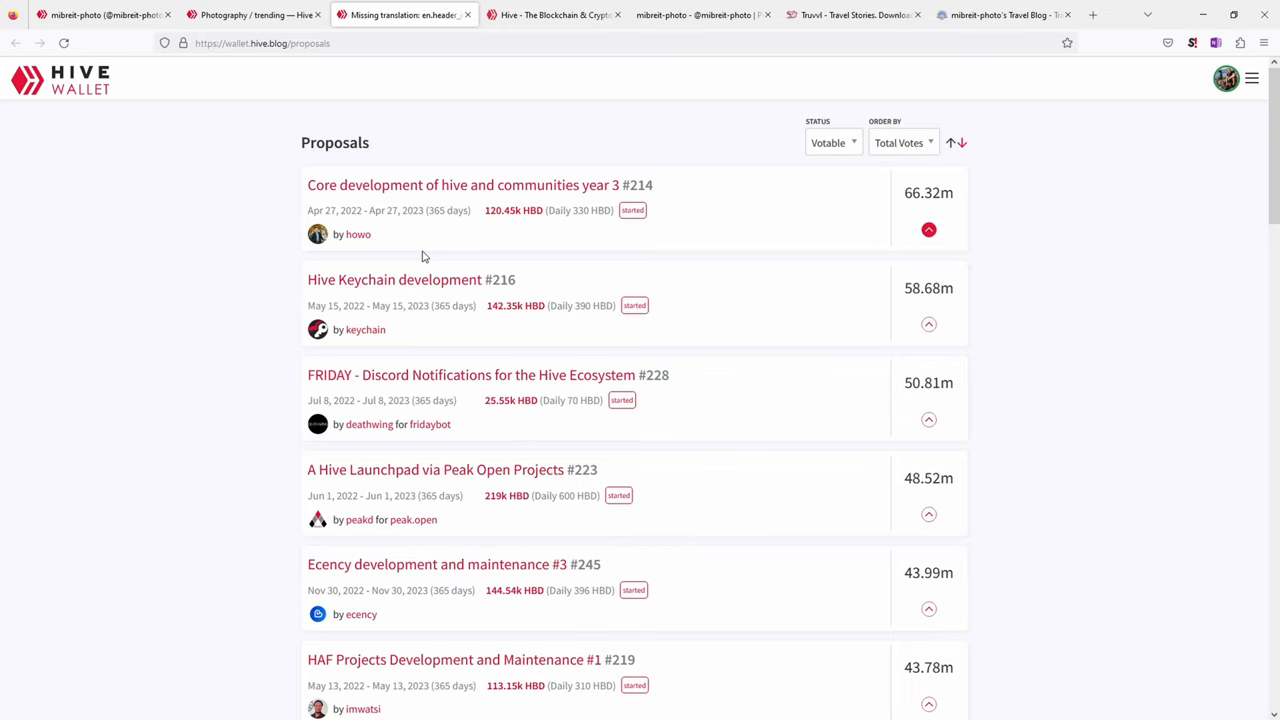
{"action": "mouse_move", "coordinate": [443, 255]}
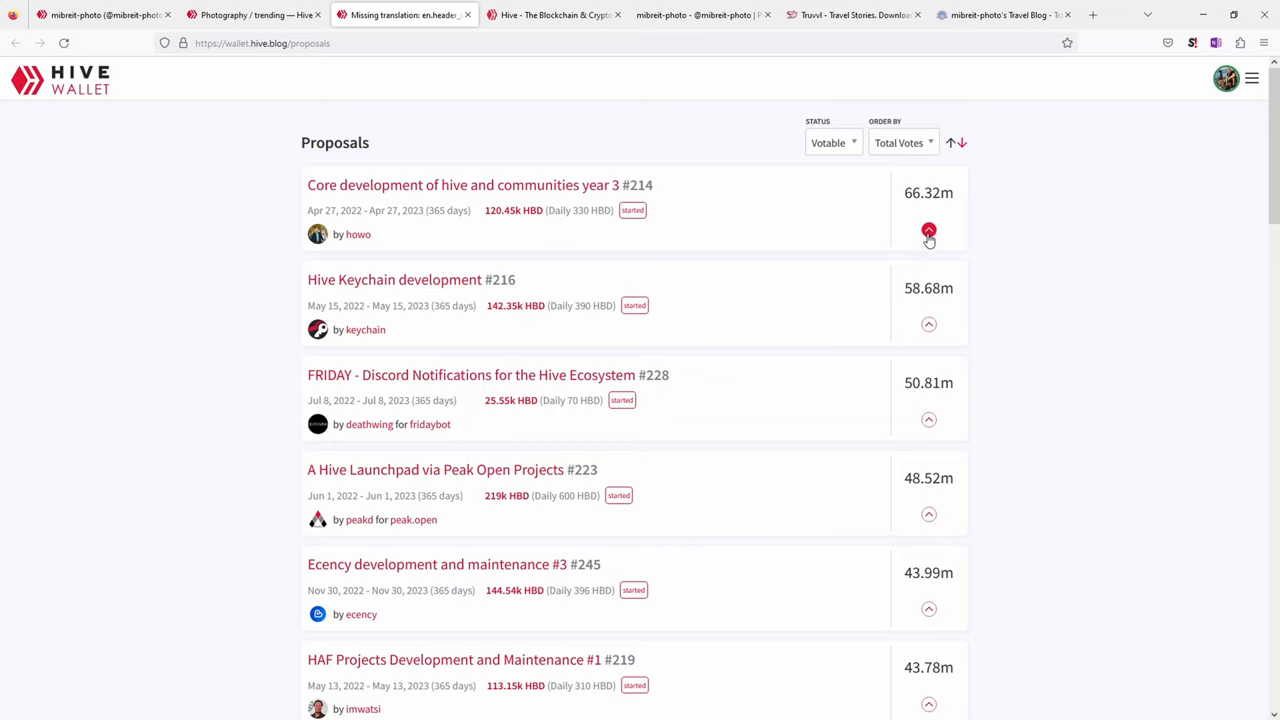
{"action": "left_click", "coordinate": [928, 230]}
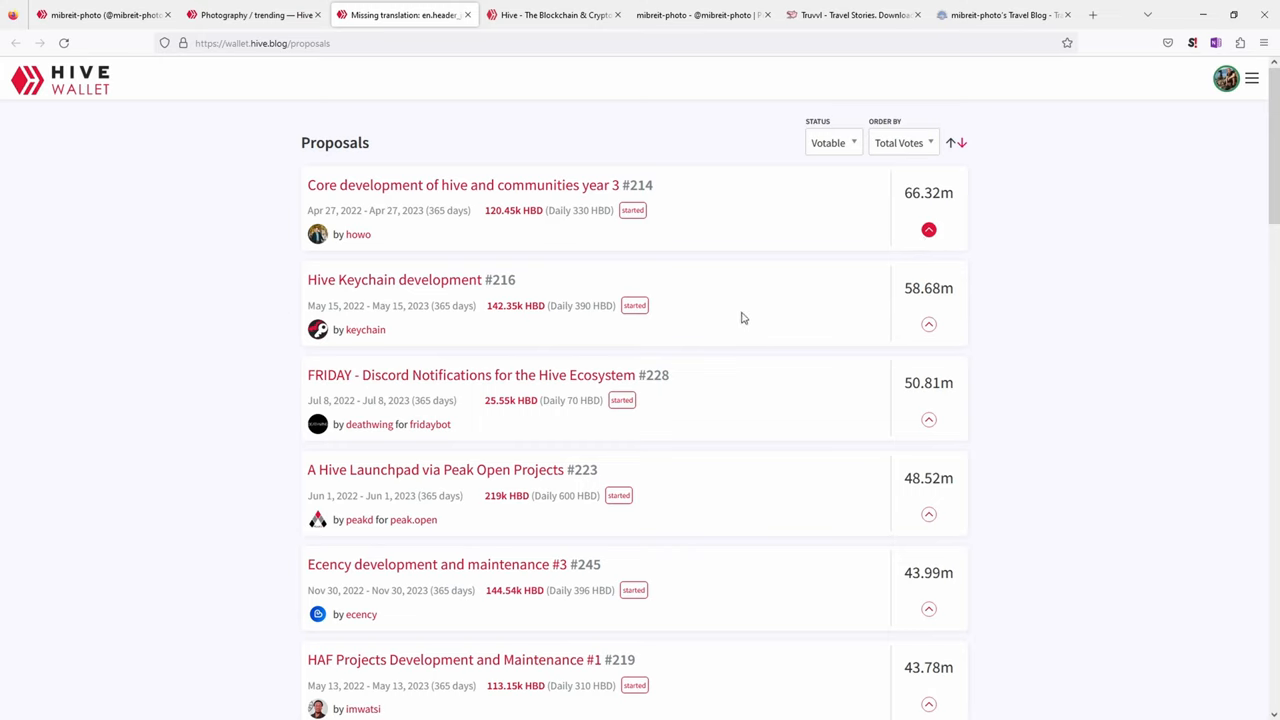
{"action": "mouse_move", "coordinate": [677, 303]}
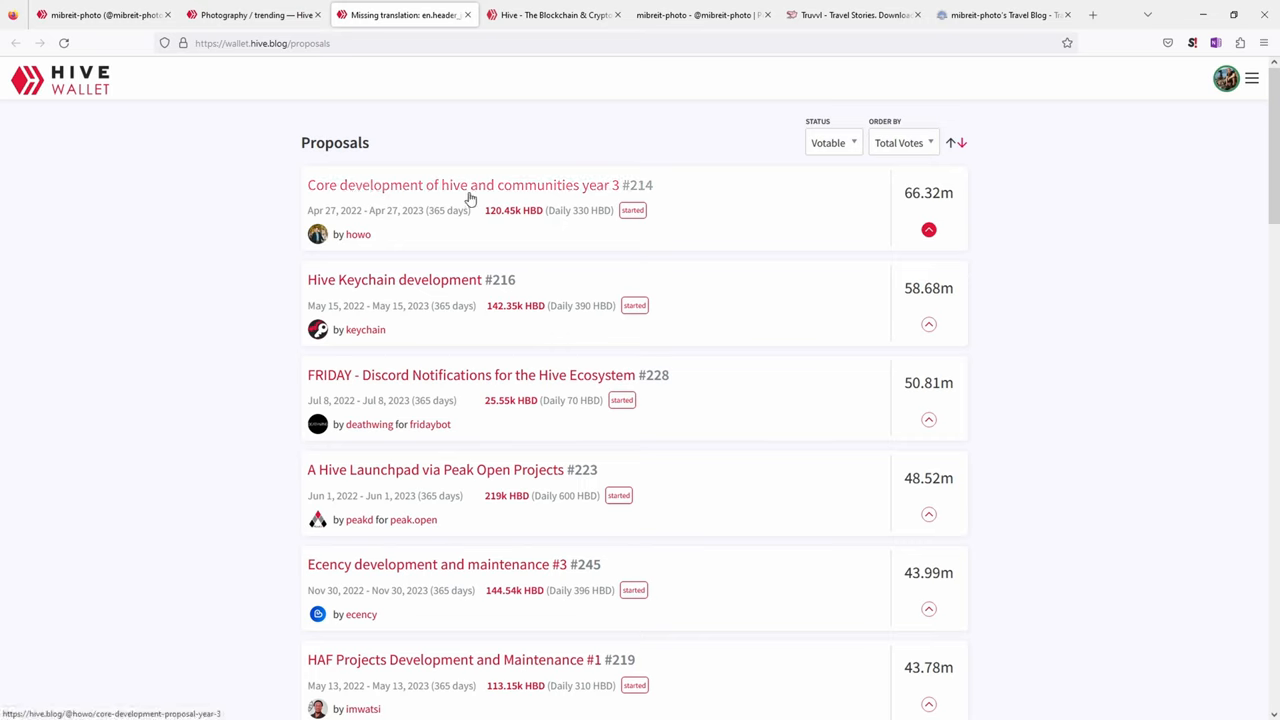
{"action": "mouse_move", "coordinate": [450, 196]}
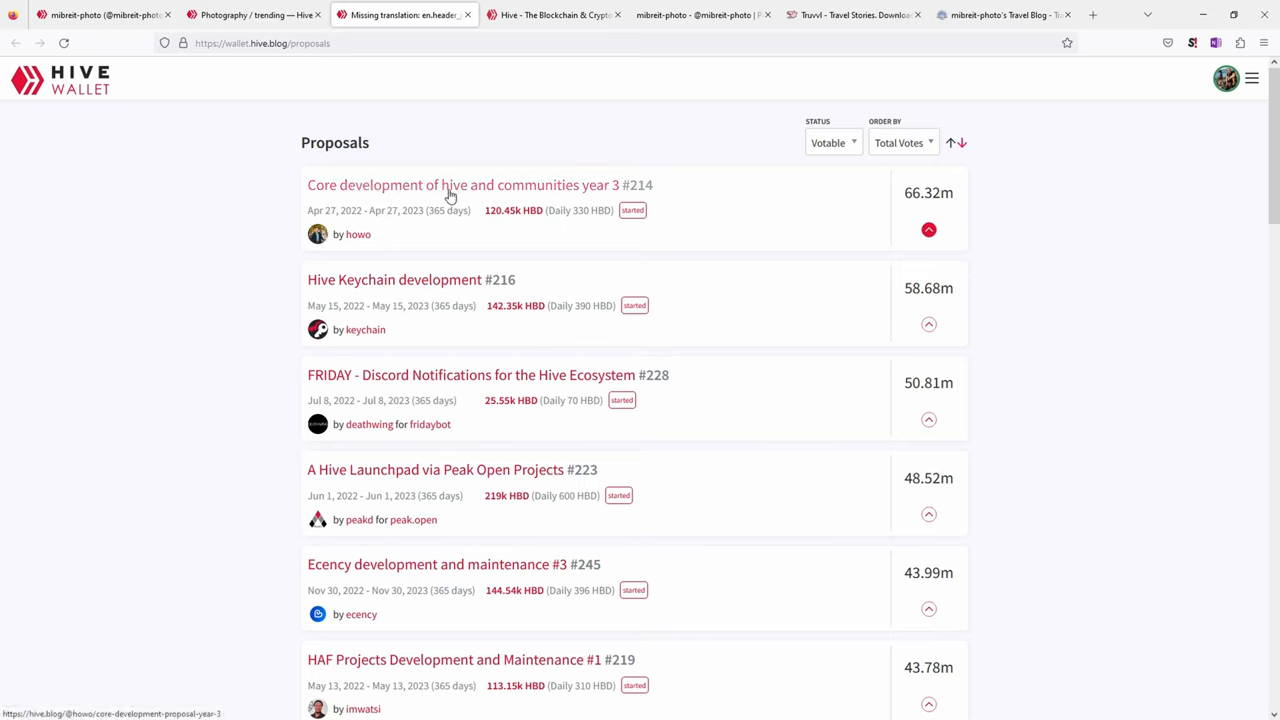
{"action": "mouse_move", "coordinate": [473, 217]}
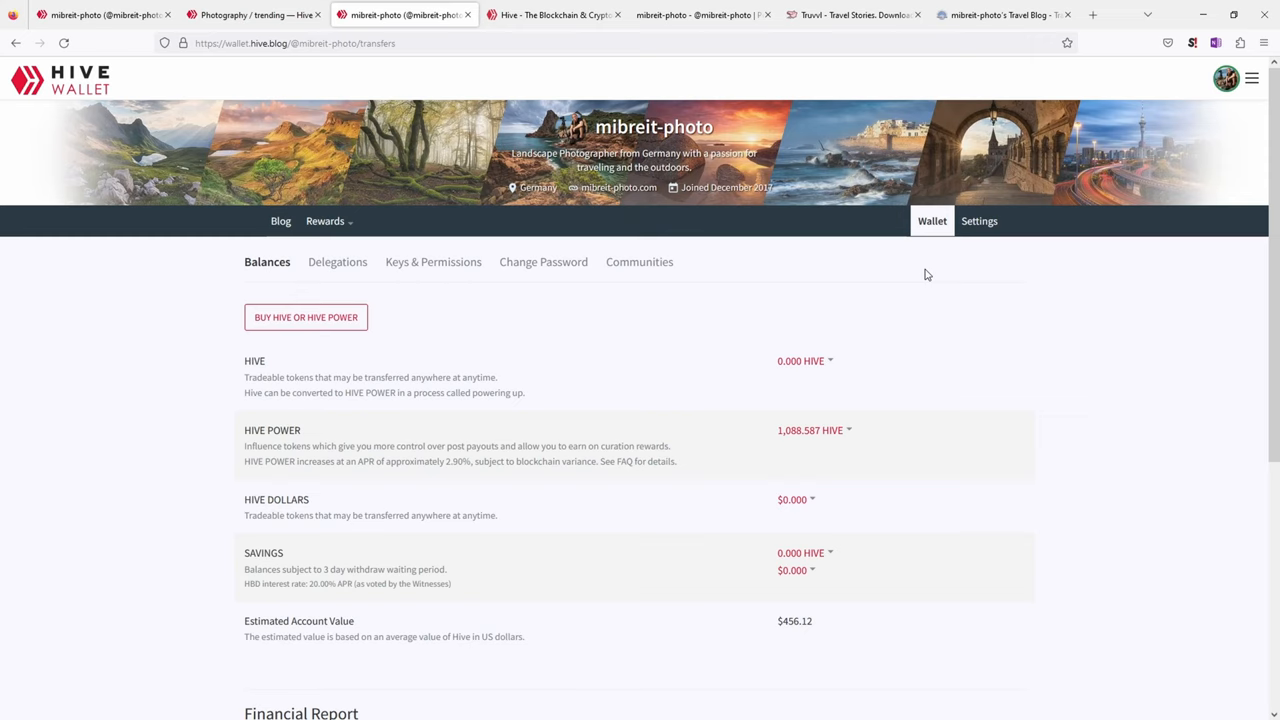
{"action": "mouse_move", "coordinate": [435, 319]}
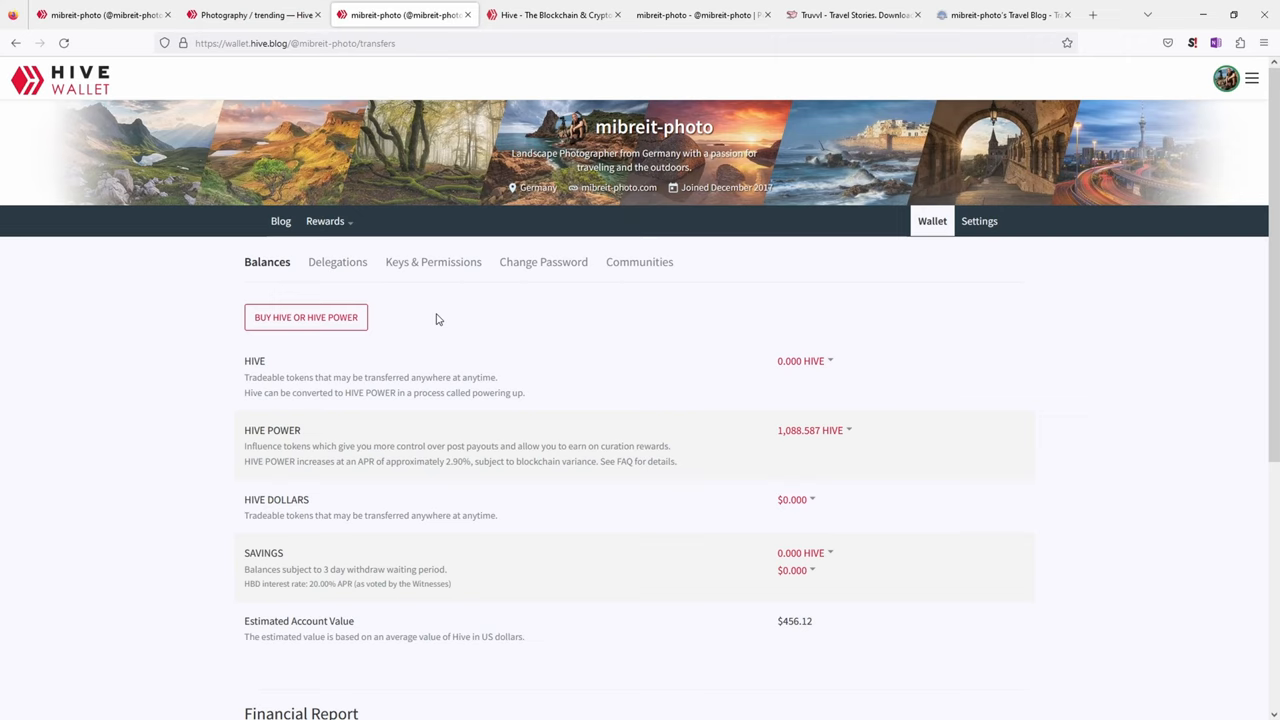
{"action": "mouse_move", "coordinate": [528, 258]}
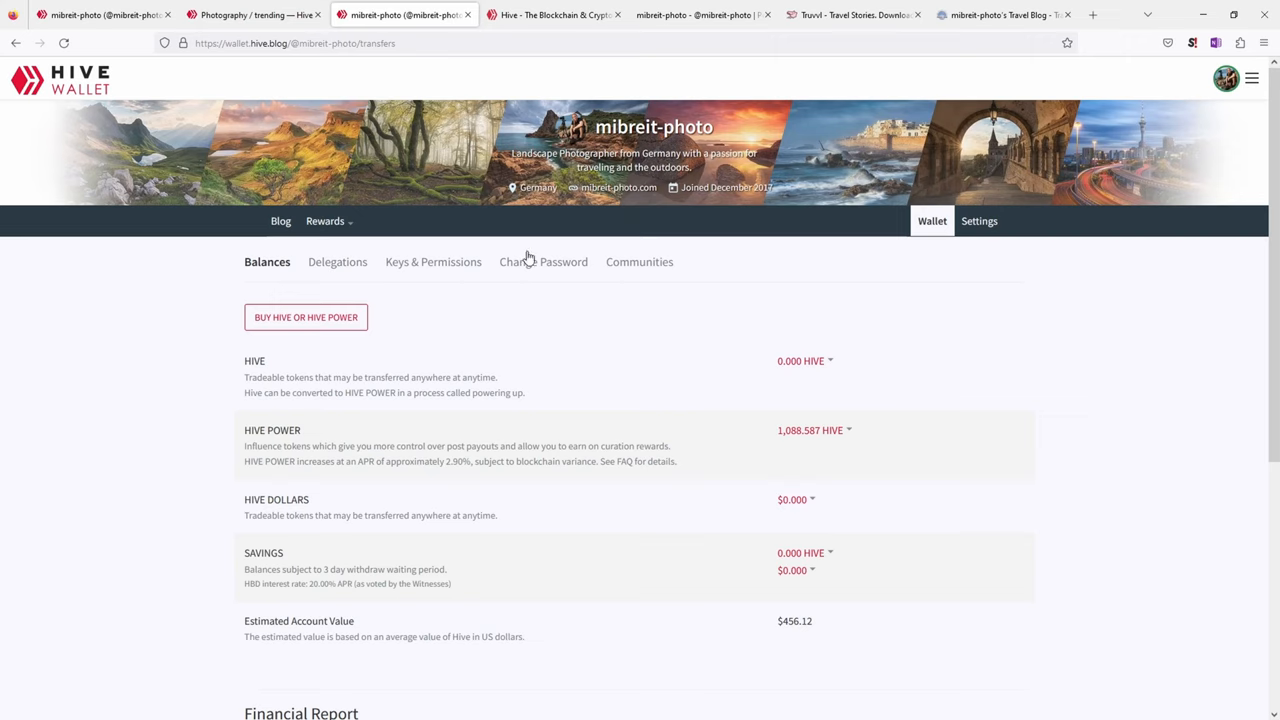
{"action": "mouse_move", "coordinate": [690, 357]}
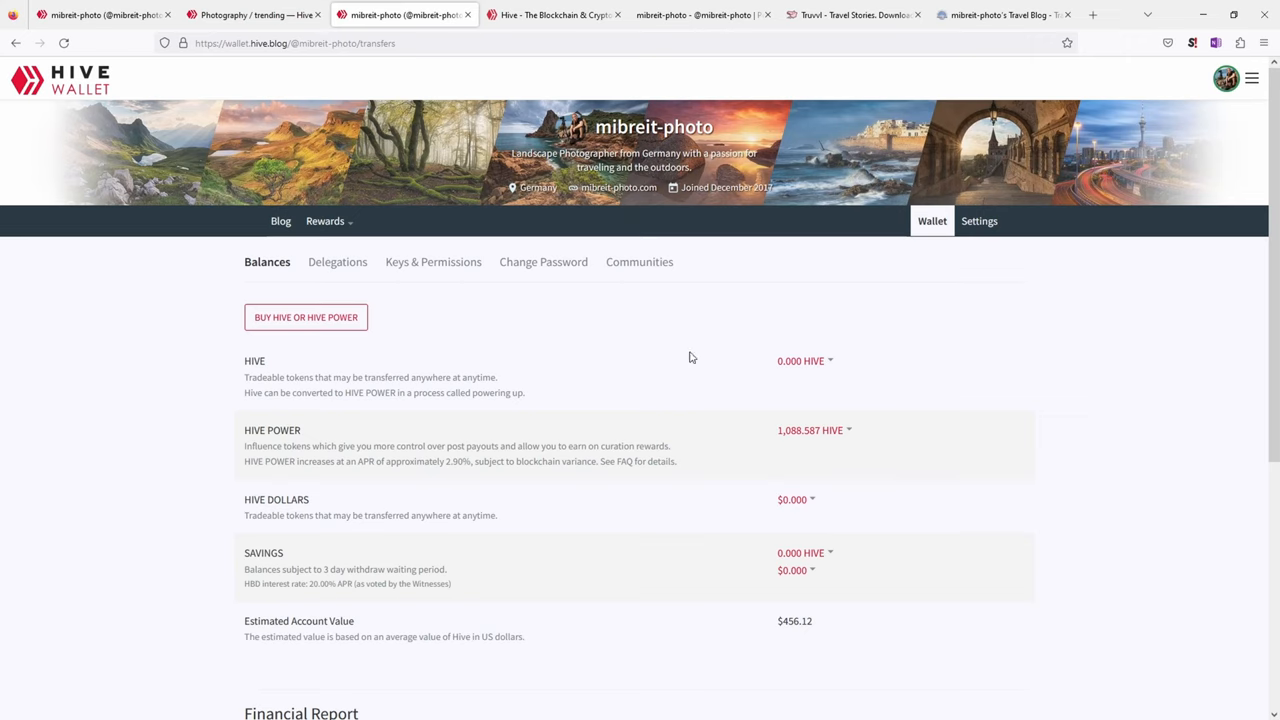
{"action": "mouse_move", "coordinate": [247, 361]}
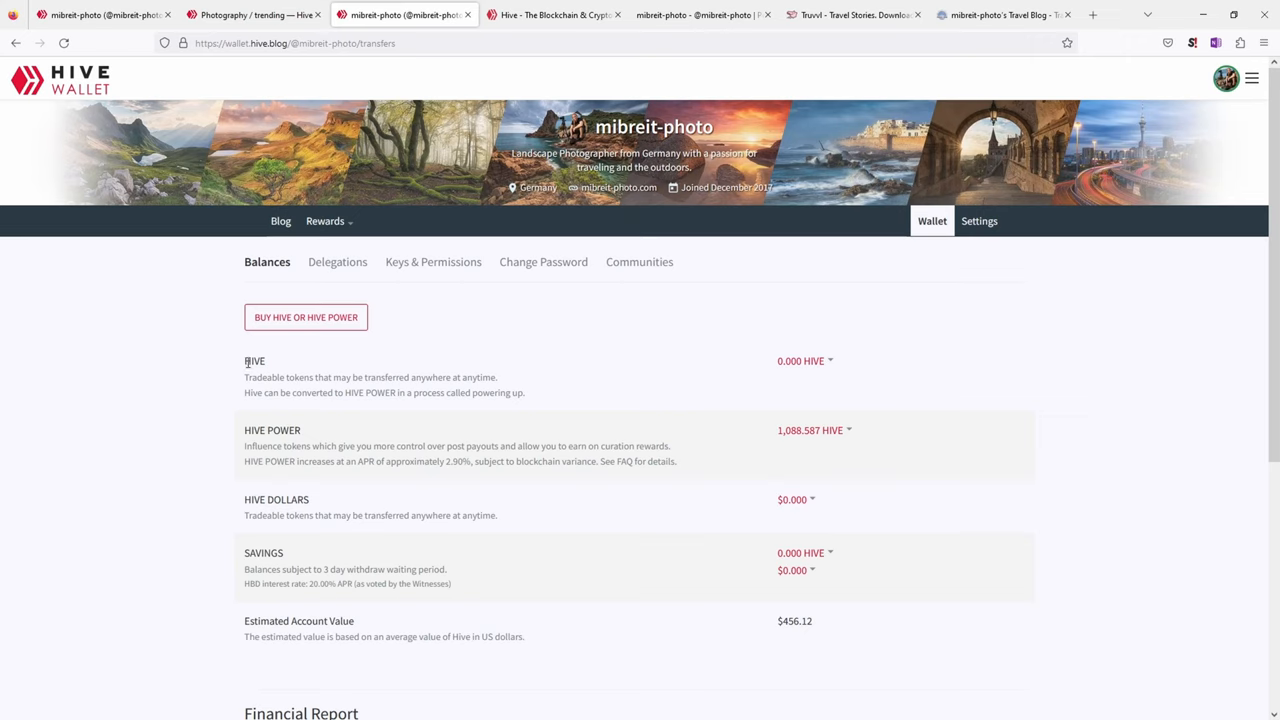
{"action": "double_click", "coordinate": [254, 361]}
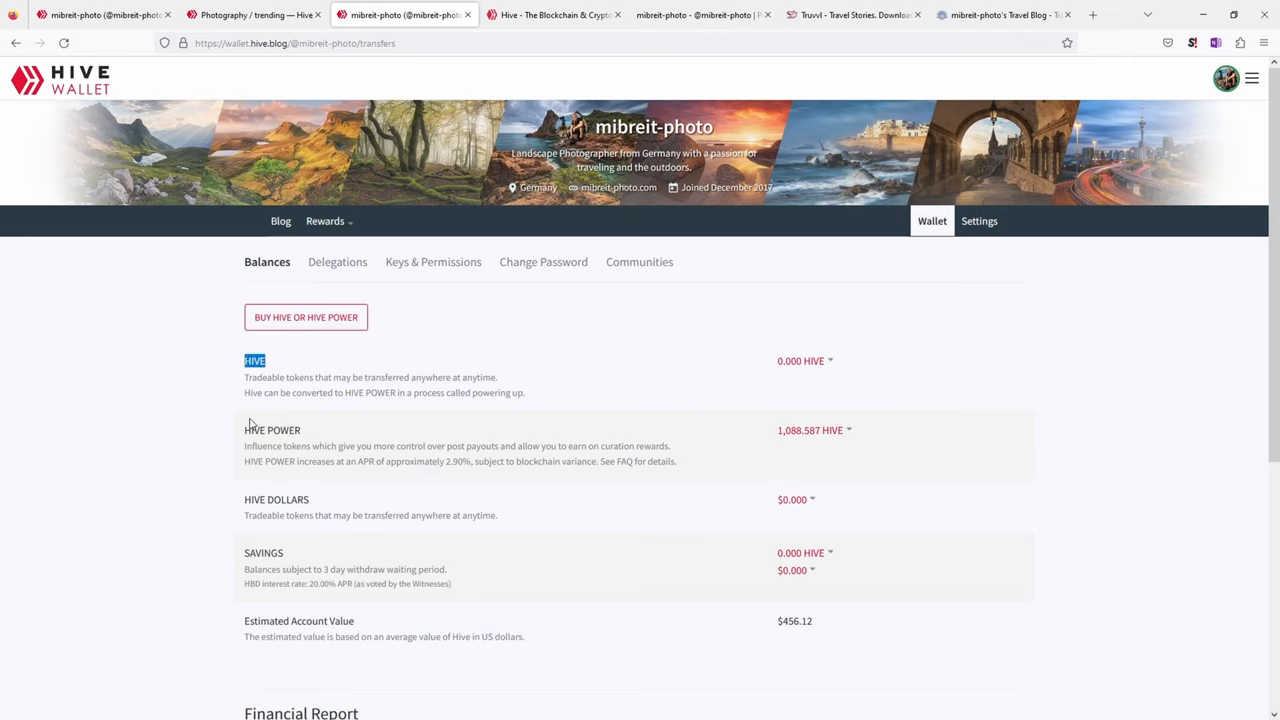
{"action": "double_click", "coordinate": [272, 430]}
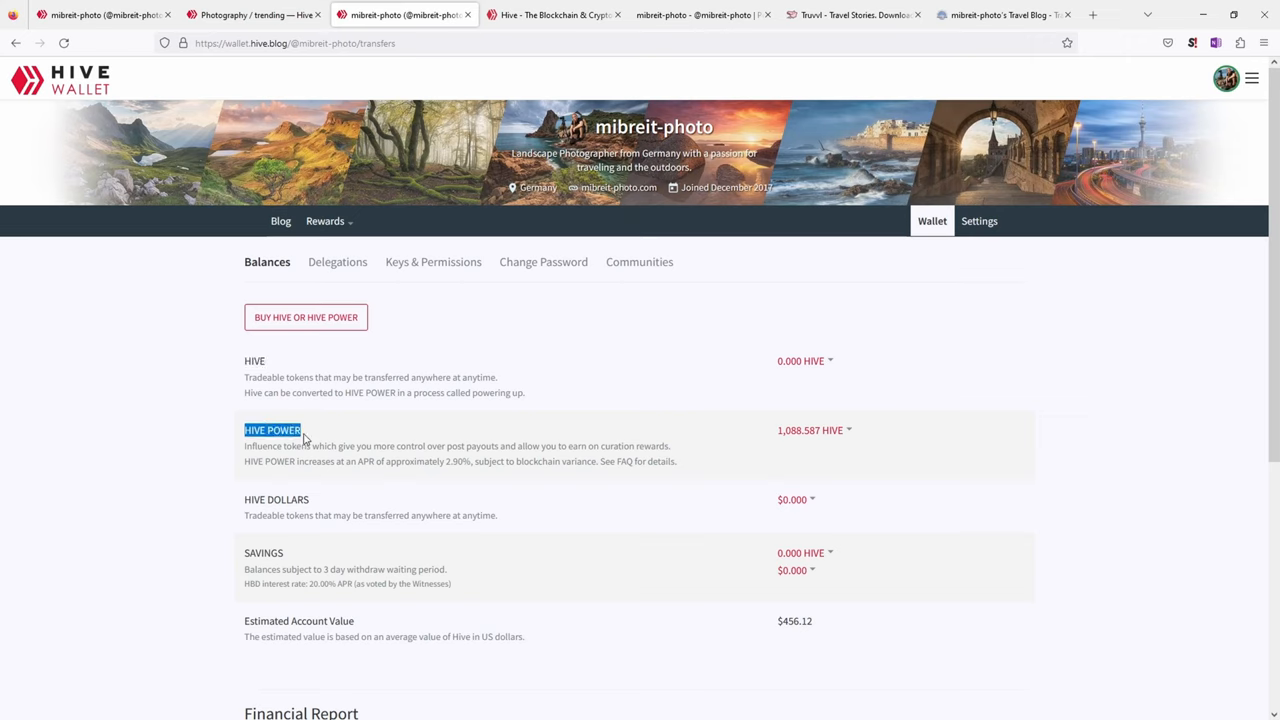
{"action": "mouse_move", "coordinate": [520, 403]}
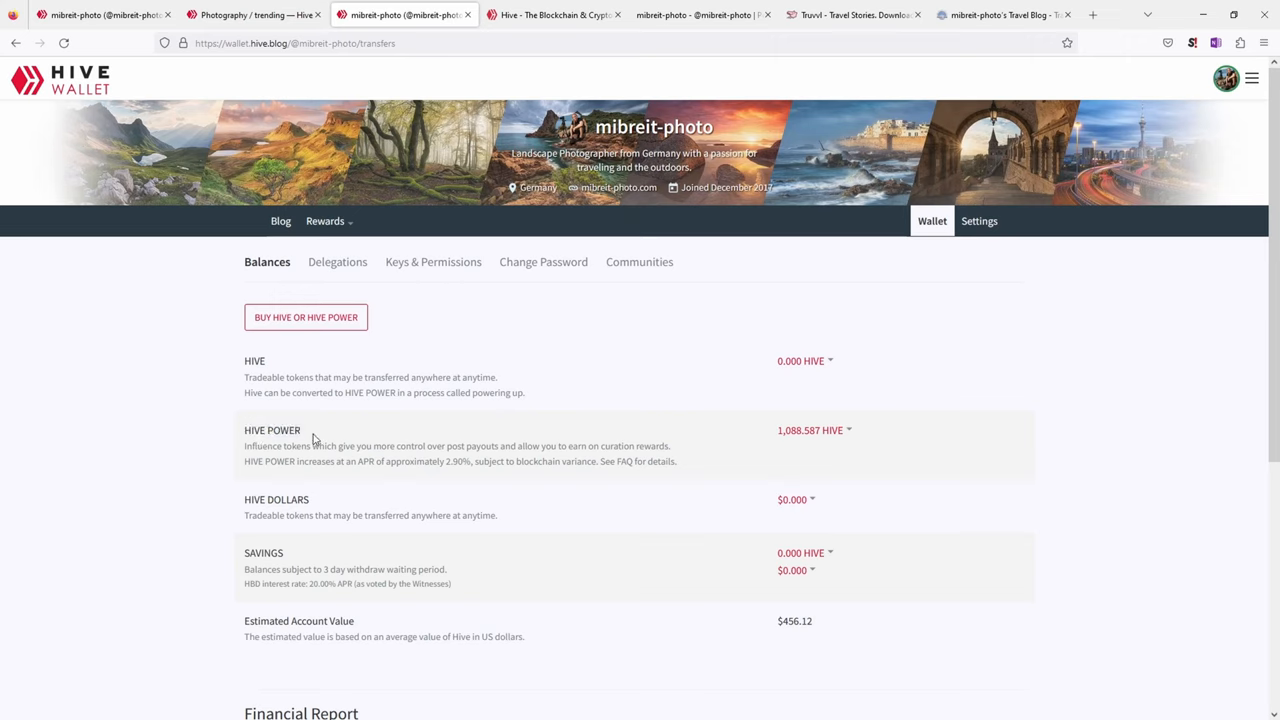
{"action": "double_click", "coordinate": [272, 430]}
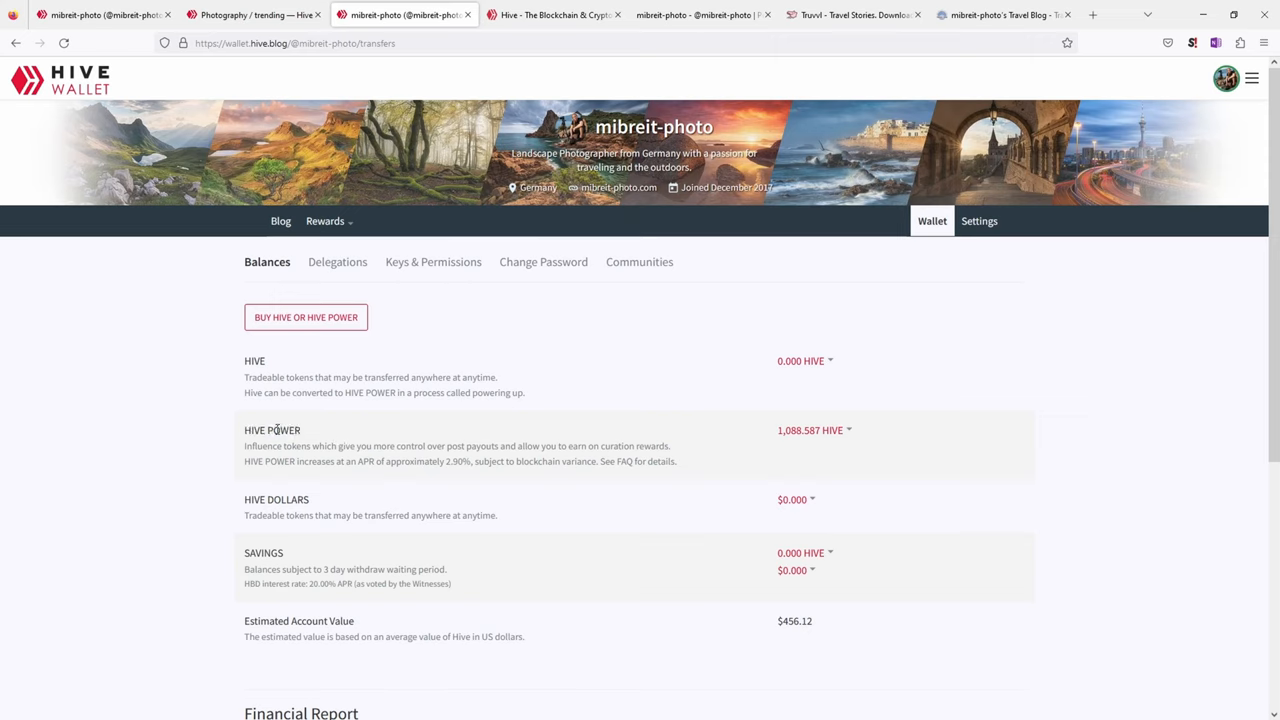
{"action": "double_click", "coordinate": [272, 430]}
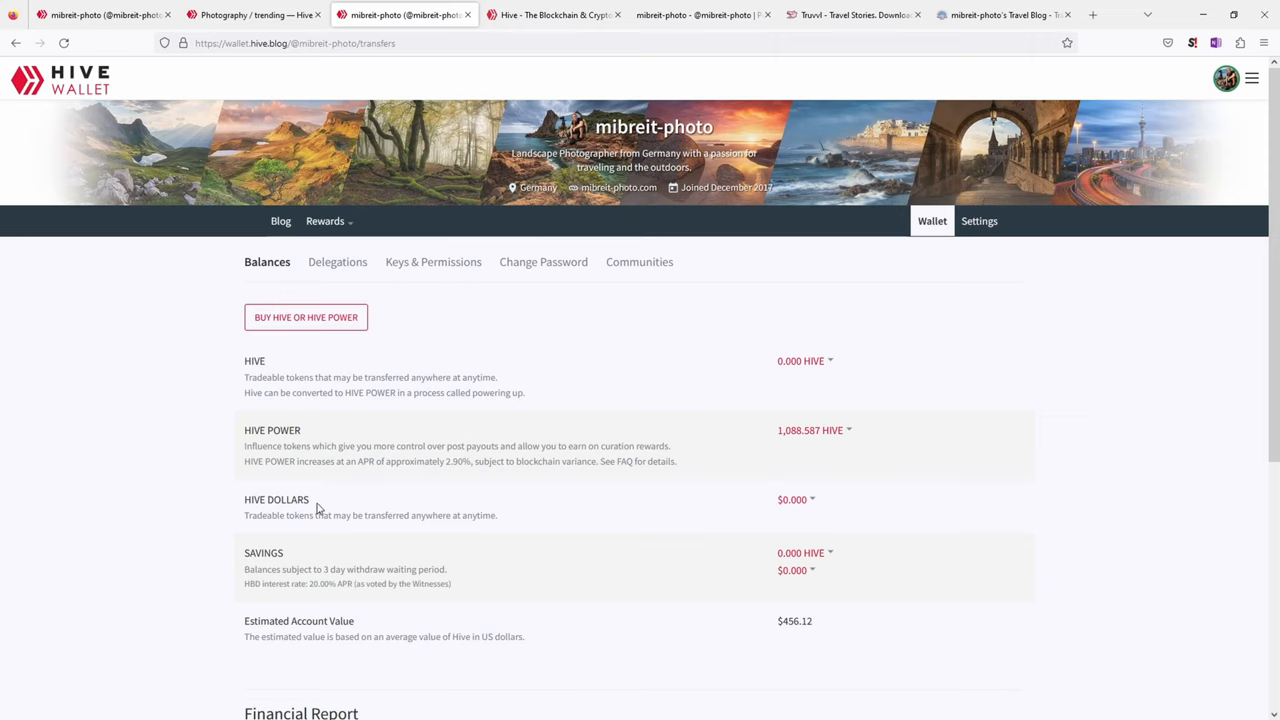
{"action": "mouse_move", "coordinate": [320, 508]}
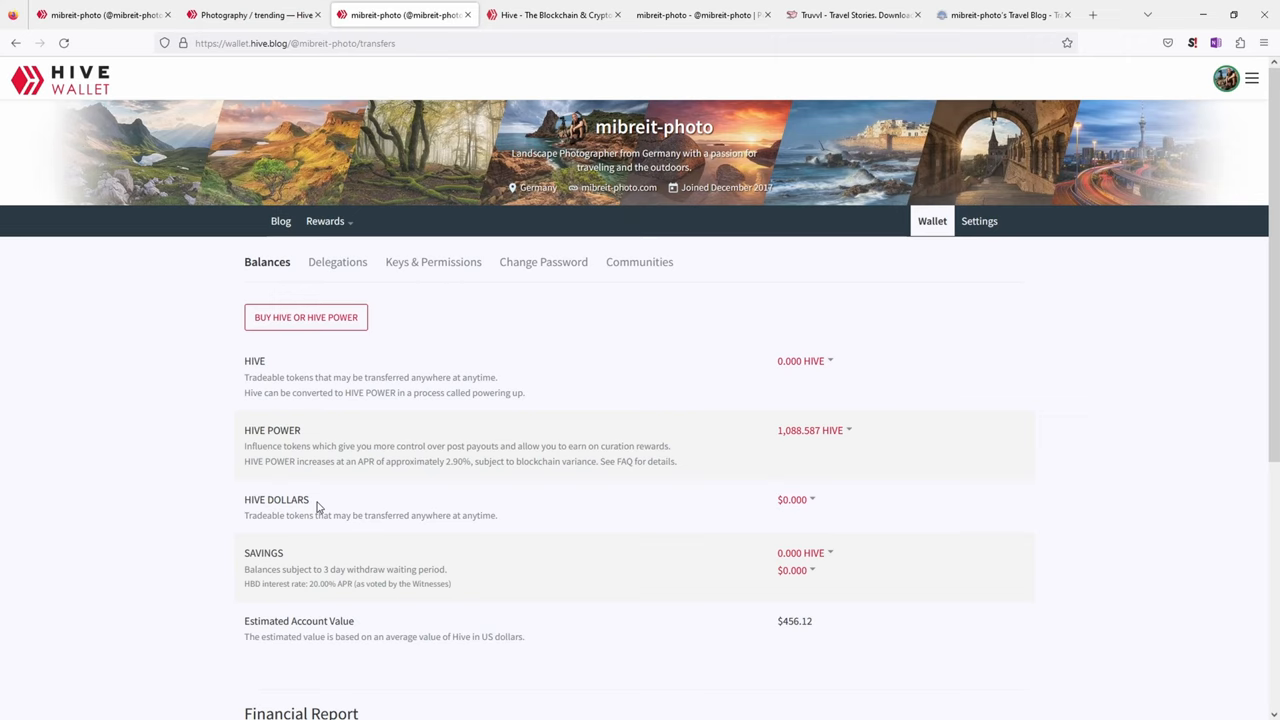
{"action": "double_click", "coordinate": [272, 430]}
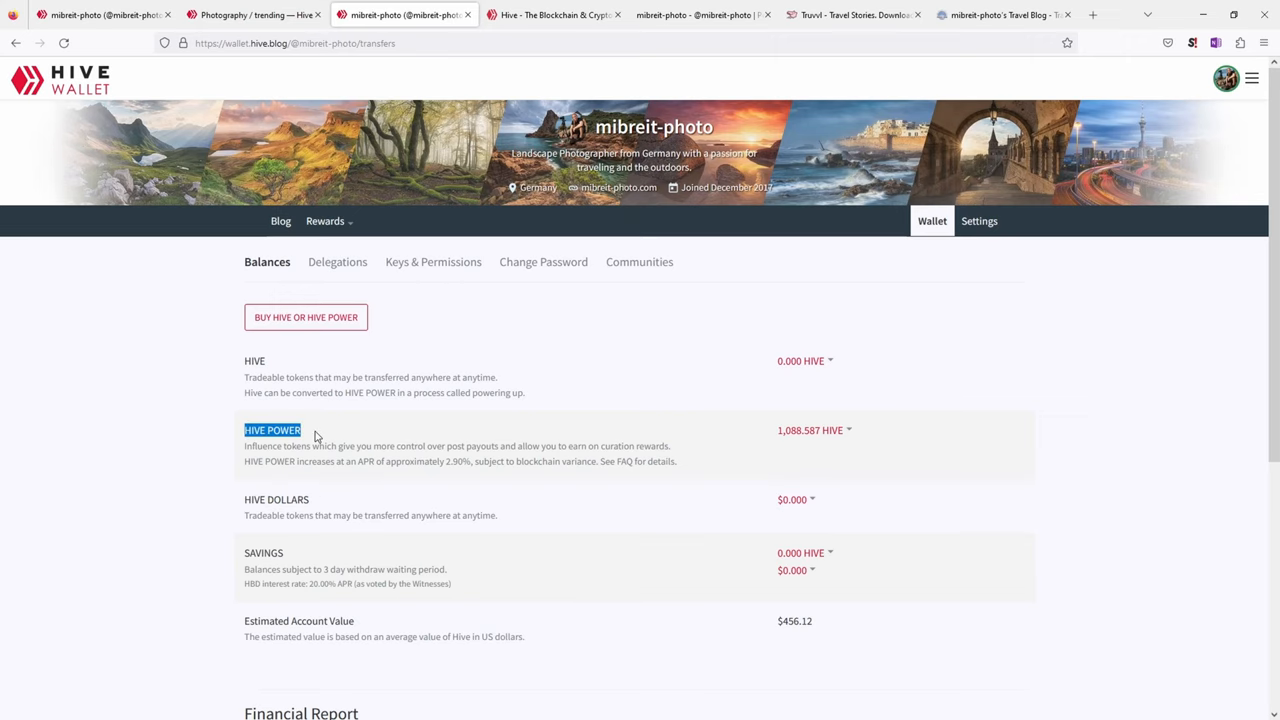
{"action": "mouse_move", "coordinate": [387, 402]}
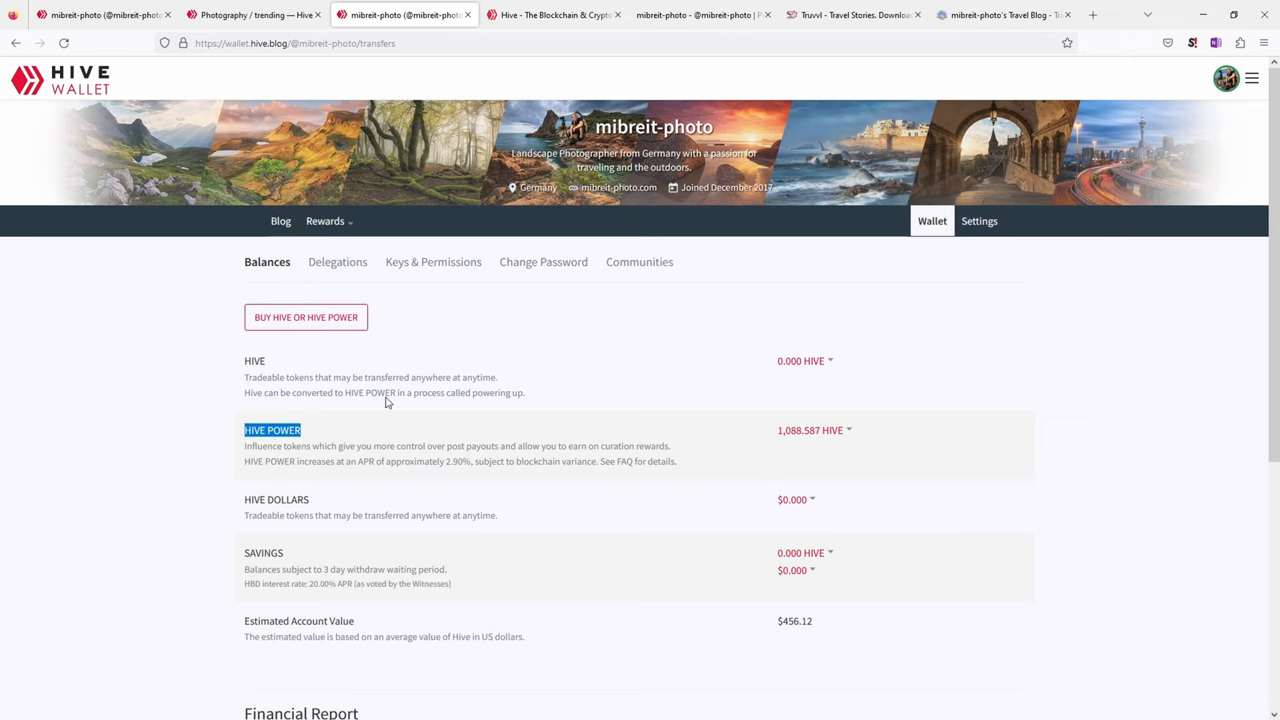
{"action": "mouse_move", "coordinate": [851, 439]}
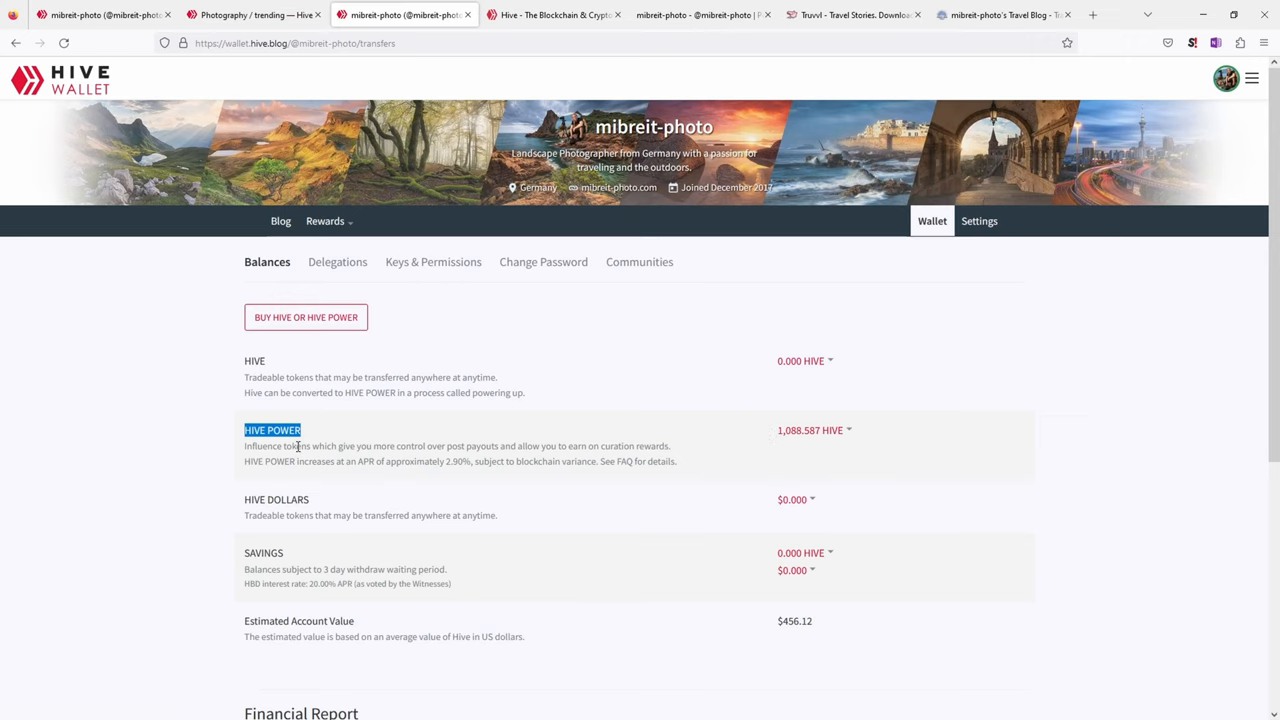
{"action": "mouse_move", "coordinate": [793, 443]}
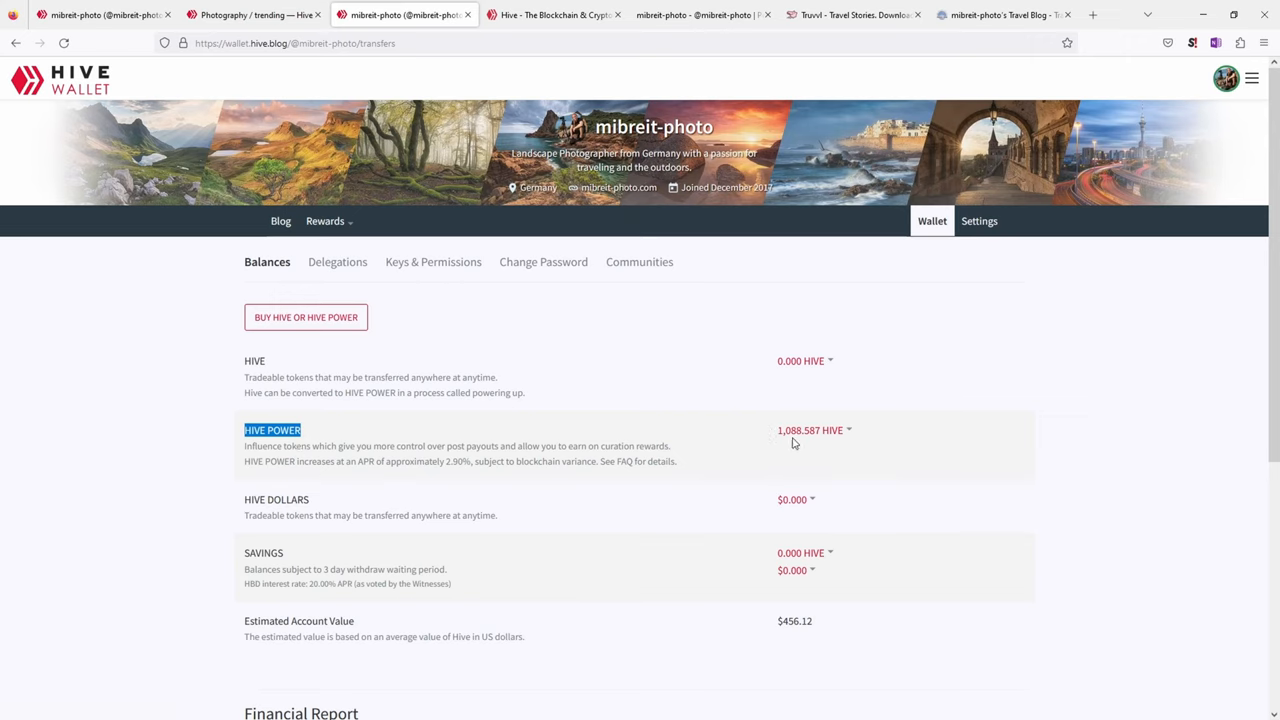
{"action": "mouse_move", "coordinate": [895, 451]}
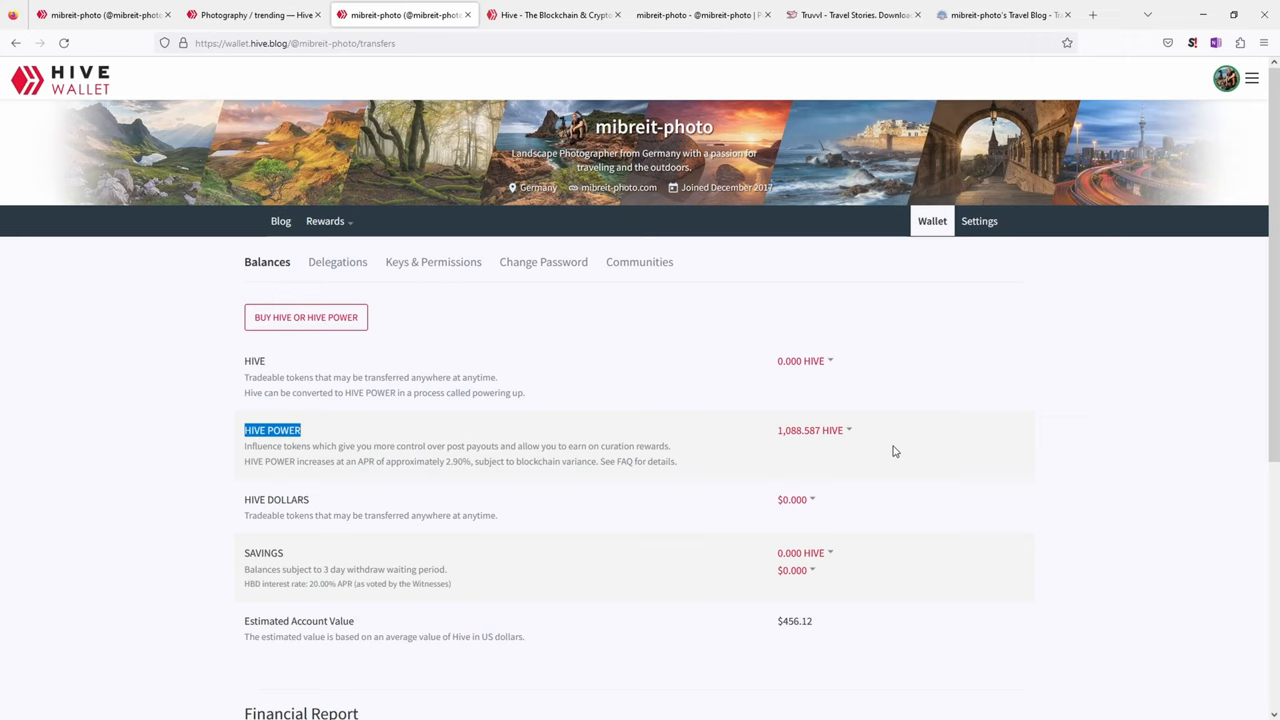
{"action": "mouse_move", "coordinate": [887, 450]}
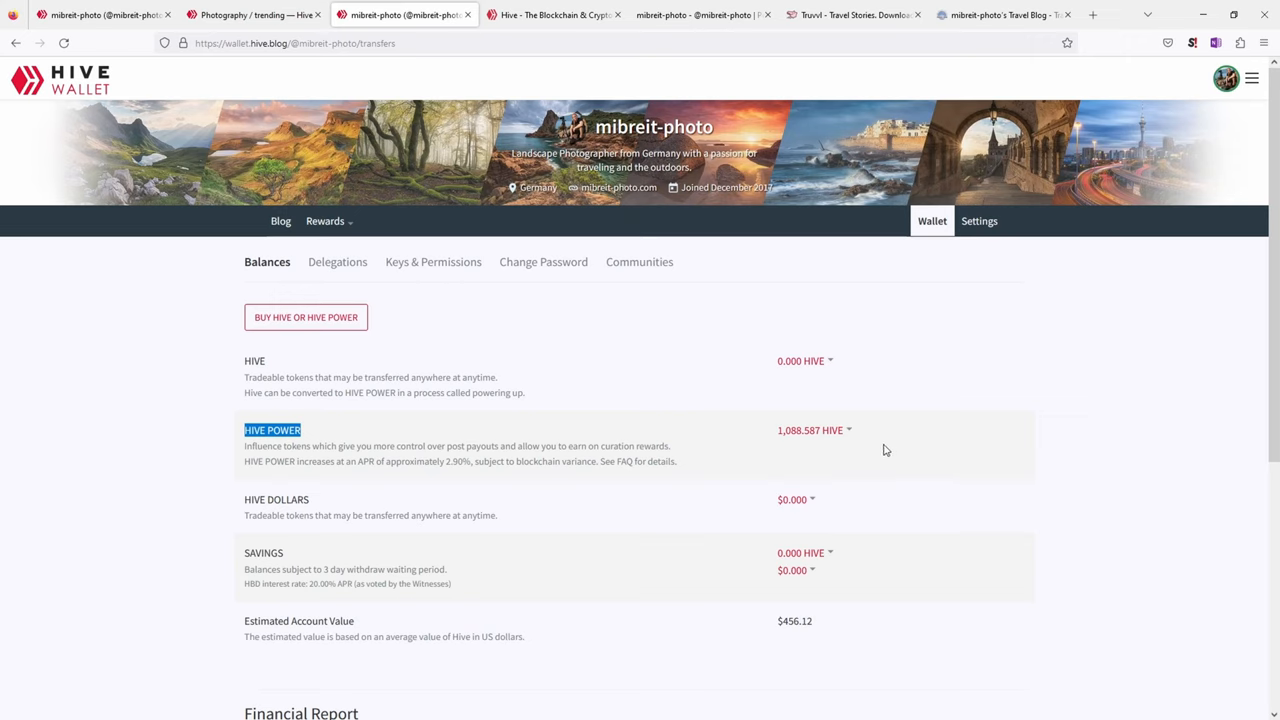
{"action": "mouse_move", "coordinate": [857, 434]}
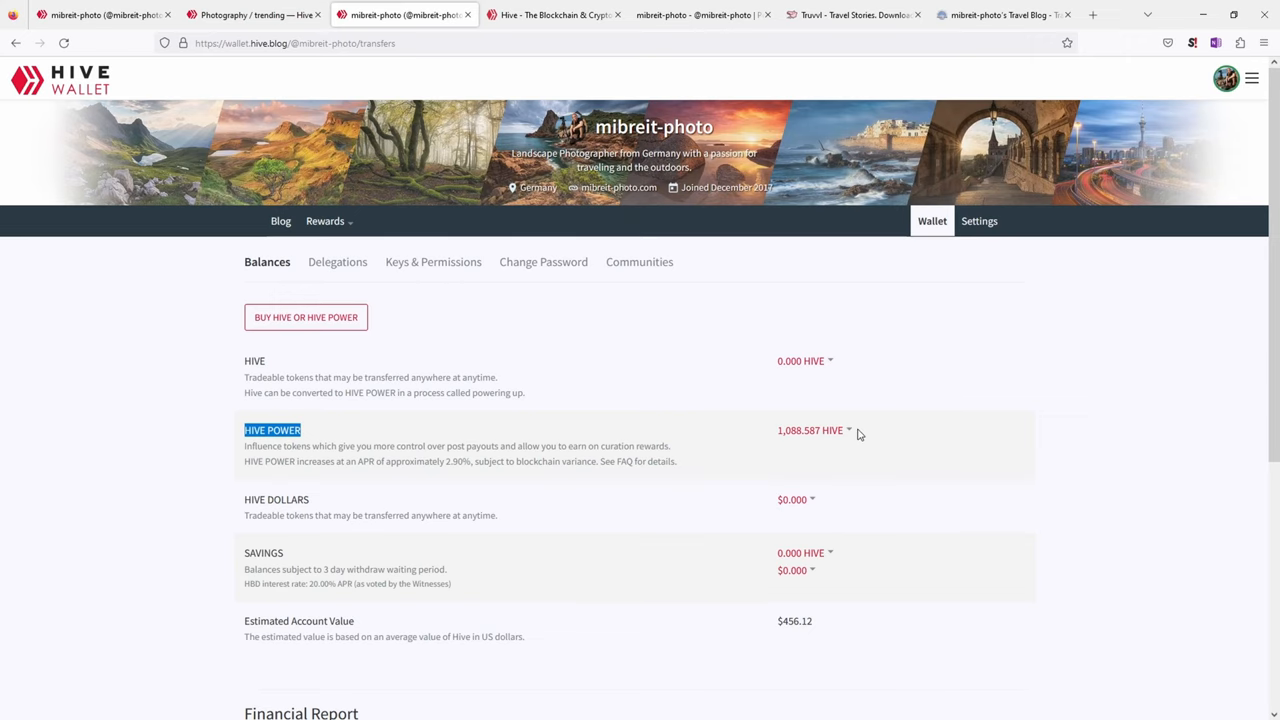
{"action": "mouse_move", "coordinate": [272, 513]}
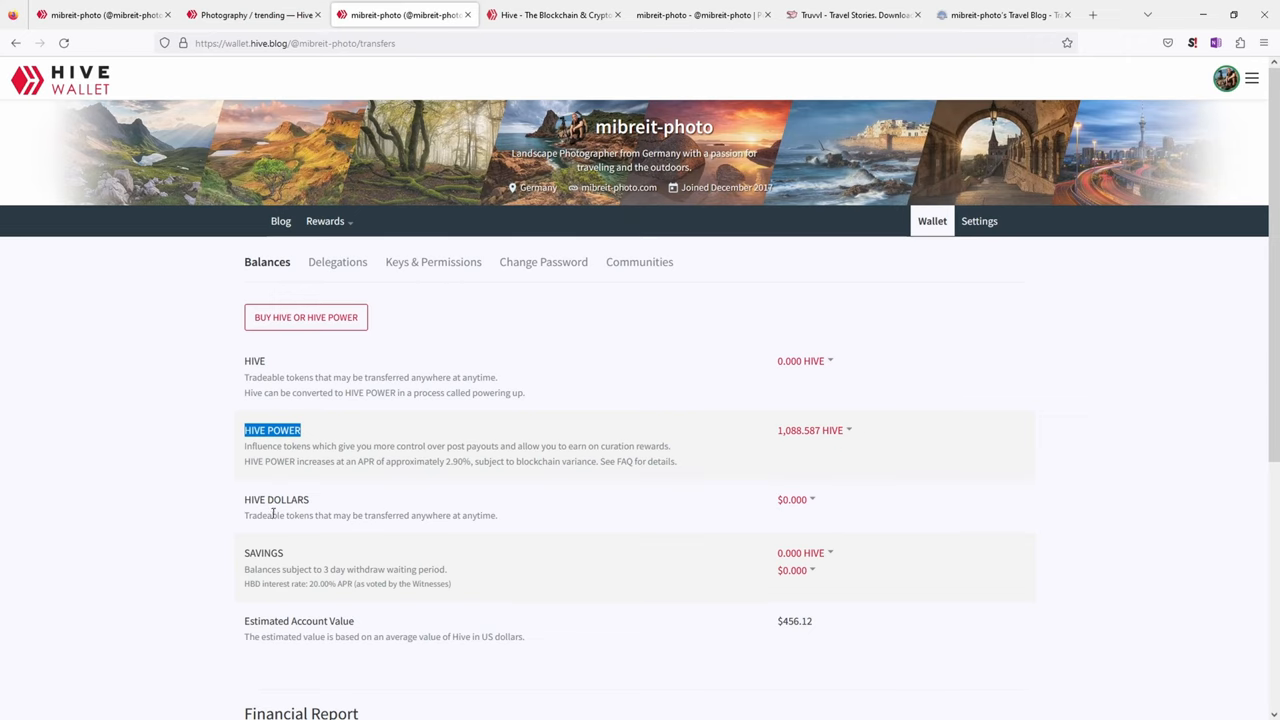
{"action": "mouse_move", "coordinate": [451, 458]}
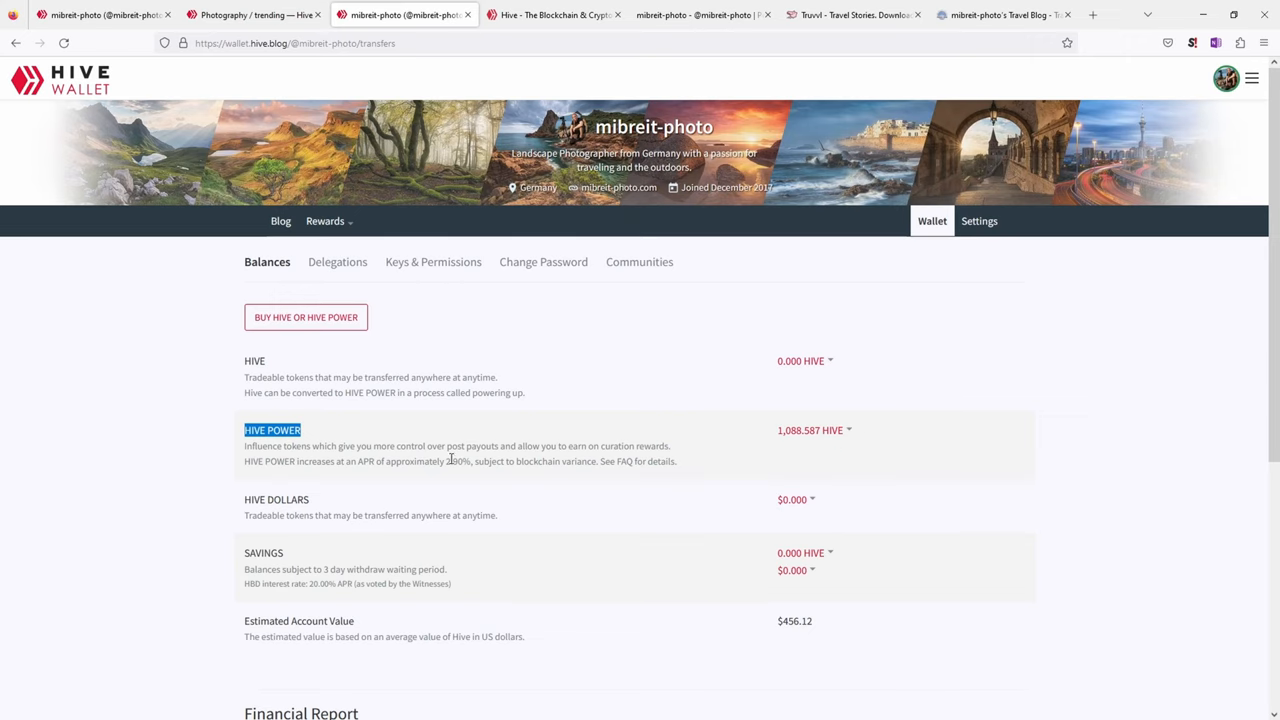
{"action": "double_click", "coordinate": [458, 461]}
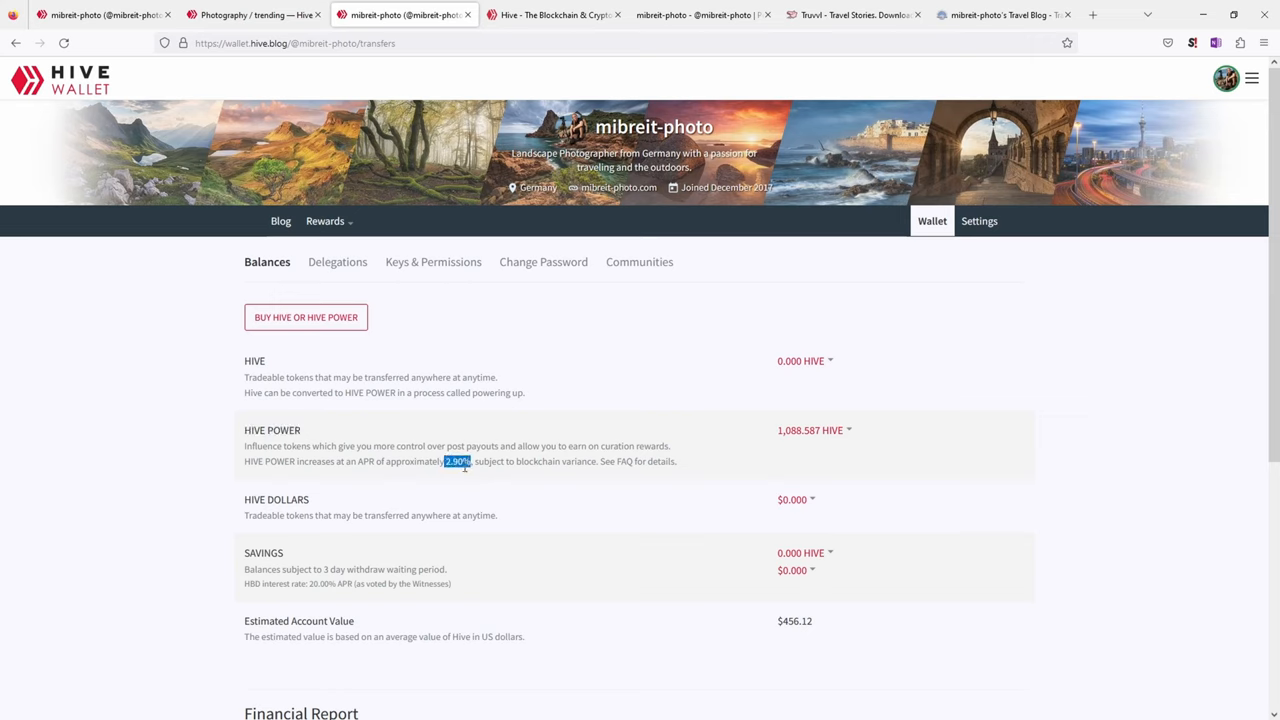
{"action": "mouse_move", "coordinate": [653, 452]}
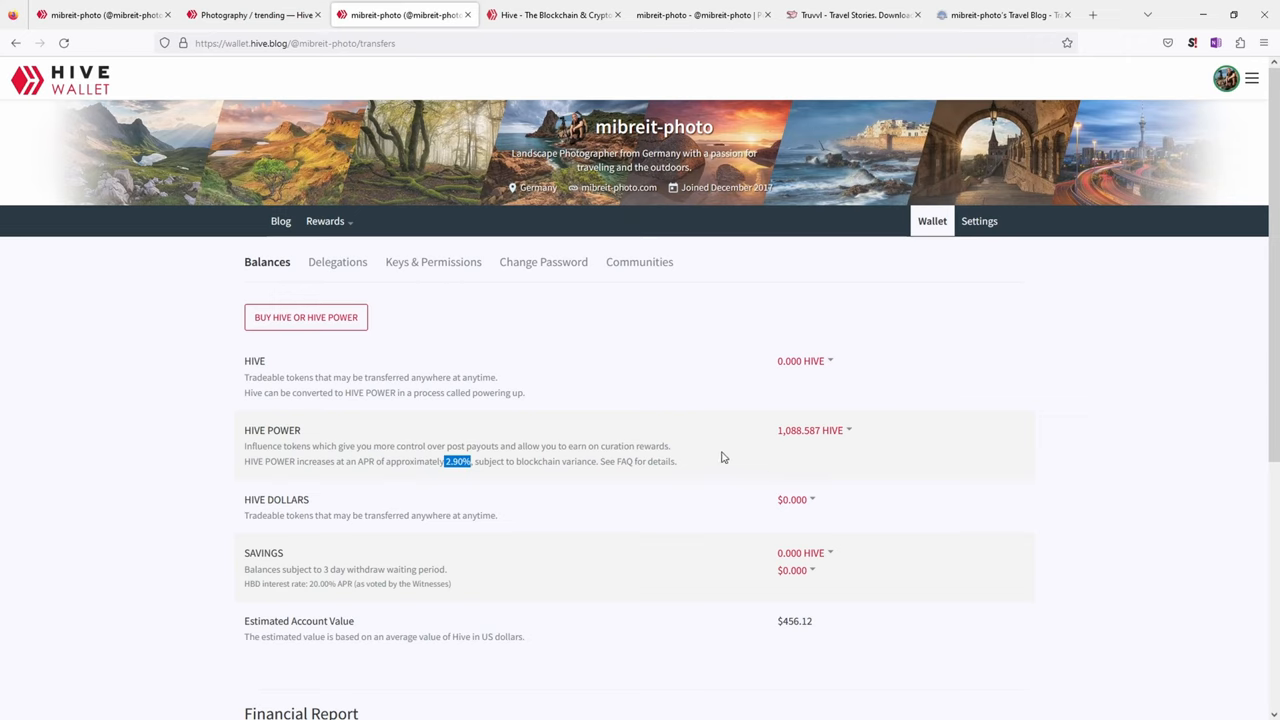
{"action": "mouse_move", "coordinate": [740, 452]}
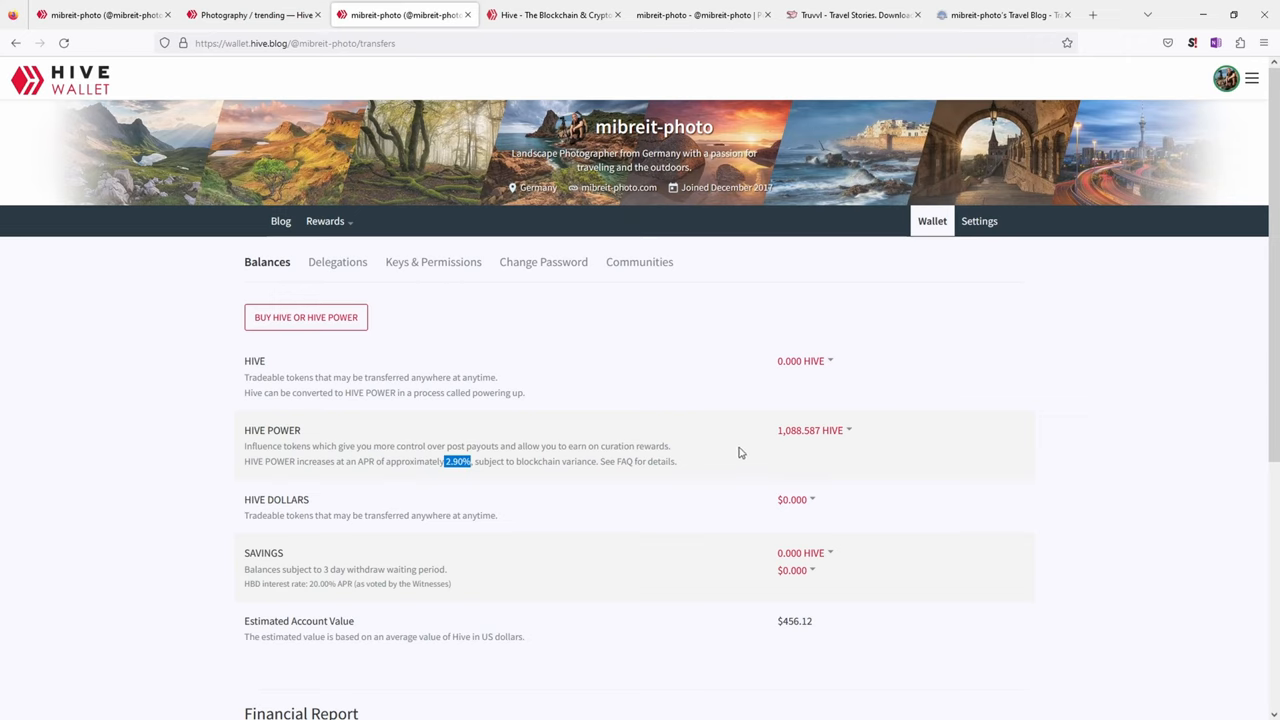
{"action": "mouse_move", "coordinate": [770, 558]}
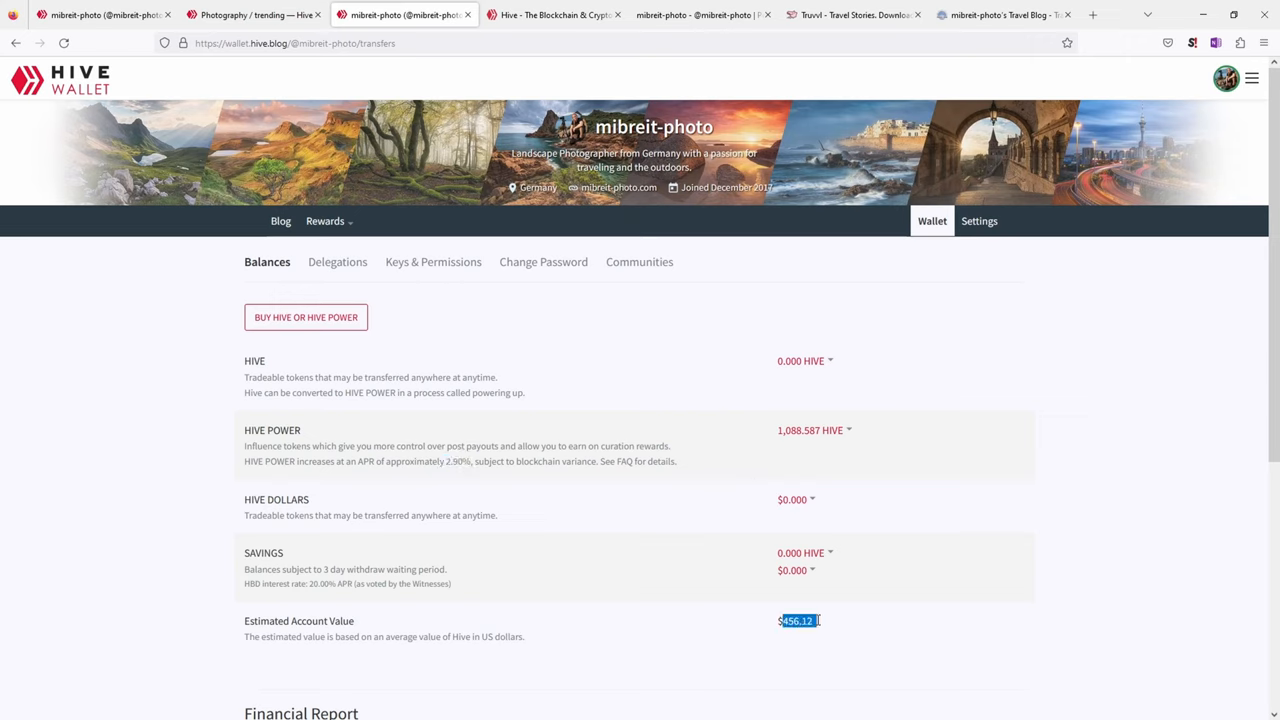
Expand the HIVE POWER balance dropdown to show Power Down and Delegate.
{"action": "left_click", "coordinate": [848, 430]}
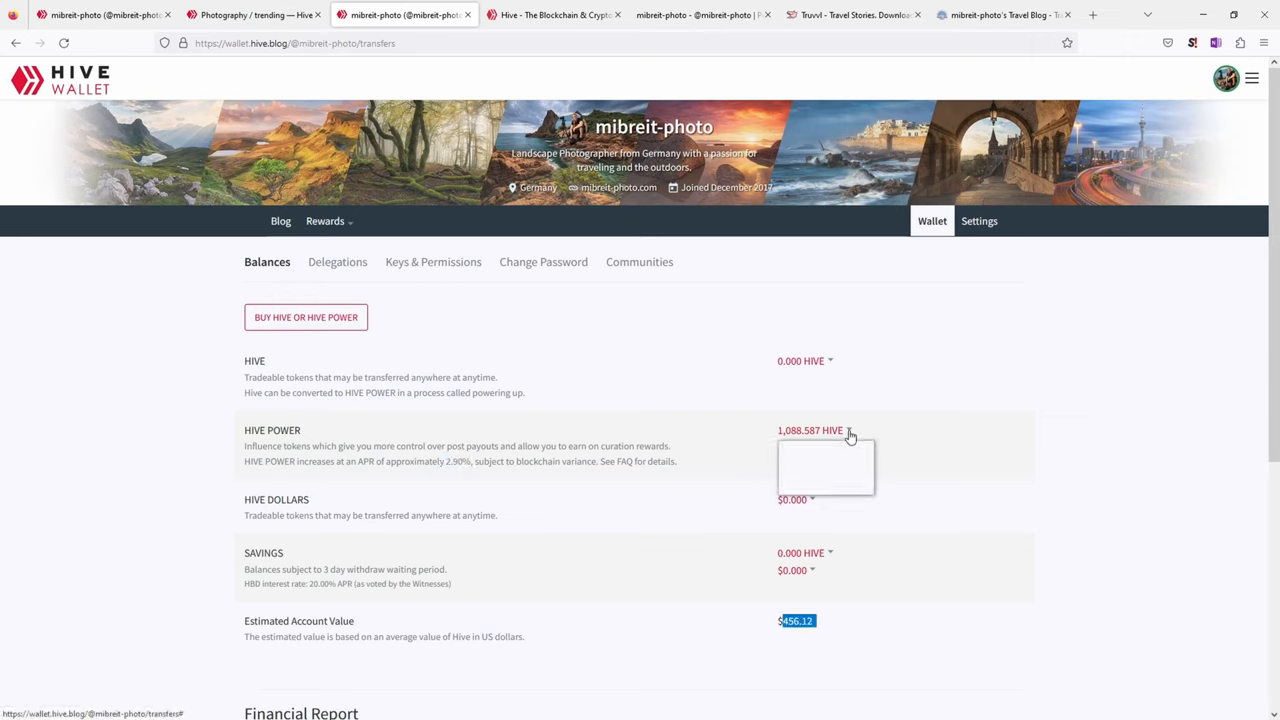
{"action": "left_click", "coordinate": [848, 430]}
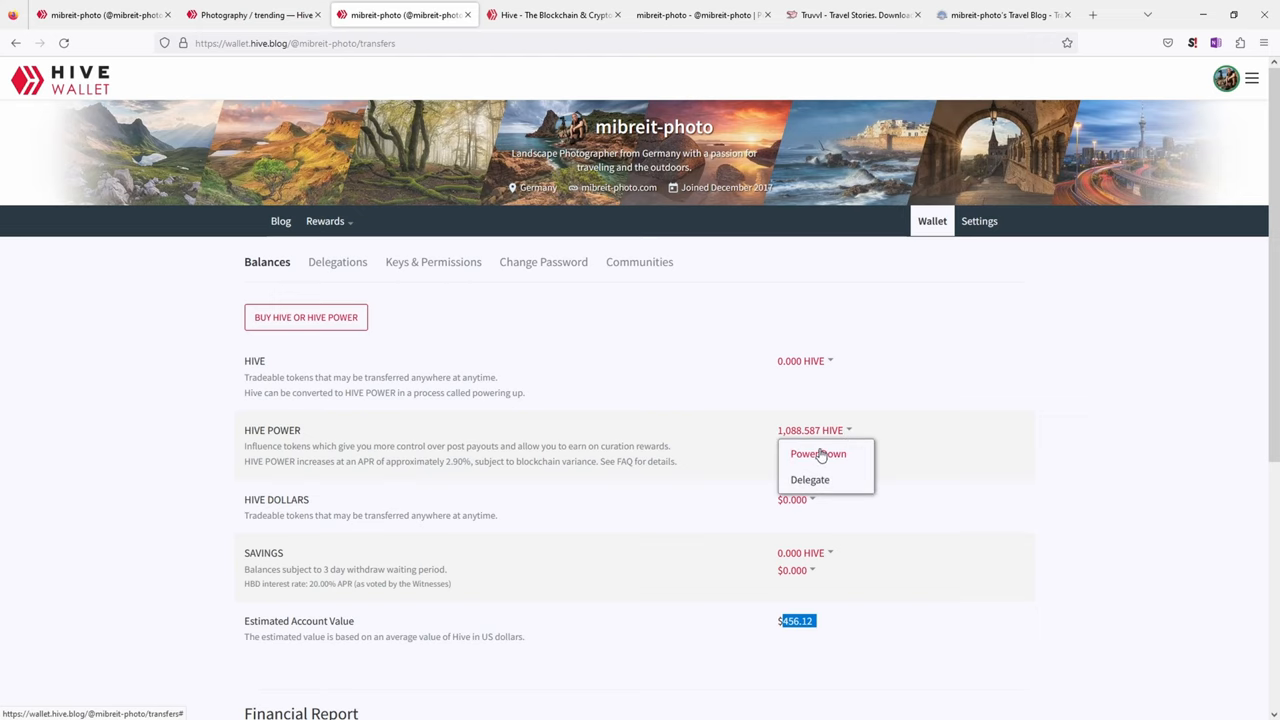
{"action": "mouse_move", "coordinate": [610, 362]}
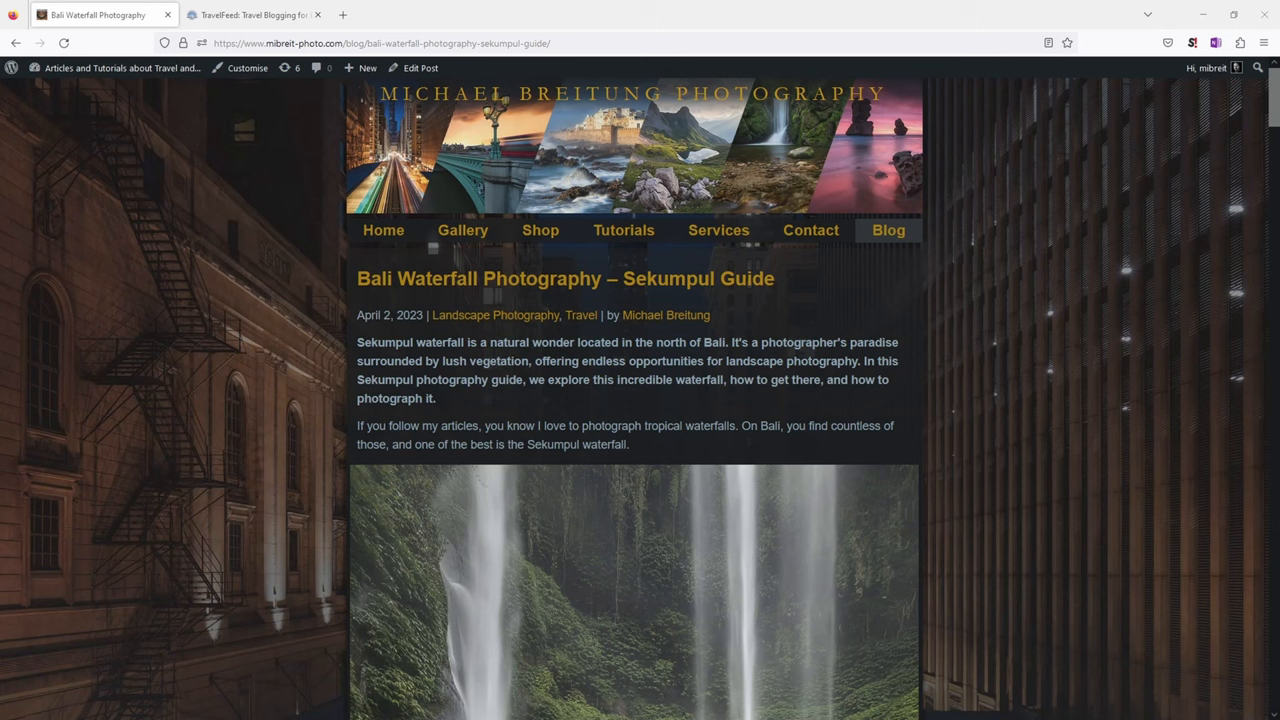
{"action": "mouse_move", "coordinate": [360, 278]}
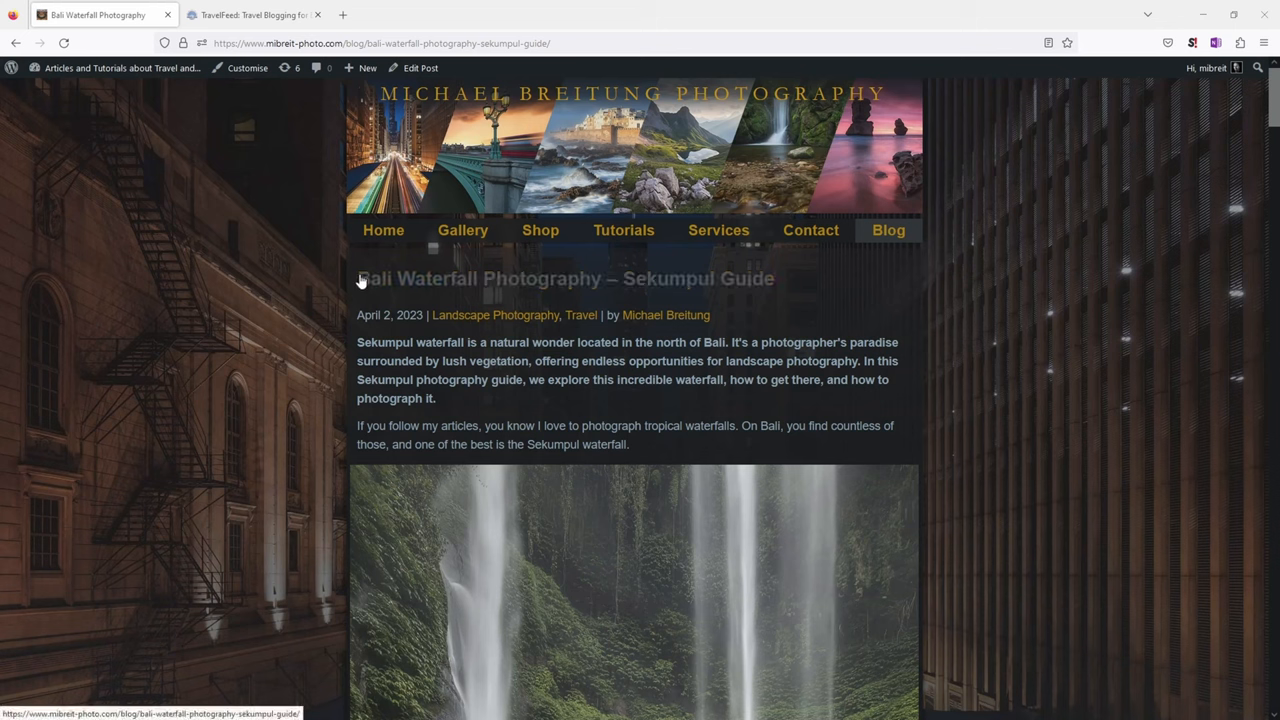
{"action": "mouse_move", "coordinate": [733, 287]}
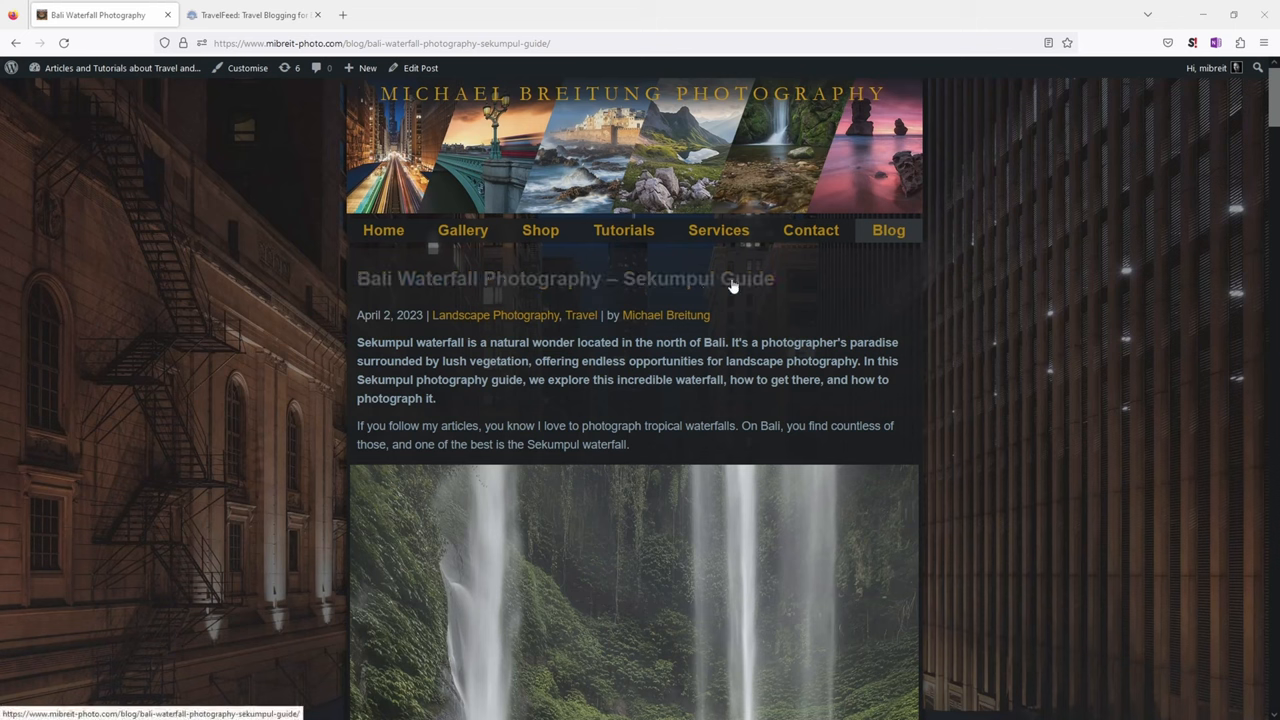
Reopen the Bali Waterfall Photography article from the blog list, then go to TravelFeed's homepage.
{"action": "scroll", "scroll_direction": "down", "scroll_amount": 3}
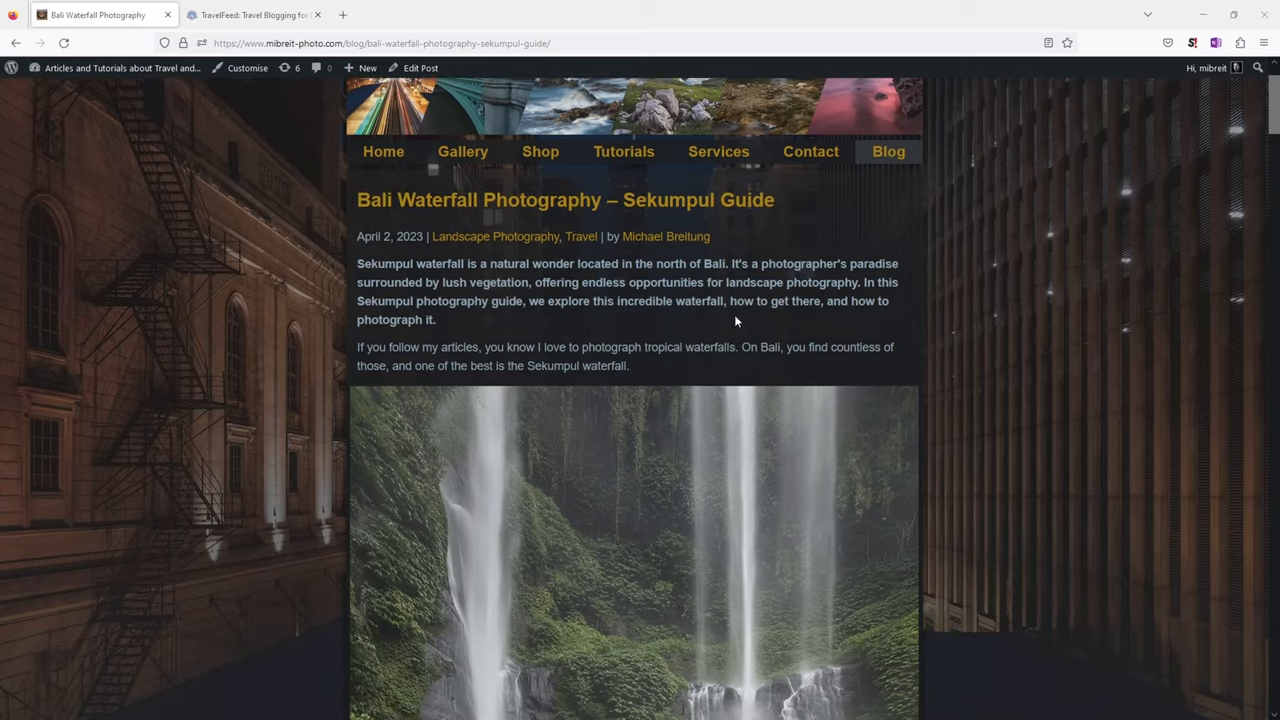
{"action": "scroll", "scroll_direction": "up", "scroll_amount": 3}
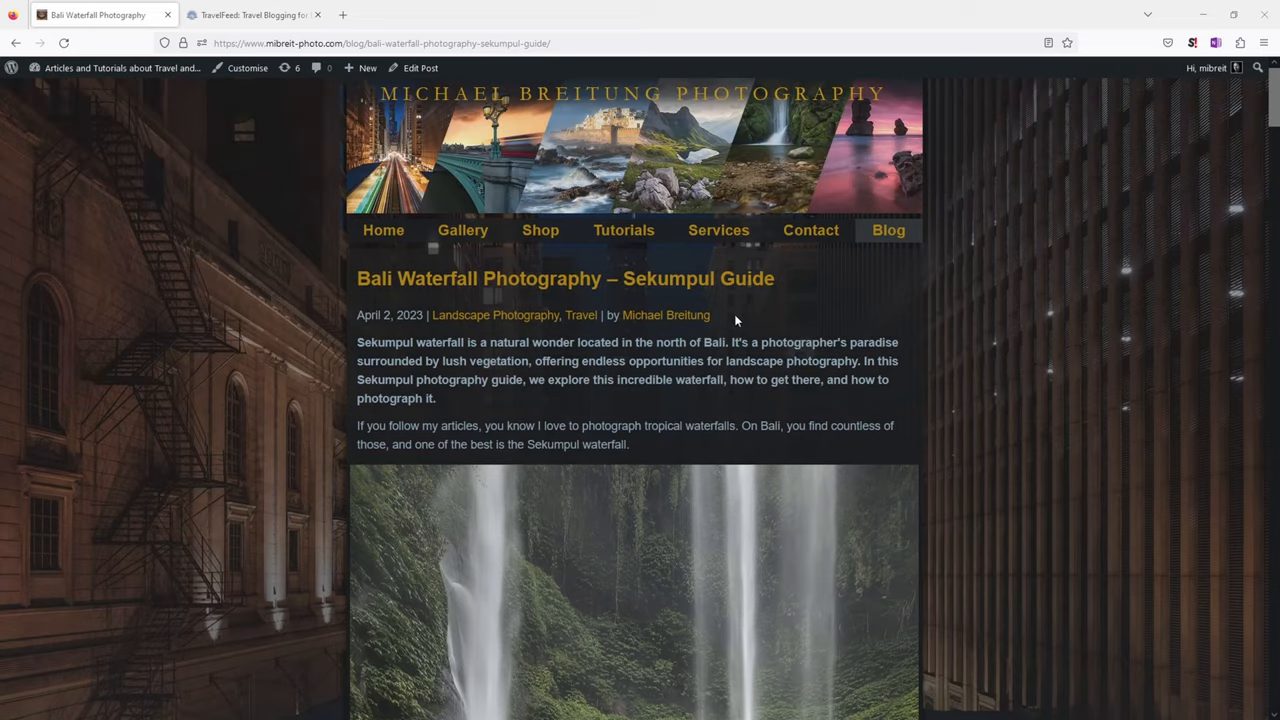
{"action": "mouse_move", "coordinate": [250, 14]}
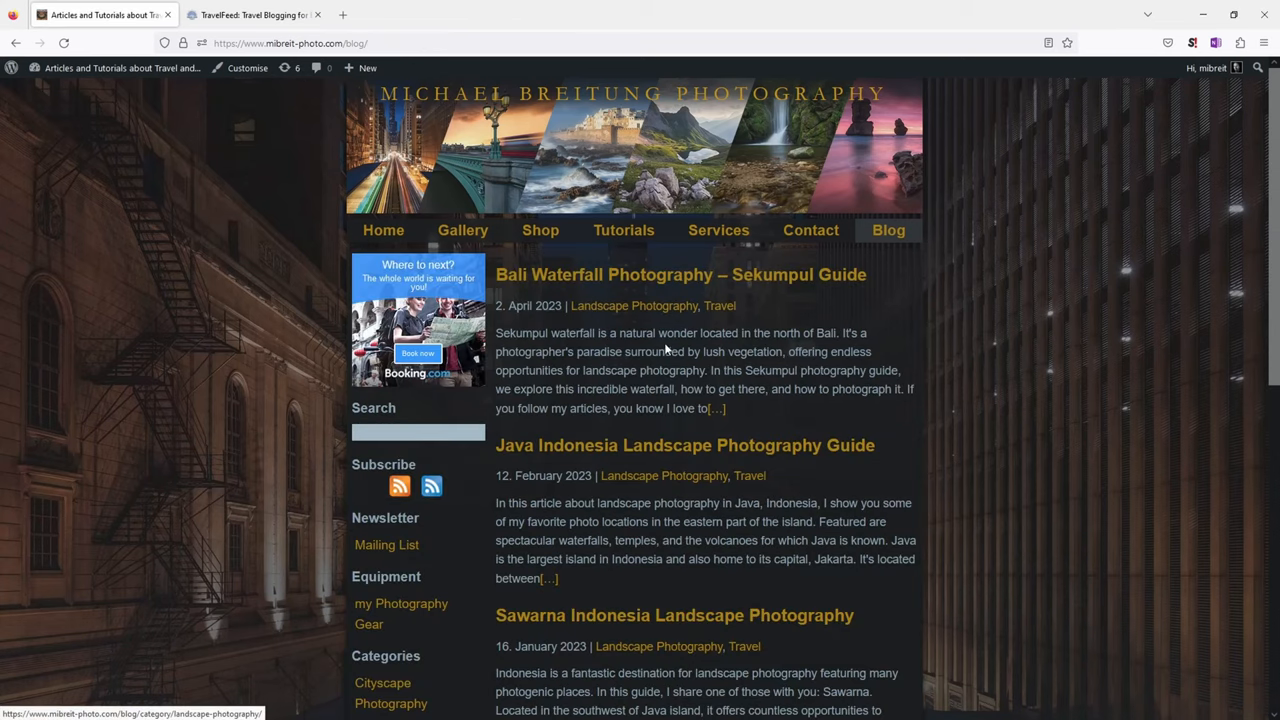
{"action": "scroll", "scroll_direction": "down", "scroll_amount": 3}
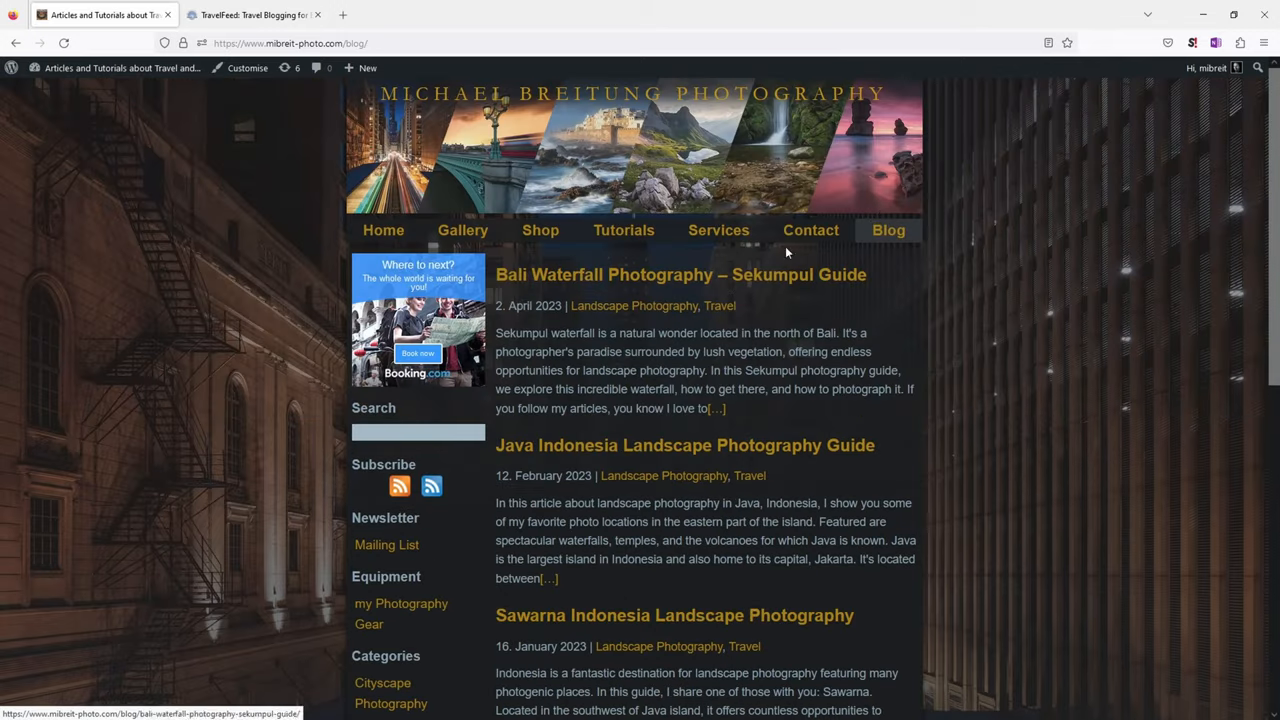
{"action": "left_click", "coordinate": [680, 274]}
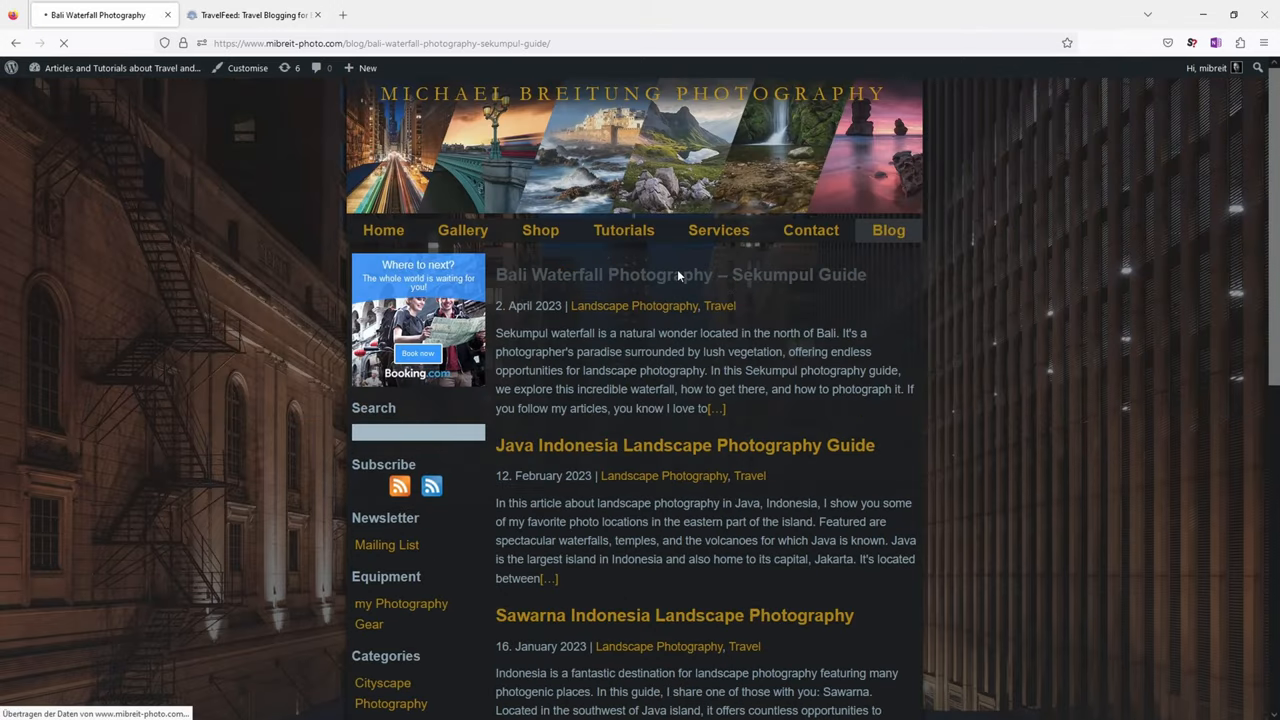
{"action": "left_click", "coordinate": [253, 14]}
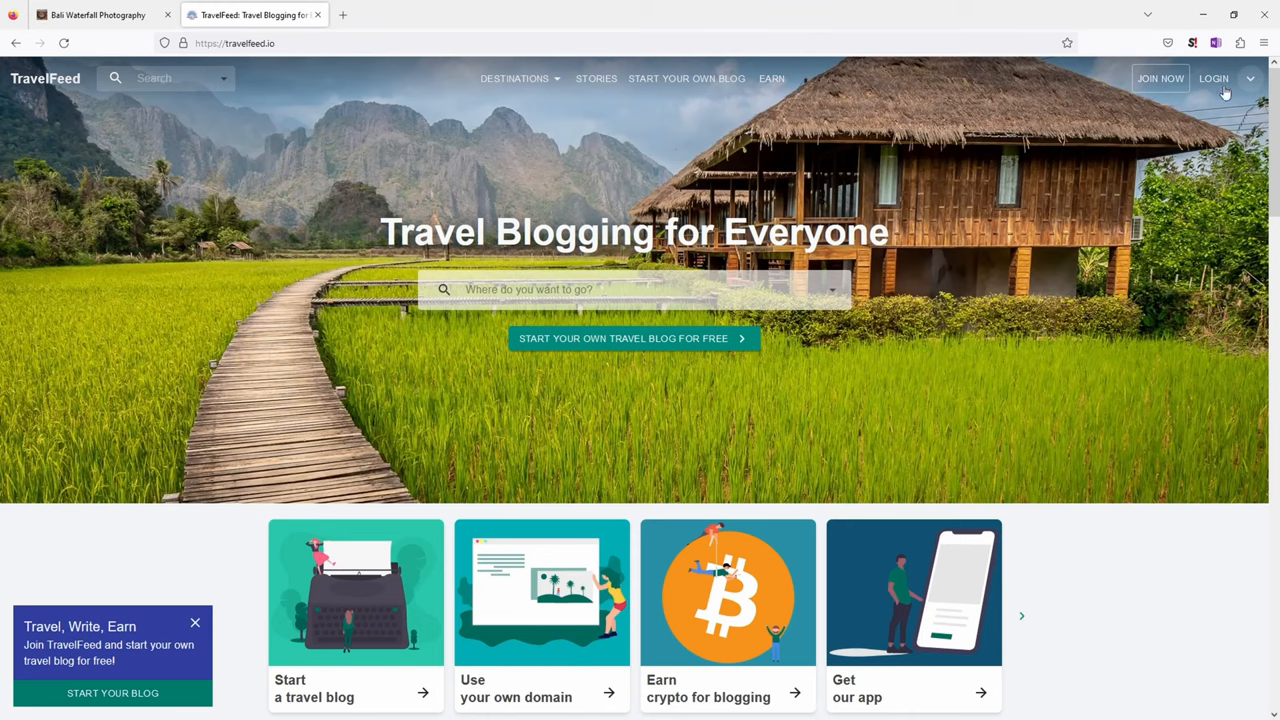
Log into TravelFeed with Hive via Hivesigner, reaching the mibreit-photo dashboard.
{"action": "left_click", "coordinate": [1213, 78]}
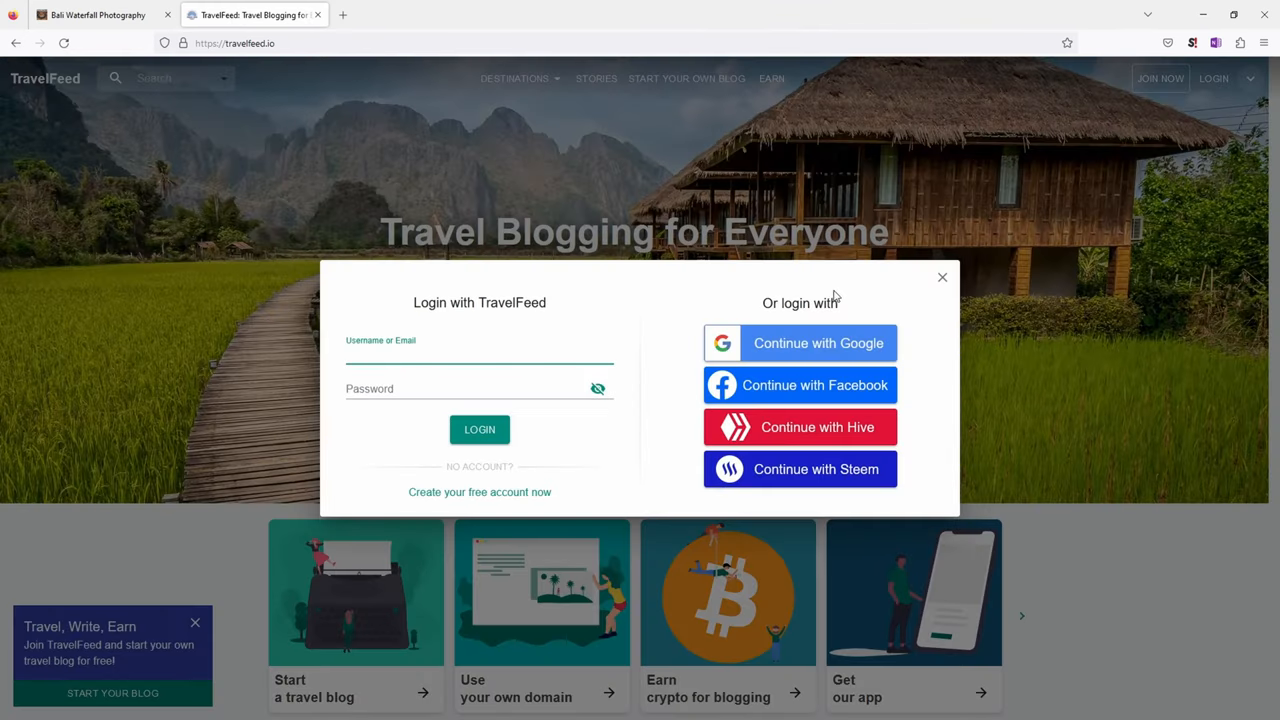
{"action": "mouse_move", "coordinate": [447, 349]}
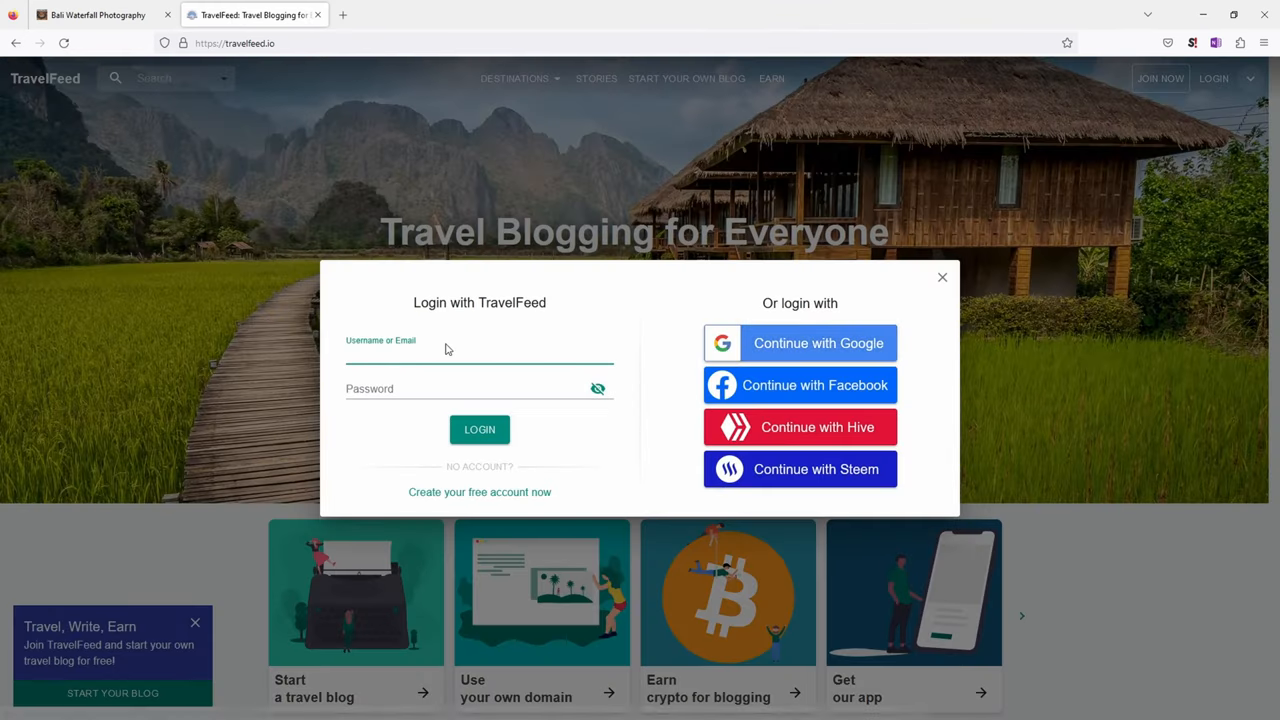
{"action": "left_click", "coordinate": [479, 351]}
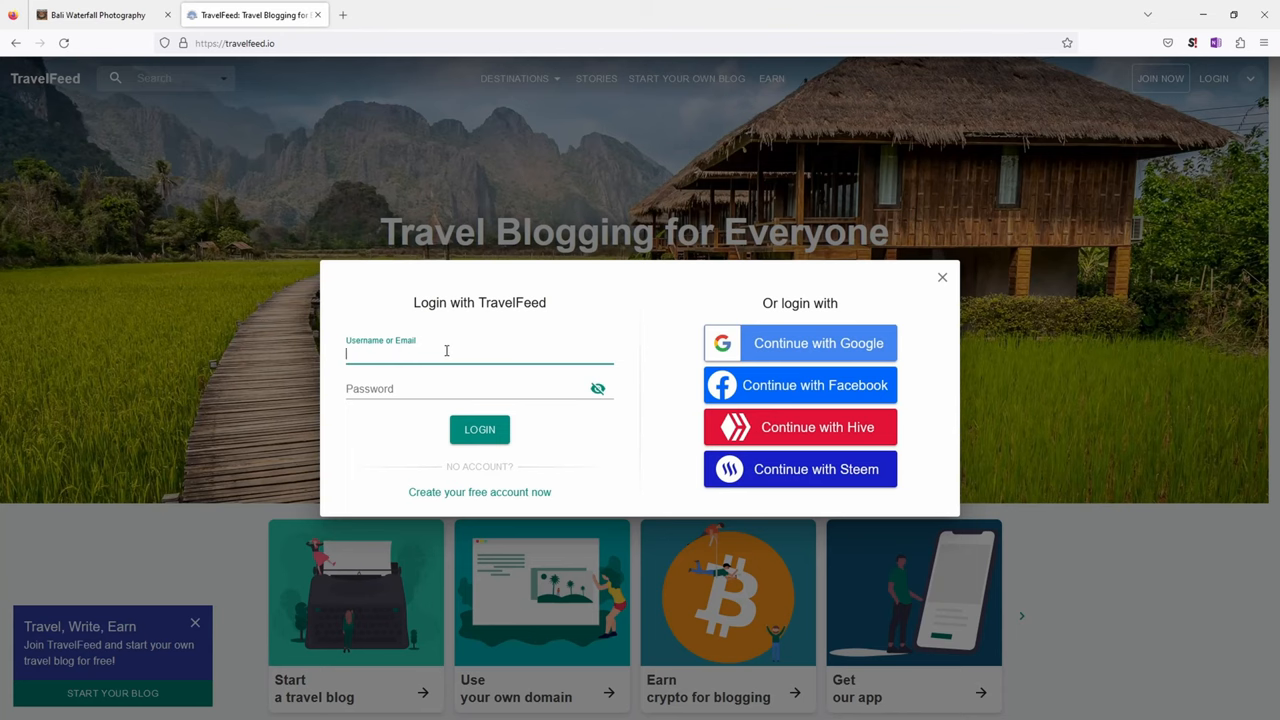
{"action": "left_click", "coordinate": [799, 427]}
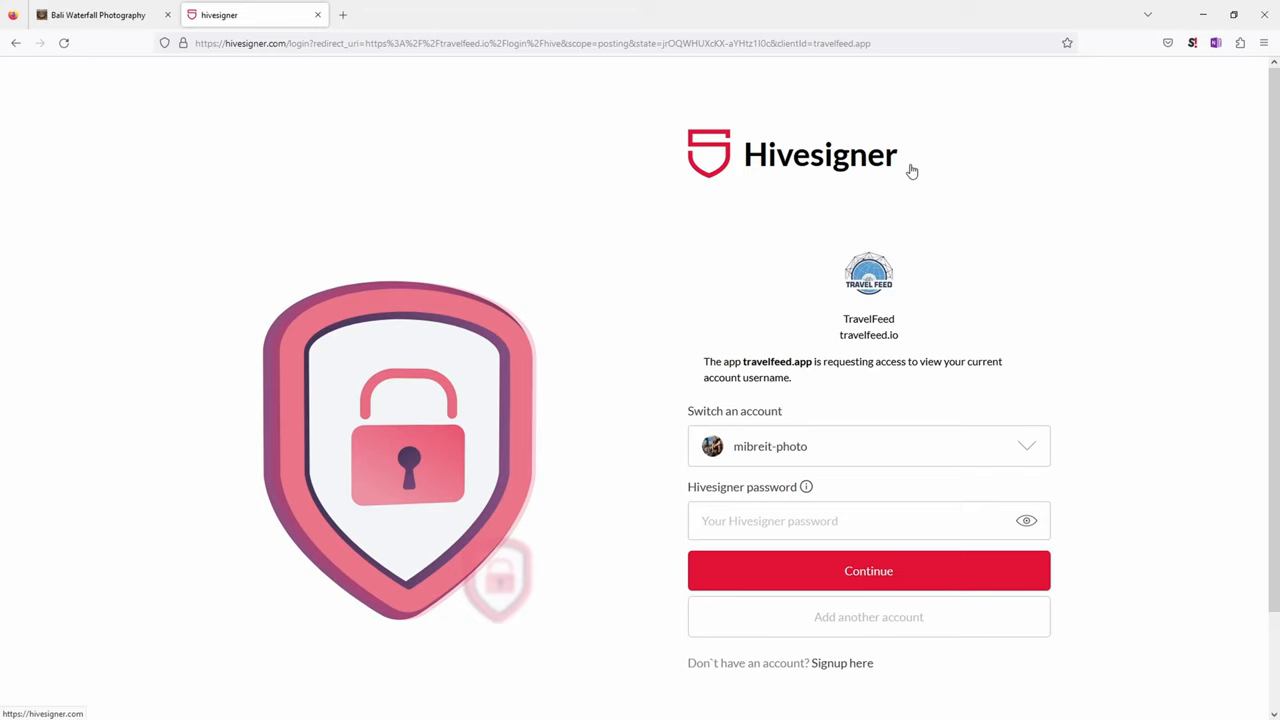
{"action": "left_click", "coordinate": [830, 520]}
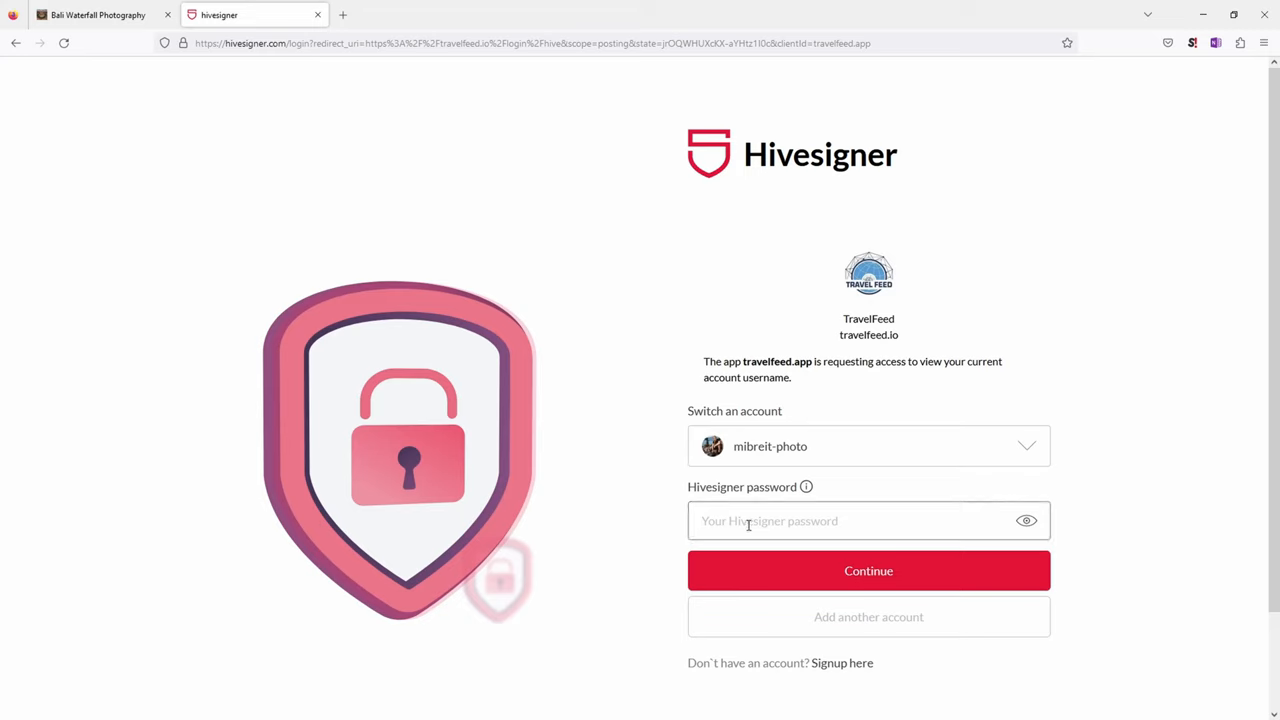
{"action": "left_click", "coordinate": [868, 520]}
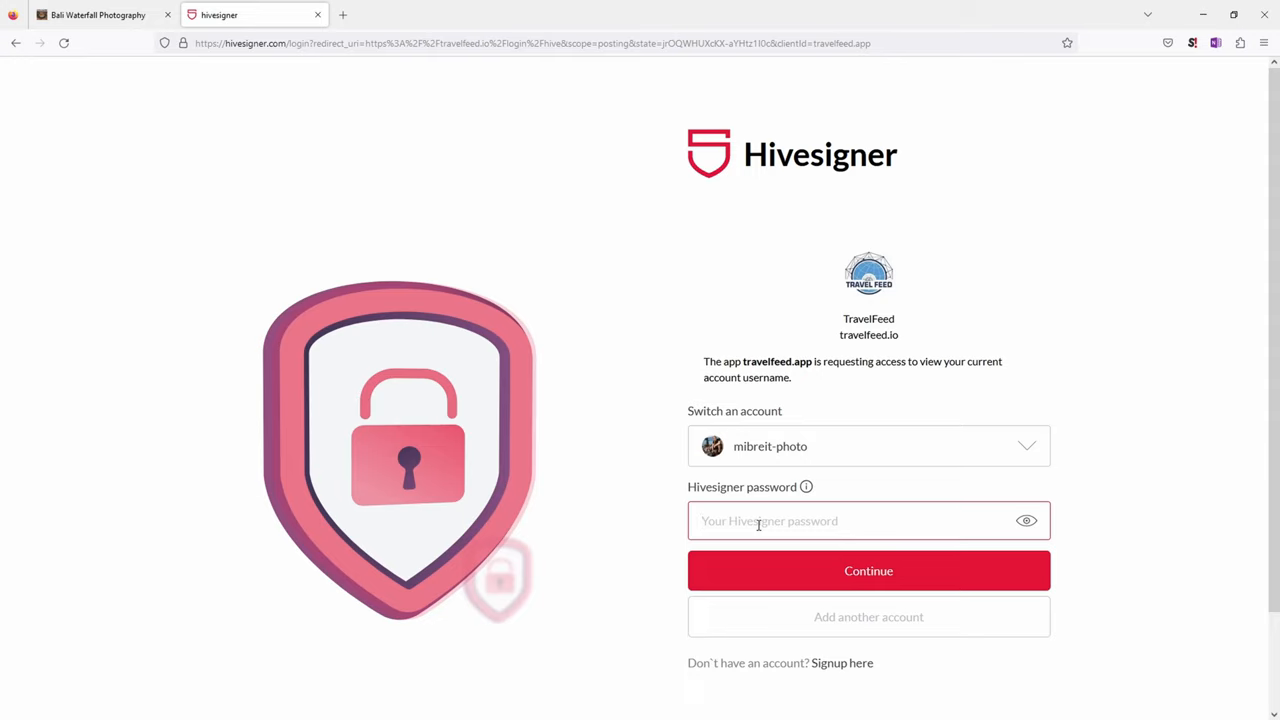
{"action": "left_click", "coordinate": [868, 570]}
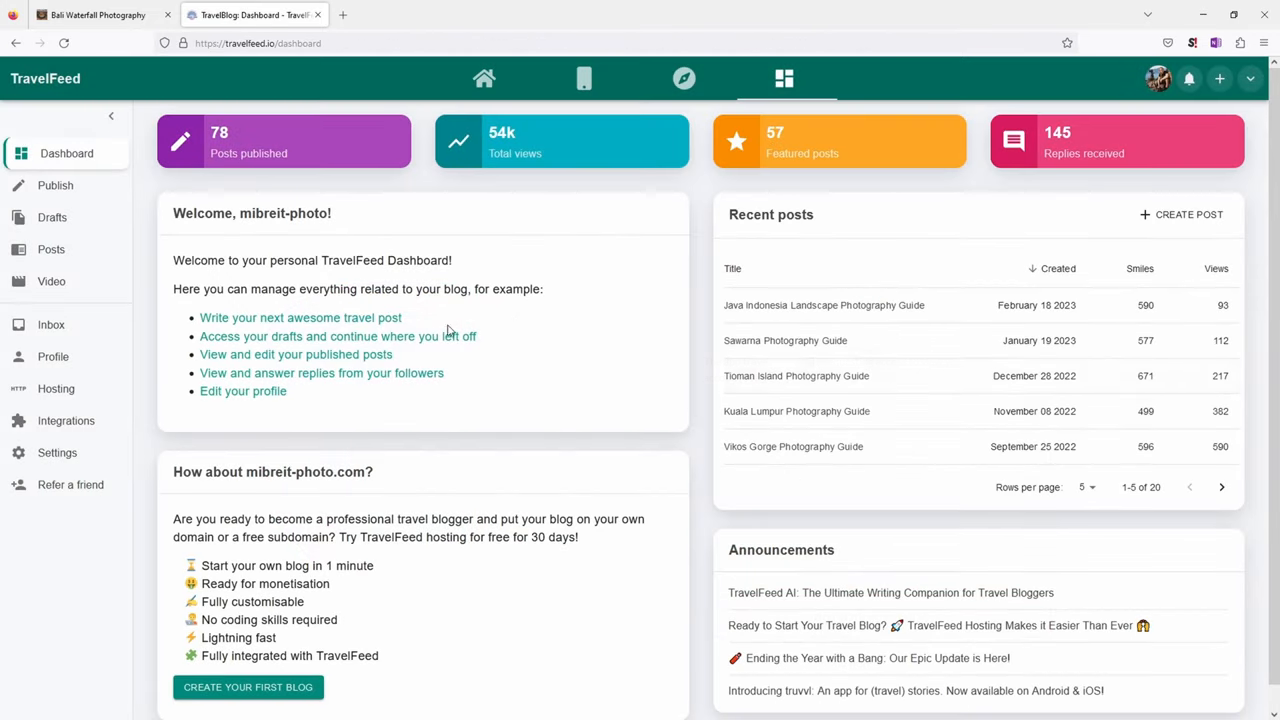
{"action": "mouse_move", "coordinate": [886, 241]}
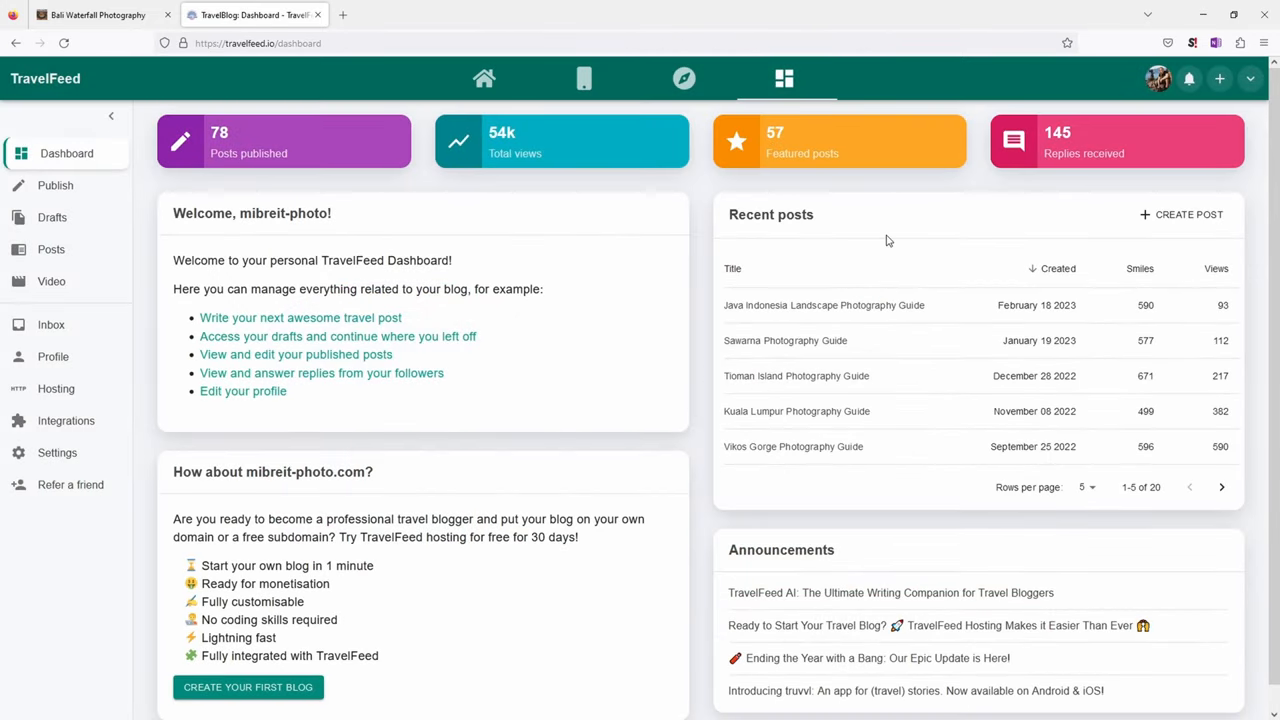
{"action": "mouse_move", "coordinate": [880, 245]}
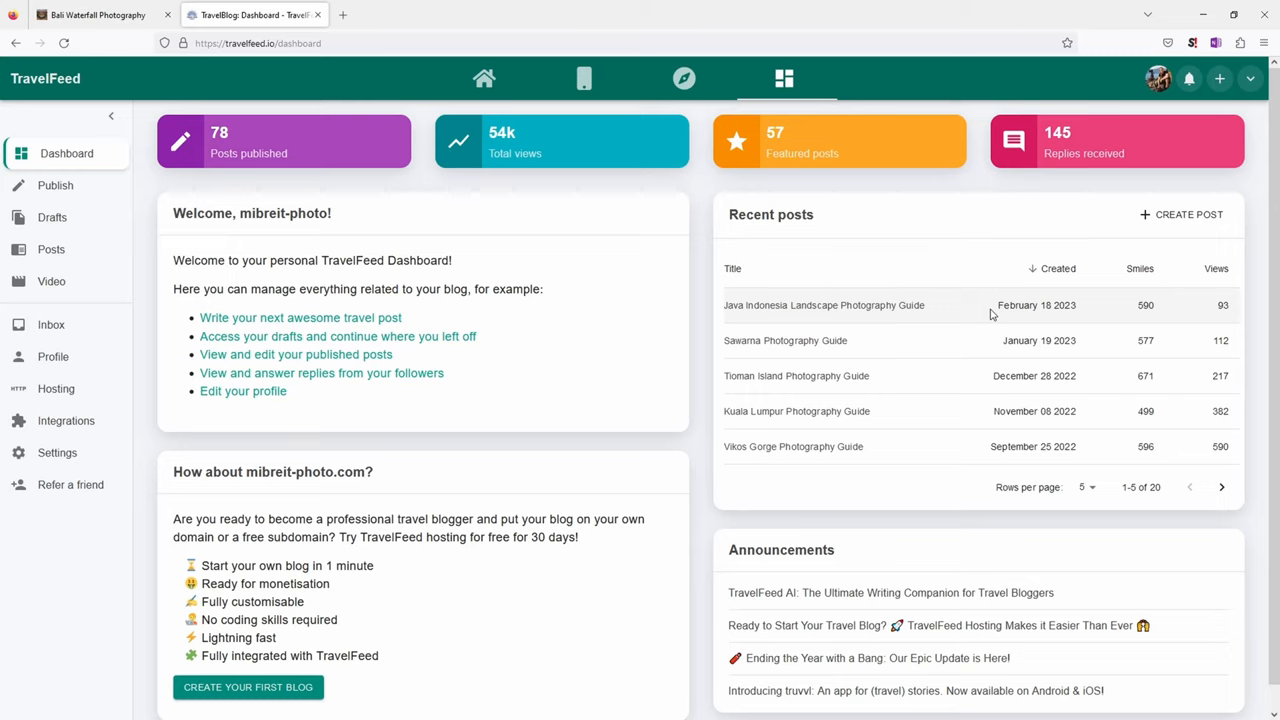
{"action": "mouse_move", "coordinate": [1092, 139]}
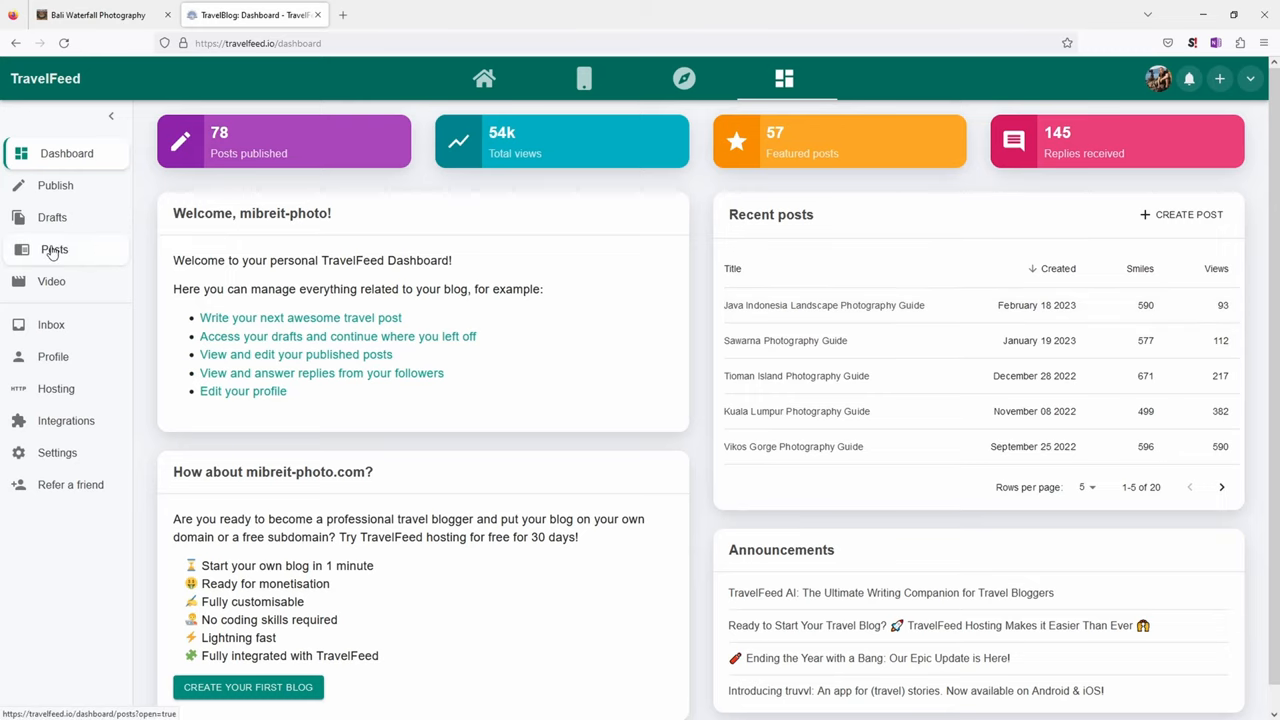
Show the published posts list and surface the Java Indonesia guide's Hive cross-post link.
{"action": "left_click", "coordinate": [54, 249]}
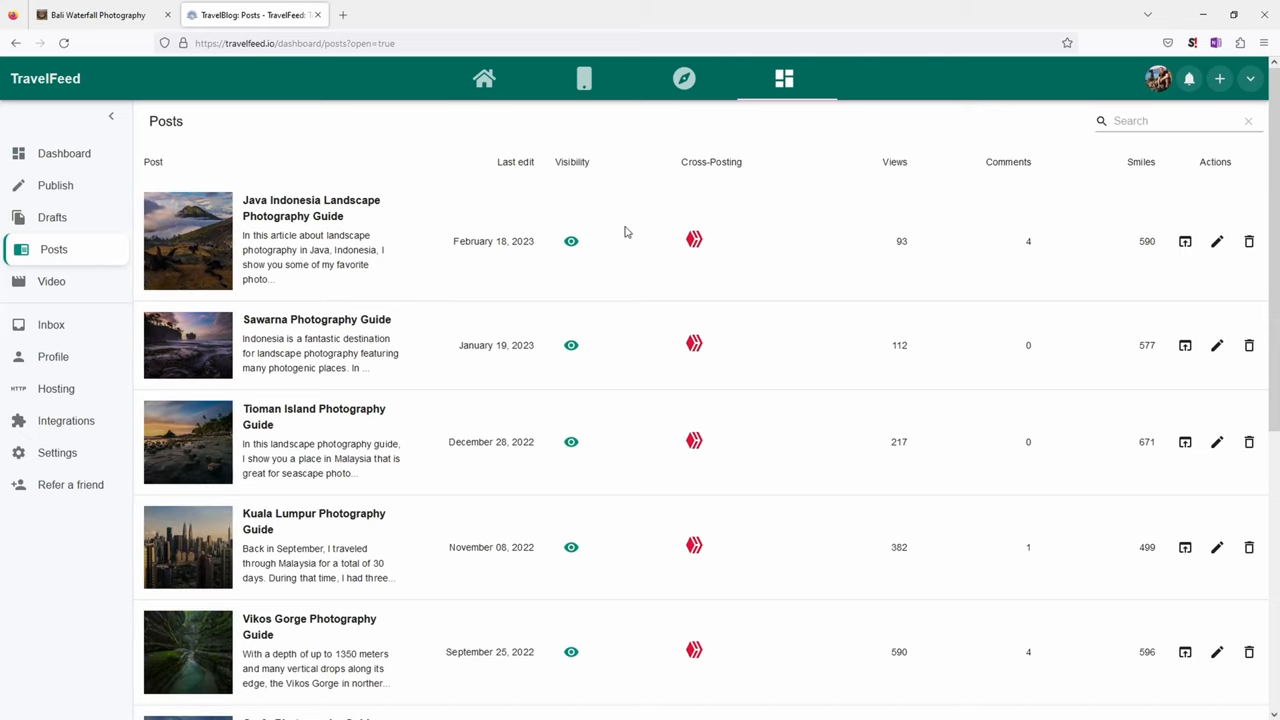
{"action": "left_click", "coordinate": [711, 161]}
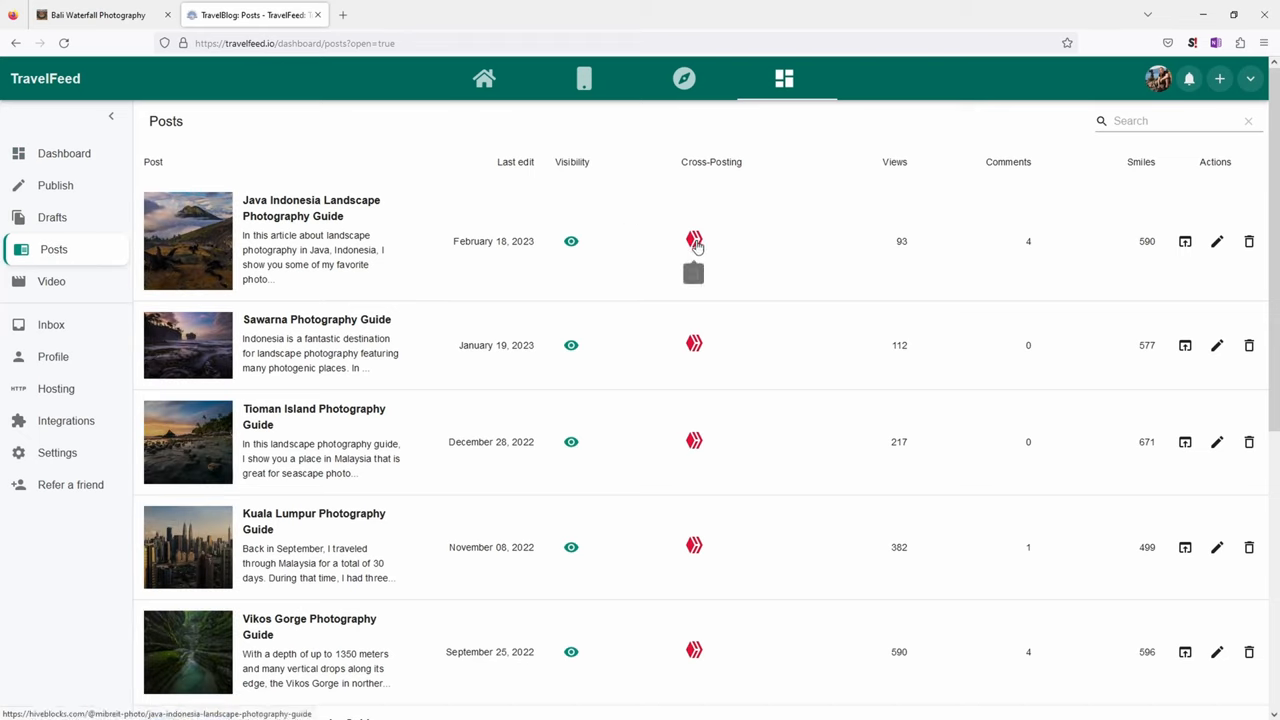
{"action": "mouse_move", "coordinate": [693, 241]}
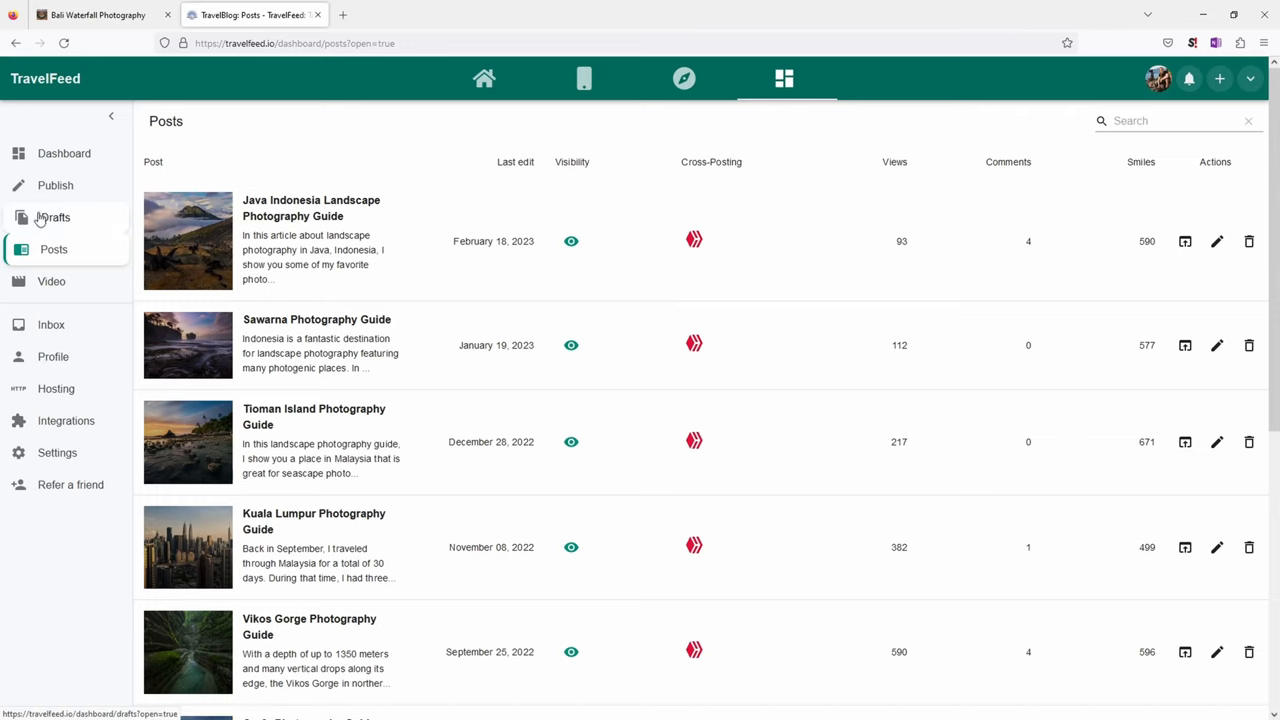
View the Scheduled drafts, check the Sekumpul guide on the blog, then unschedule it.
{"action": "left_click", "coordinate": [53, 217]}
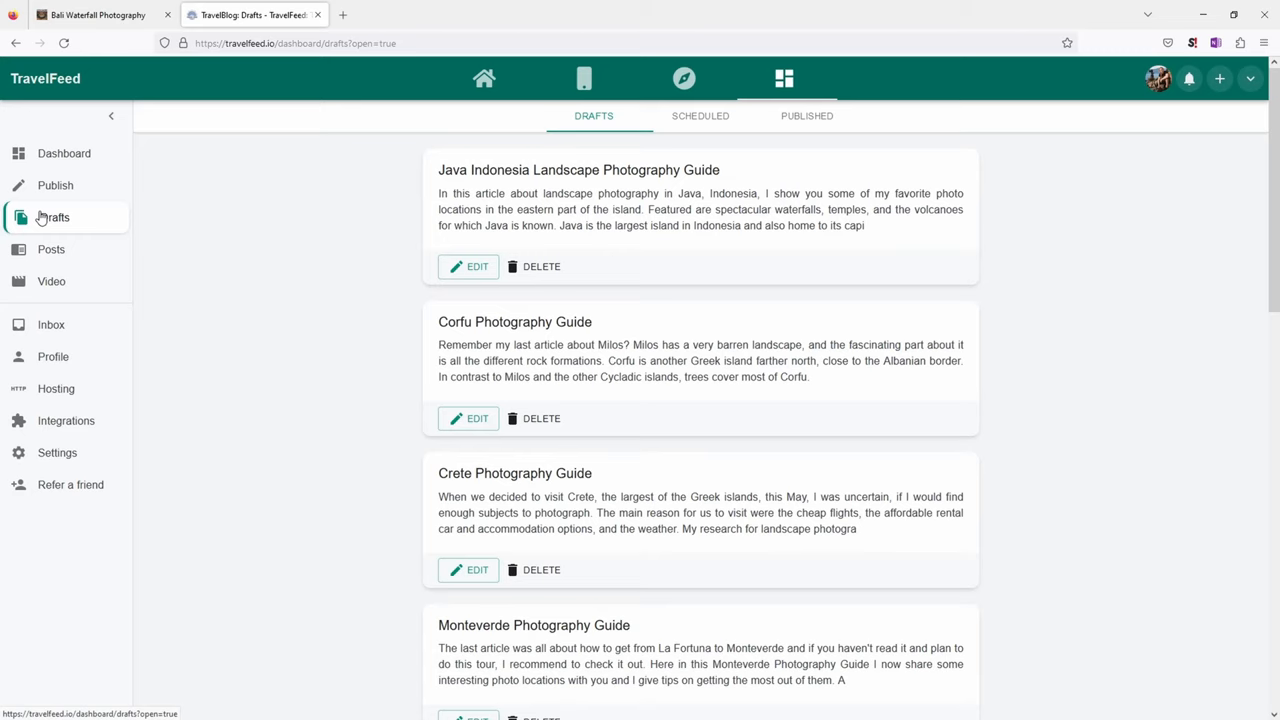
{"action": "left_click", "coordinate": [706, 115]}
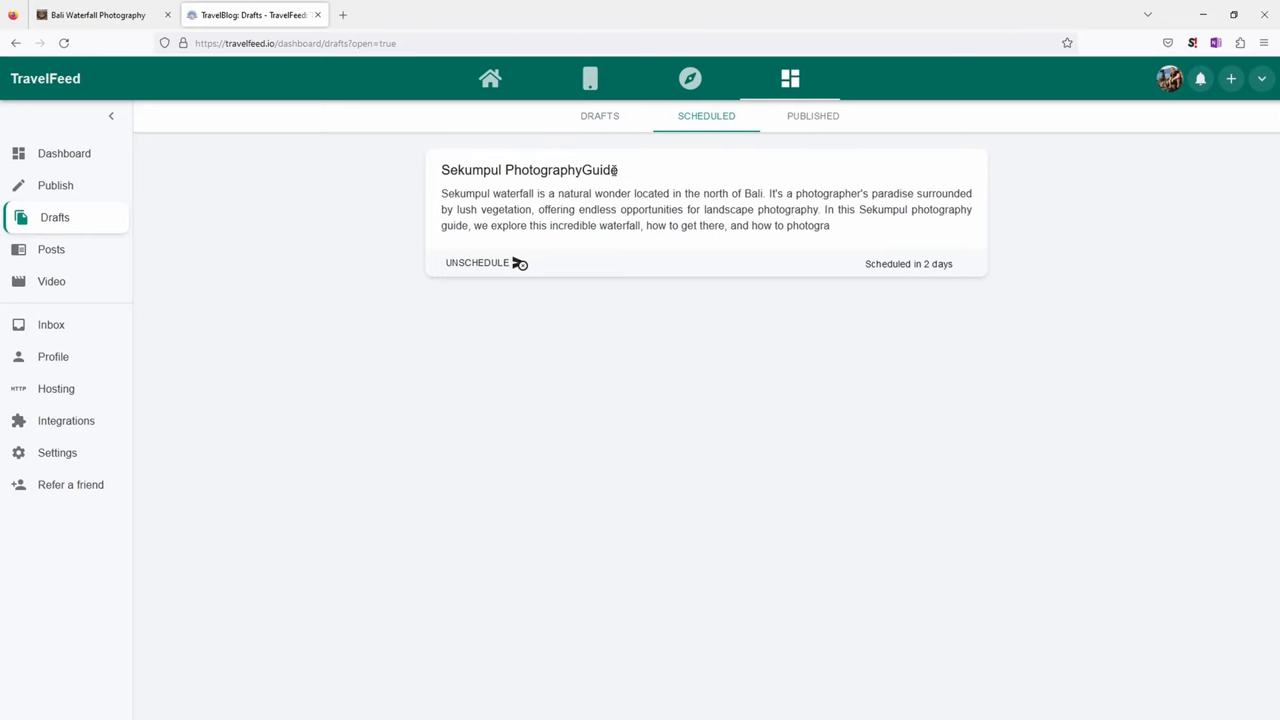
{"action": "left_click", "coordinate": [95, 14]}
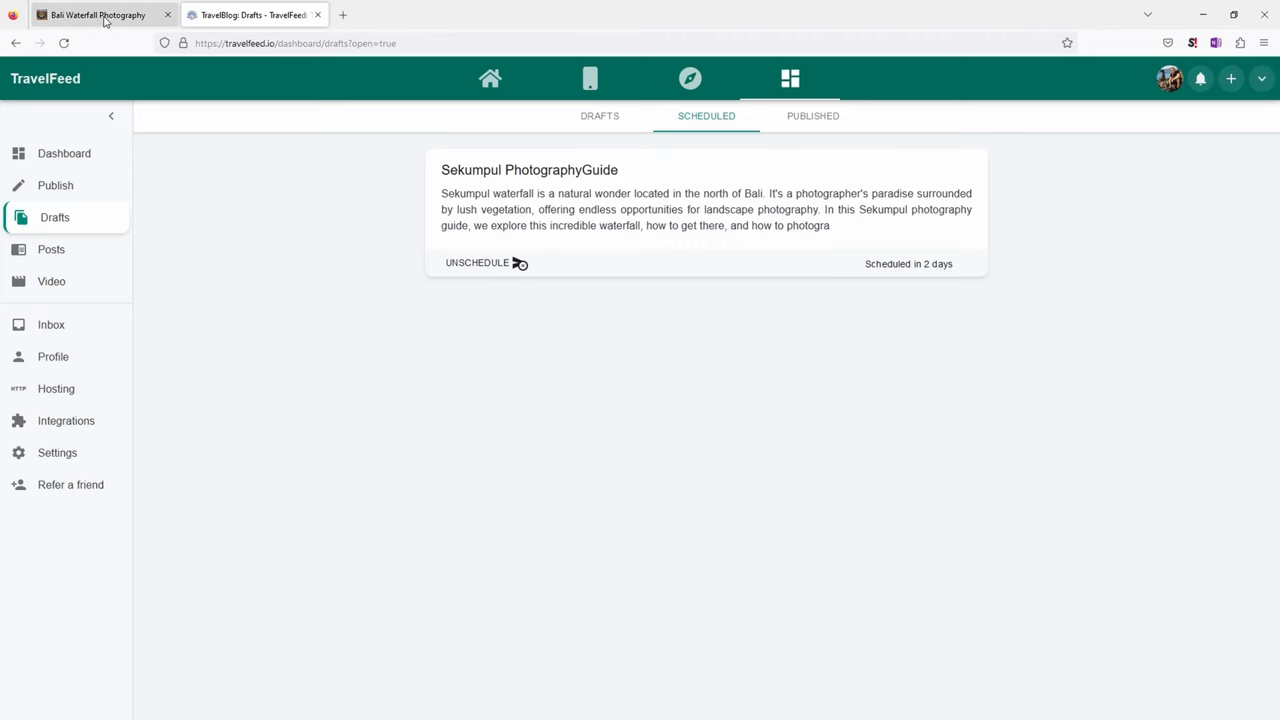
{"action": "left_click", "coordinate": [95, 14]}
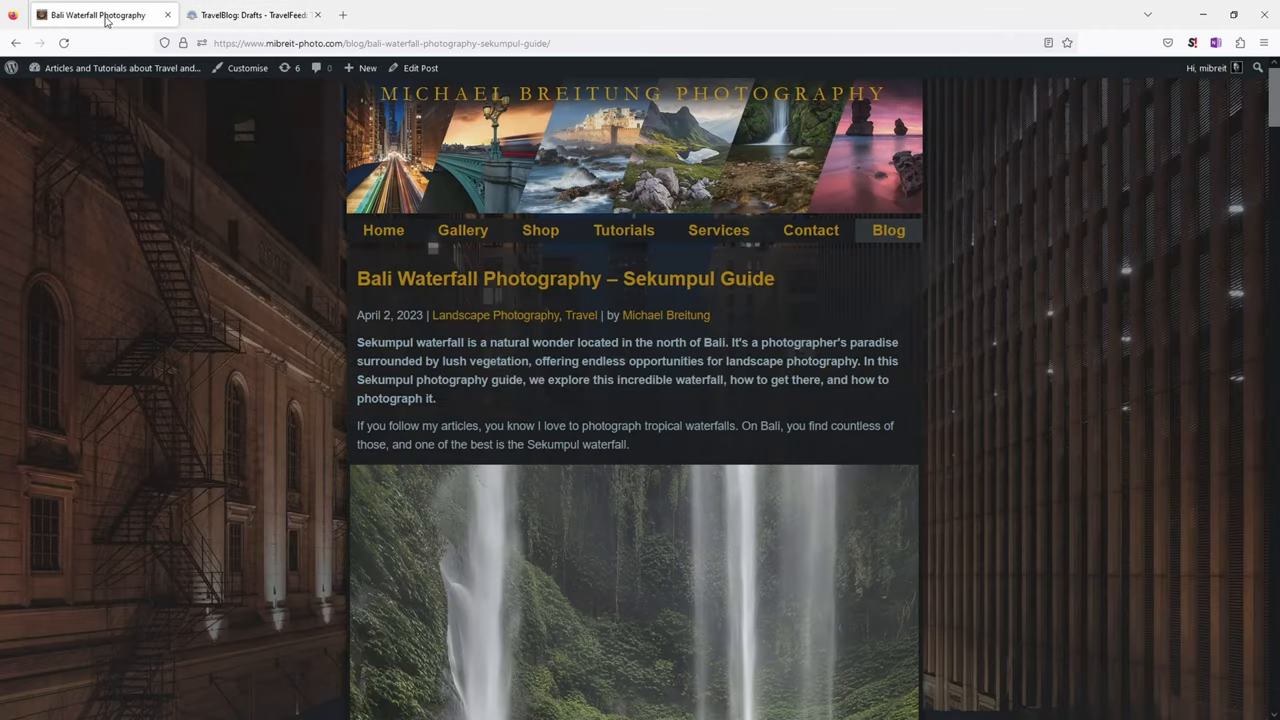
{"action": "mouse_move", "coordinate": [402, 221]}
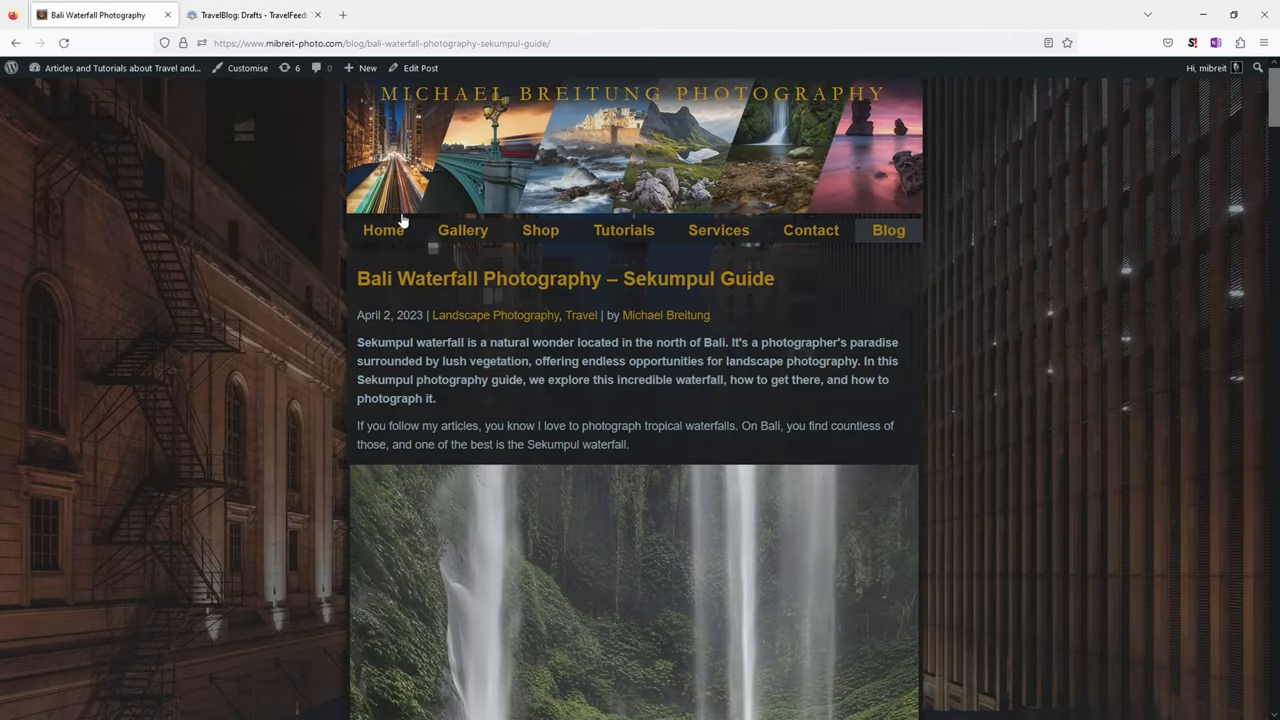
{"action": "mouse_move", "coordinate": [255, 14]}
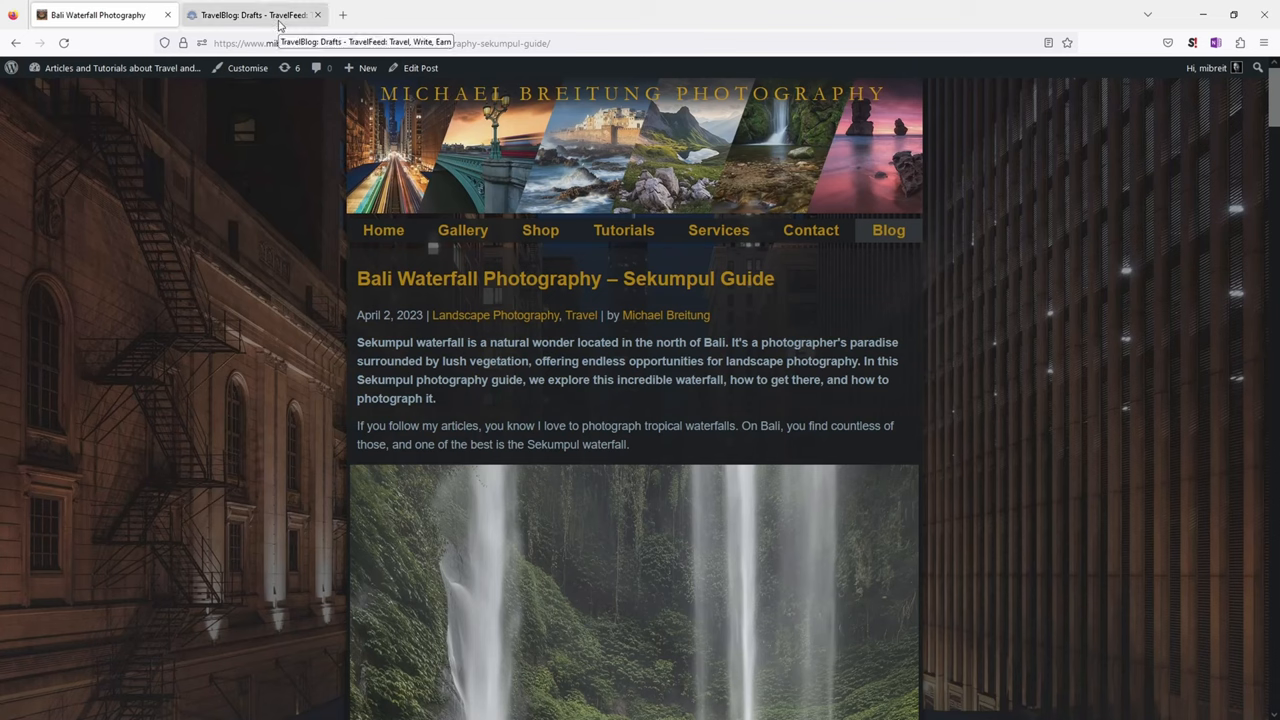
{"action": "left_click", "coordinate": [254, 14]}
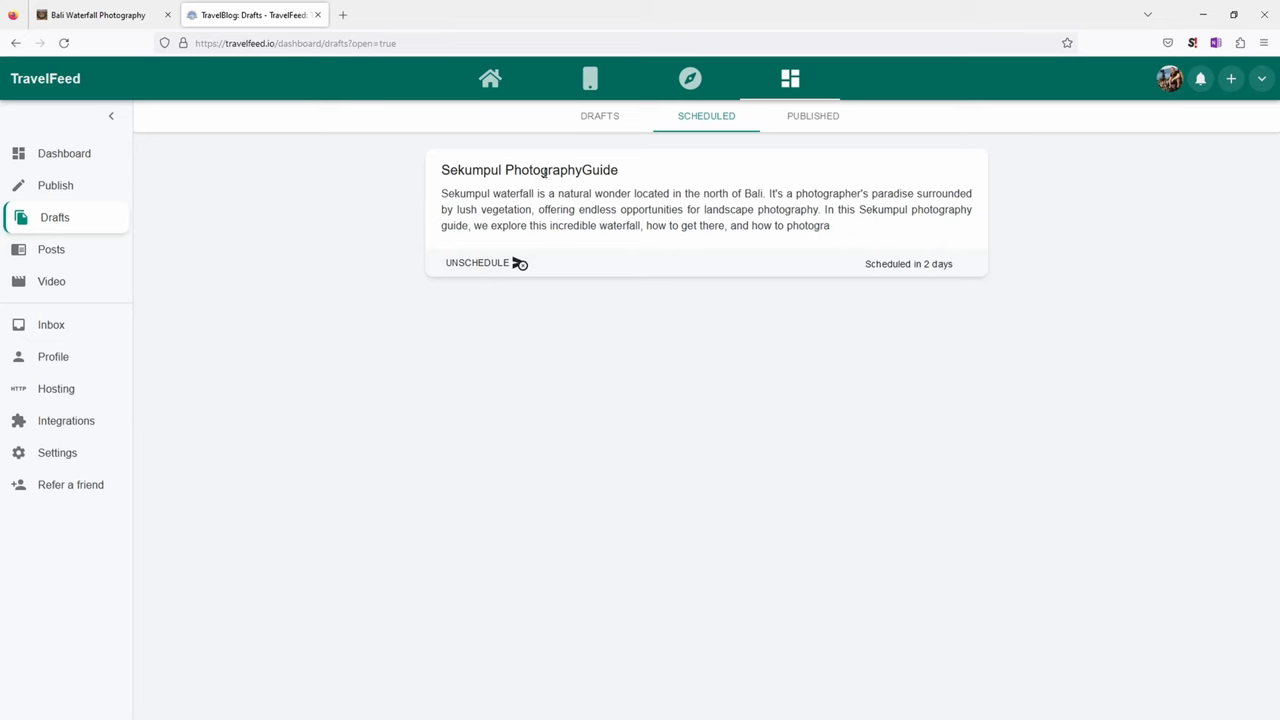
{"action": "left_click", "coordinate": [477, 262]}
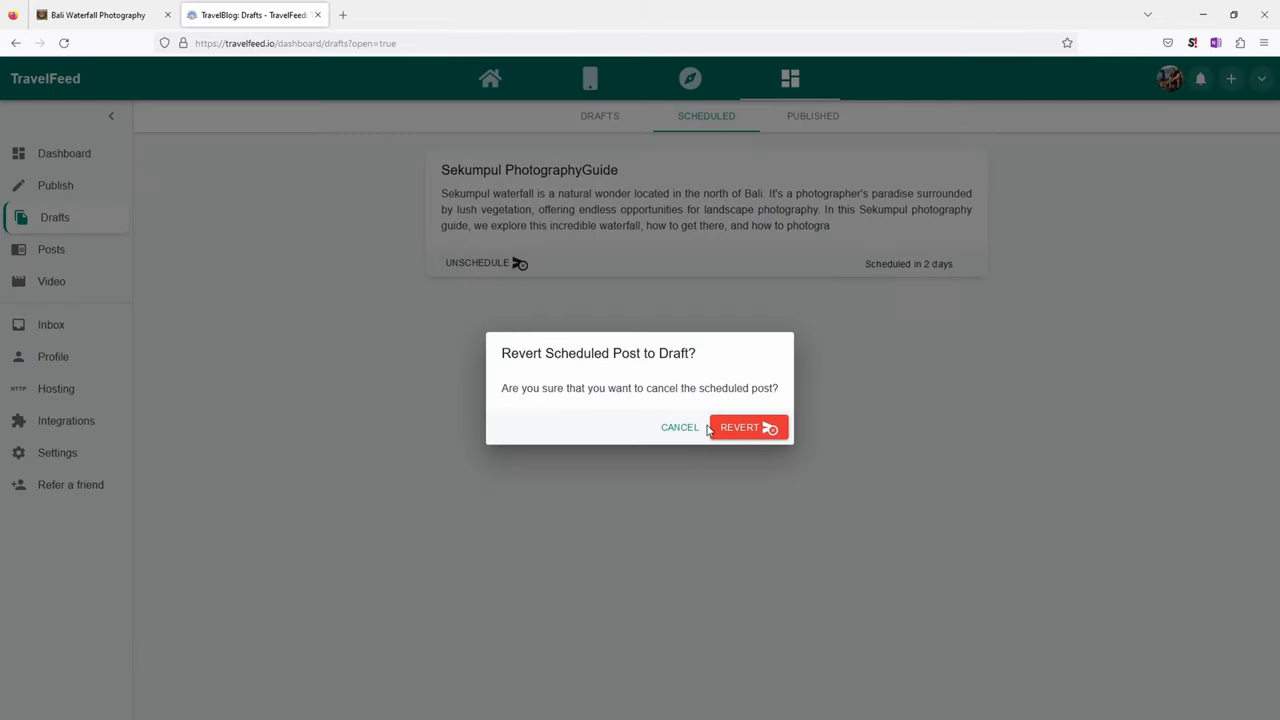
Revert Sekumpul PhotographyGuide to a draft, open it for editing, and select the WordPress source.
{"action": "left_click", "coordinate": [747, 427]}
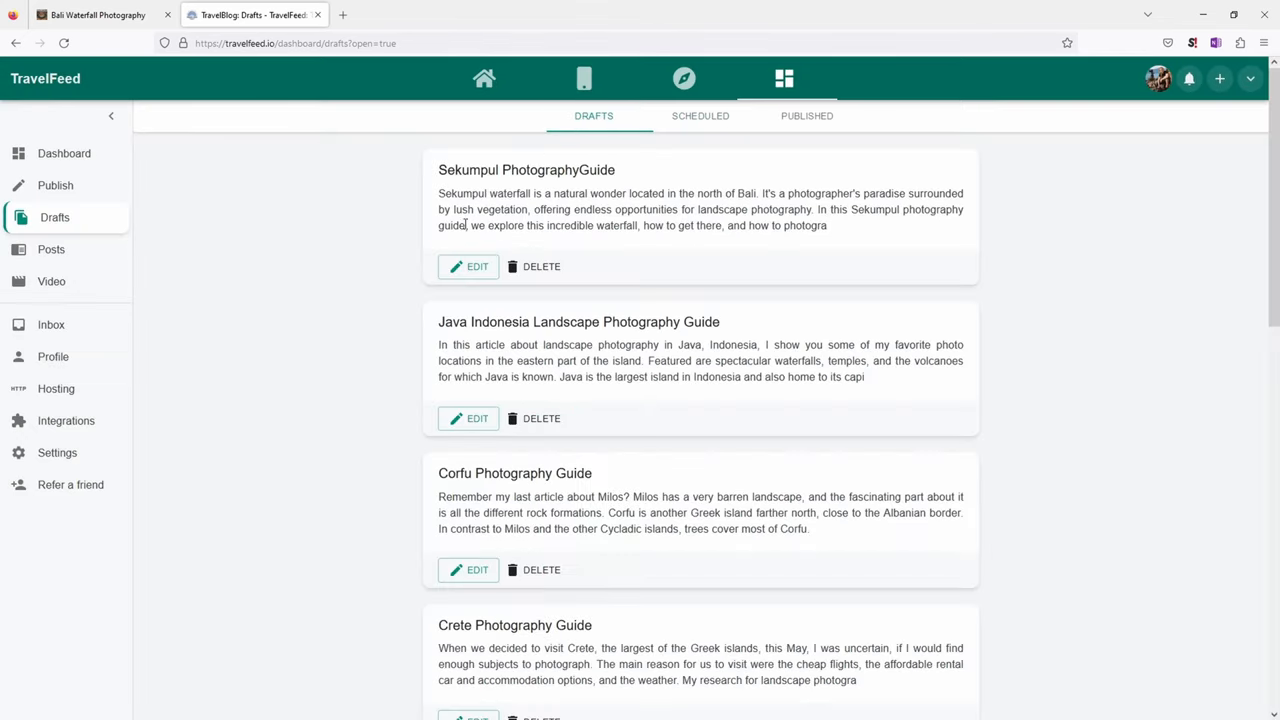
{"action": "left_click", "coordinate": [468, 266]}
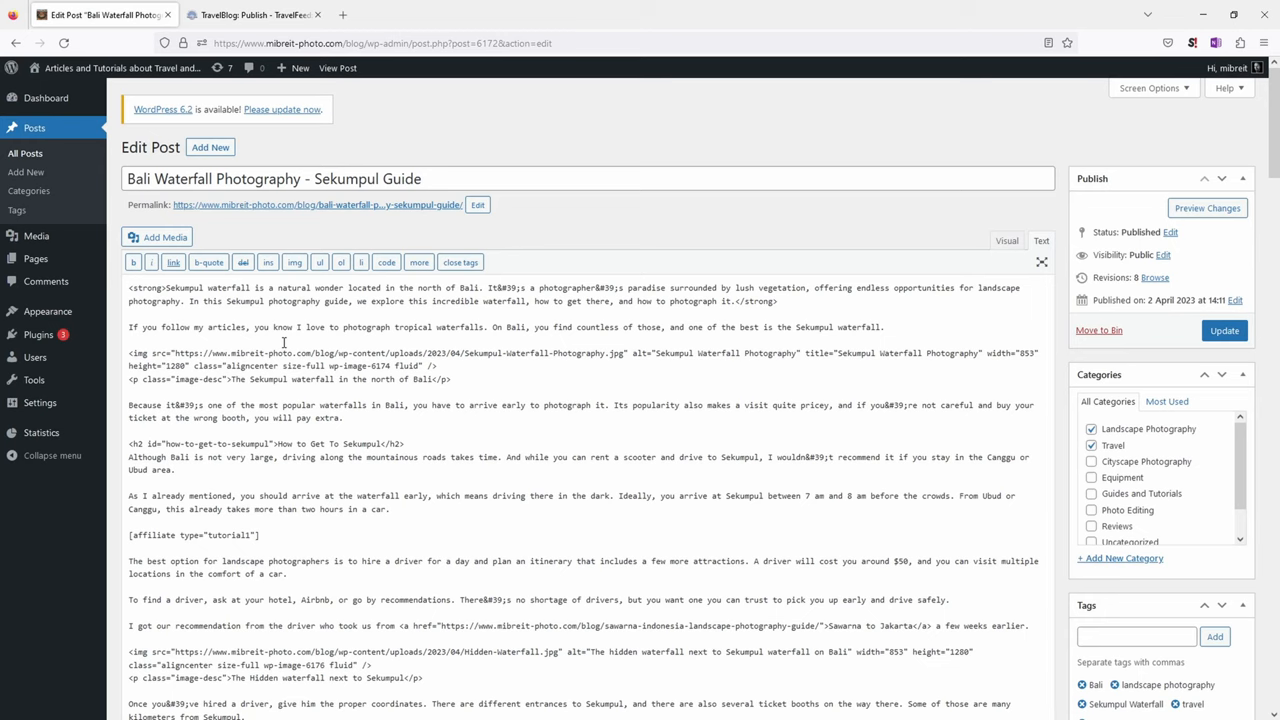
{"action": "key", "text": "ctrl+a"}
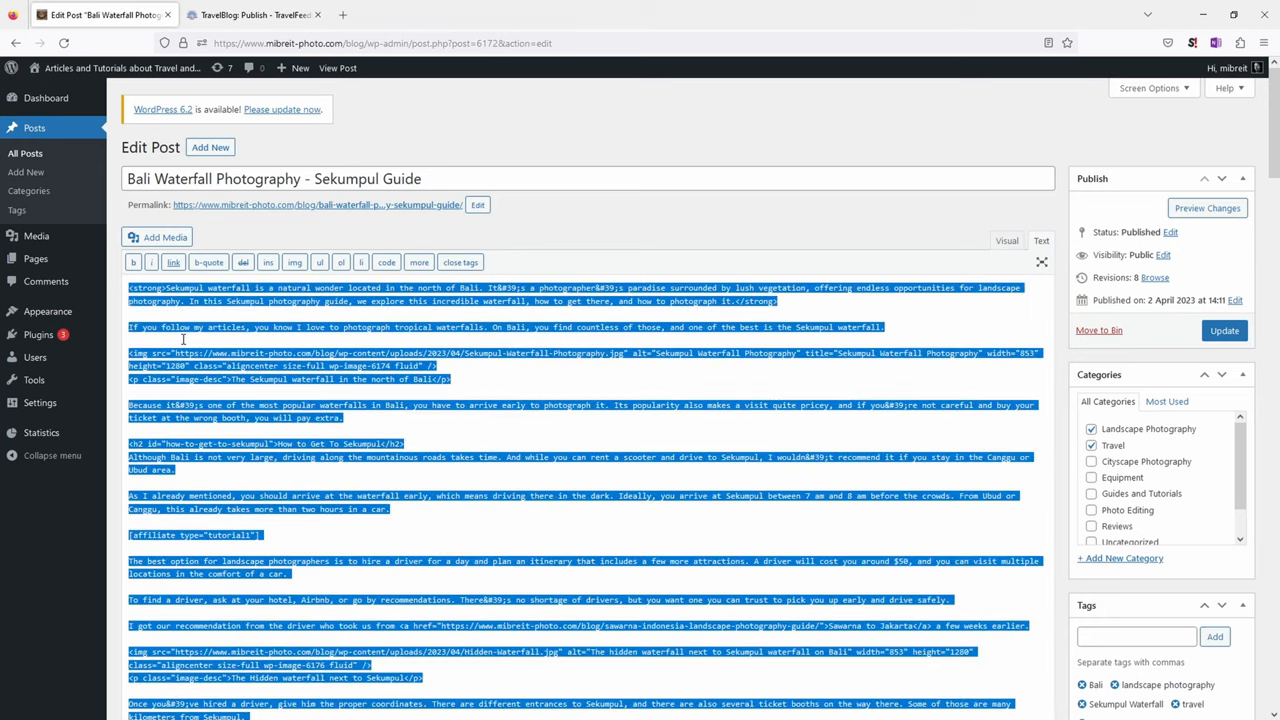
{"action": "left_click", "coordinate": [253, 14]}
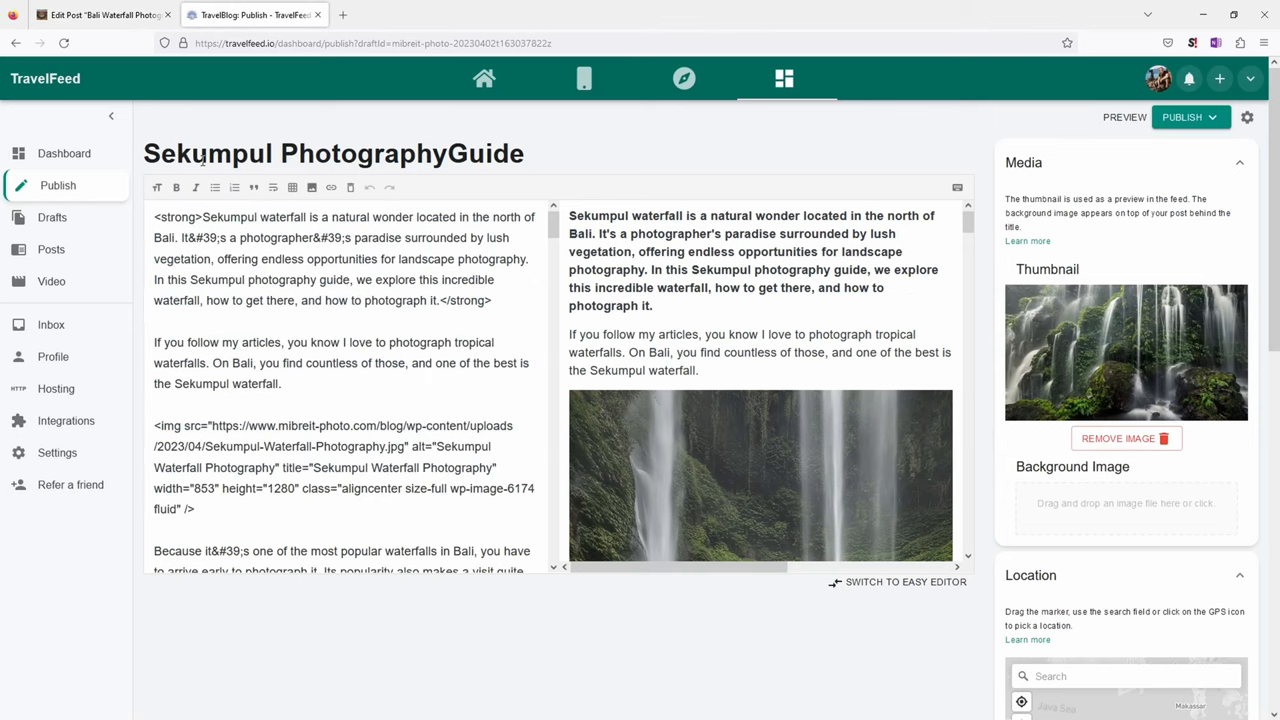
{"action": "scroll", "scroll_direction": "down", "scroll_amount": 3}
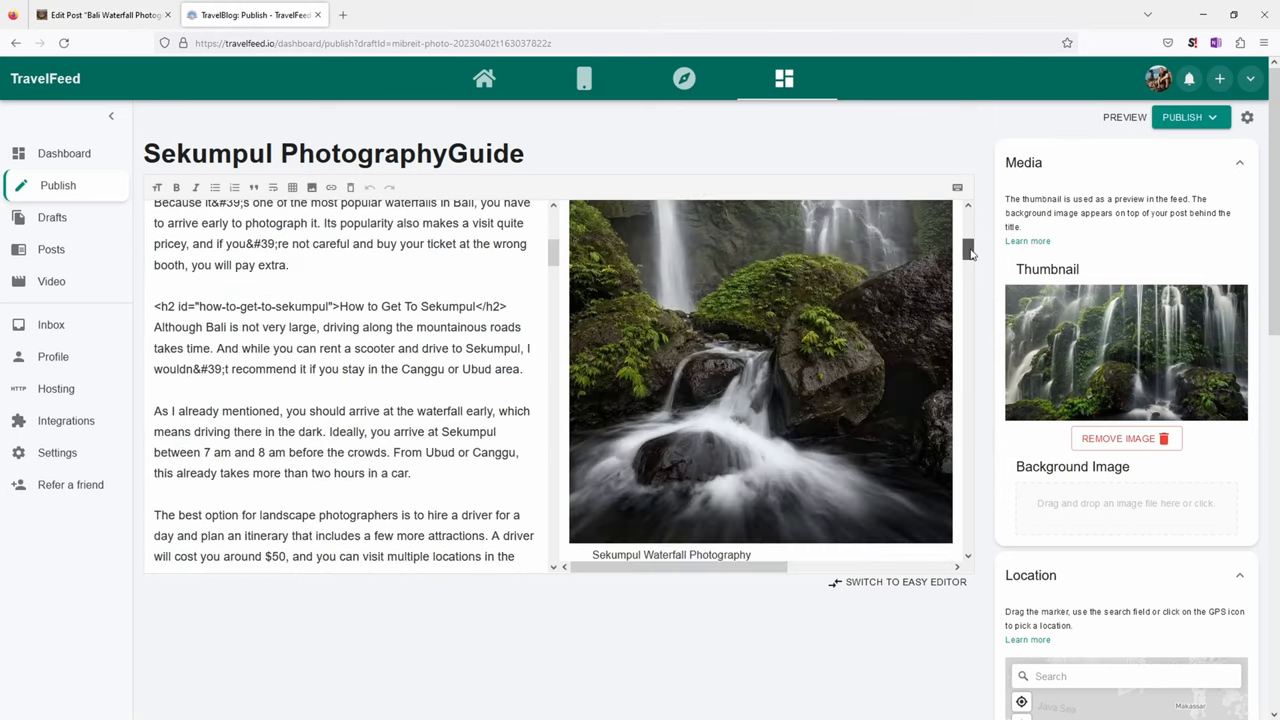
{"action": "scroll", "scroll_direction": "down", "scroll_amount": 3}
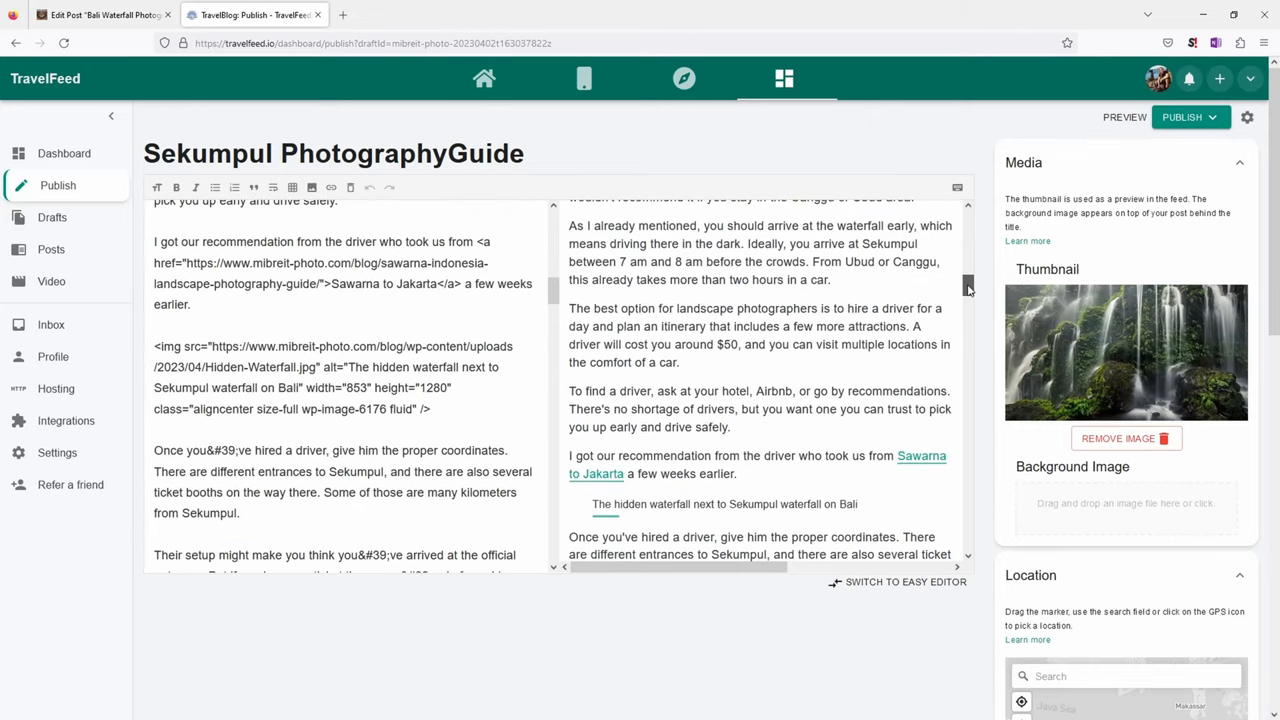
{"action": "scroll", "scroll_direction": "down", "scroll_amount": 3}
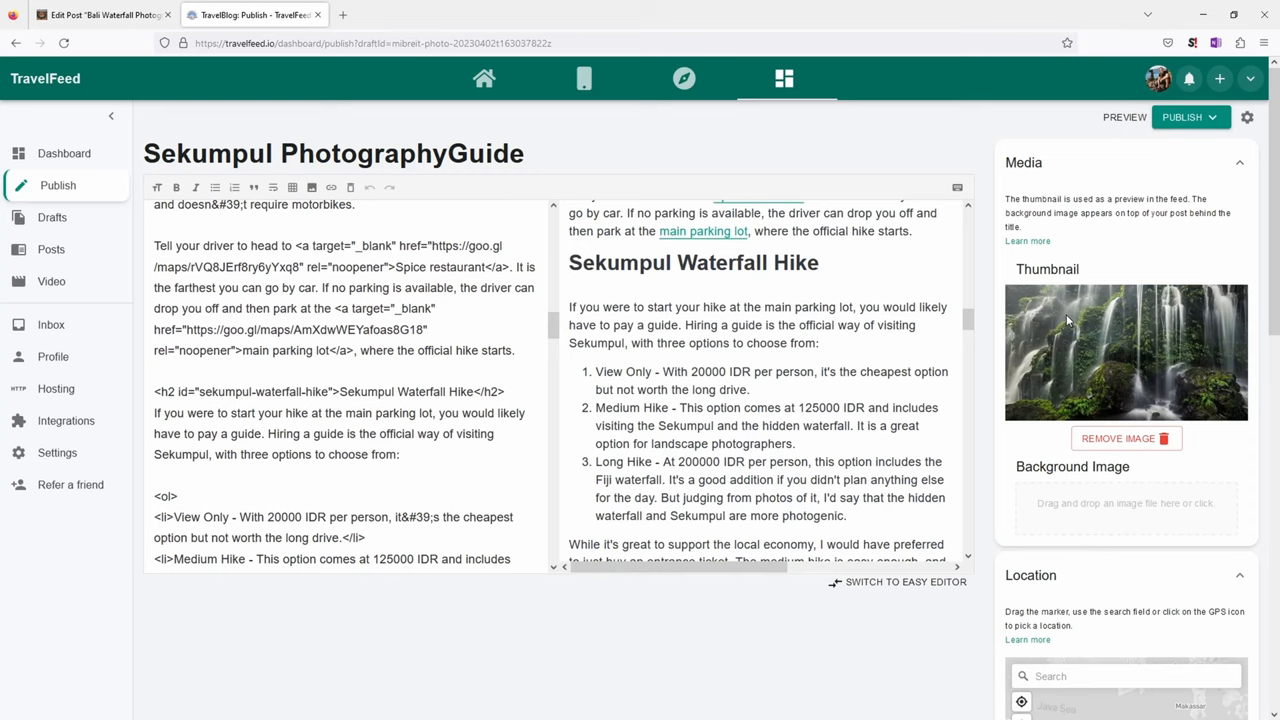
{"action": "scroll", "scroll_direction": "down", "scroll_amount": 3}
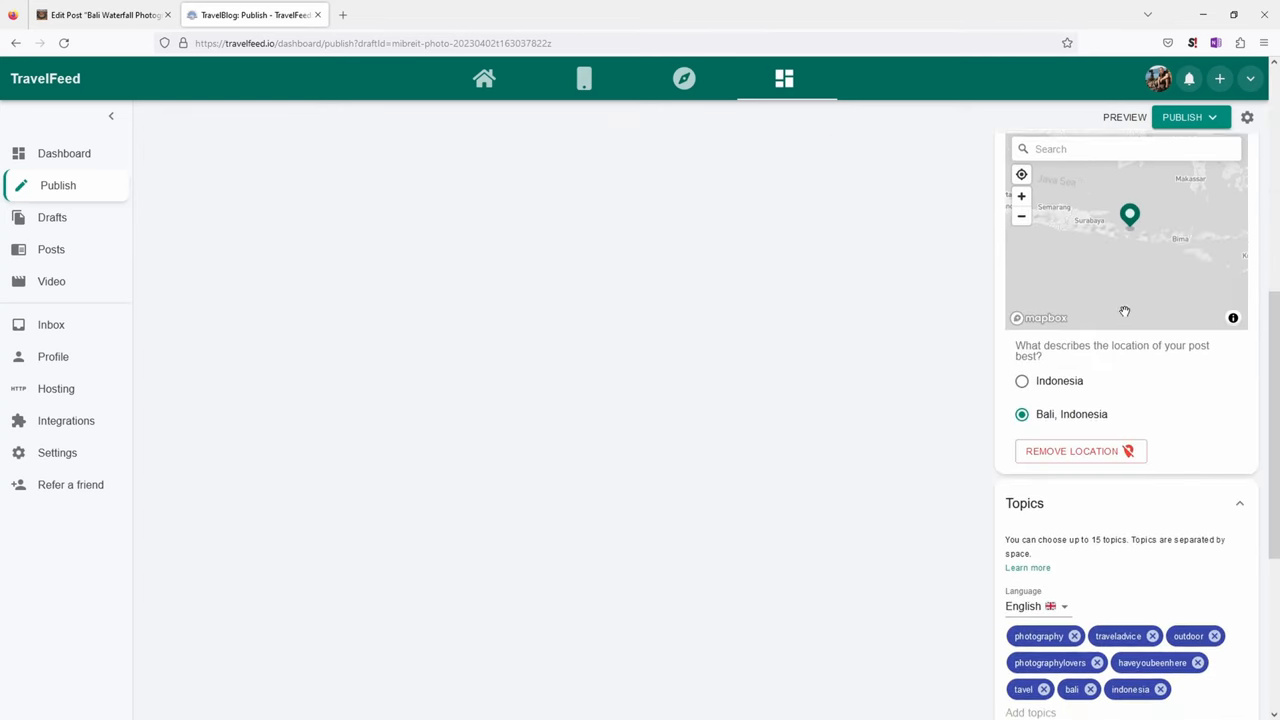
Scroll the draft sidebar past Topics to the SEO and Visibility sections.
{"action": "scroll", "scroll_direction": "down", "scroll_amount": 3}
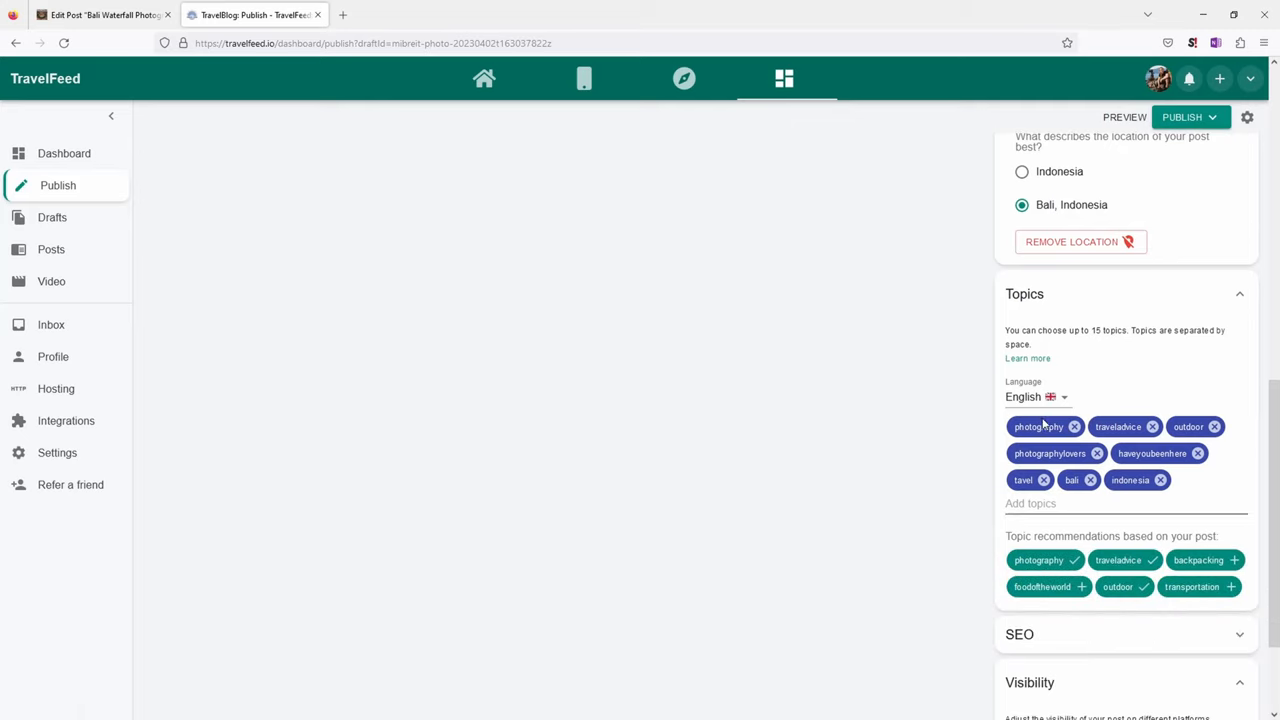
{"action": "mouse_move", "coordinate": [1150, 427]}
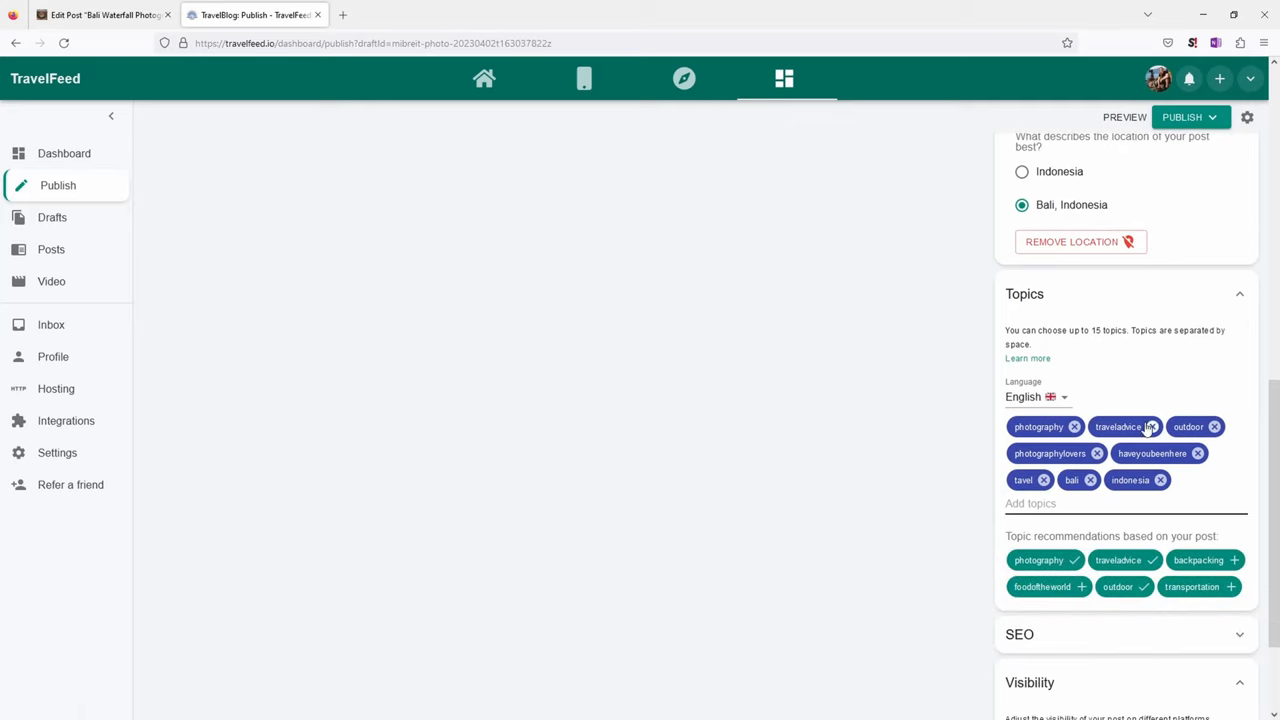
{"action": "scroll", "scroll_direction": "down", "scroll_amount": 3}
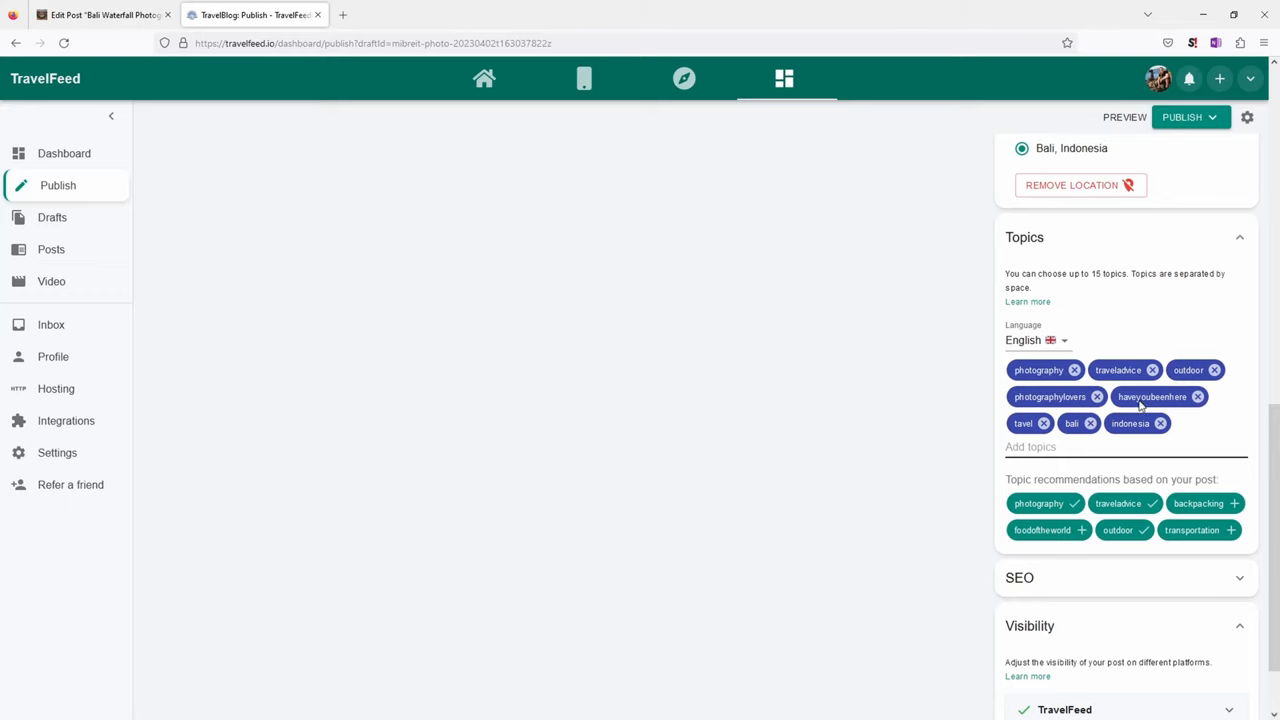
{"action": "mouse_move", "coordinate": [1127, 430]}
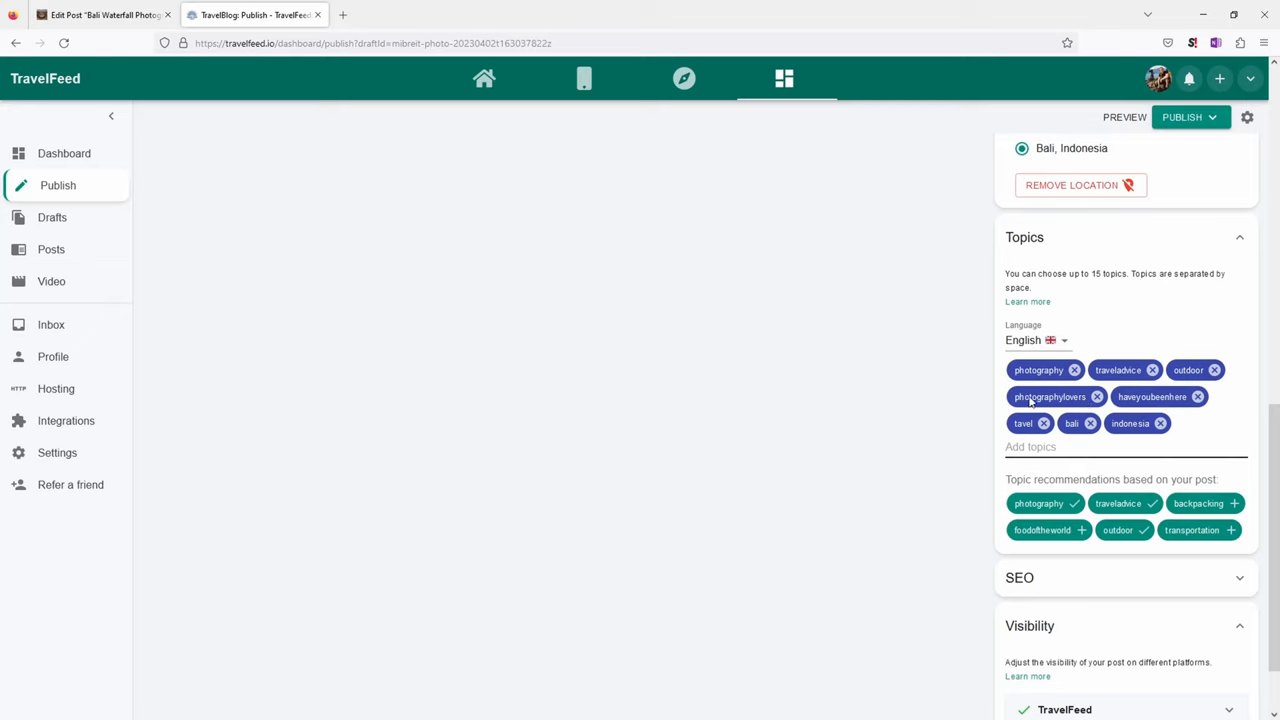
{"action": "mouse_move", "coordinate": [1062, 402]}
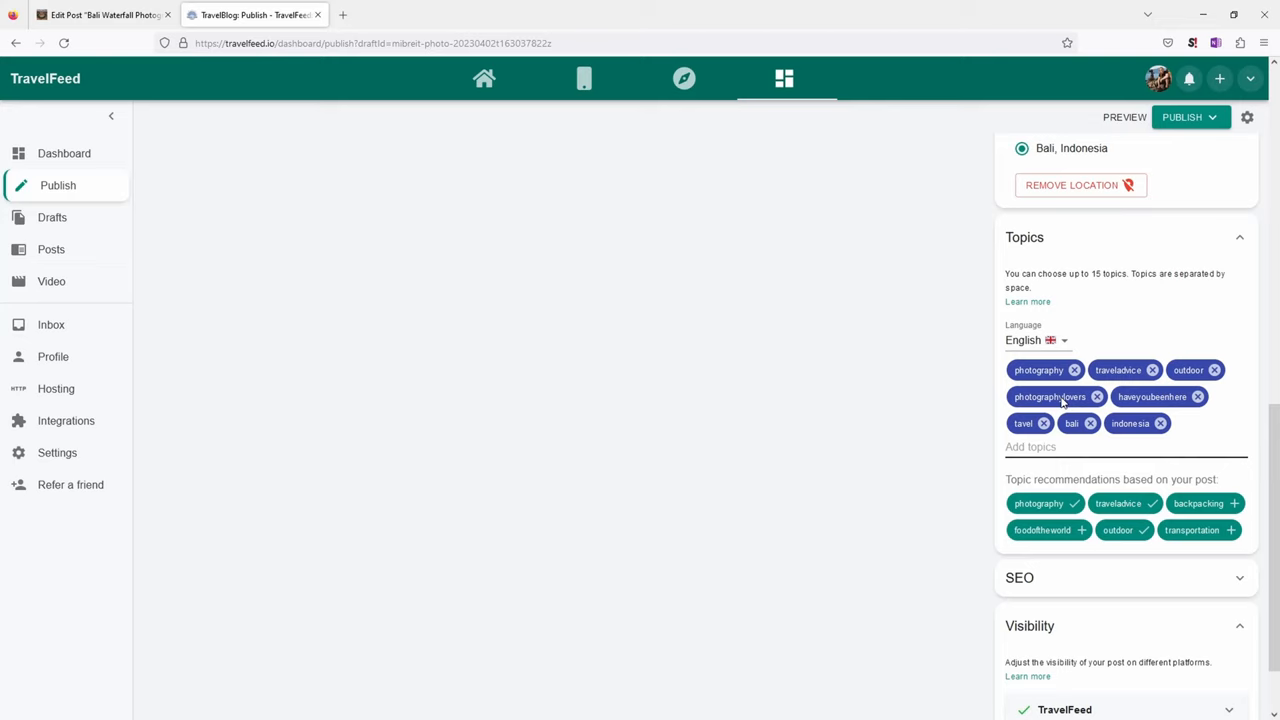
{"action": "mouse_move", "coordinate": [1062, 402]}
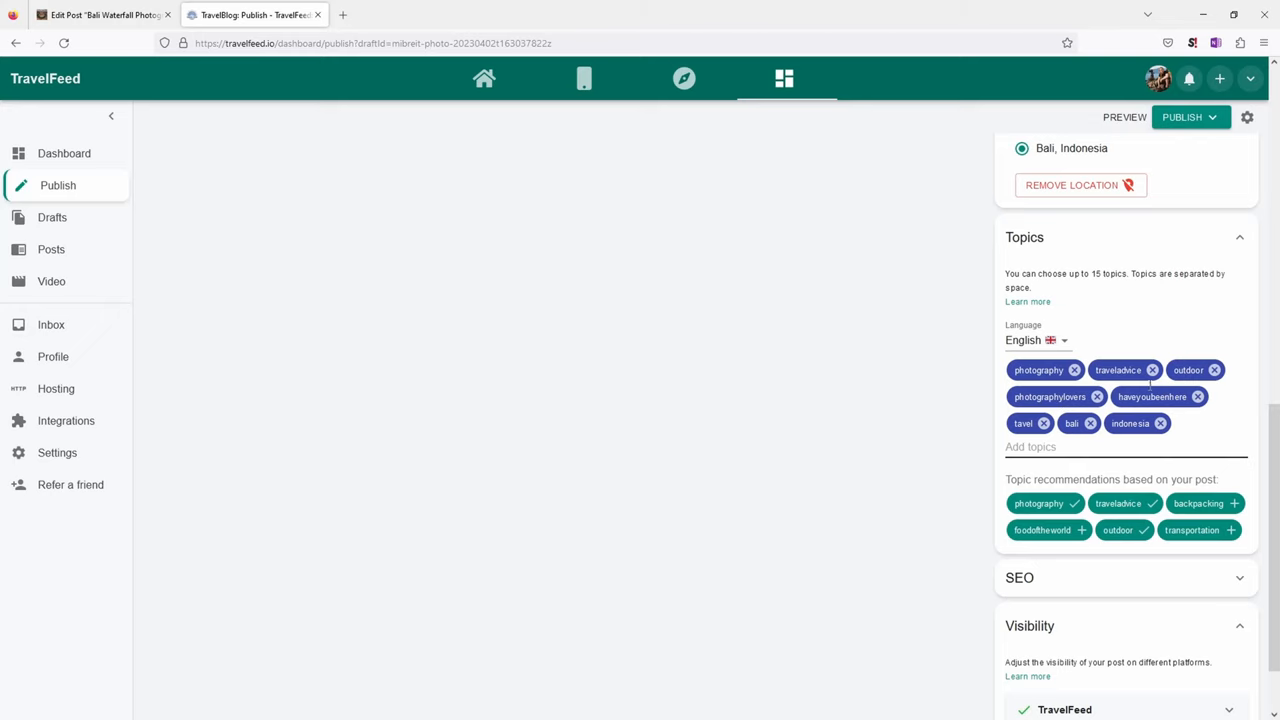
{"action": "mouse_move", "coordinate": [1140, 403]}
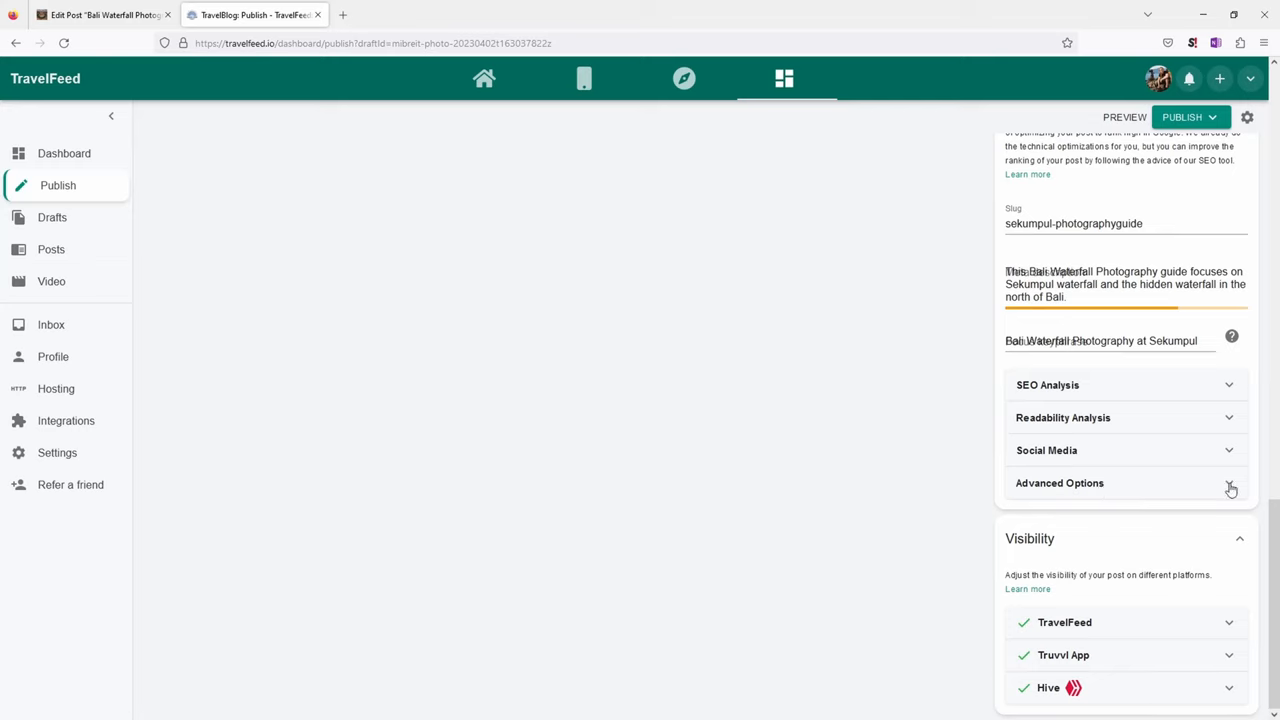
Expand the SEO Advanced Options to show indexing and the canonical URL for the Sekumpul guide.
{"action": "left_click", "coordinate": [1059, 483]}
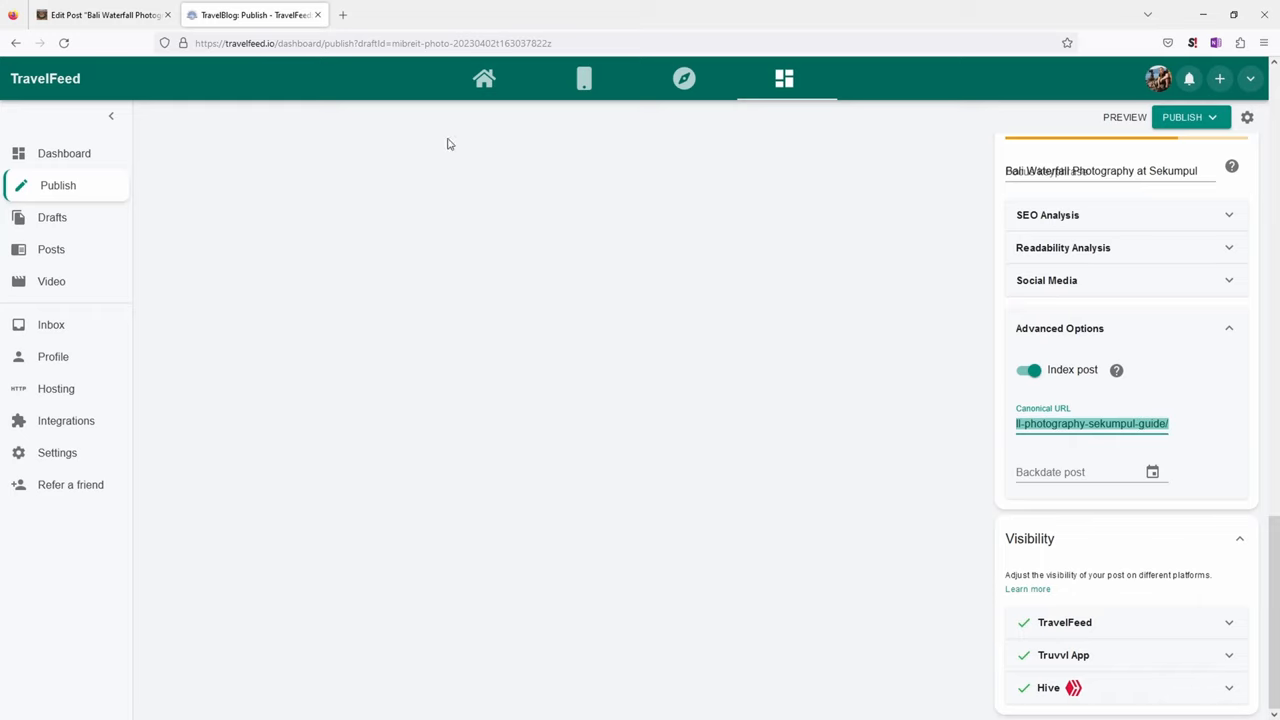
{"action": "mouse_move", "coordinate": [1111, 359]}
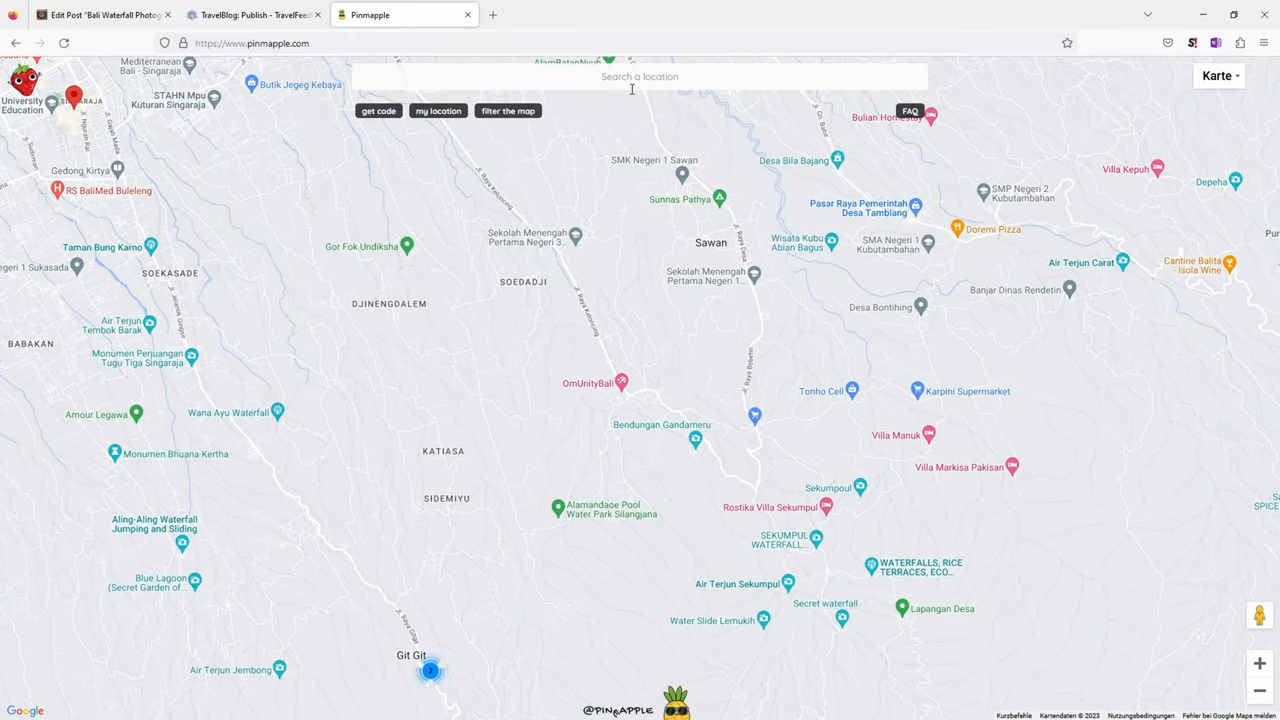
Generate and copy a Pinmapple location code for Sekumpul Waterfall and return to the draft.
{"action": "left_click", "coordinate": [378, 111]}
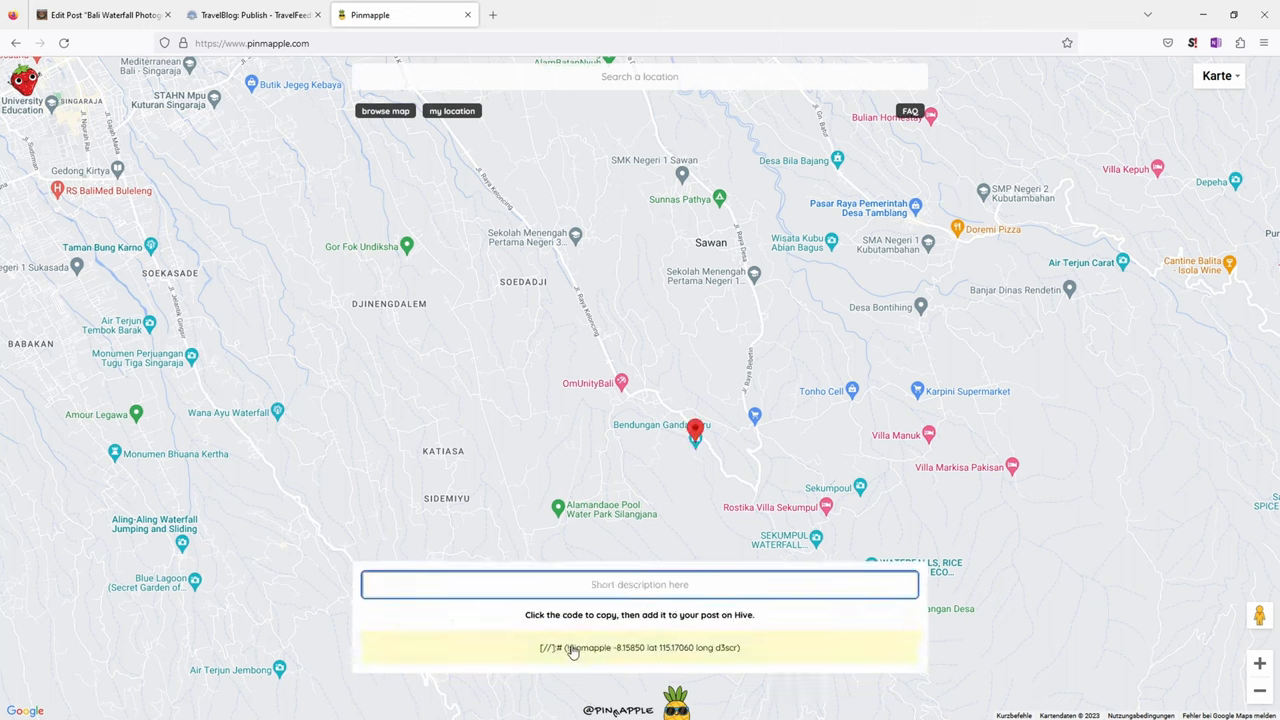
{"action": "left_click", "coordinate": [639, 647]}
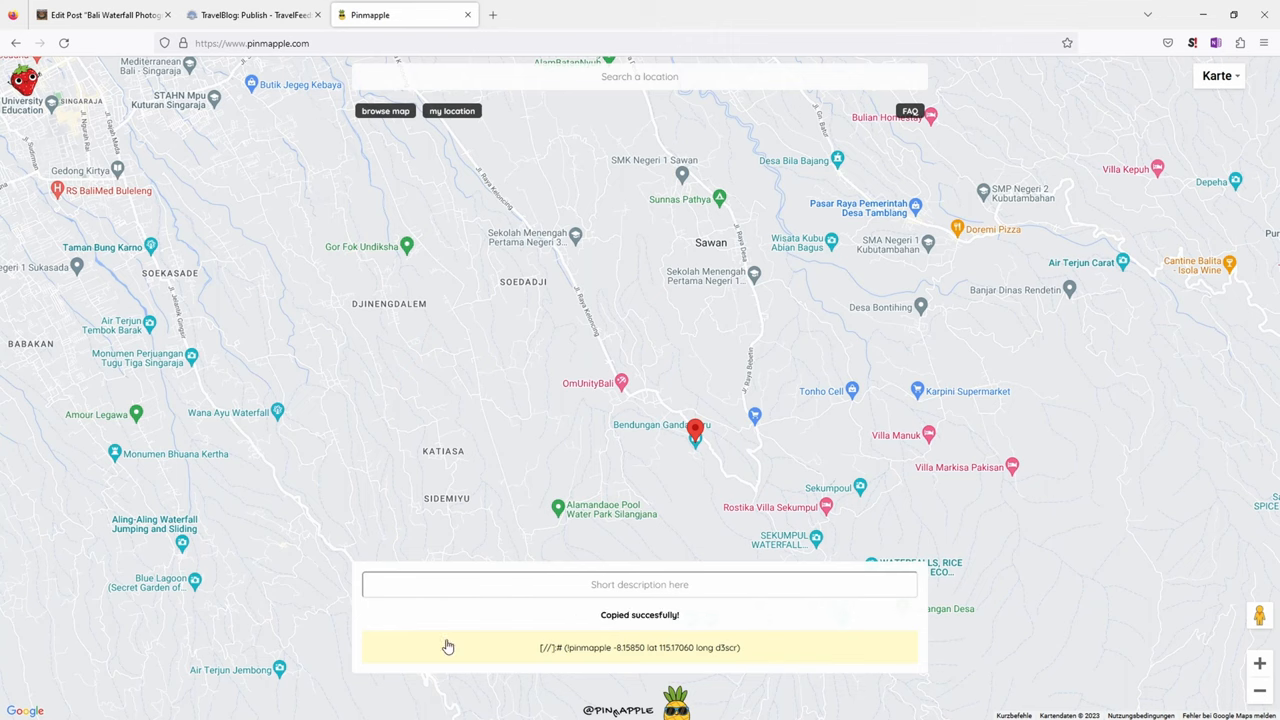
{"action": "left_click", "coordinate": [253, 14]}
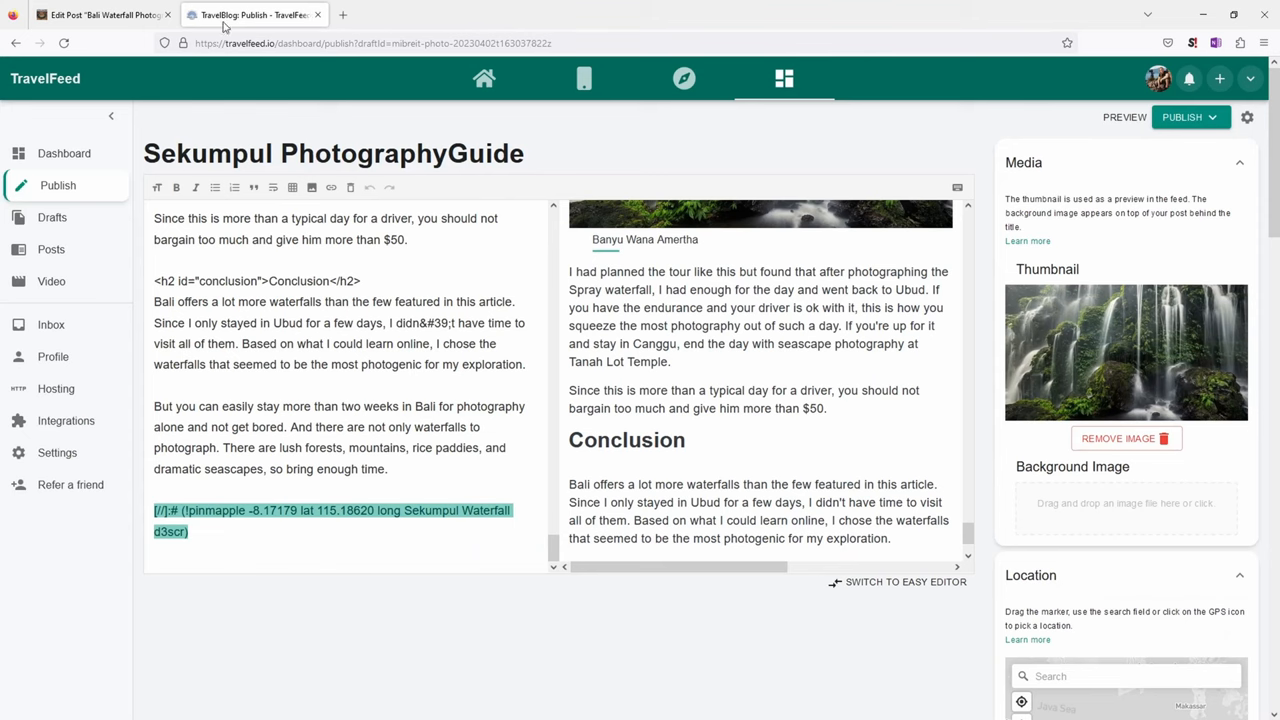
{"action": "mouse_move", "coordinate": [135, 522]}
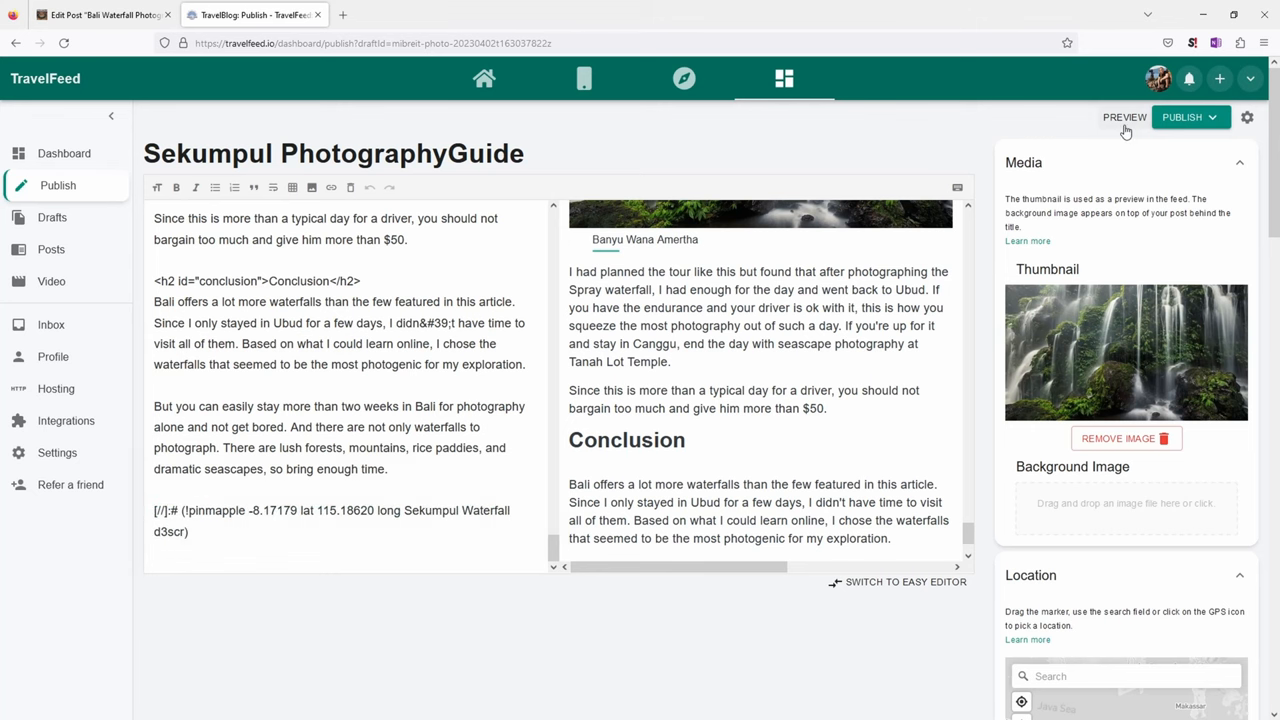
Preview the Sekumpul post, scroll down to its Conclusion, and close the preview.
{"action": "left_click", "coordinate": [1124, 117]}
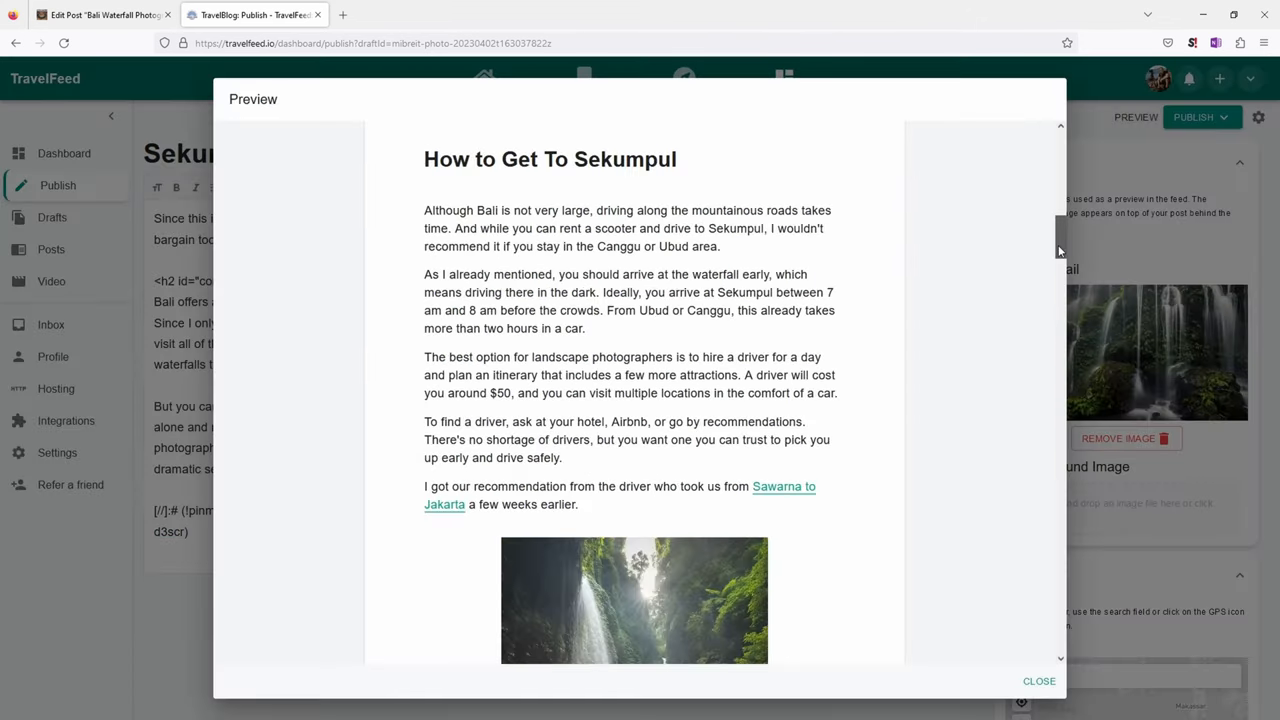
{"action": "scroll", "scroll_direction": "down", "scroll_amount": 3}
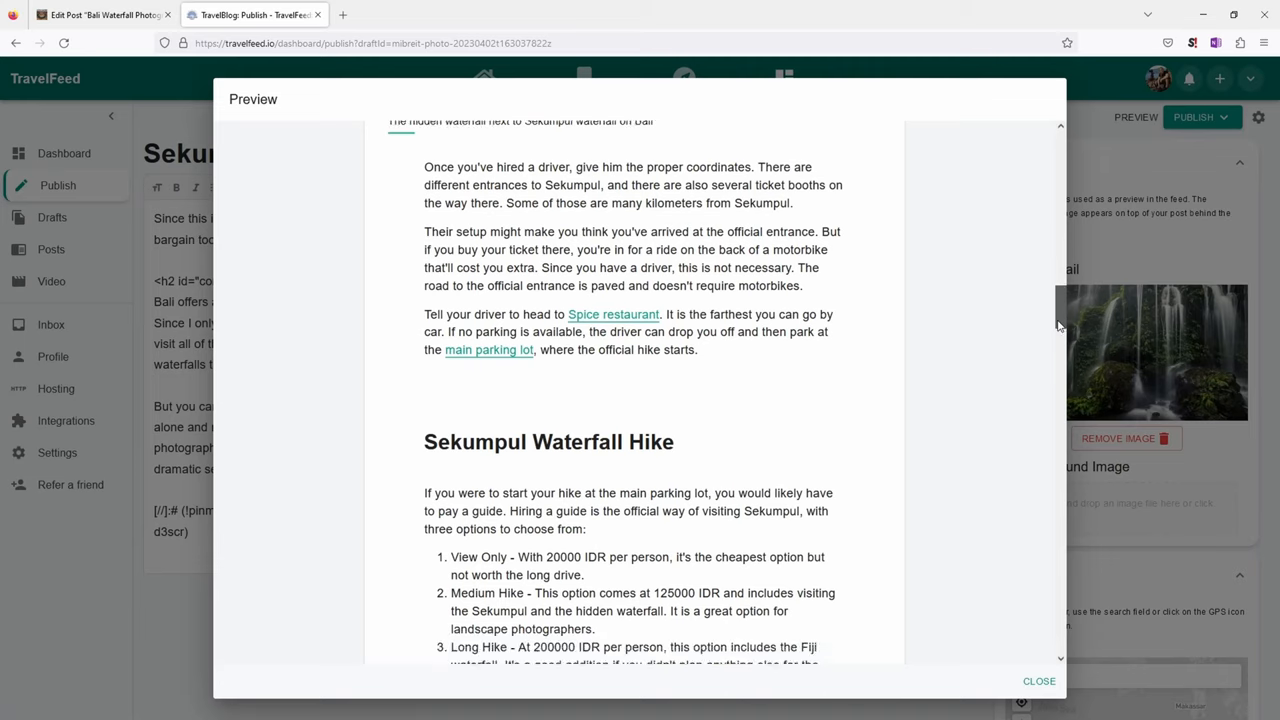
{"action": "scroll", "scroll_direction": "down", "scroll_amount": 3}
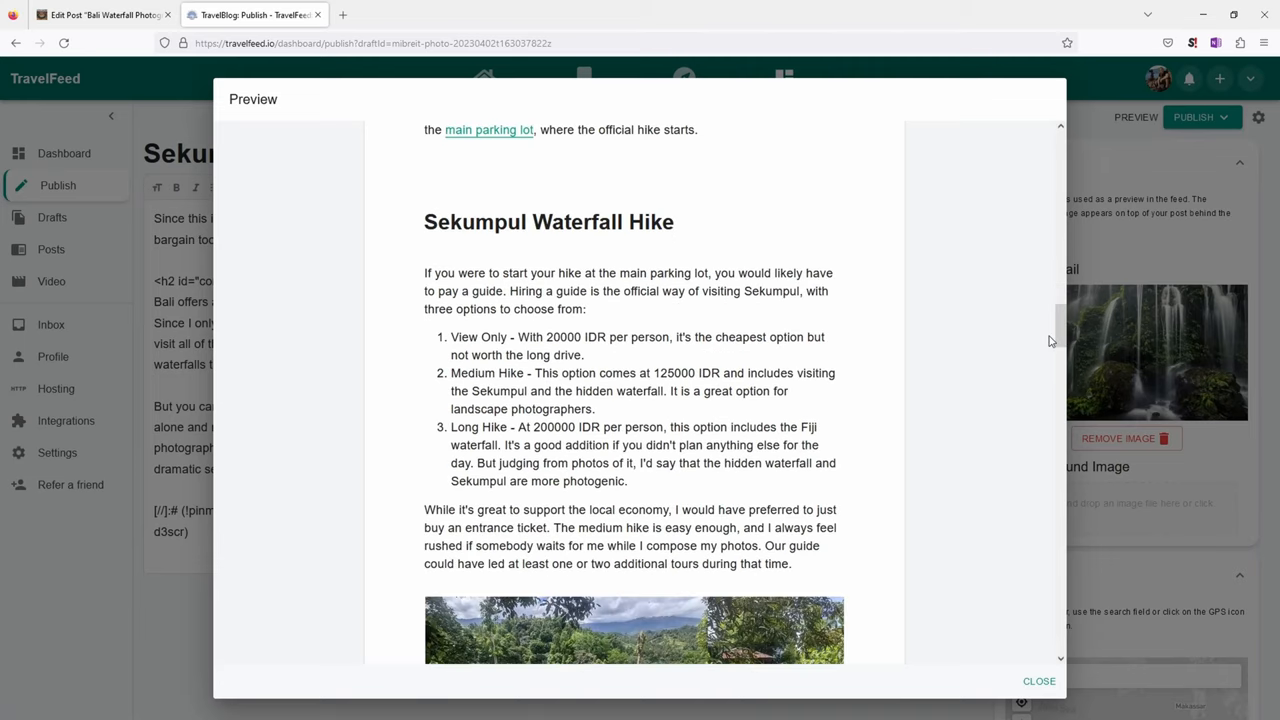
{"action": "scroll", "scroll_direction": "down", "scroll_amount": 3}
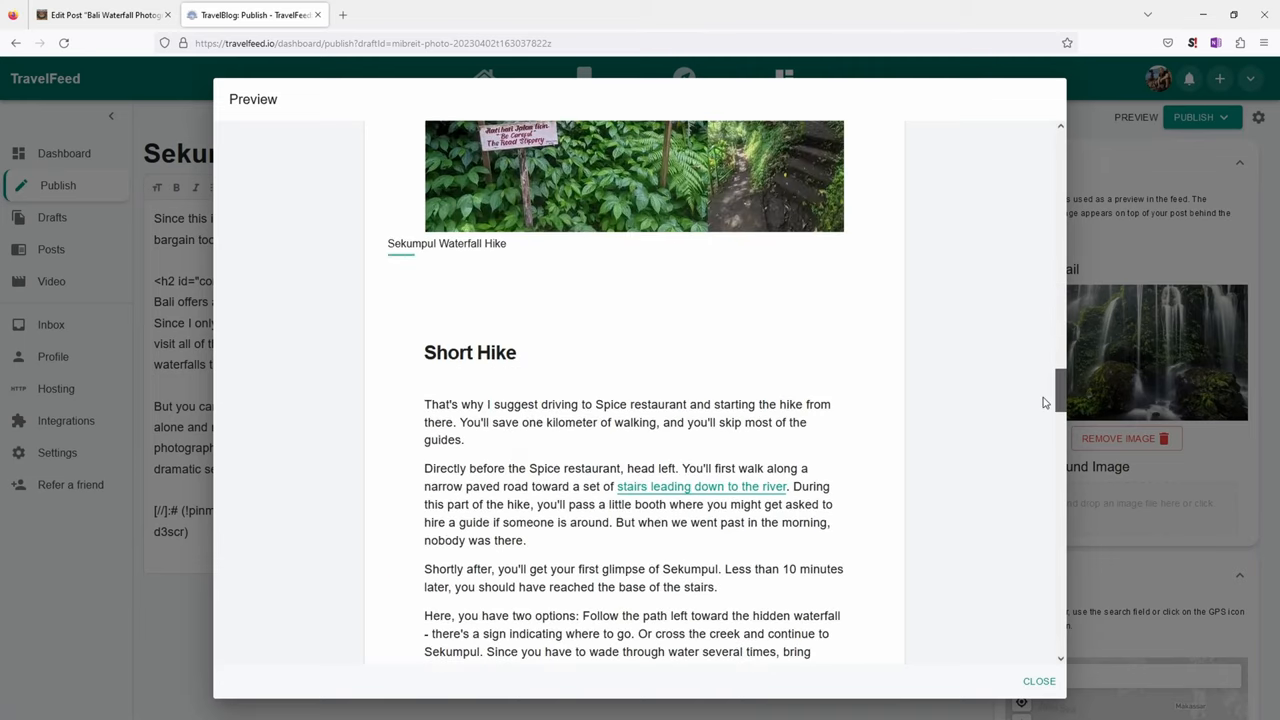
{"action": "scroll", "scroll_direction": "down", "scroll_amount": 3}
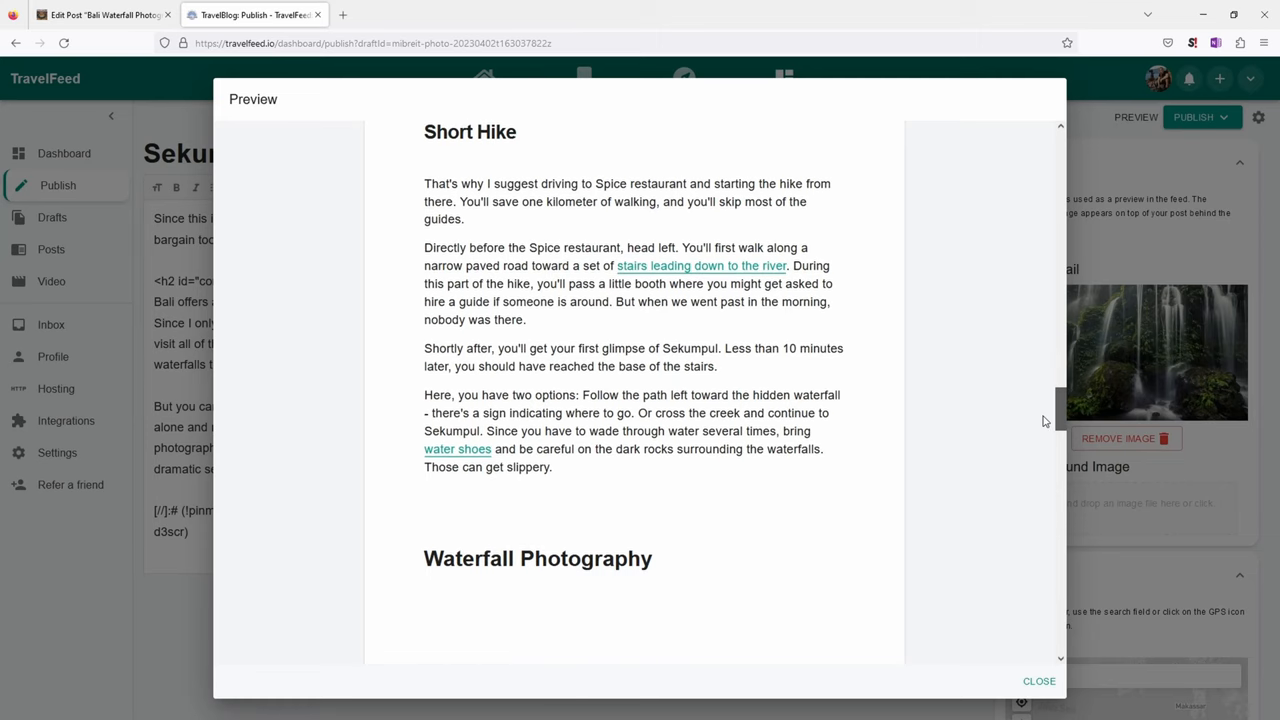
{"action": "scroll", "scroll_direction": "down", "scroll_amount": 3}
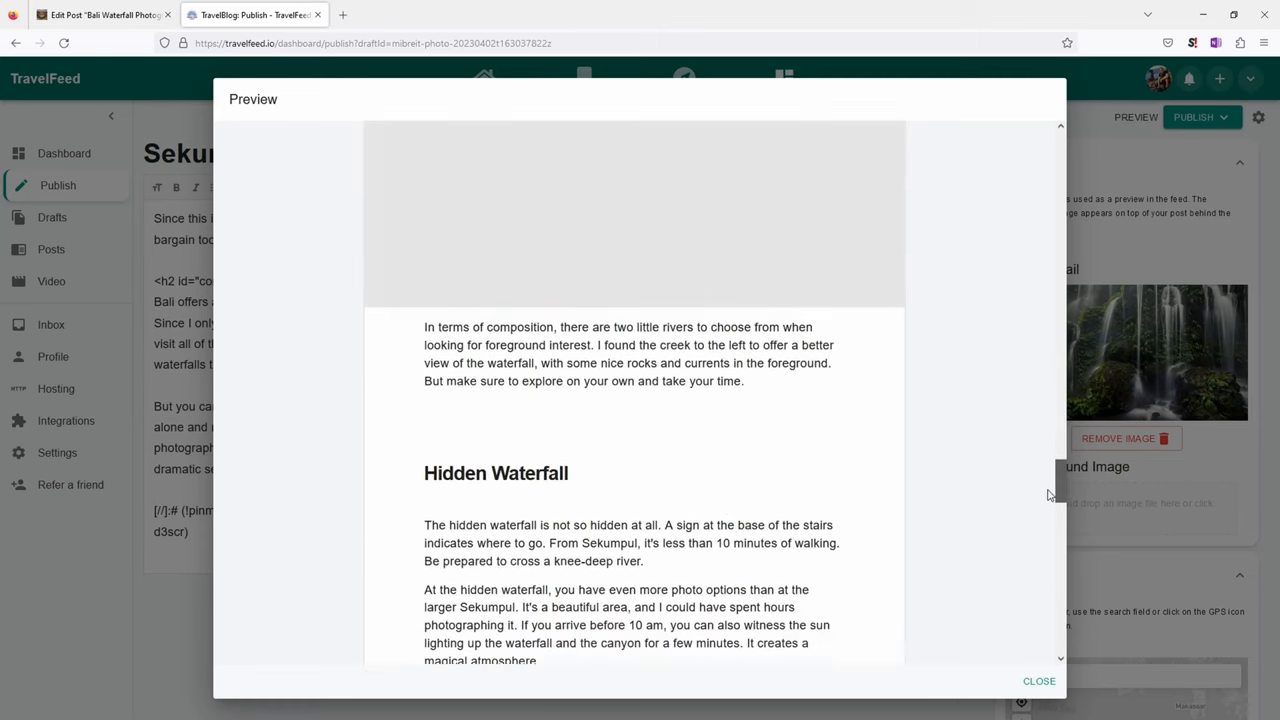
{"action": "scroll", "scroll_direction": "down", "scroll_amount": 3}
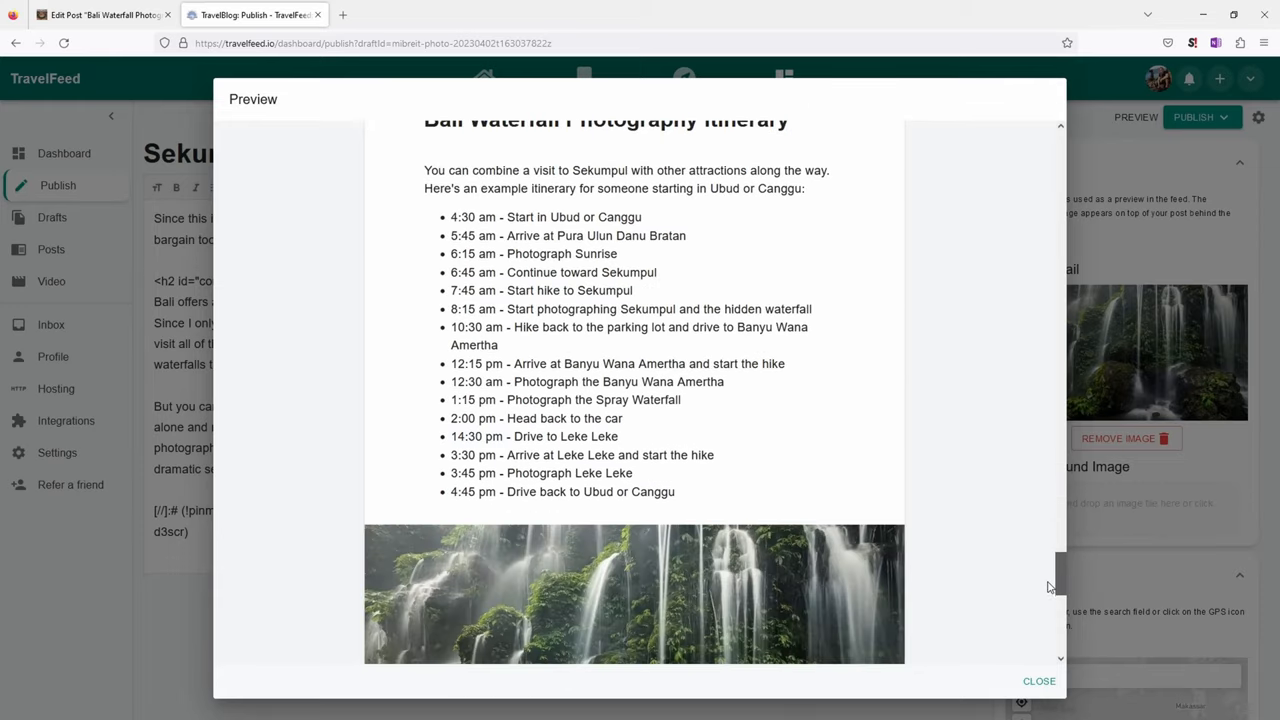
{"action": "scroll", "scroll_direction": "down", "scroll_amount": 3}
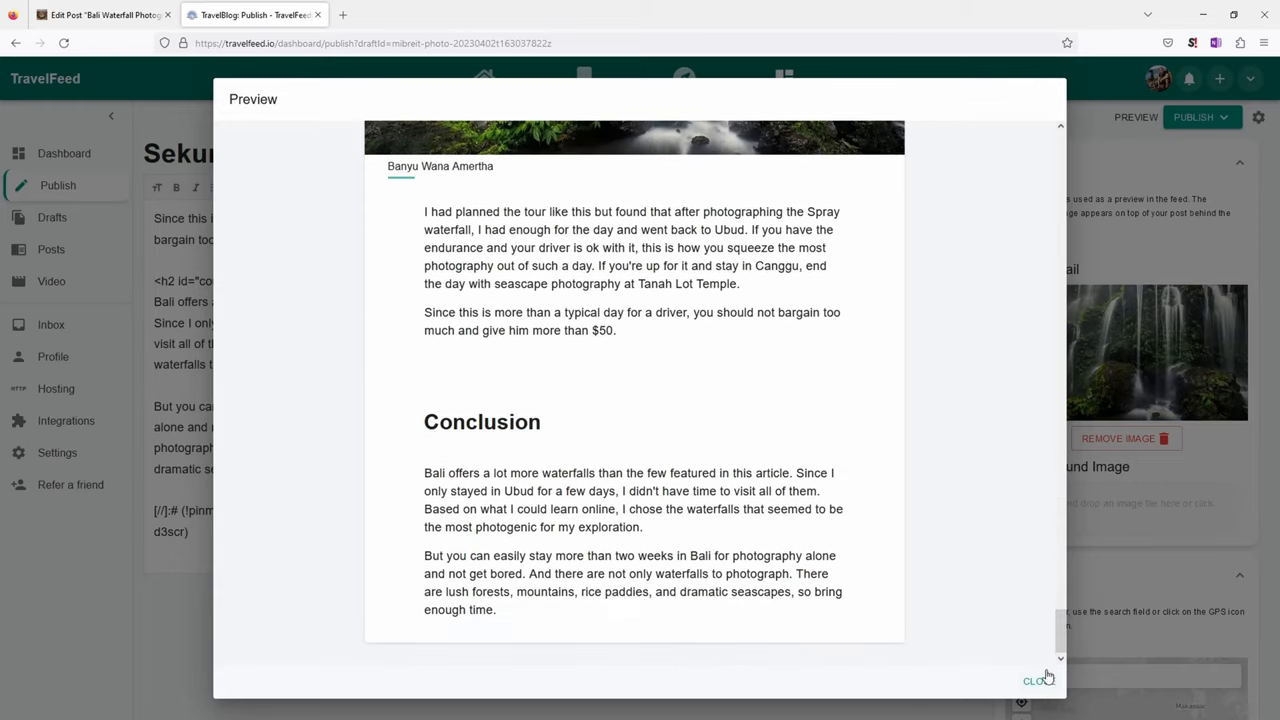
{"action": "left_click", "coordinate": [1038, 680]}
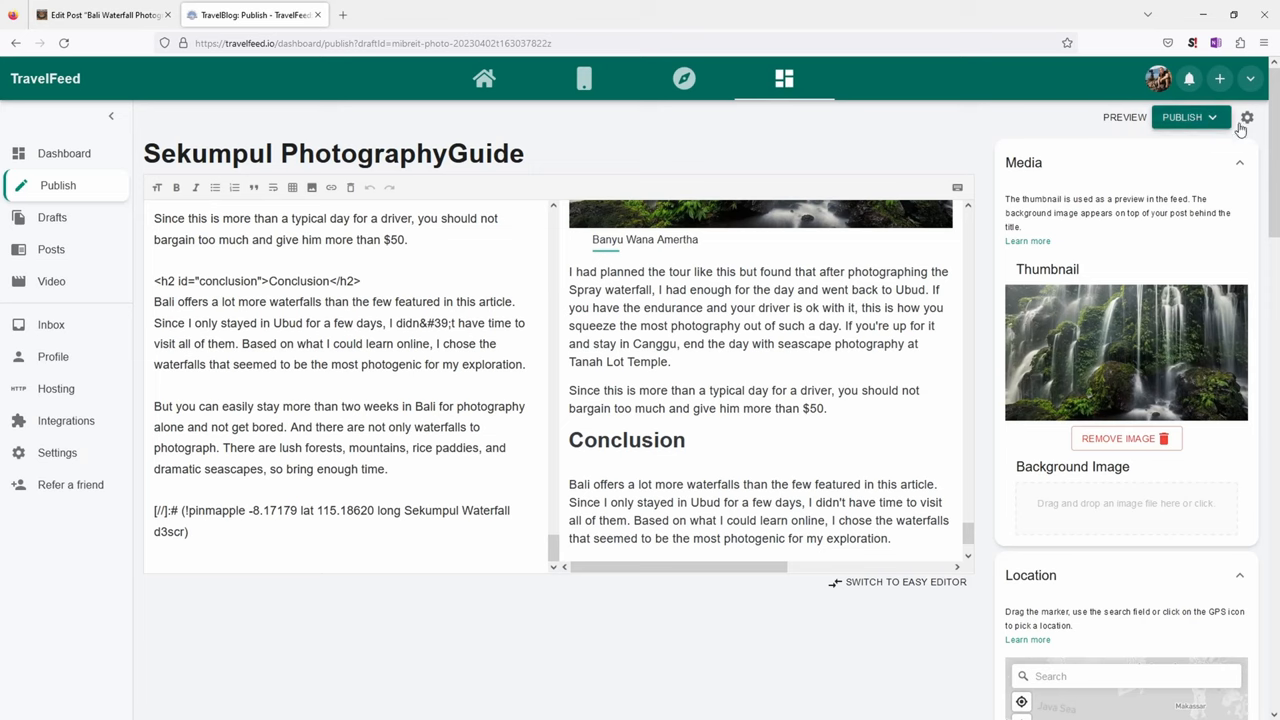
{"action": "left_click", "coordinate": [1190, 117]}
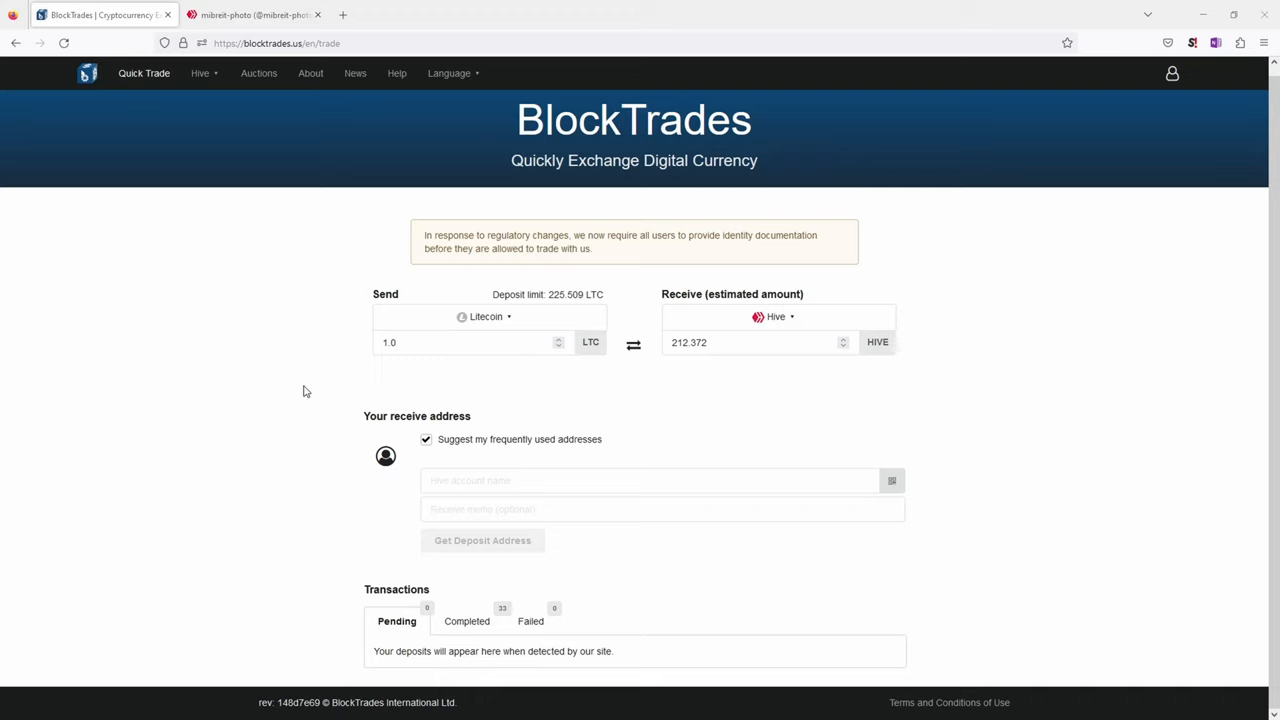
{"action": "mouse_move", "coordinate": [511, 126]}
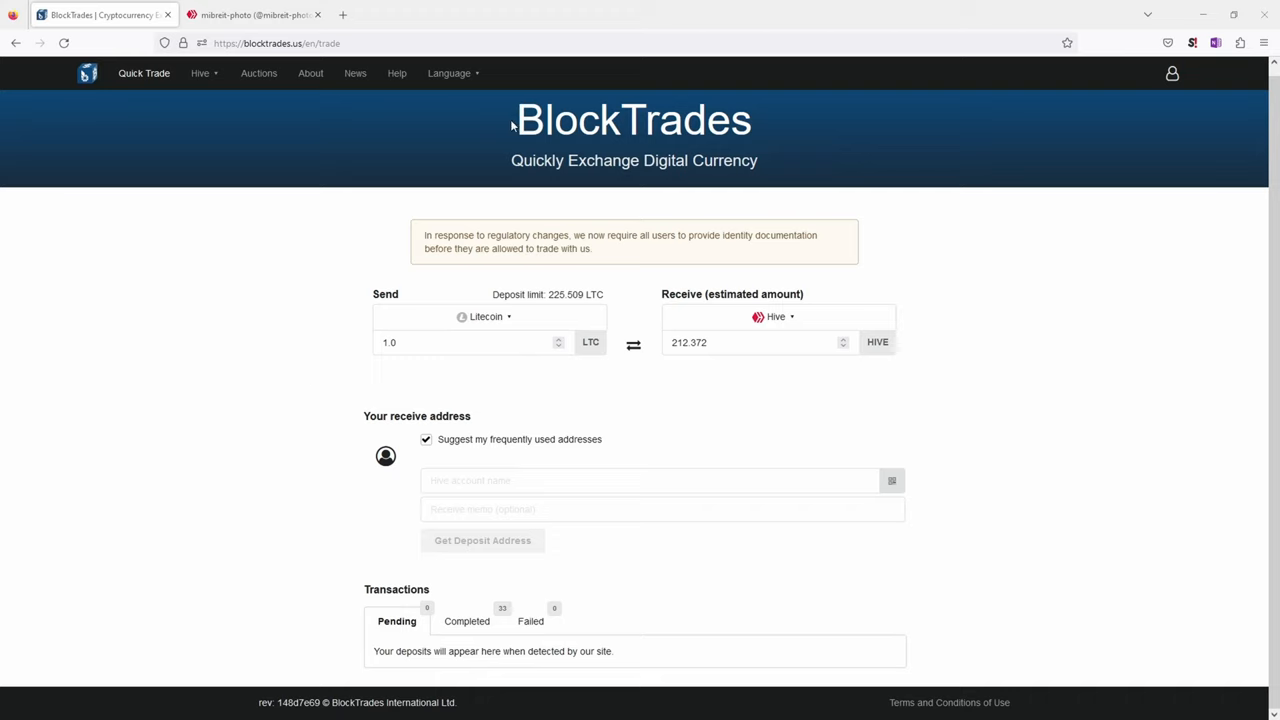
{"action": "mouse_move", "coordinate": [452, 135]}
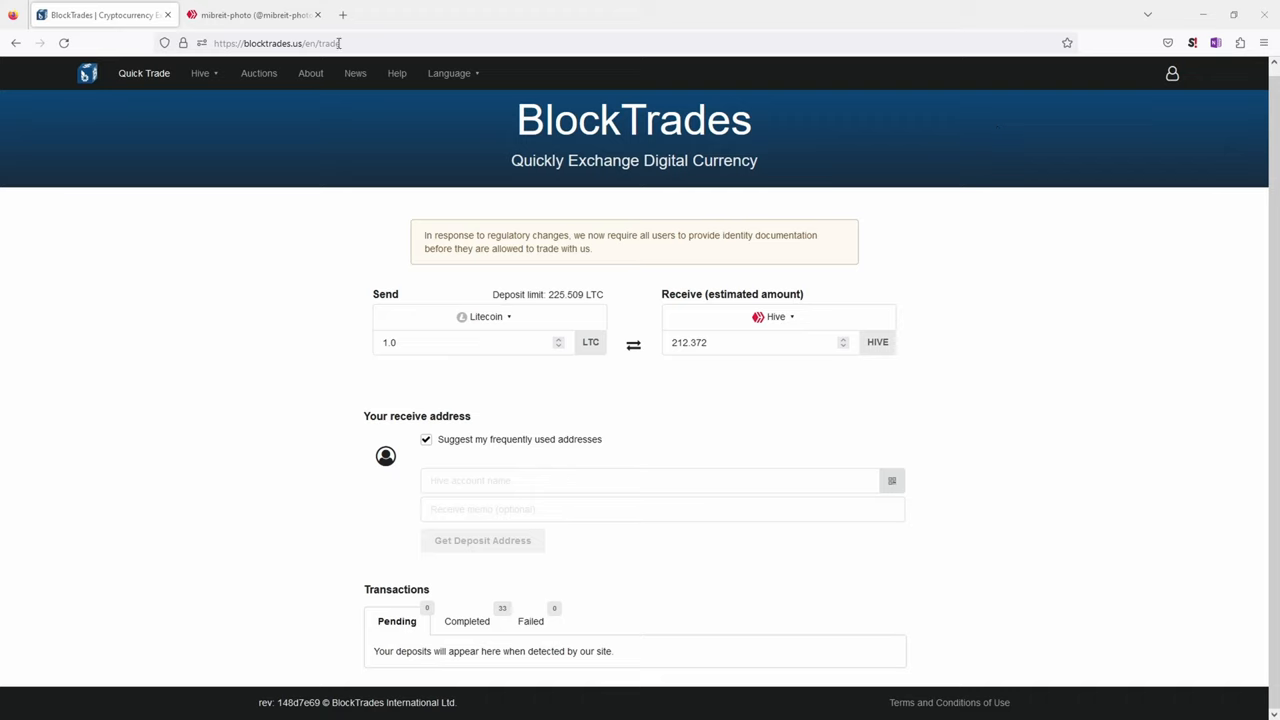
{"action": "mouse_move", "coordinate": [763, 300]}
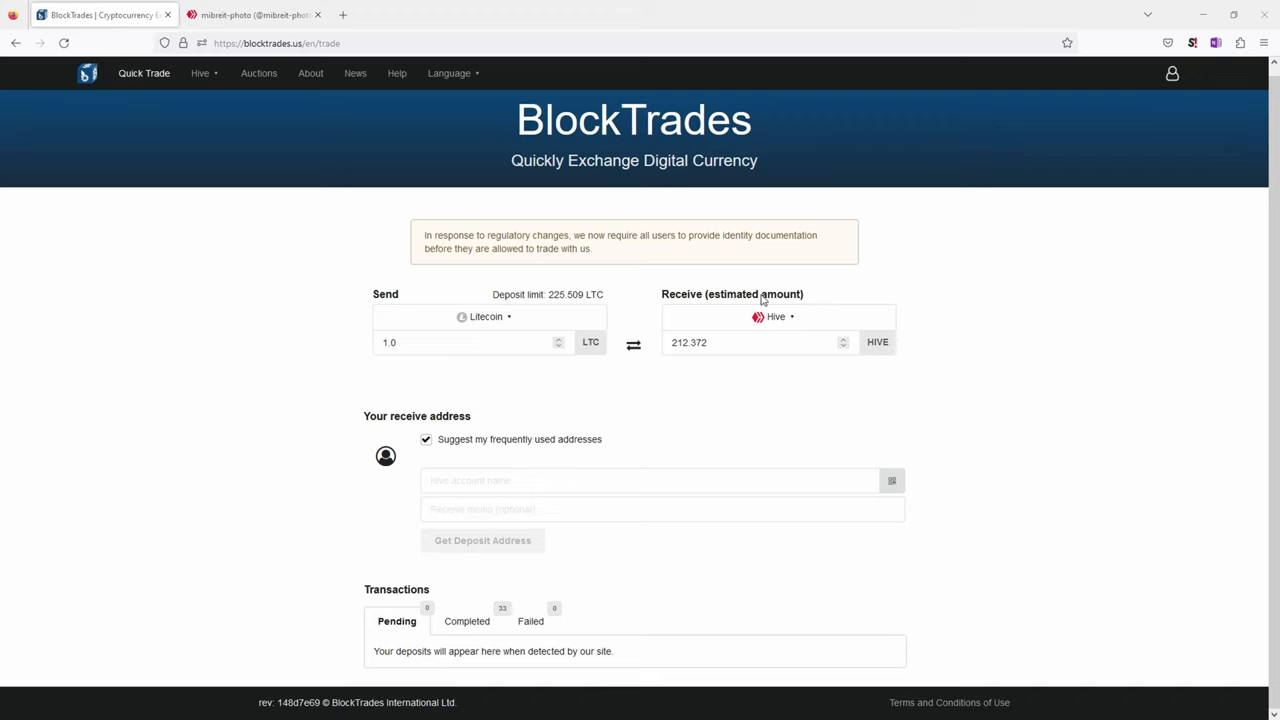
{"action": "mouse_move", "coordinate": [640, 393]}
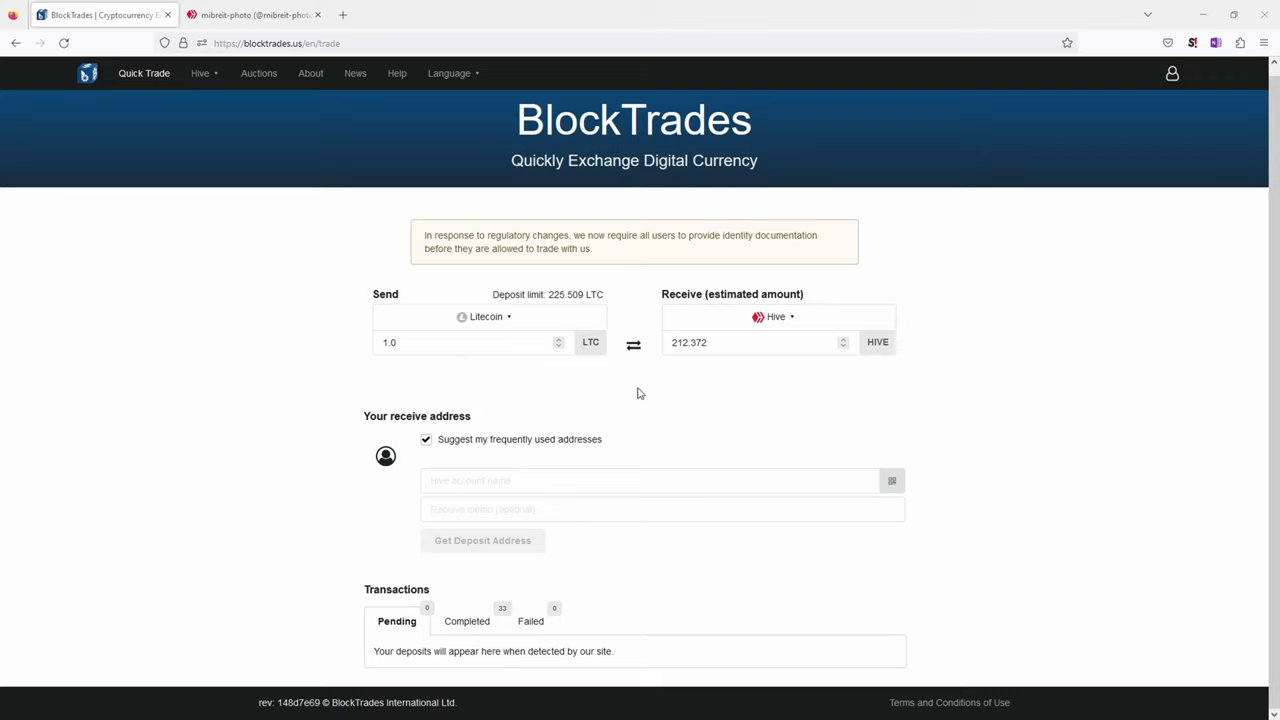
{"action": "mouse_move", "coordinate": [385, 297]}
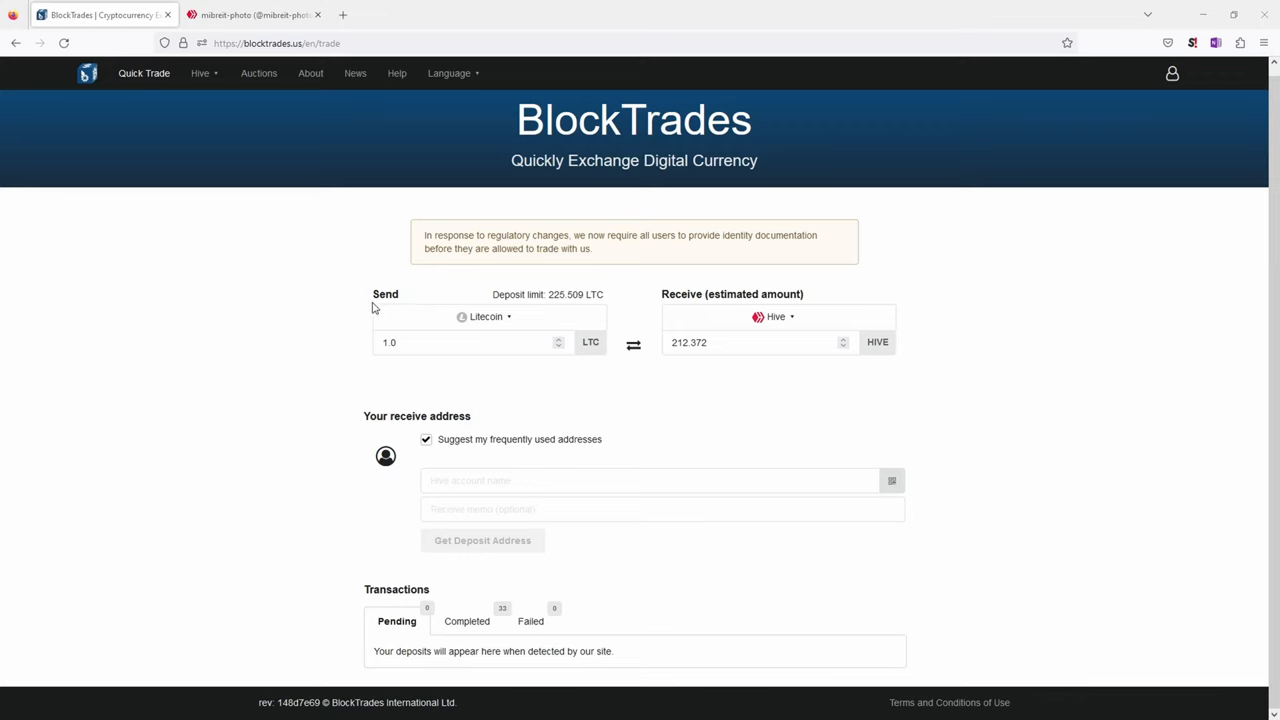
{"action": "mouse_move", "coordinate": [510, 317]}
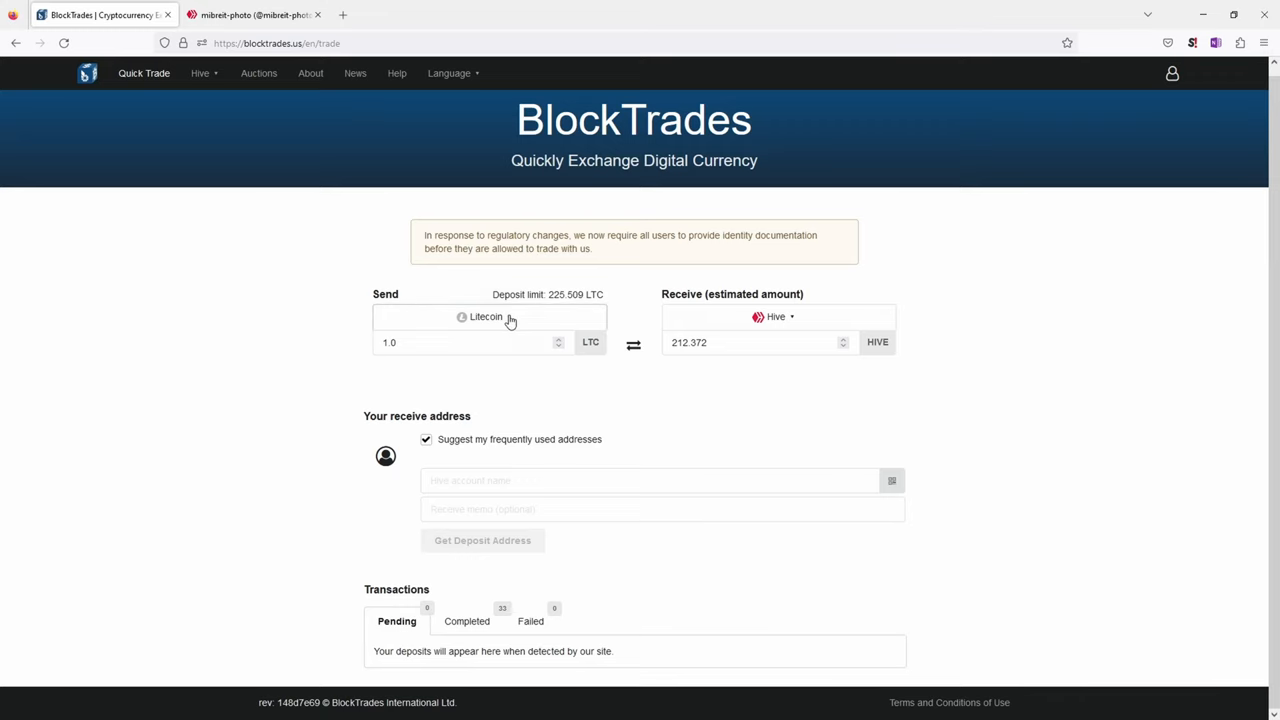
Set the quick trade to send Hive Dollar and receive Ether.
{"action": "left_click", "coordinate": [488, 316]}
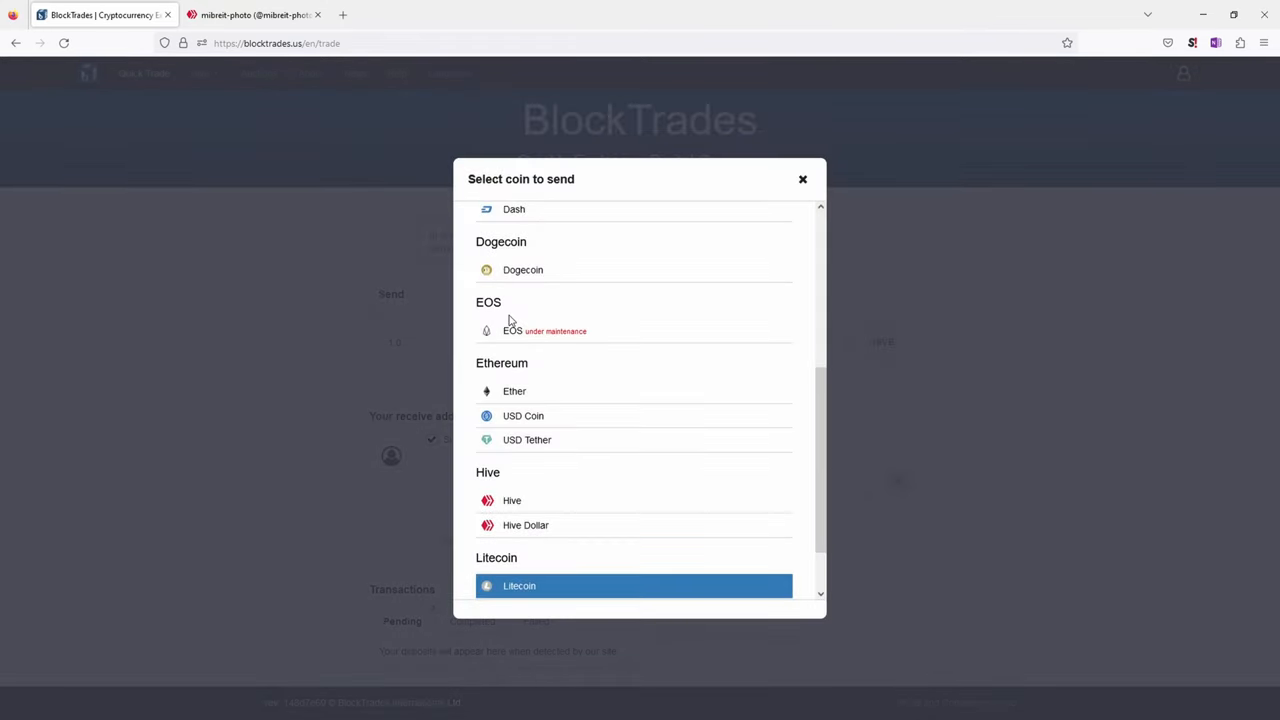
{"action": "mouse_move", "coordinate": [532, 388]}
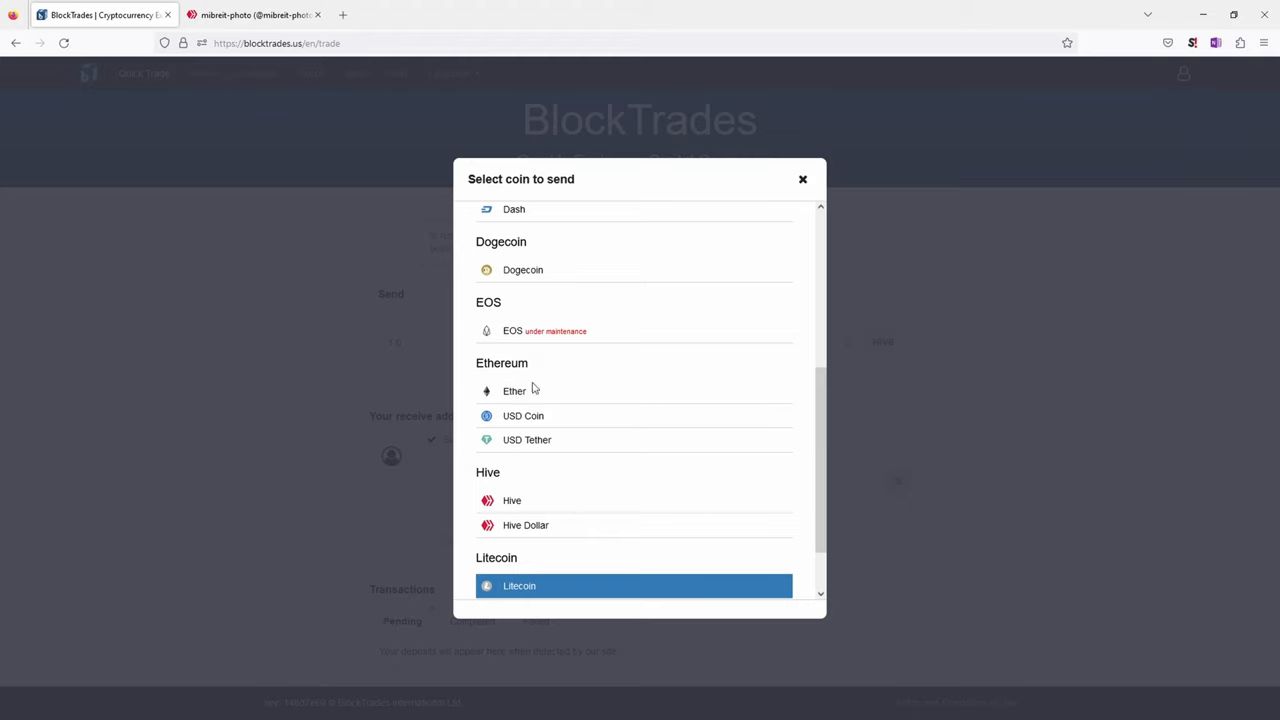
{"action": "scroll", "scroll_direction": "down", "scroll_amount": 3}
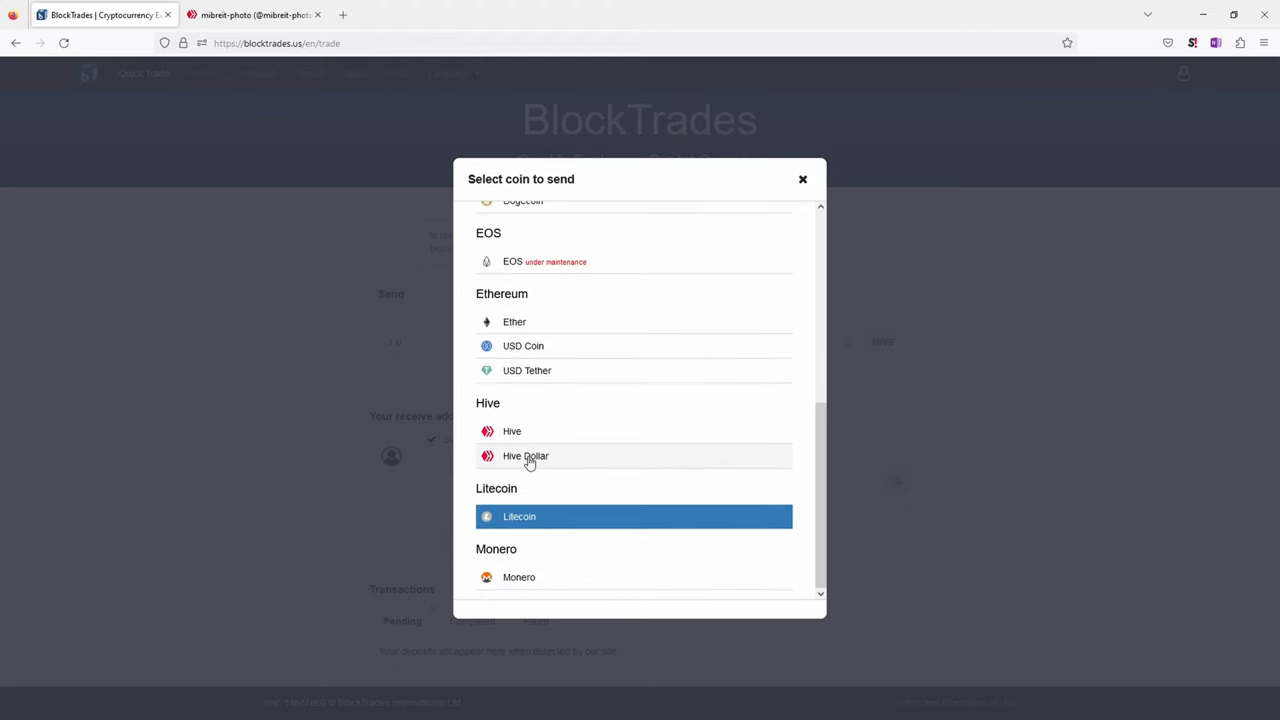
{"action": "left_click", "coordinate": [526, 455]}
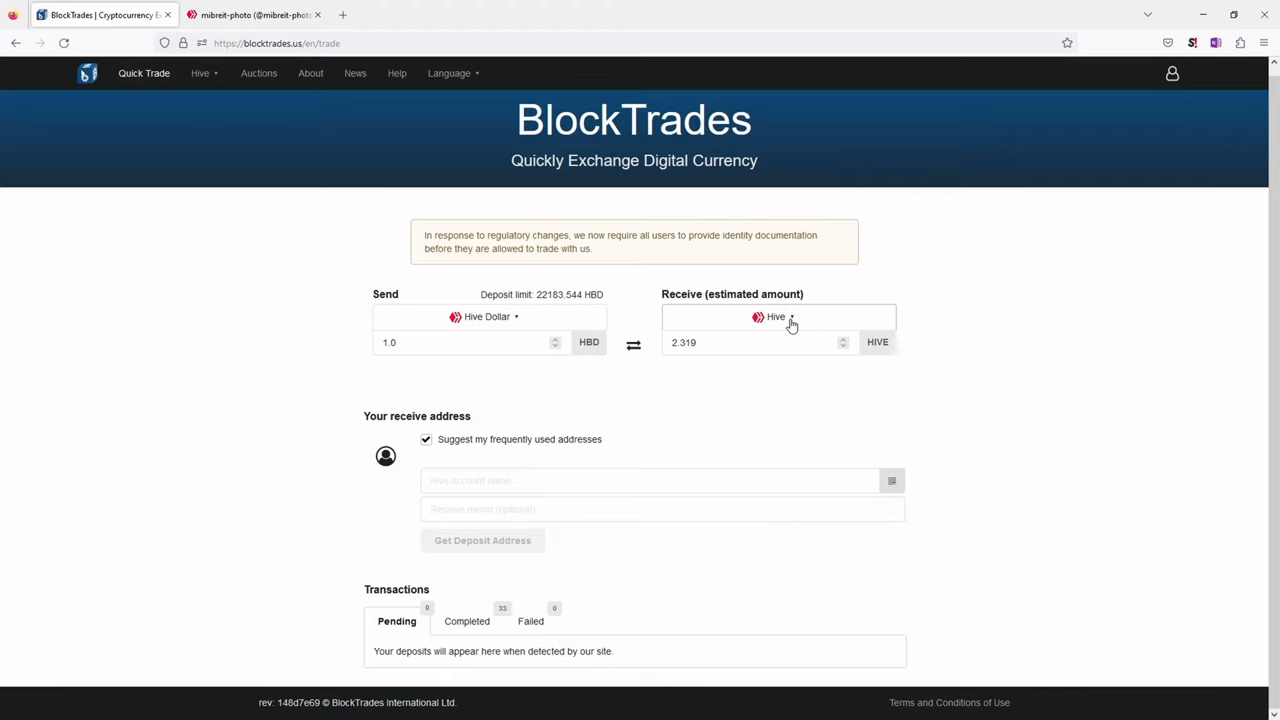
{"action": "left_click", "coordinate": [778, 317]}
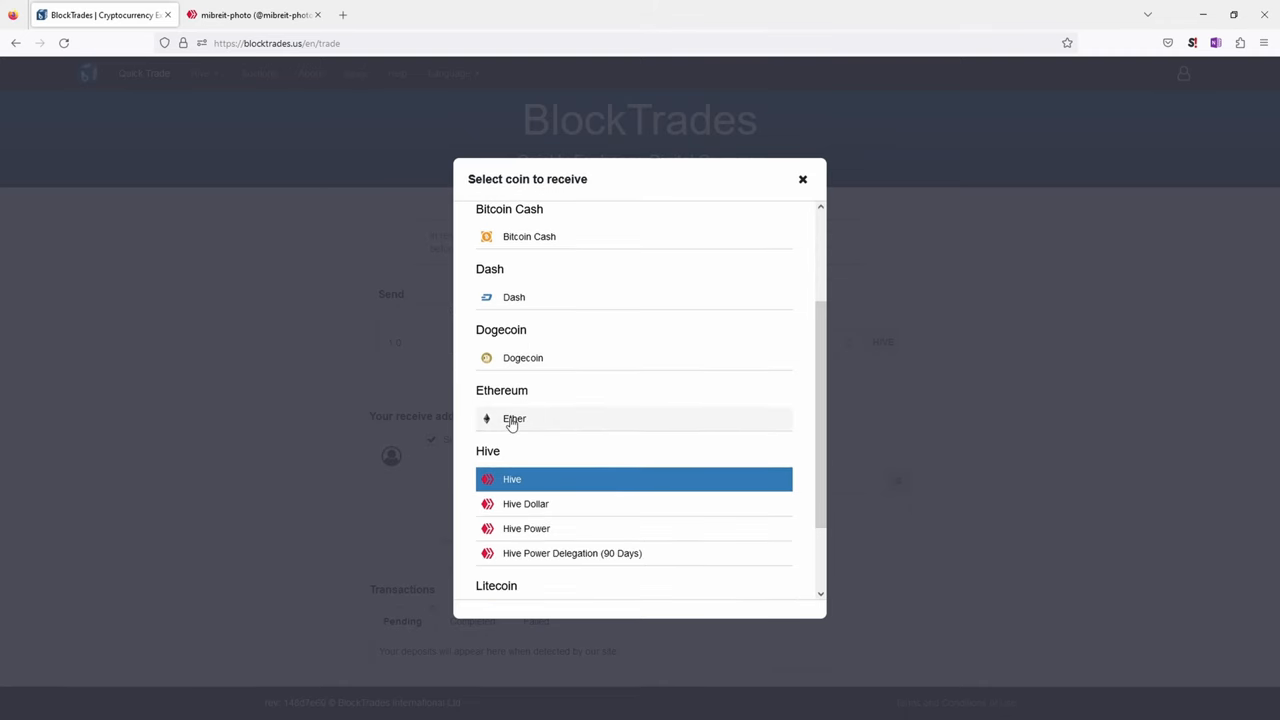
{"action": "left_click", "coordinate": [513, 418]}
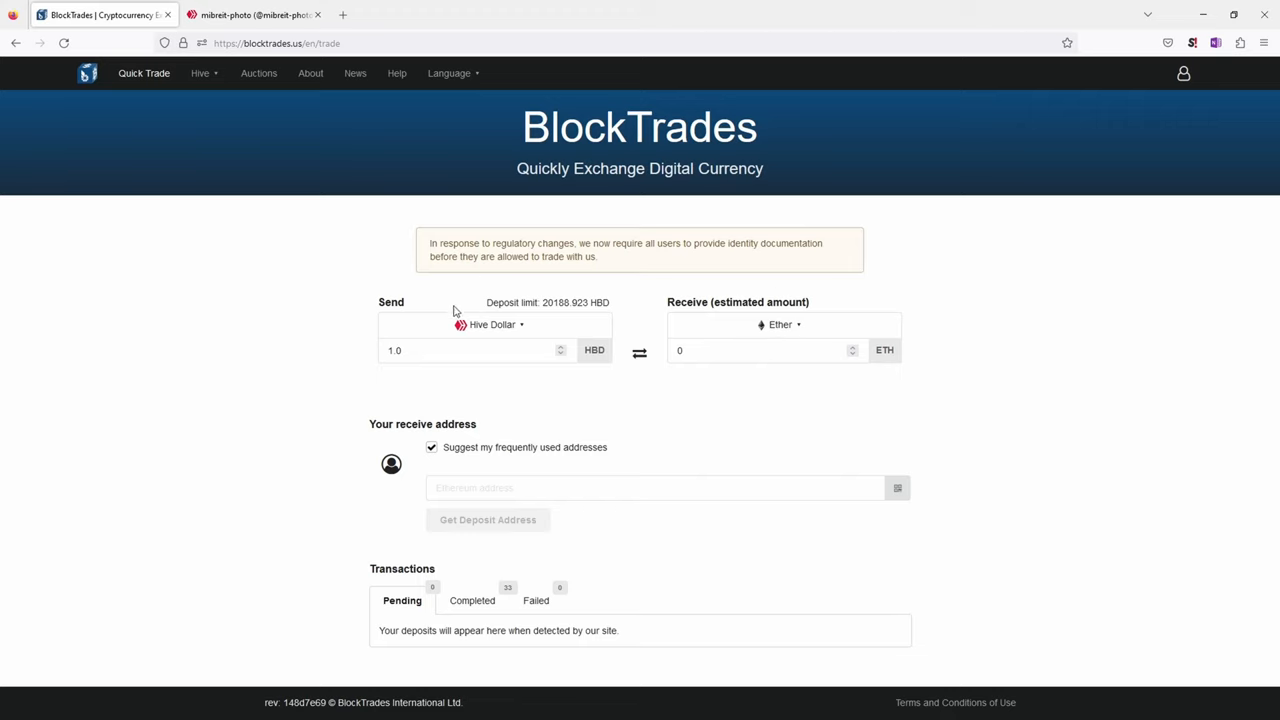
Enter 1000 HBD as the send amount, keep Ether, and focus the Ethereum address field.
{"action": "left_click", "coordinate": [470, 350]}
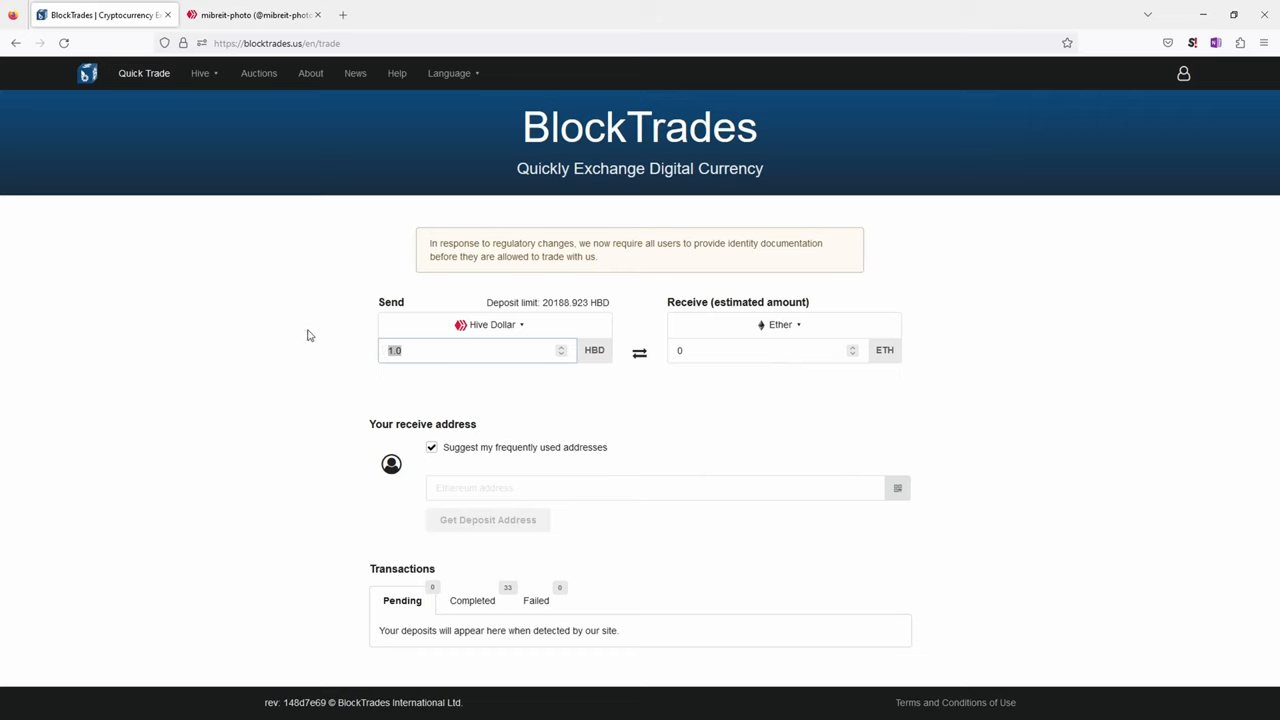
{"action": "type", "text": "1000"}
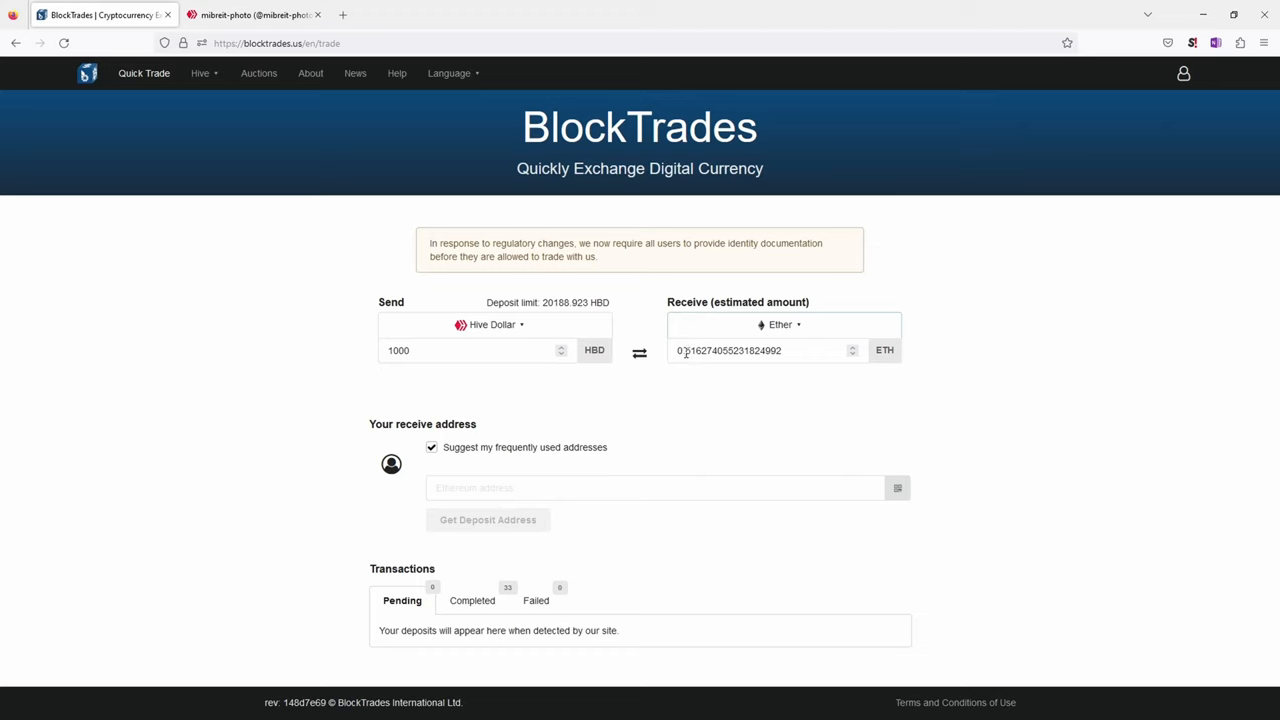
{"action": "mouse_move", "coordinate": [819, 363]}
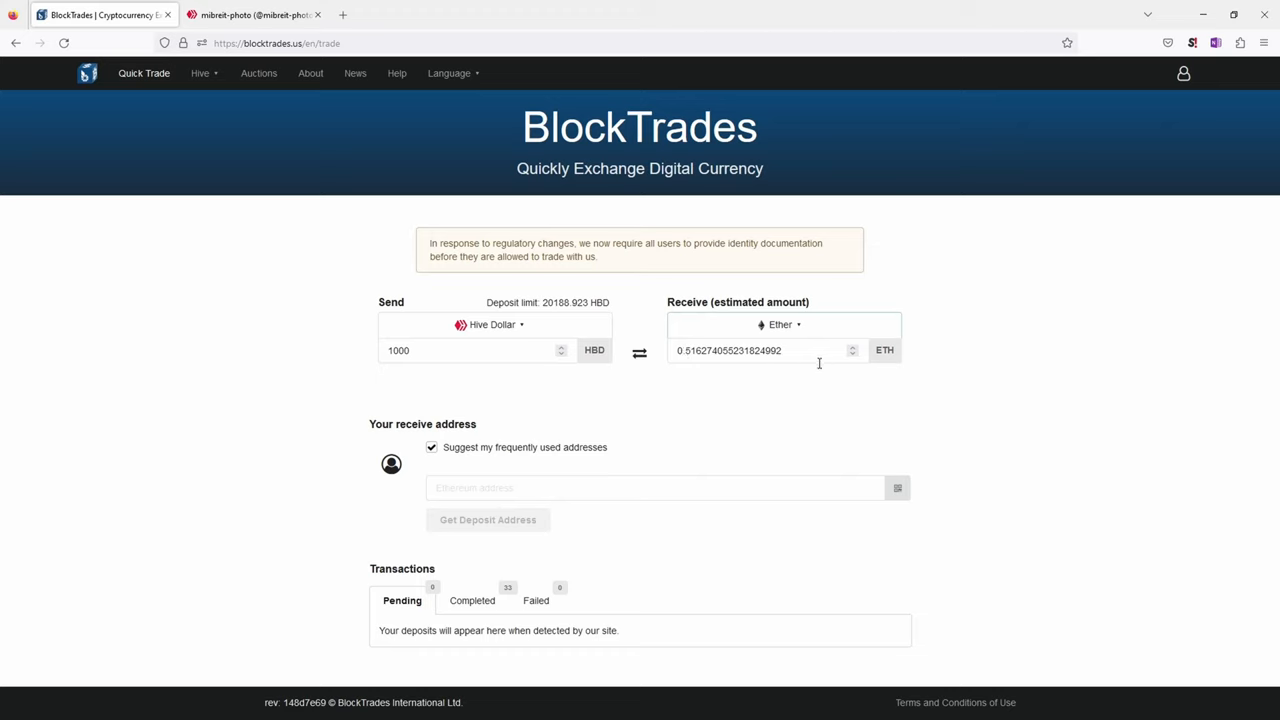
{"action": "left_click", "coordinate": [477, 350]}
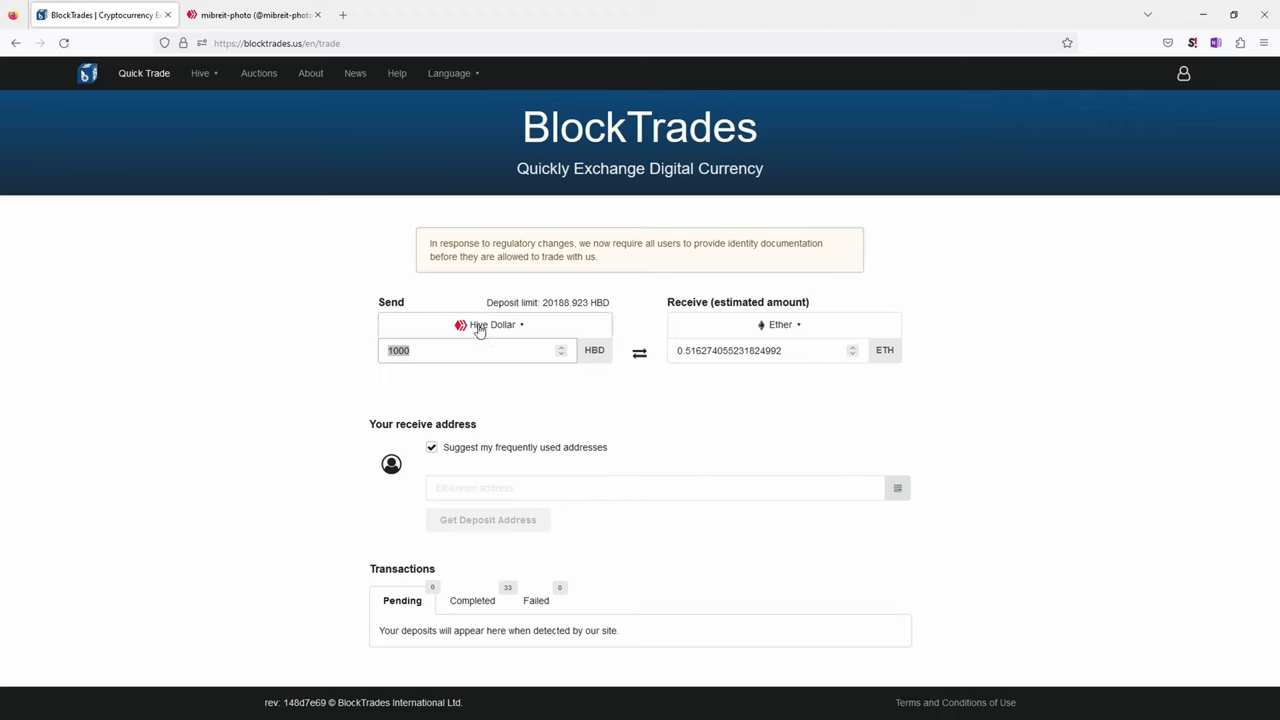
{"action": "mouse_move", "coordinate": [758, 392]}
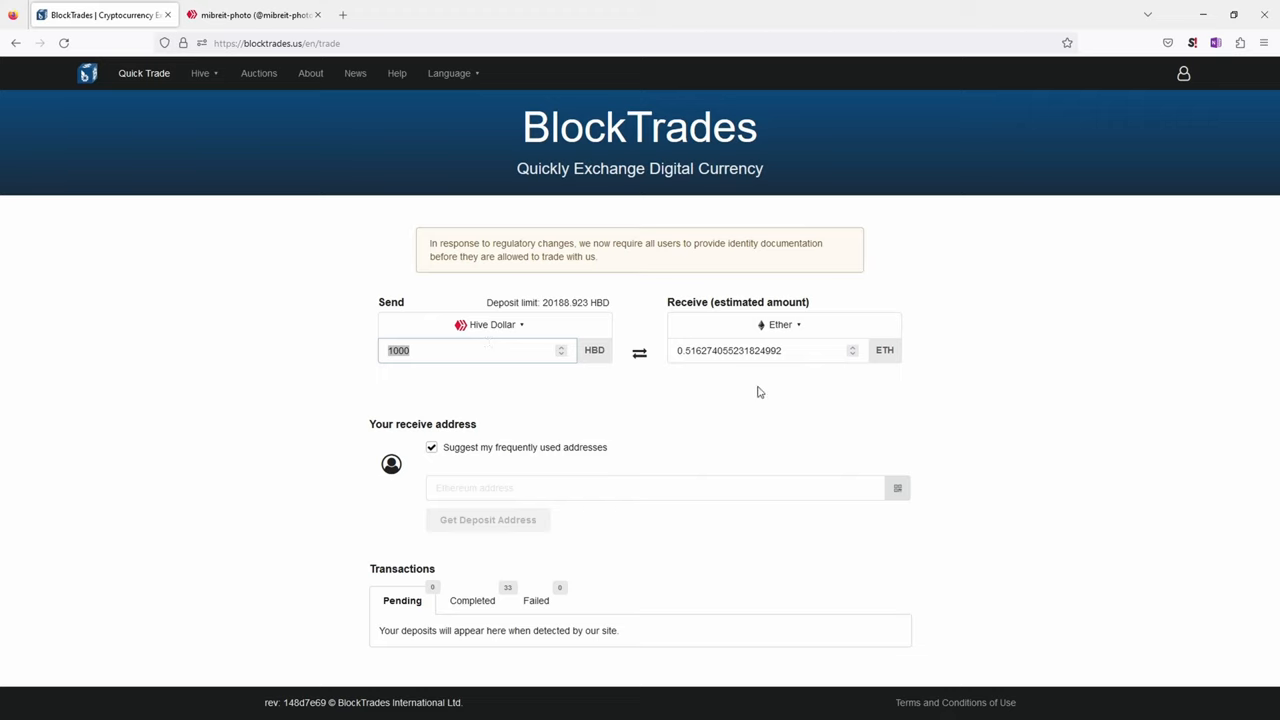
{"action": "left_click", "coordinate": [656, 488]}
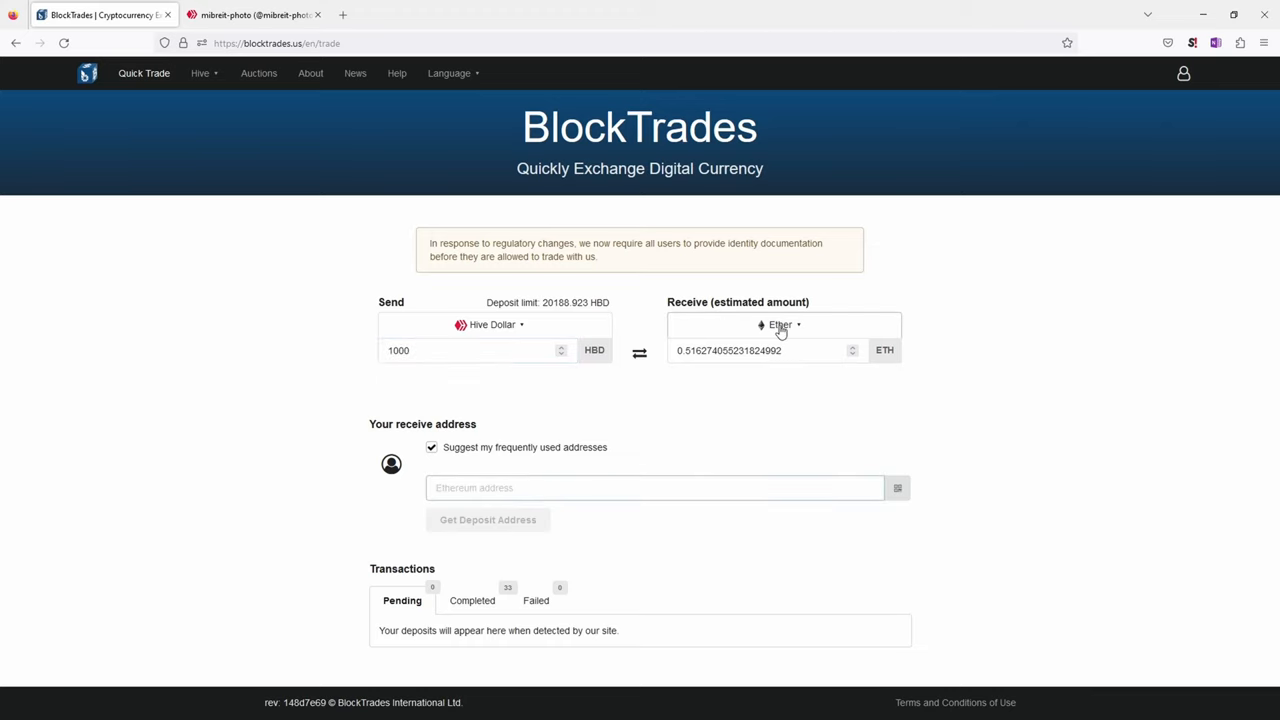
{"action": "left_click", "coordinate": [780, 324]}
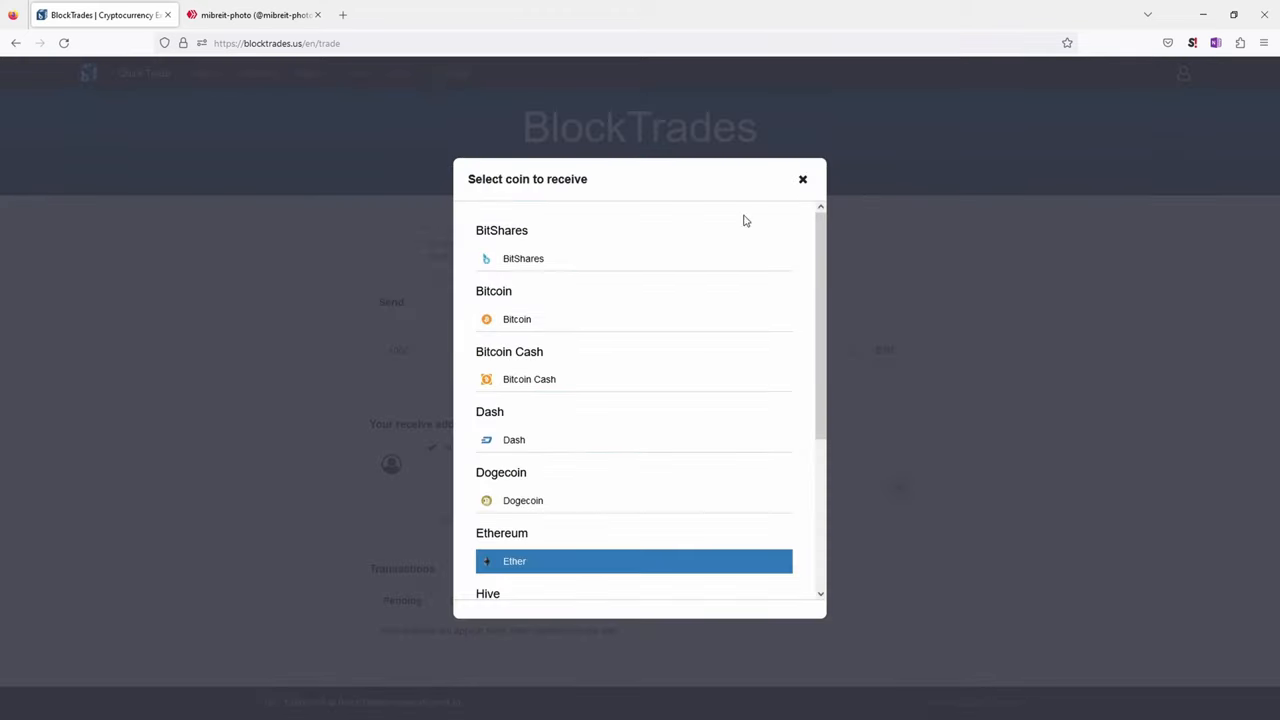
{"action": "left_click", "coordinate": [514, 561]}
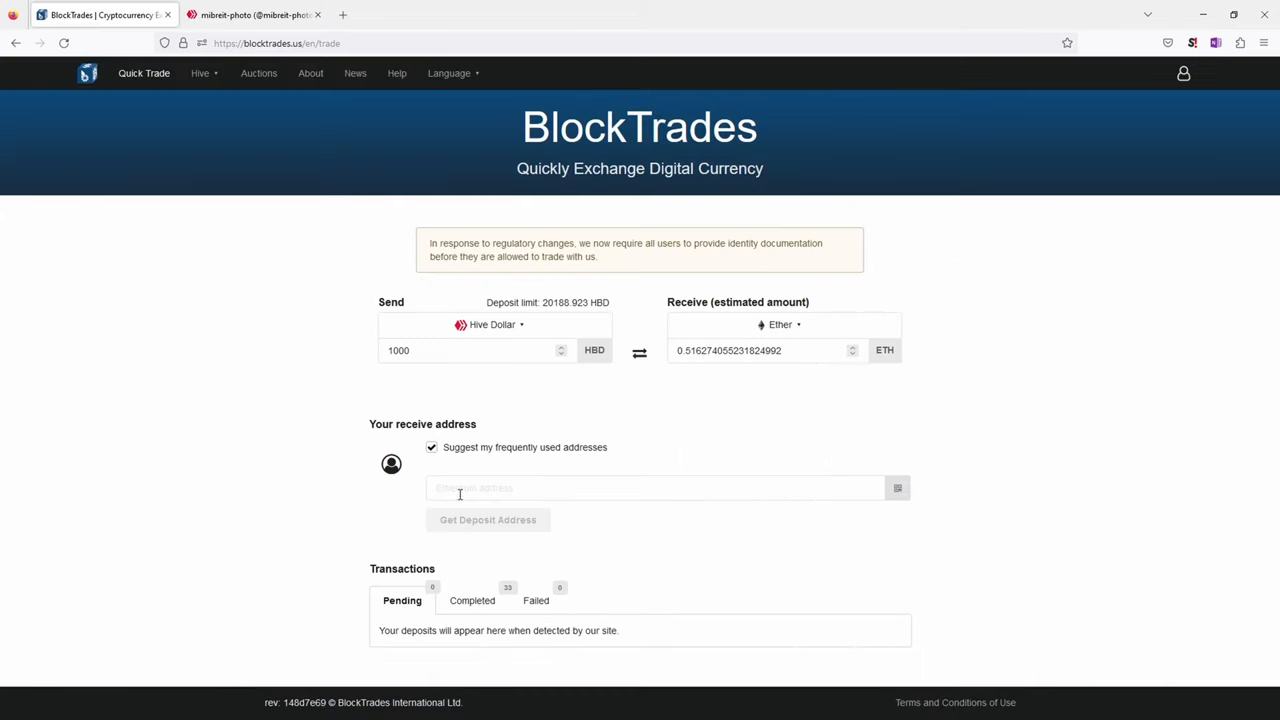
{"action": "left_click", "coordinate": [655, 488]}
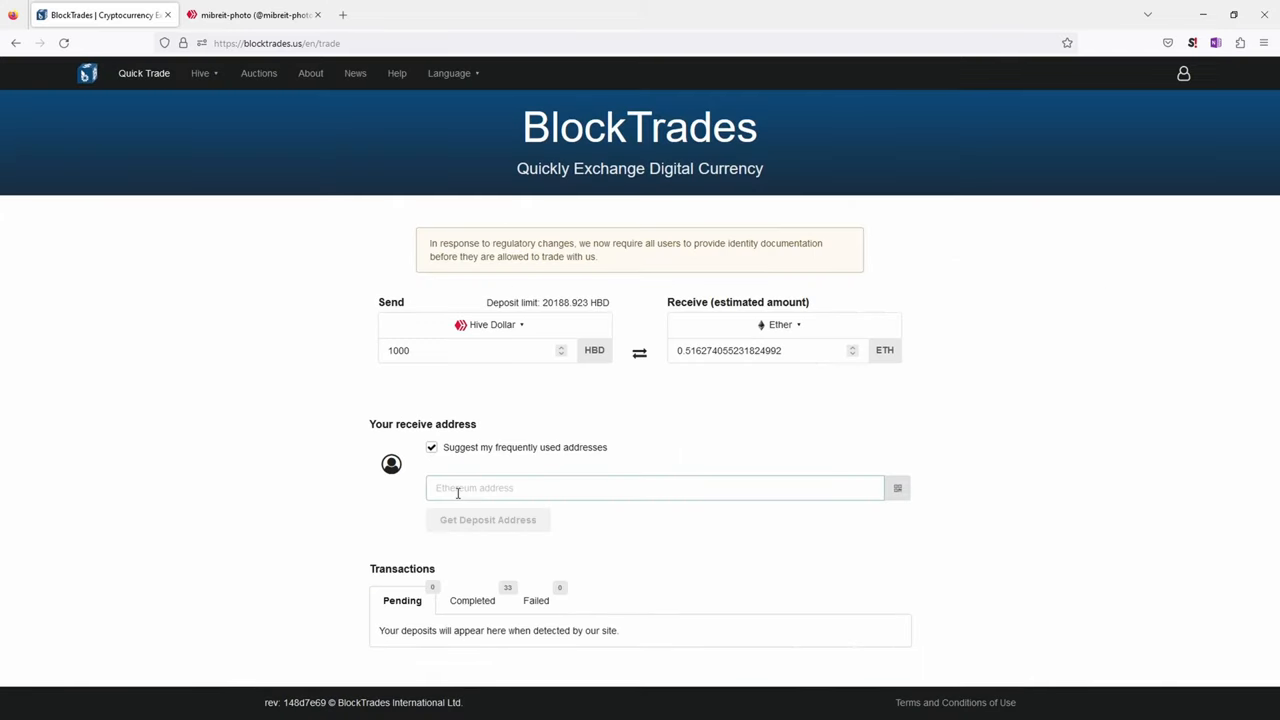
{"action": "left_click", "coordinate": [655, 488]}
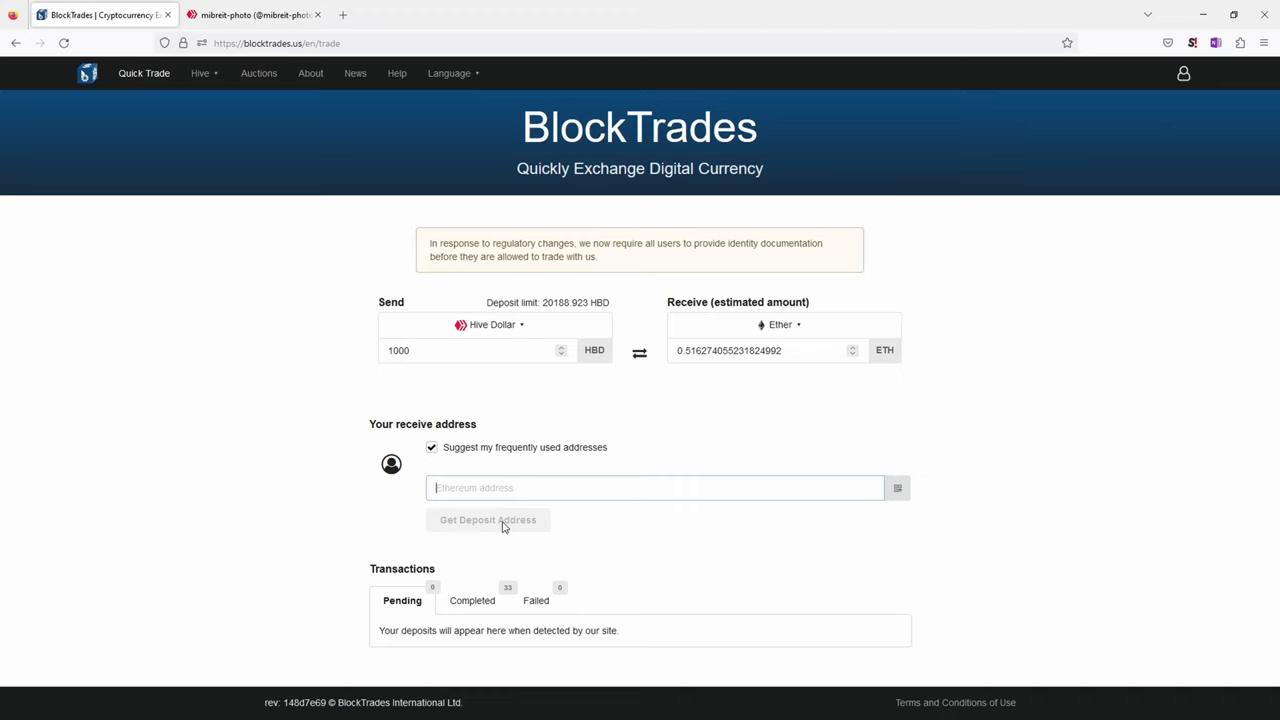
{"action": "mouse_move", "coordinate": [503, 527]}
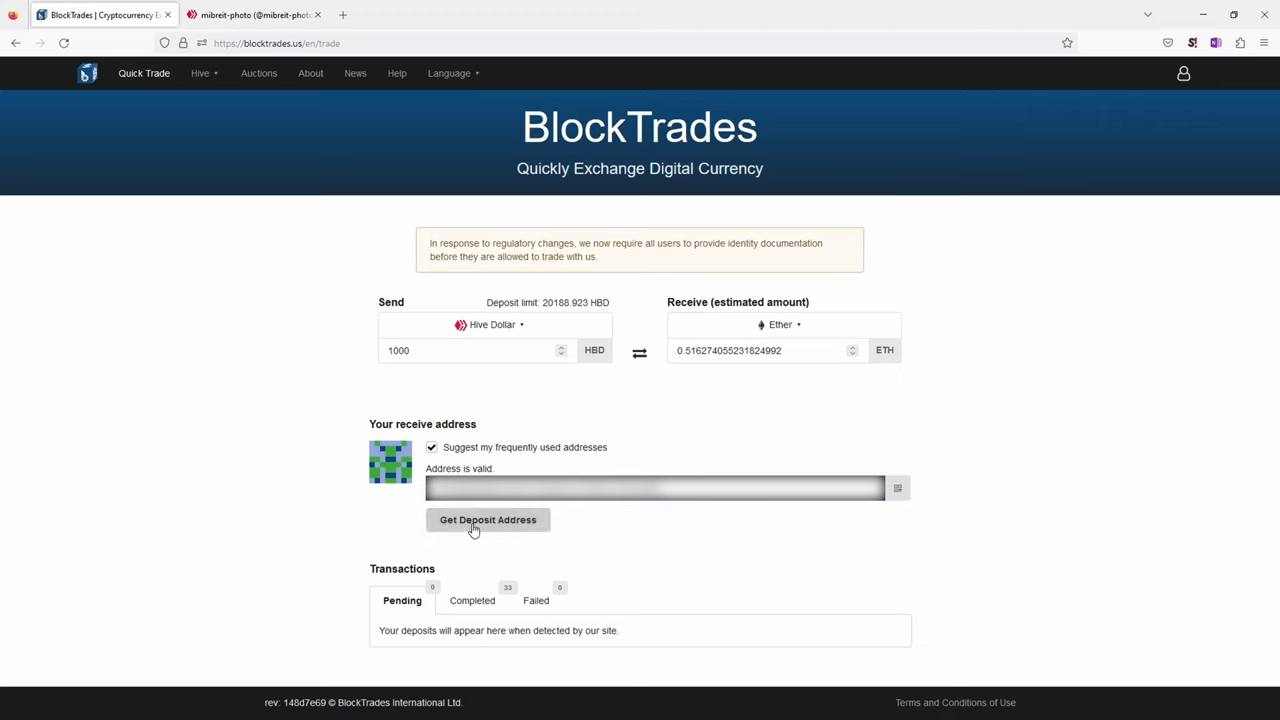
{"action": "mouse_move", "coordinate": [493, 525]}
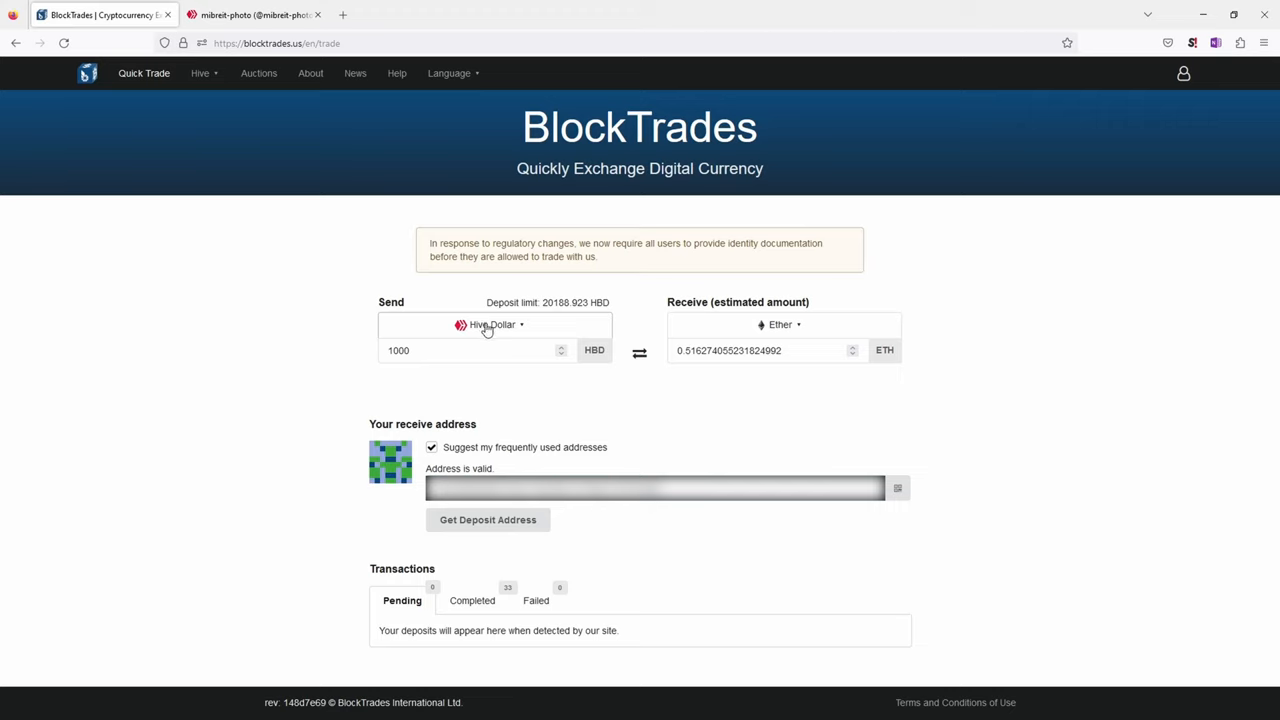
{"action": "mouse_move", "coordinate": [757, 334]}
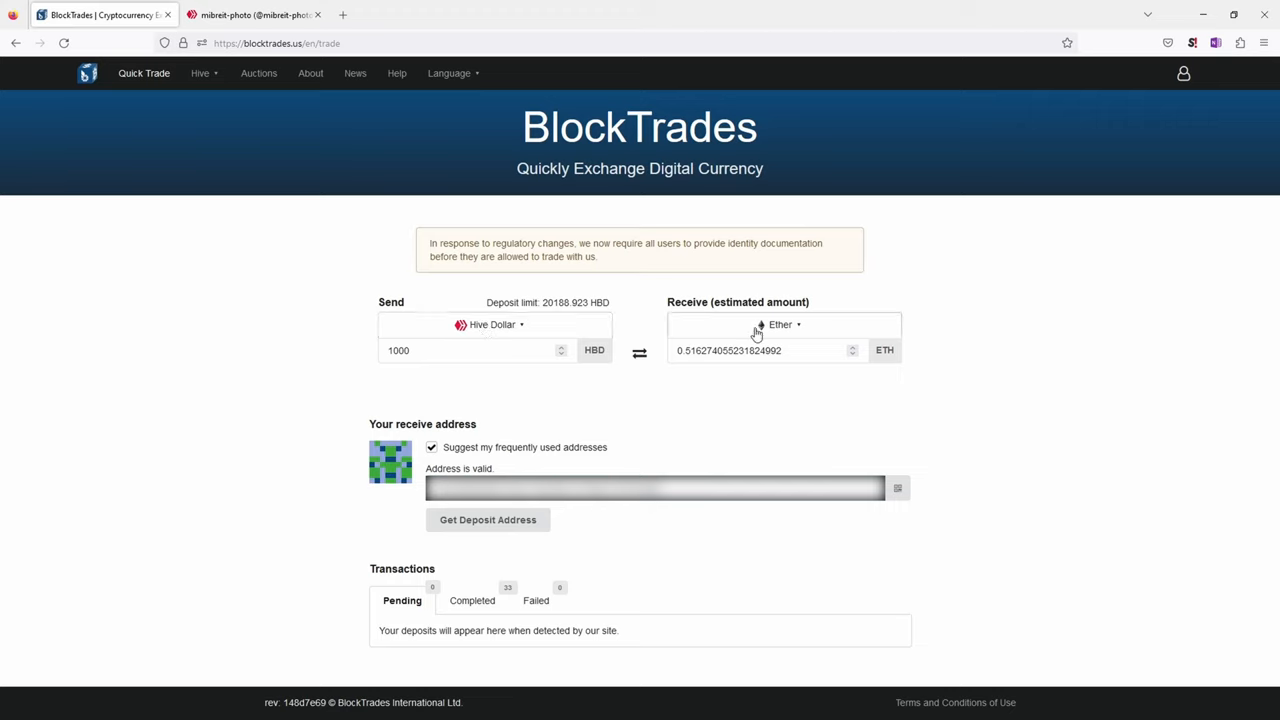
{"action": "mouse_move", "coordinate": [490, 331]}
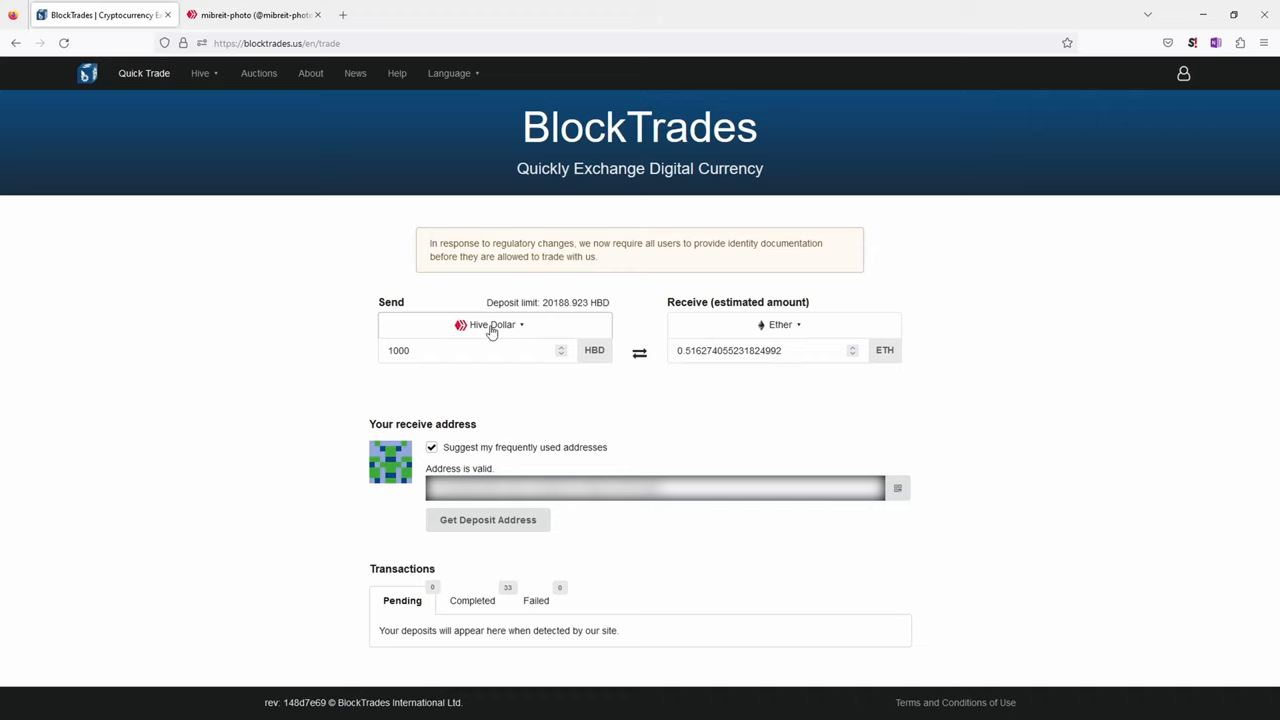
{"action": "mouse_move", "coordinate": [493, 333]}
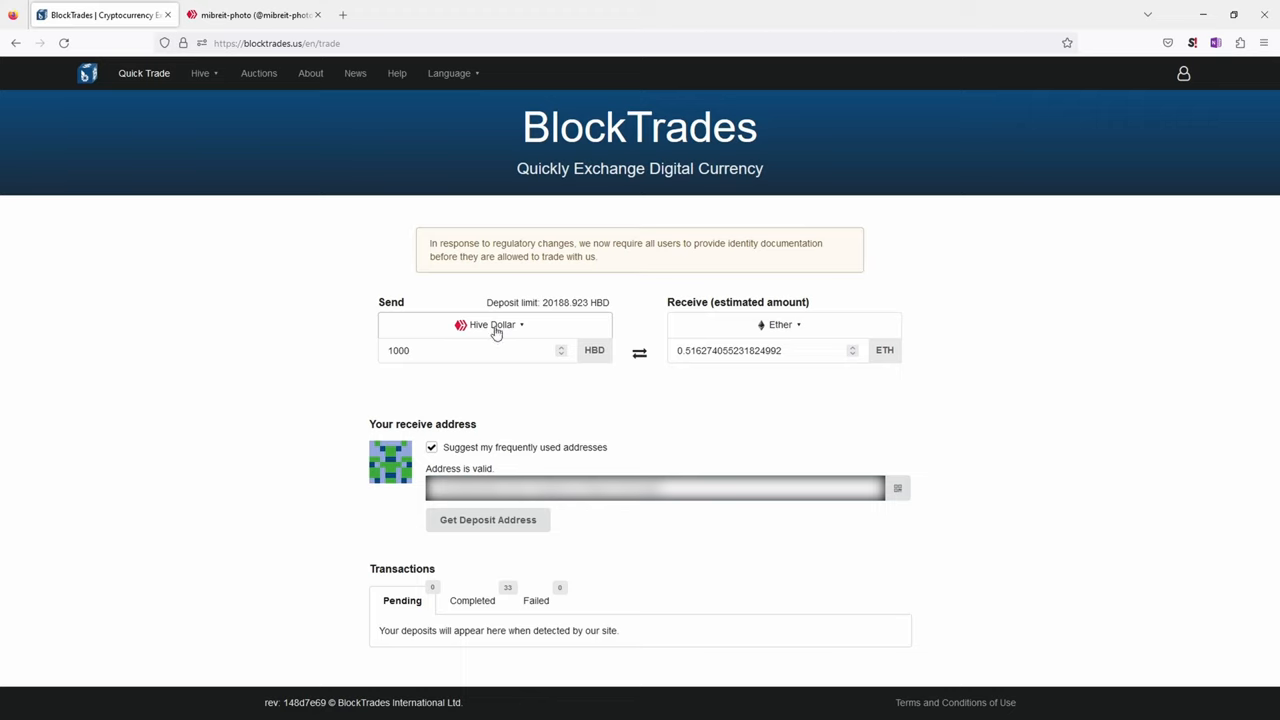
{"action": "mouse_move", "coordinate": [528, 324]}
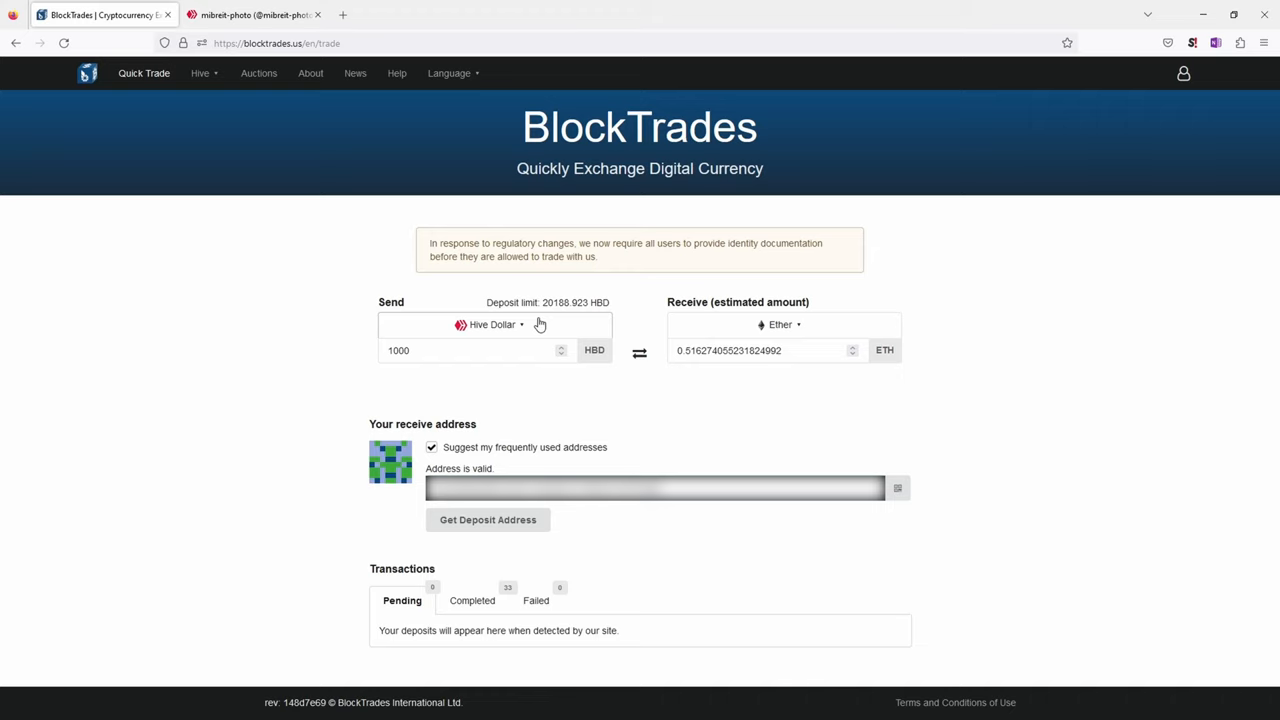
{"action": "mouse_move", "coordinate": [602, 336]}
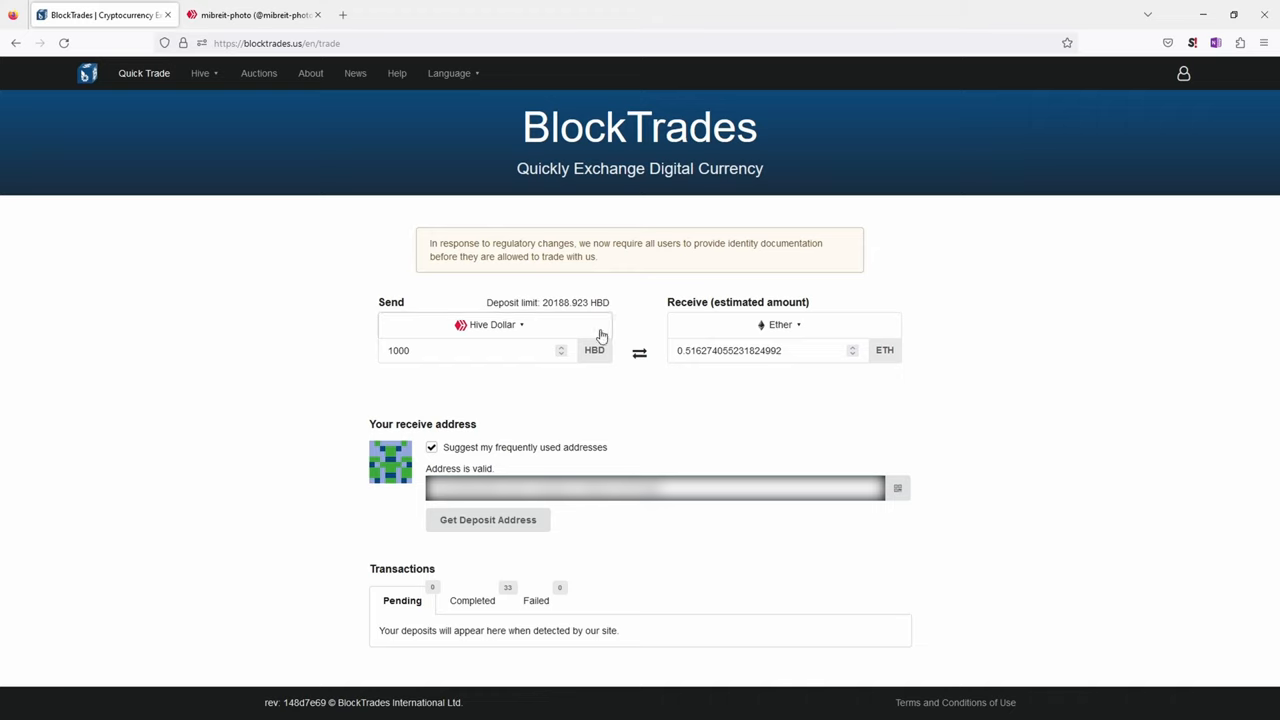
Request the deposit address and memo for the 1000 HBD to Ether trade.
{"action": "left_click", "coordinate": [488, 519]}
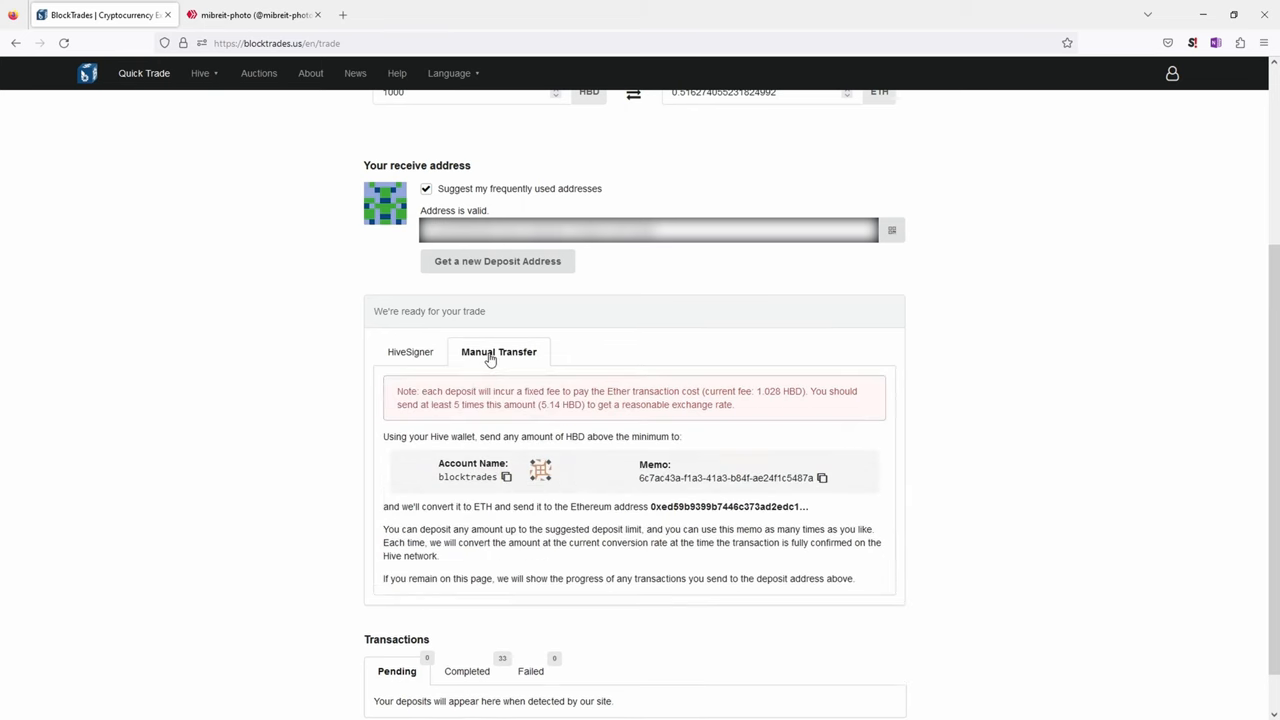
{"action": "mouse_move", "coordinate": [560, 351]}
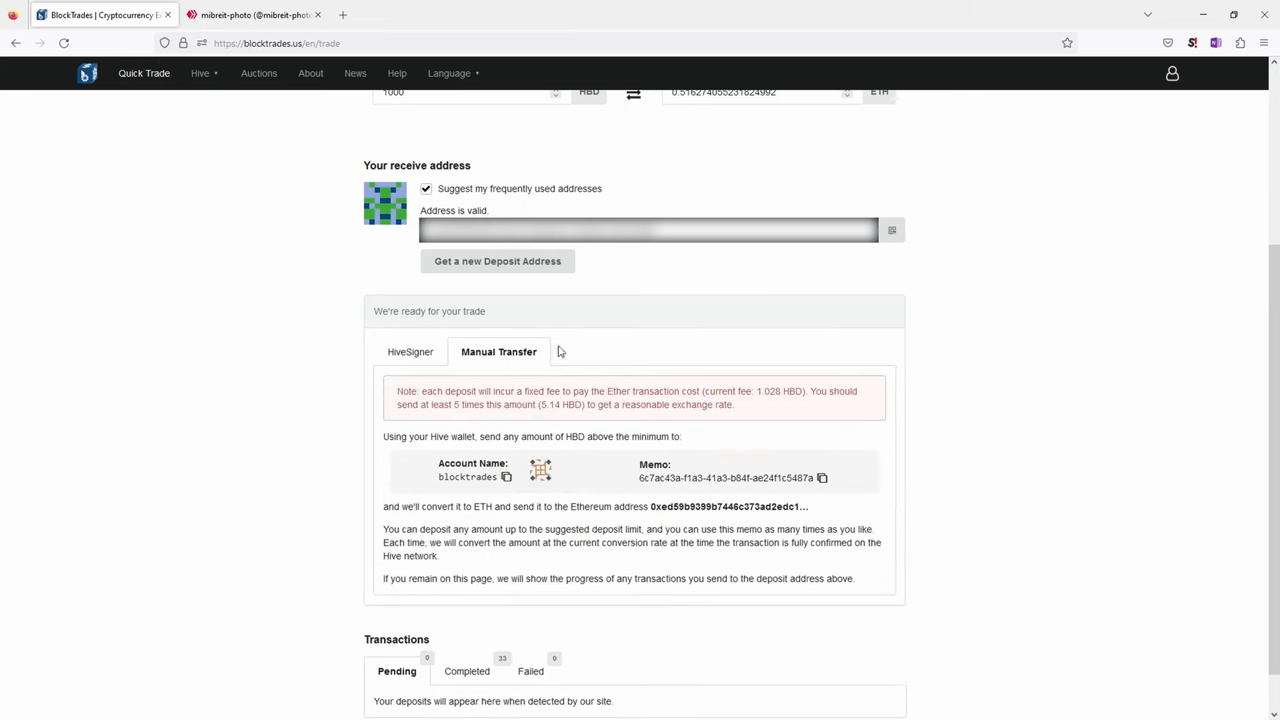
{"action": "mouse_move", "coordinate": [738, 477]}
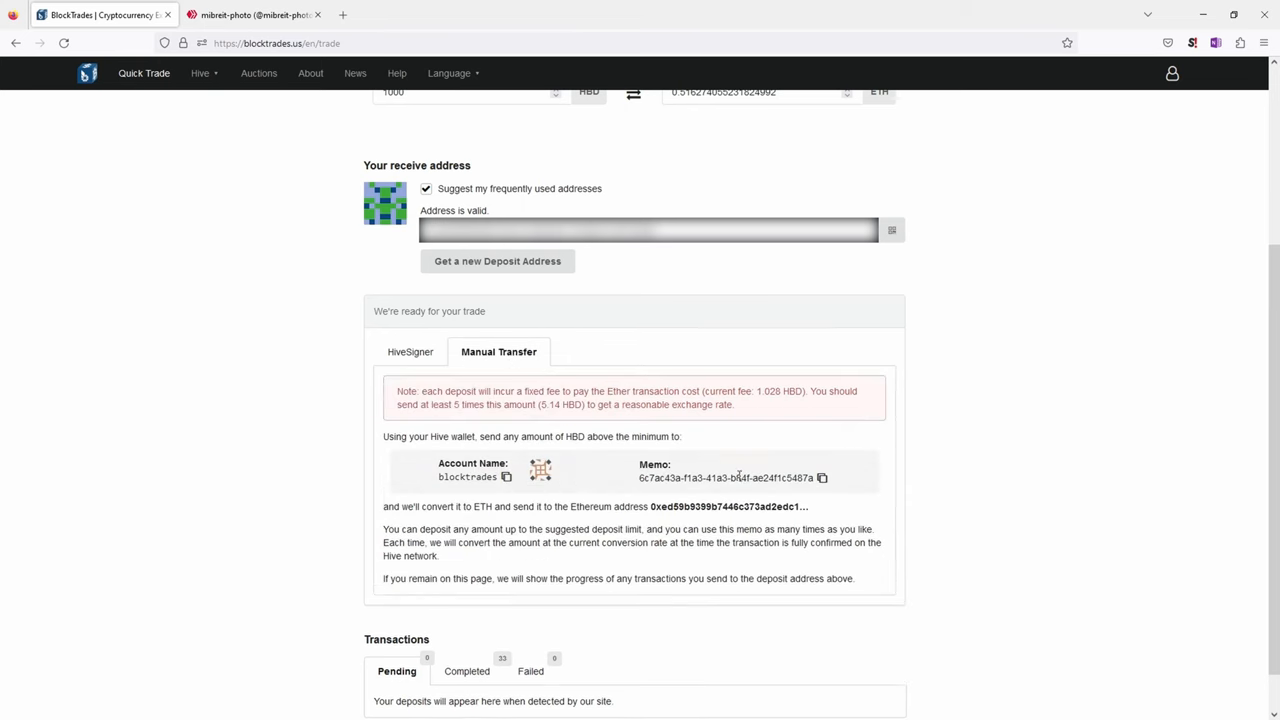
{"action": "mouse_move", "coordinate": [822, 478]}
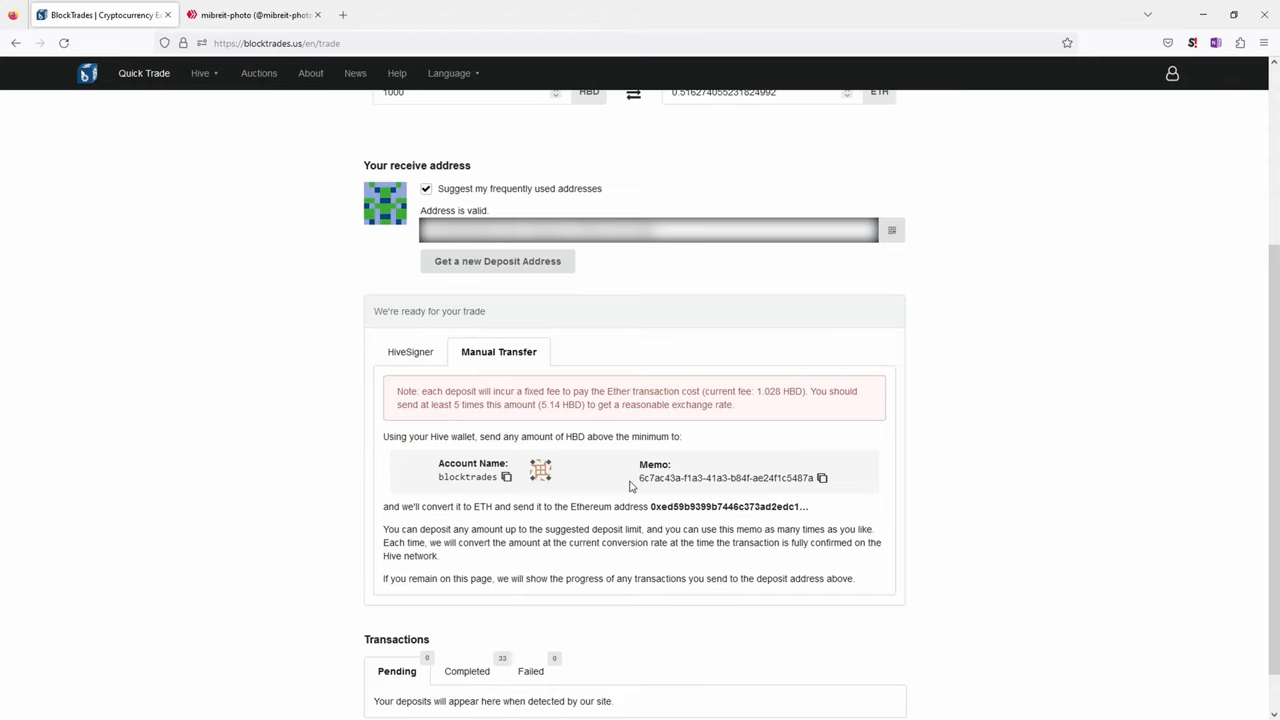
Copy the blocktrades deposit memo and switch back to the Hive Wallet transfers page.
{"action": "left_click", "coordinate": [253, 14]}
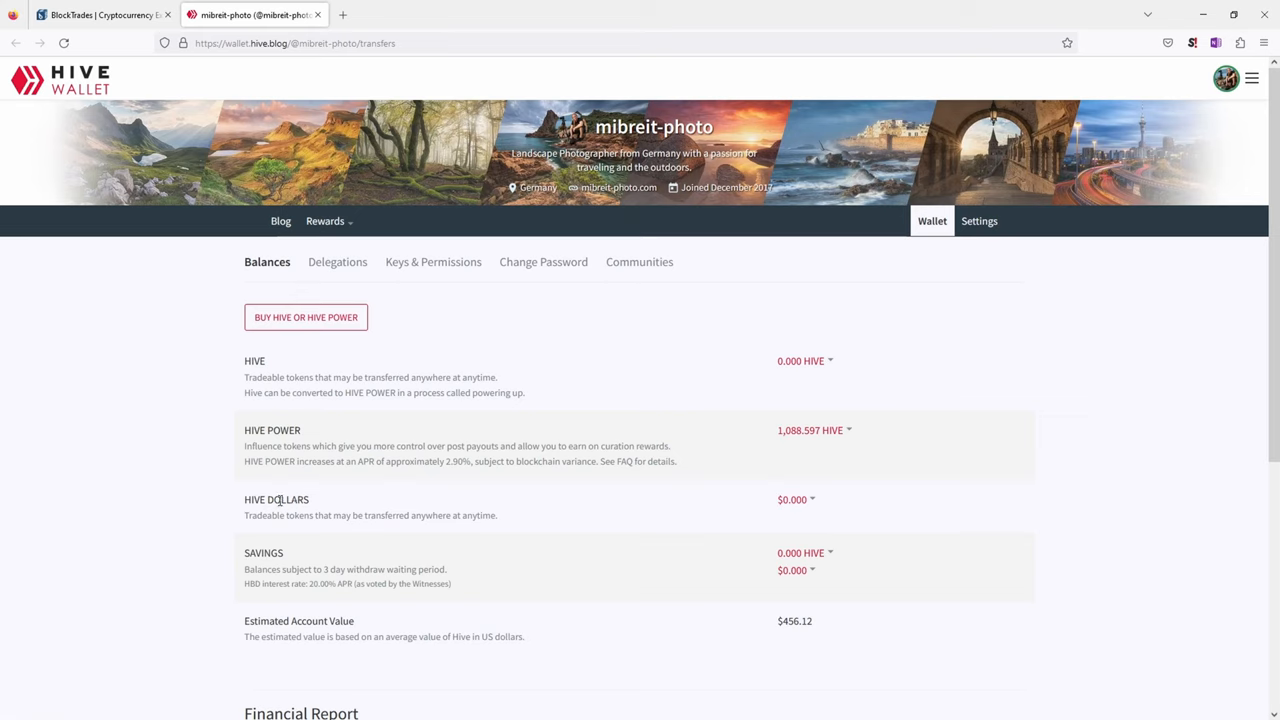
{"action": "mouse_move", "coordinate": [923, 506]}
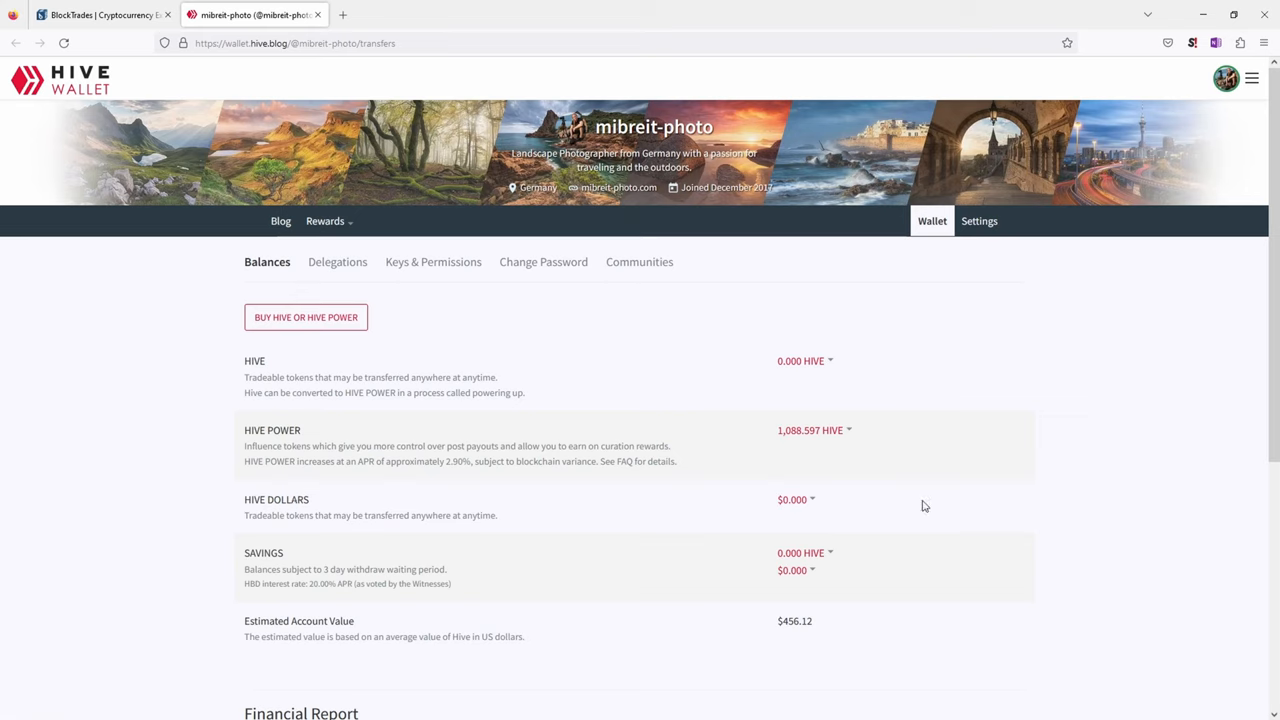
Start a Hive Dollars transfer to blocktrades and paste memo 6c7ac43a-f1a3-41a3-b84f-ae24f1c5487a.
{"action": "left_click", "coordinate": [812, 500]}
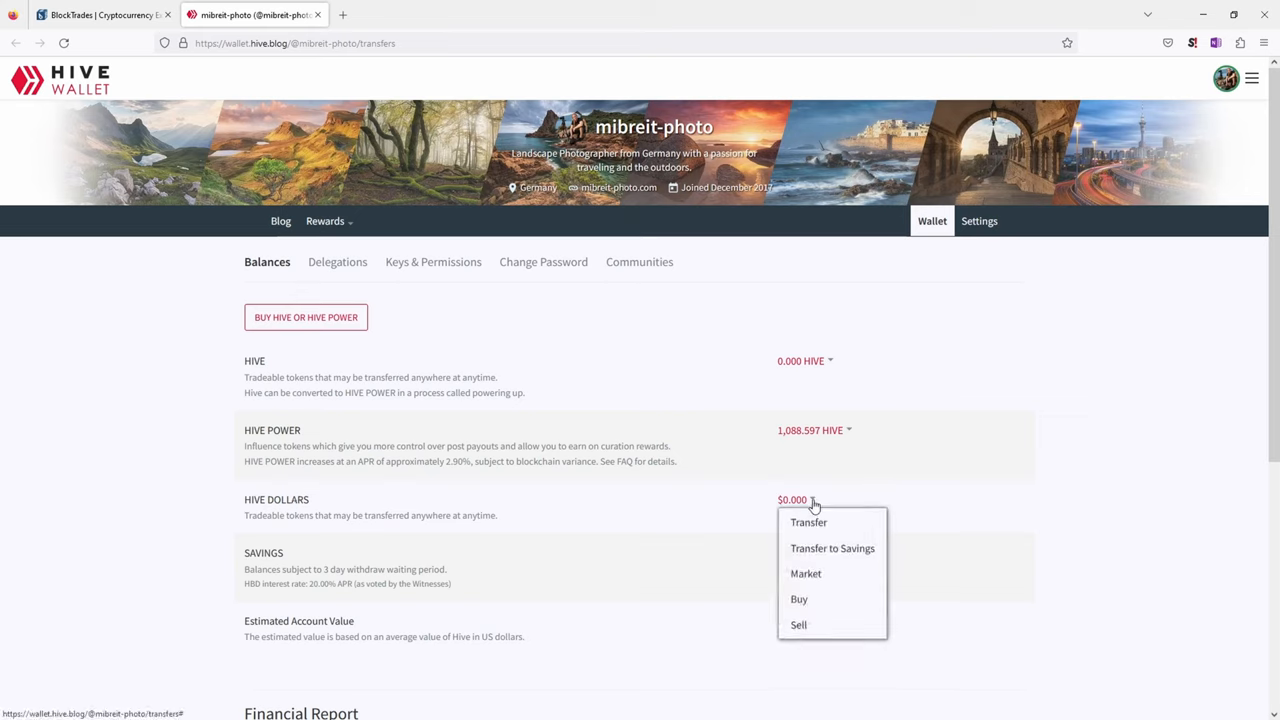
{"action": "mouse_move", "coordinate": [808, 522]}
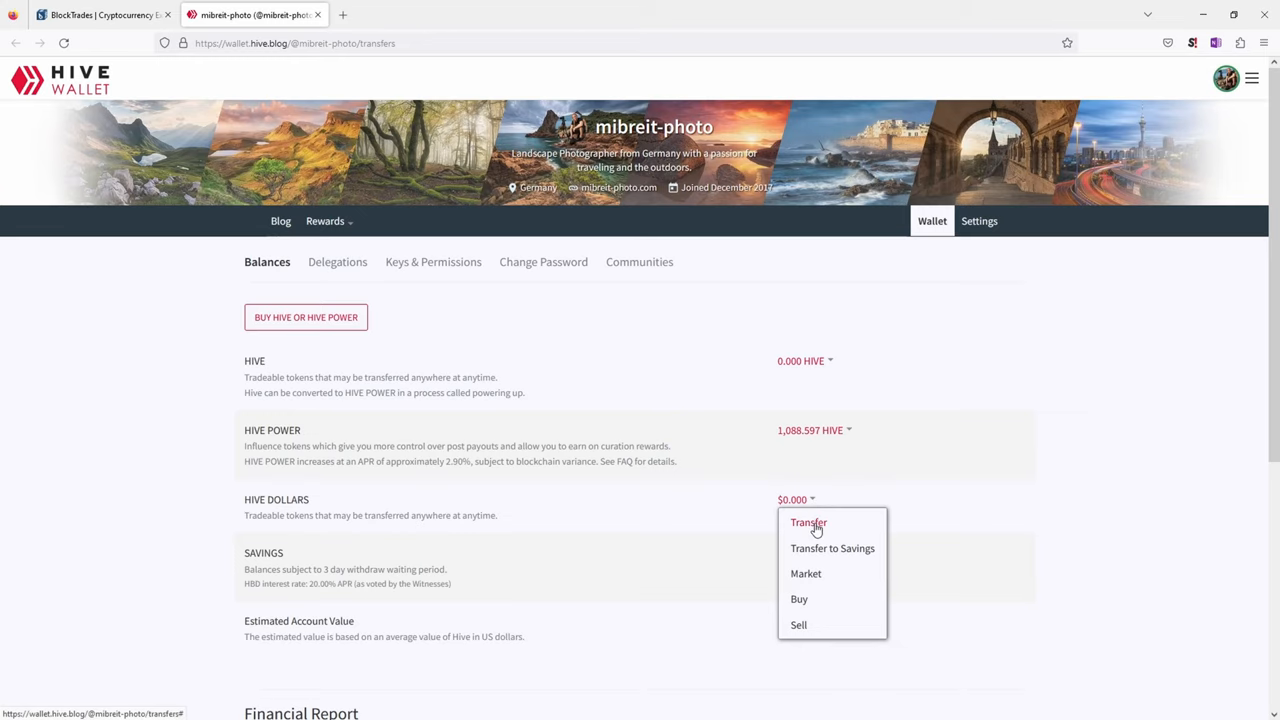
{"action": "left_click", "coordinate": [808, 522]}
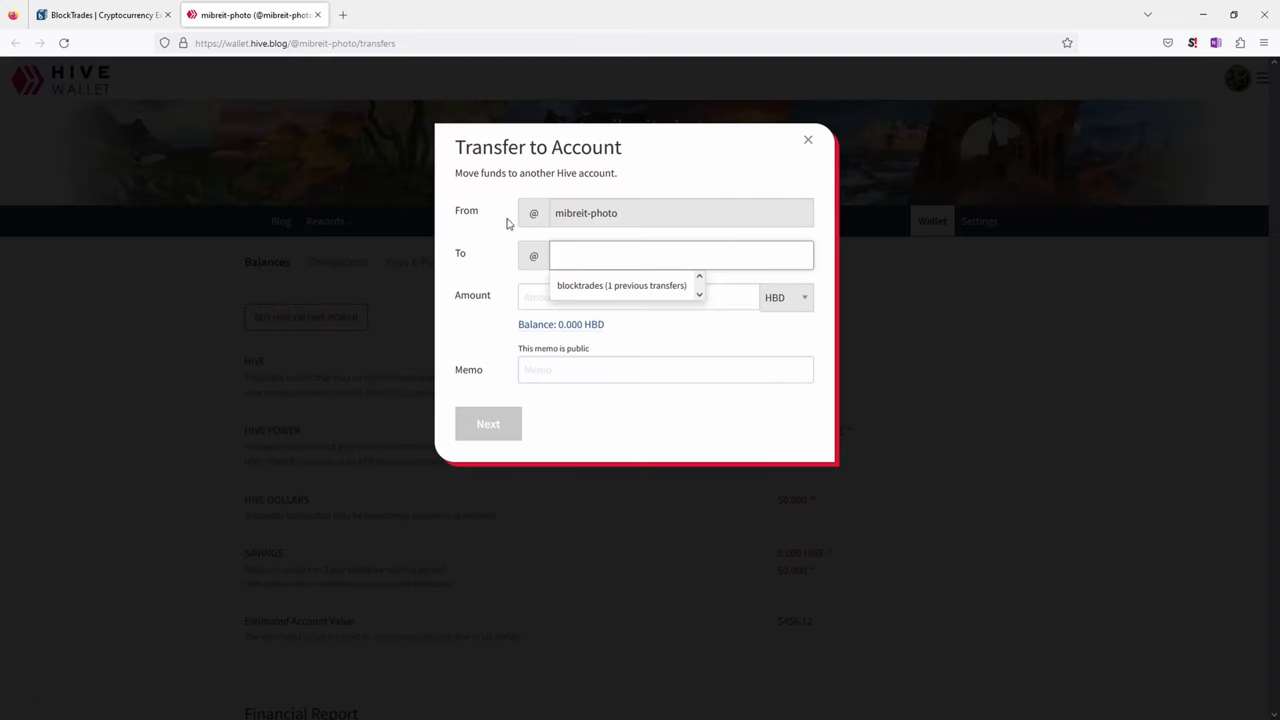
{"action": "mouse_move", "coordinate": [537, 288]}
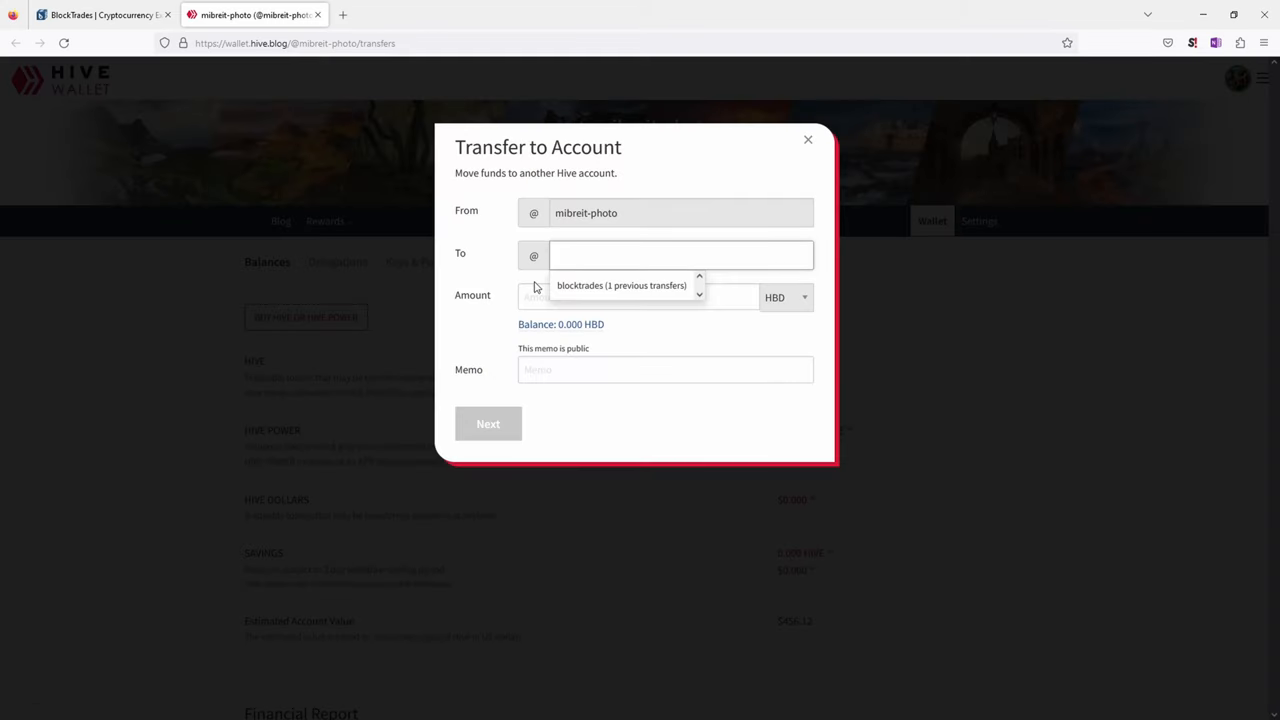
{"action": "left_click", "coordinate": [621, 285]}
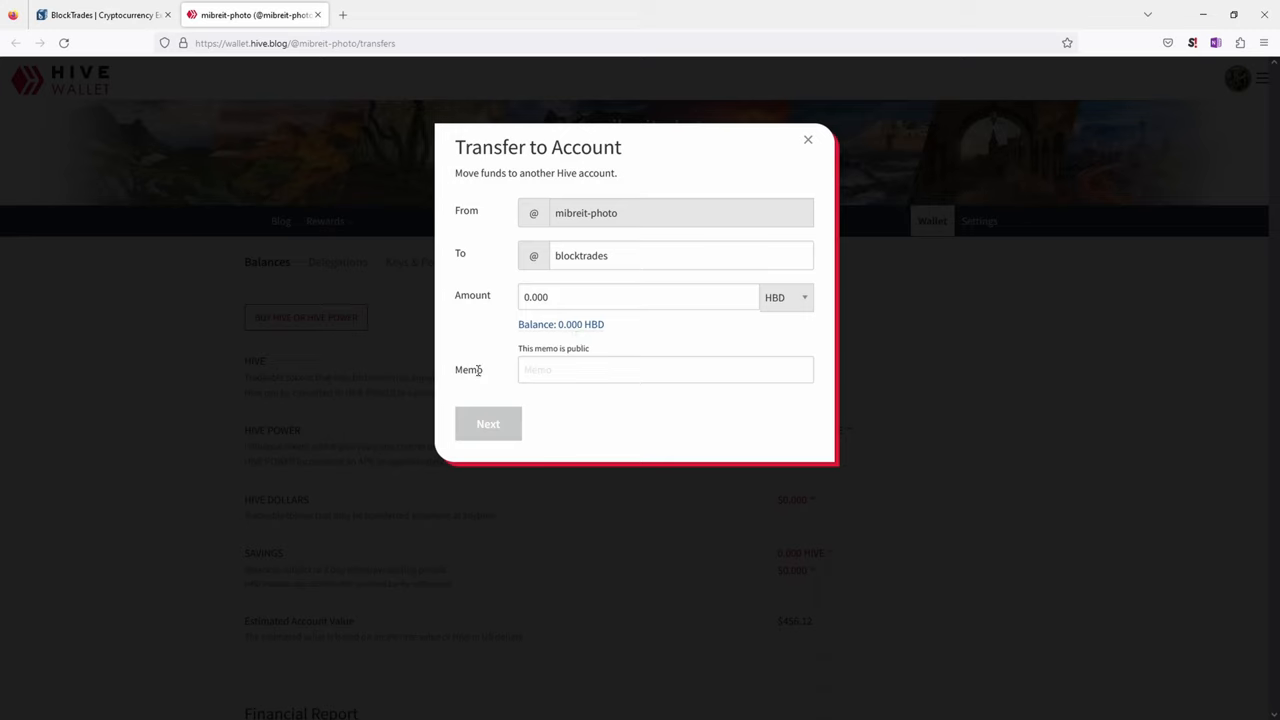
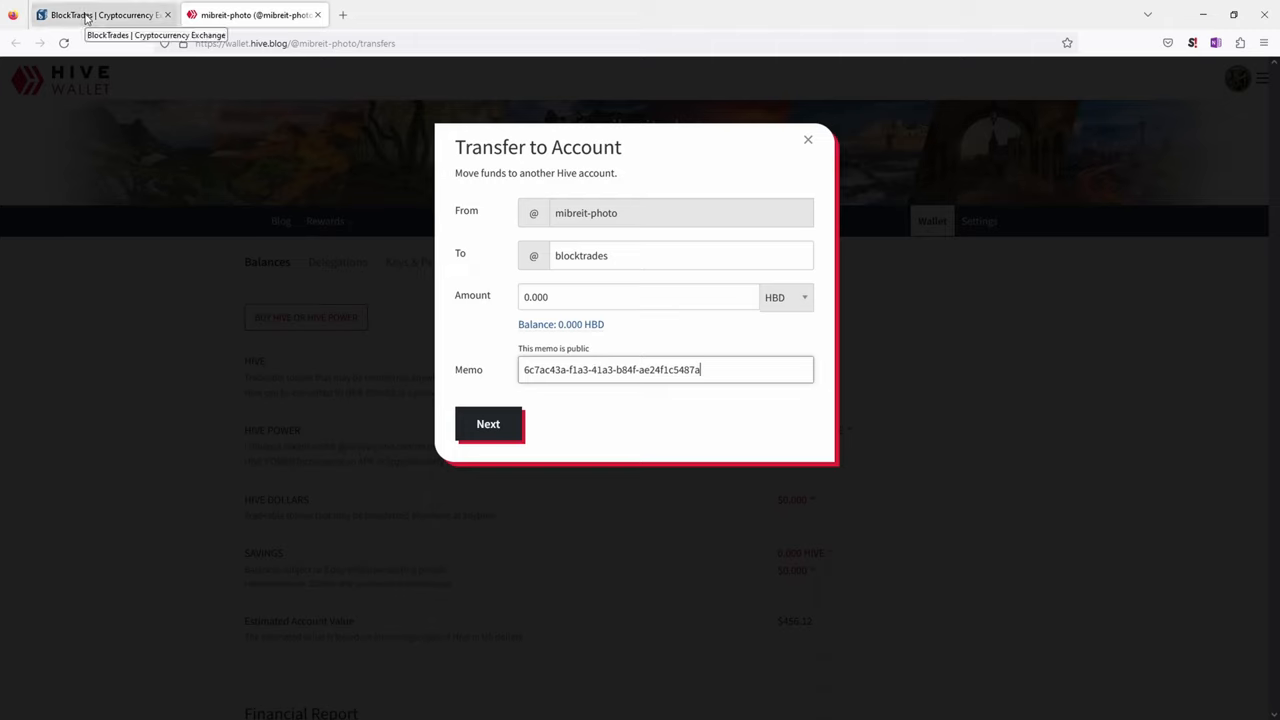
Check BlockTrades' manual transfer instructions and empty pending list, then return to Hive Wallet.
{"action": "left_click", "coordinate": [100, 14]}
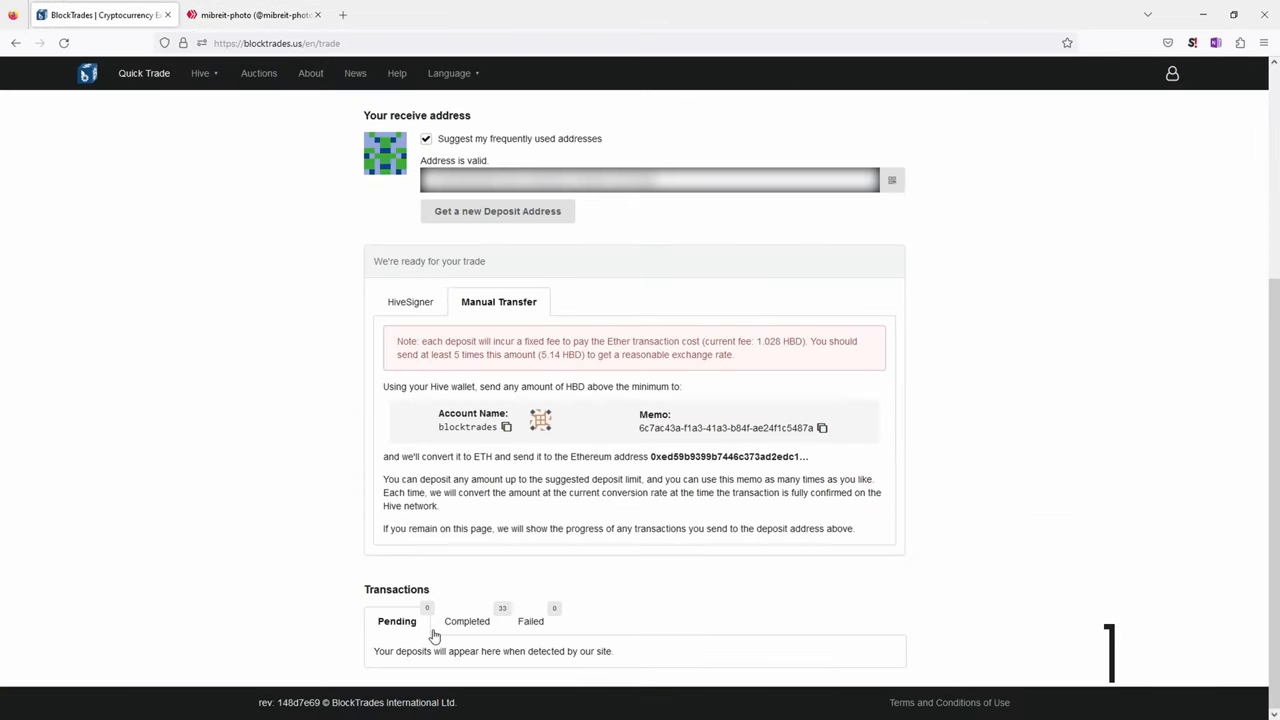
{"action": "mouse_move", "coordinate": [503, 618]}
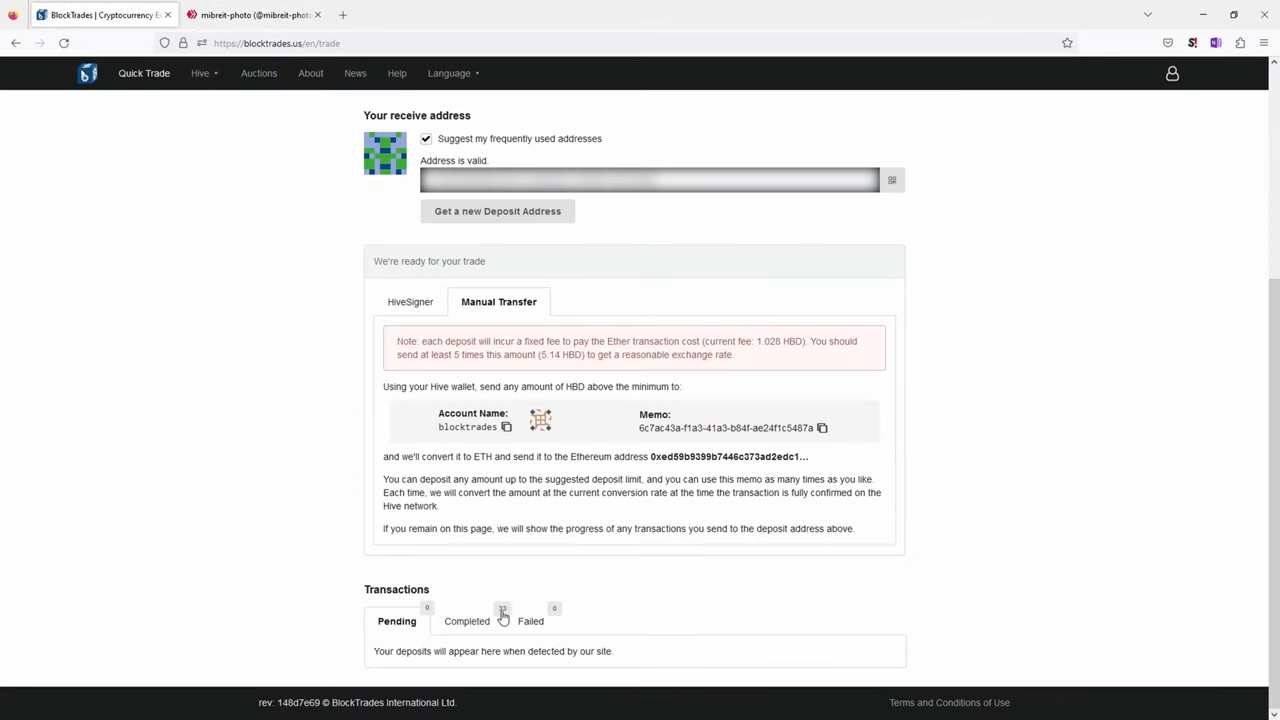
{"action": "mouse_move", "coordinate": [490, 598]}
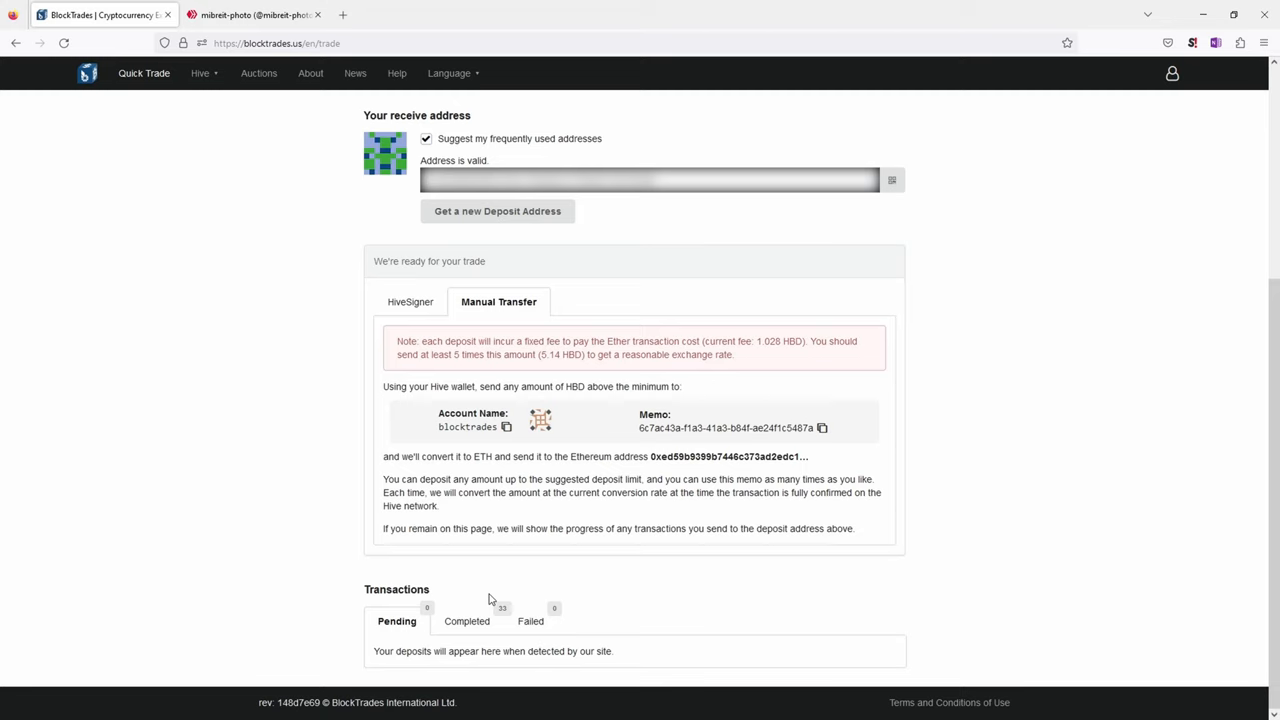
{"action": "mouse_move", "coordinate": [459, 480]}
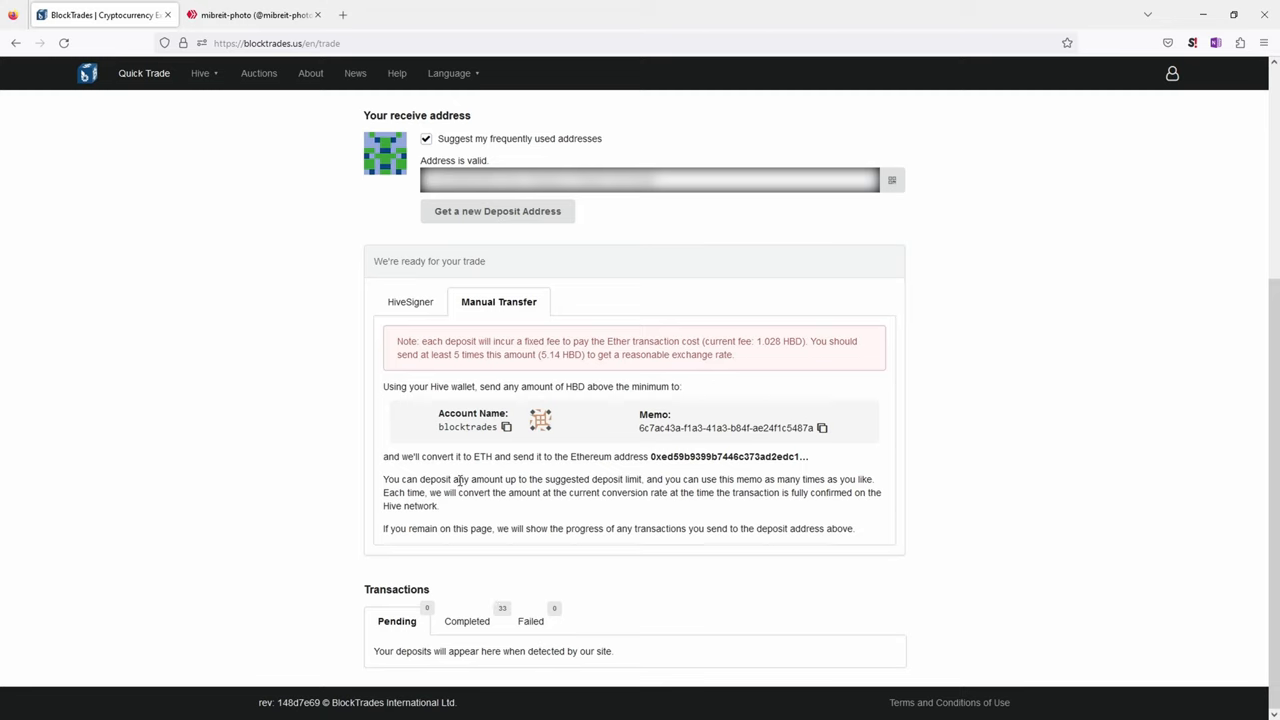
{"action": "mouse_move", "coordinate": [465, 632]}
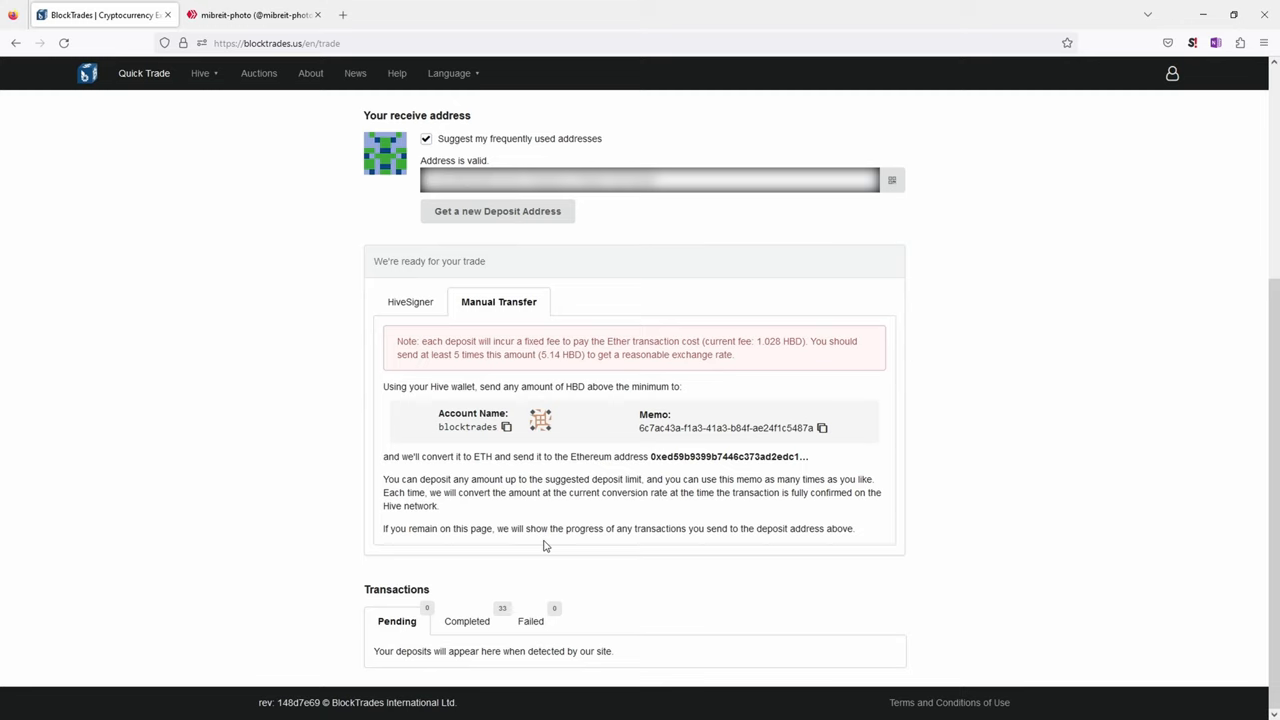
{"action": "left_click", "coordinate": [253, 14]}
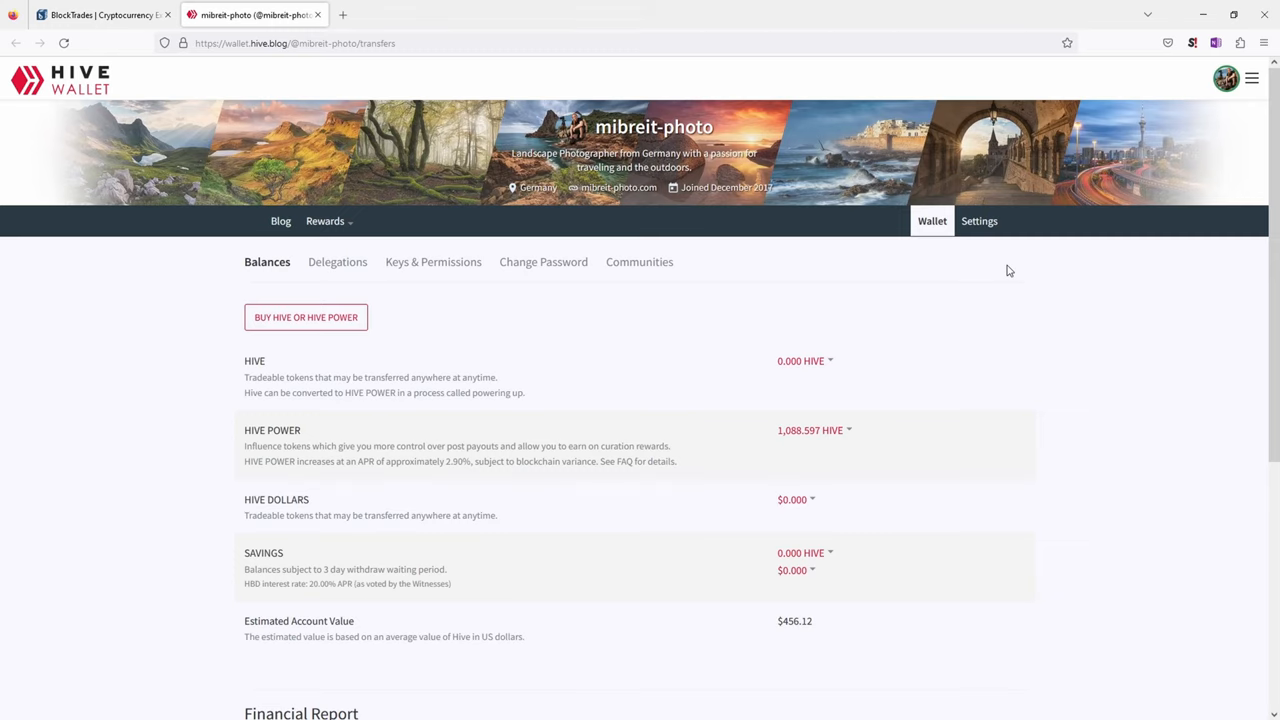
{"action": "mouse_move", "coordinate": [985, 275]}
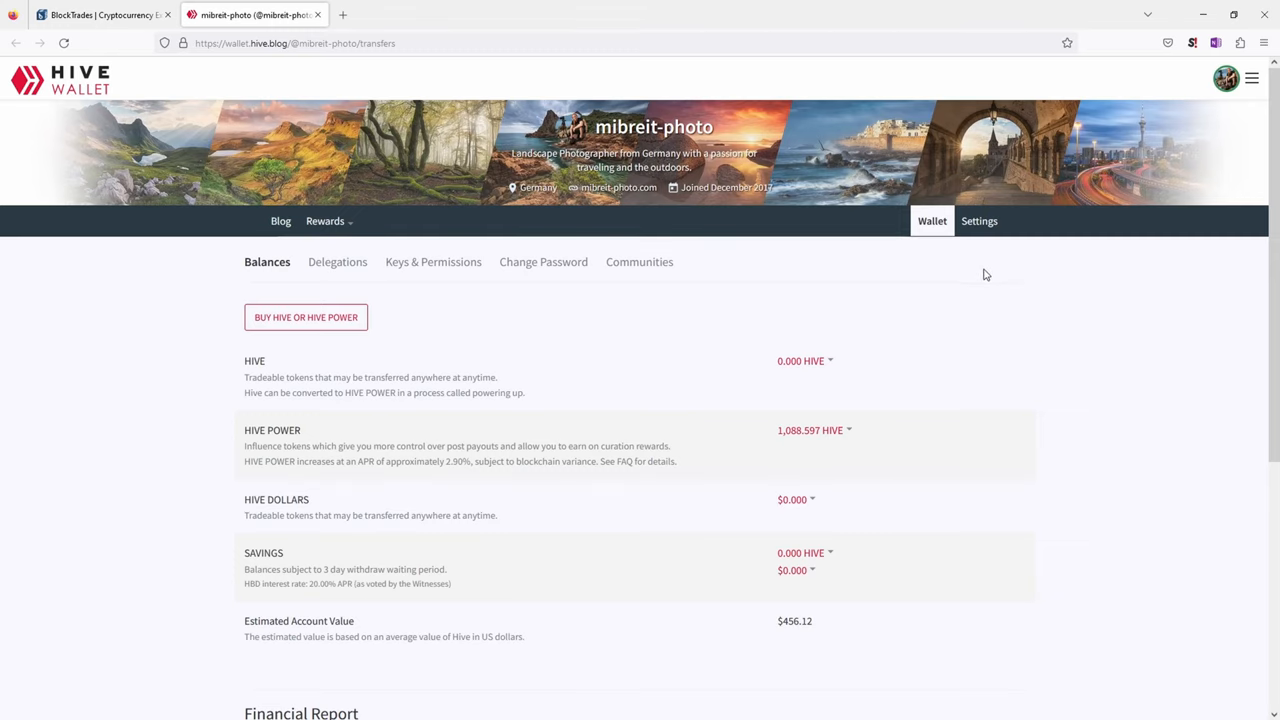
{"action": "mouse_move", "coordinate": [337, 261]}
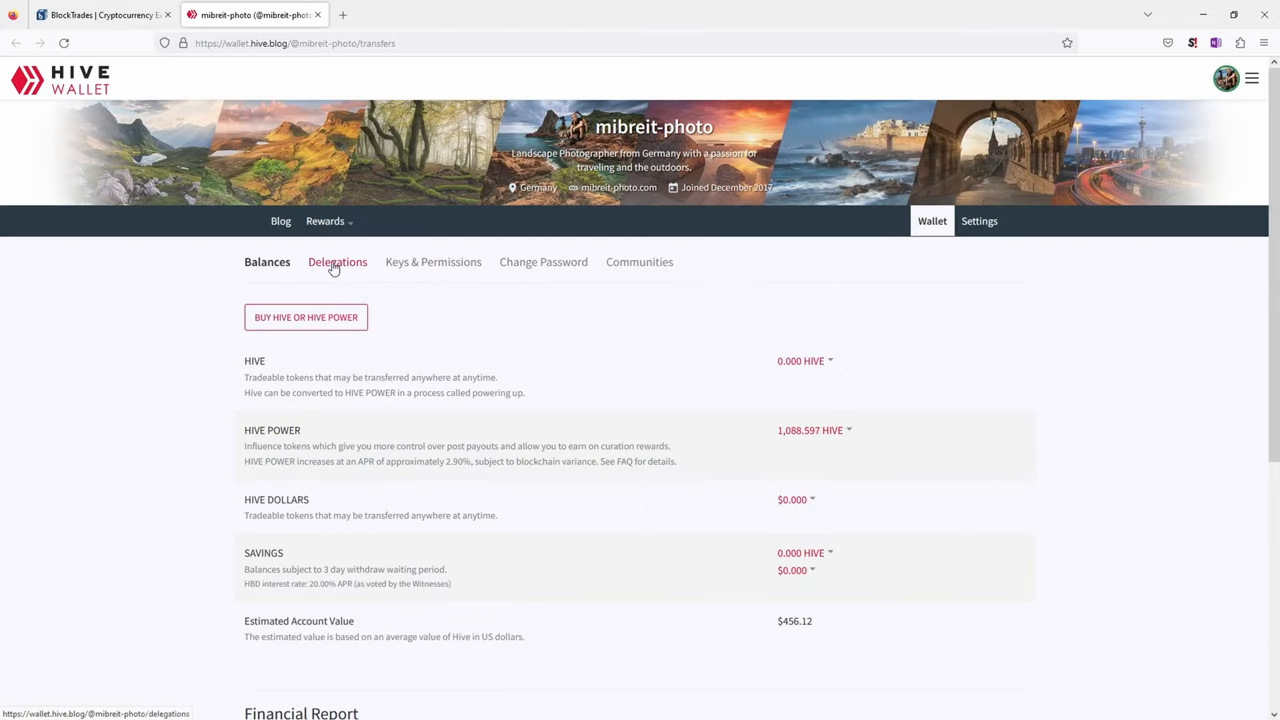
{"action": "mouse_move", "coordinate": [273, 268]}
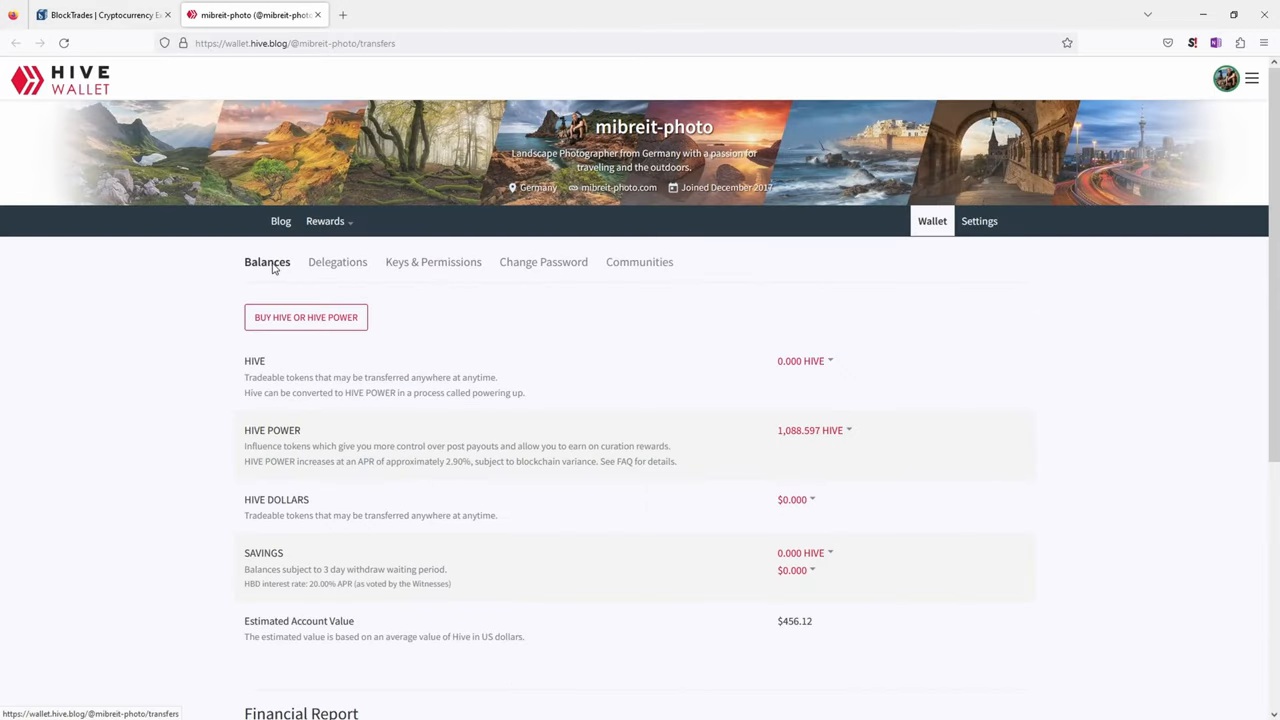
{"action": "mouse_move", "coordinate": [275, 268]}
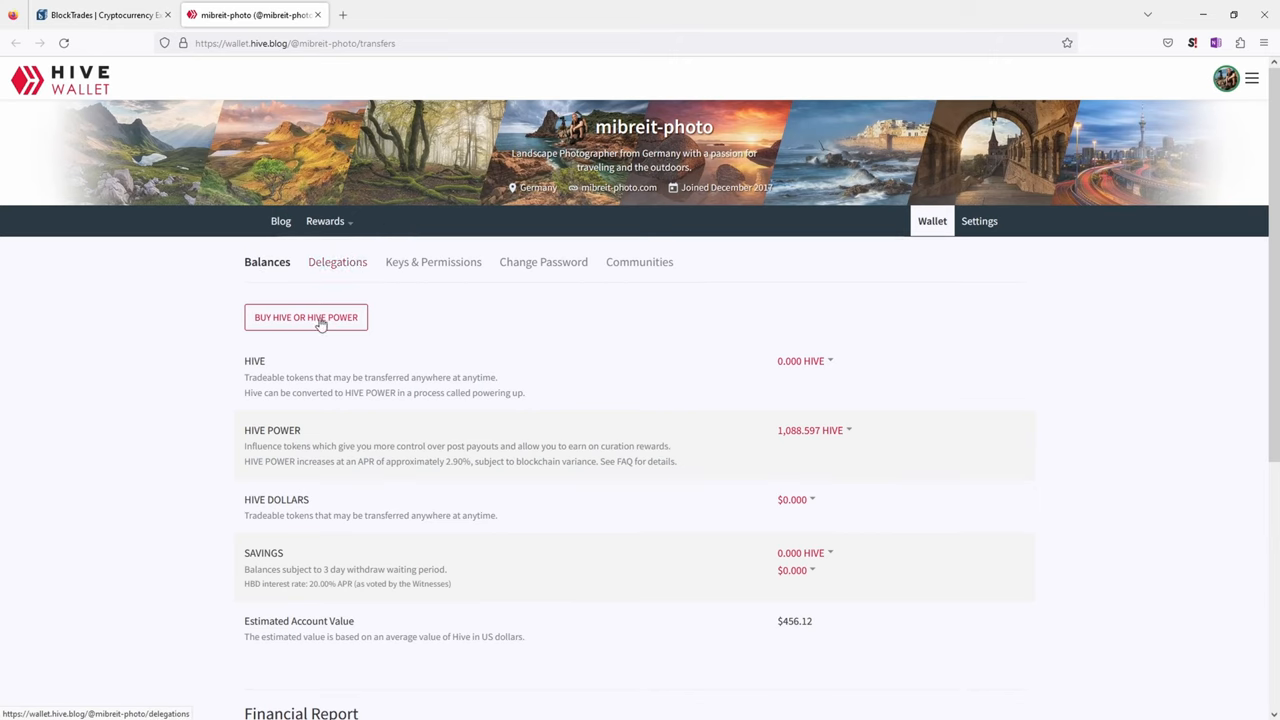
{"action": "mouse_move", "coordinate": [614, 410]}
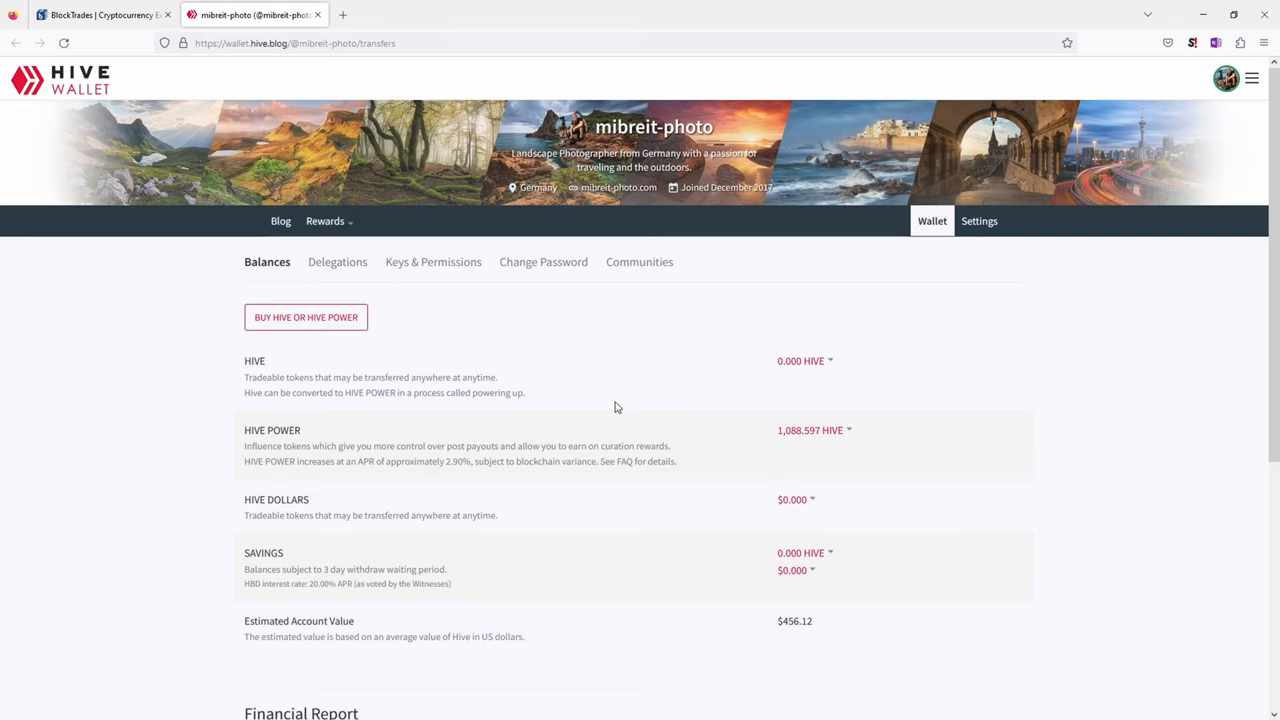
{"action": "mouse_move", "coordinate": [669, 311]}
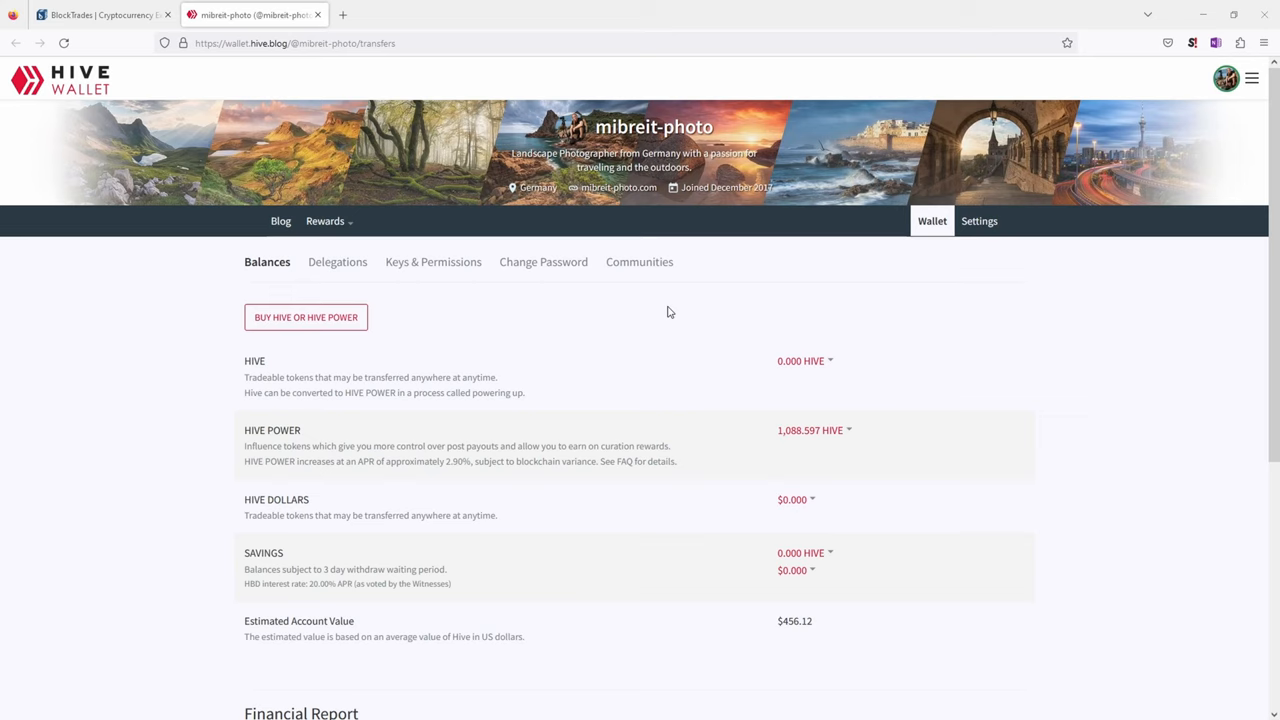
{"action": "mouse_move", "coordinate": [639, 314]}
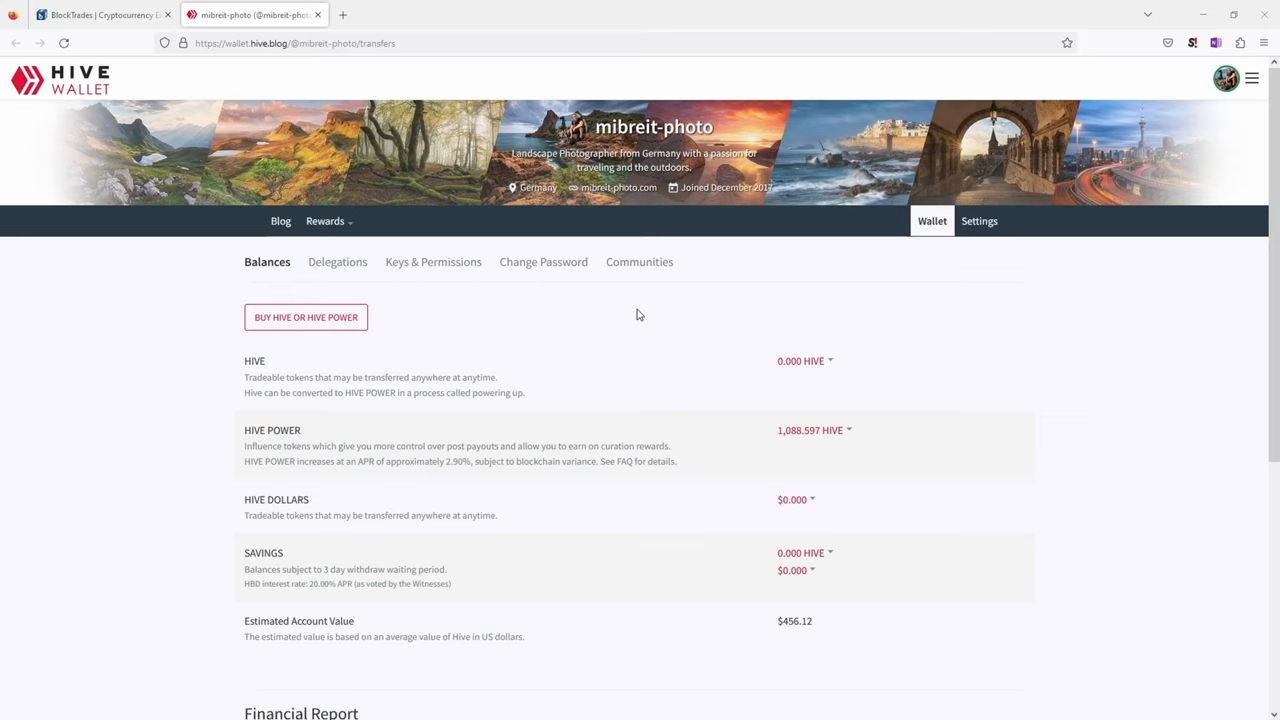
{"action": "mouse_move", "coordinate": [639, 347]}
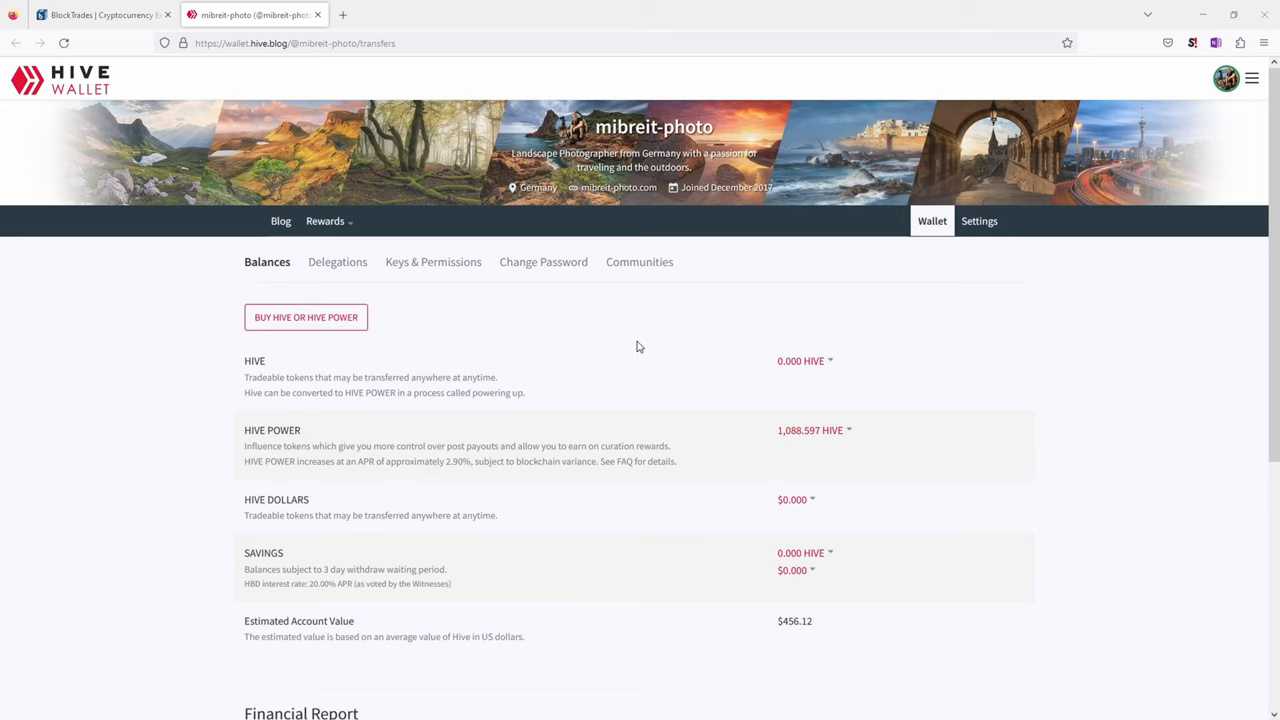